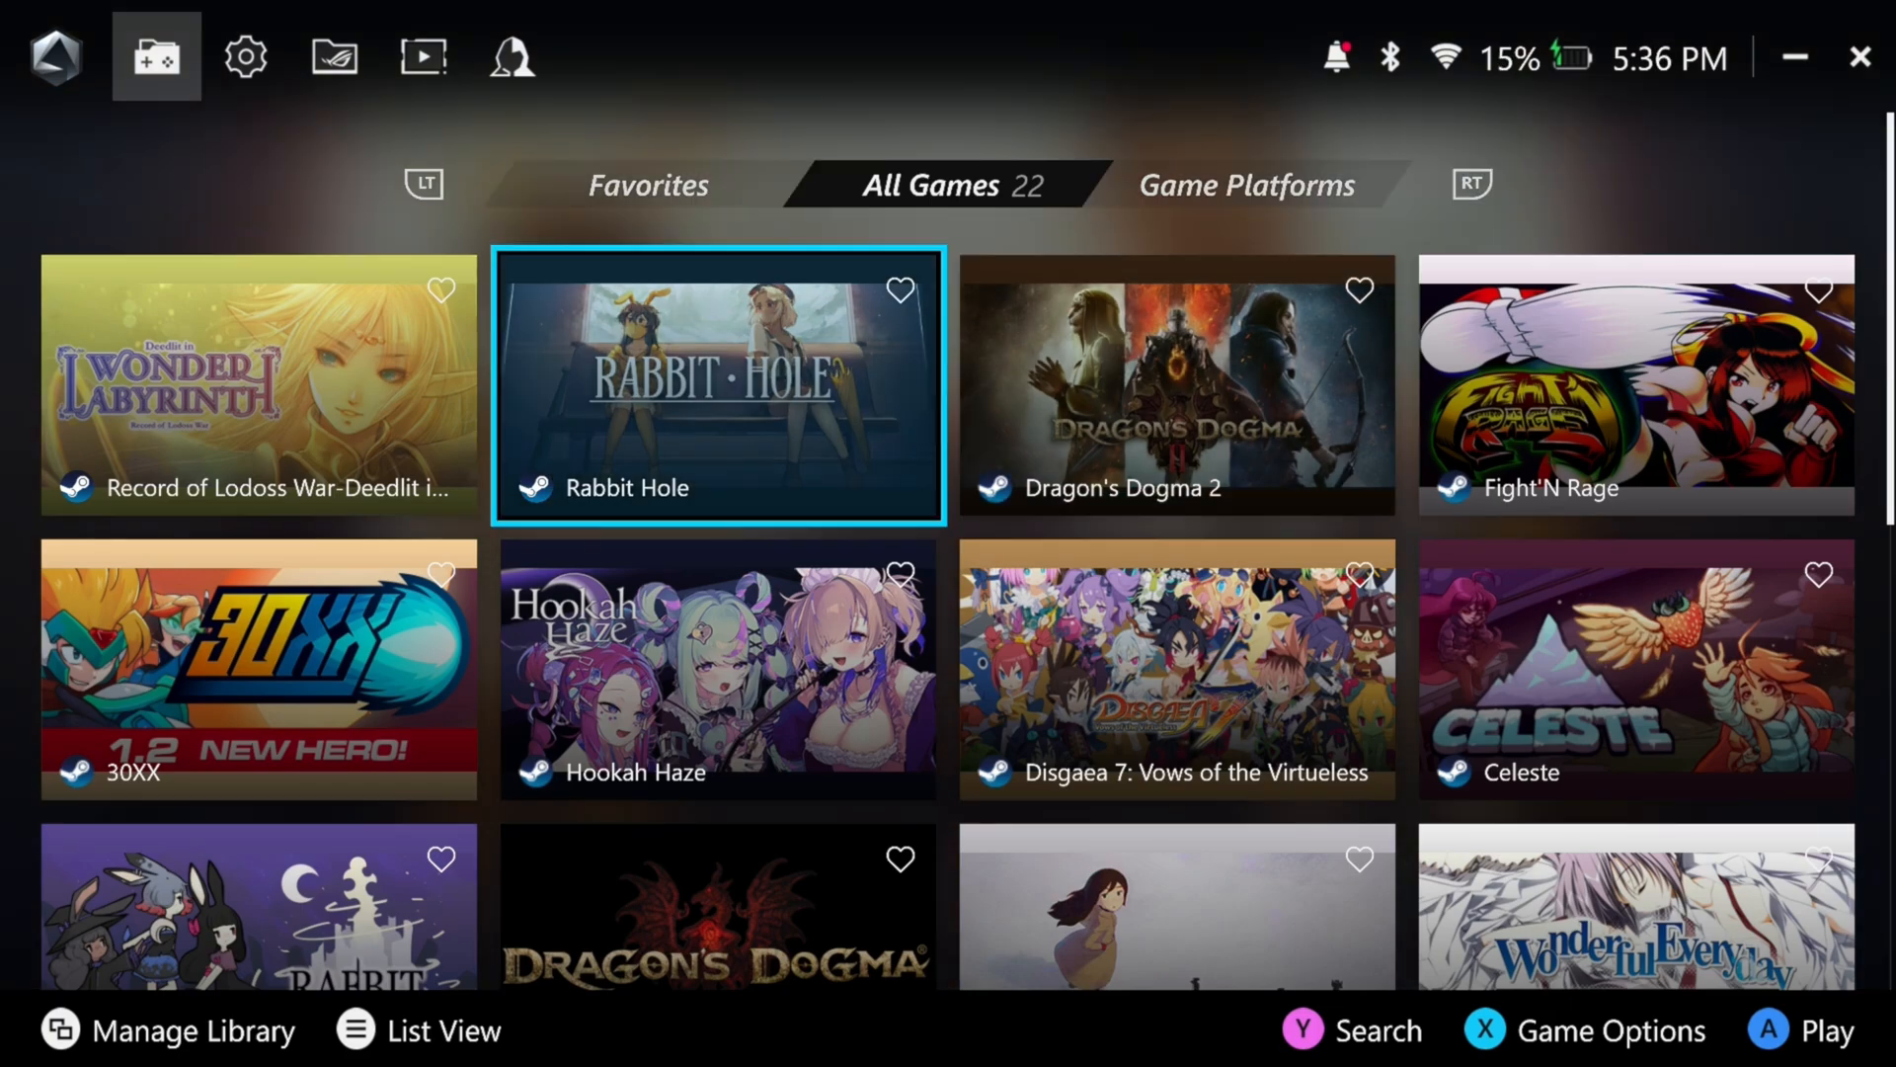
Step: Reach GPU Settings under Performance, review the memory sizes, and decline restarting now
left_click(245, 57)
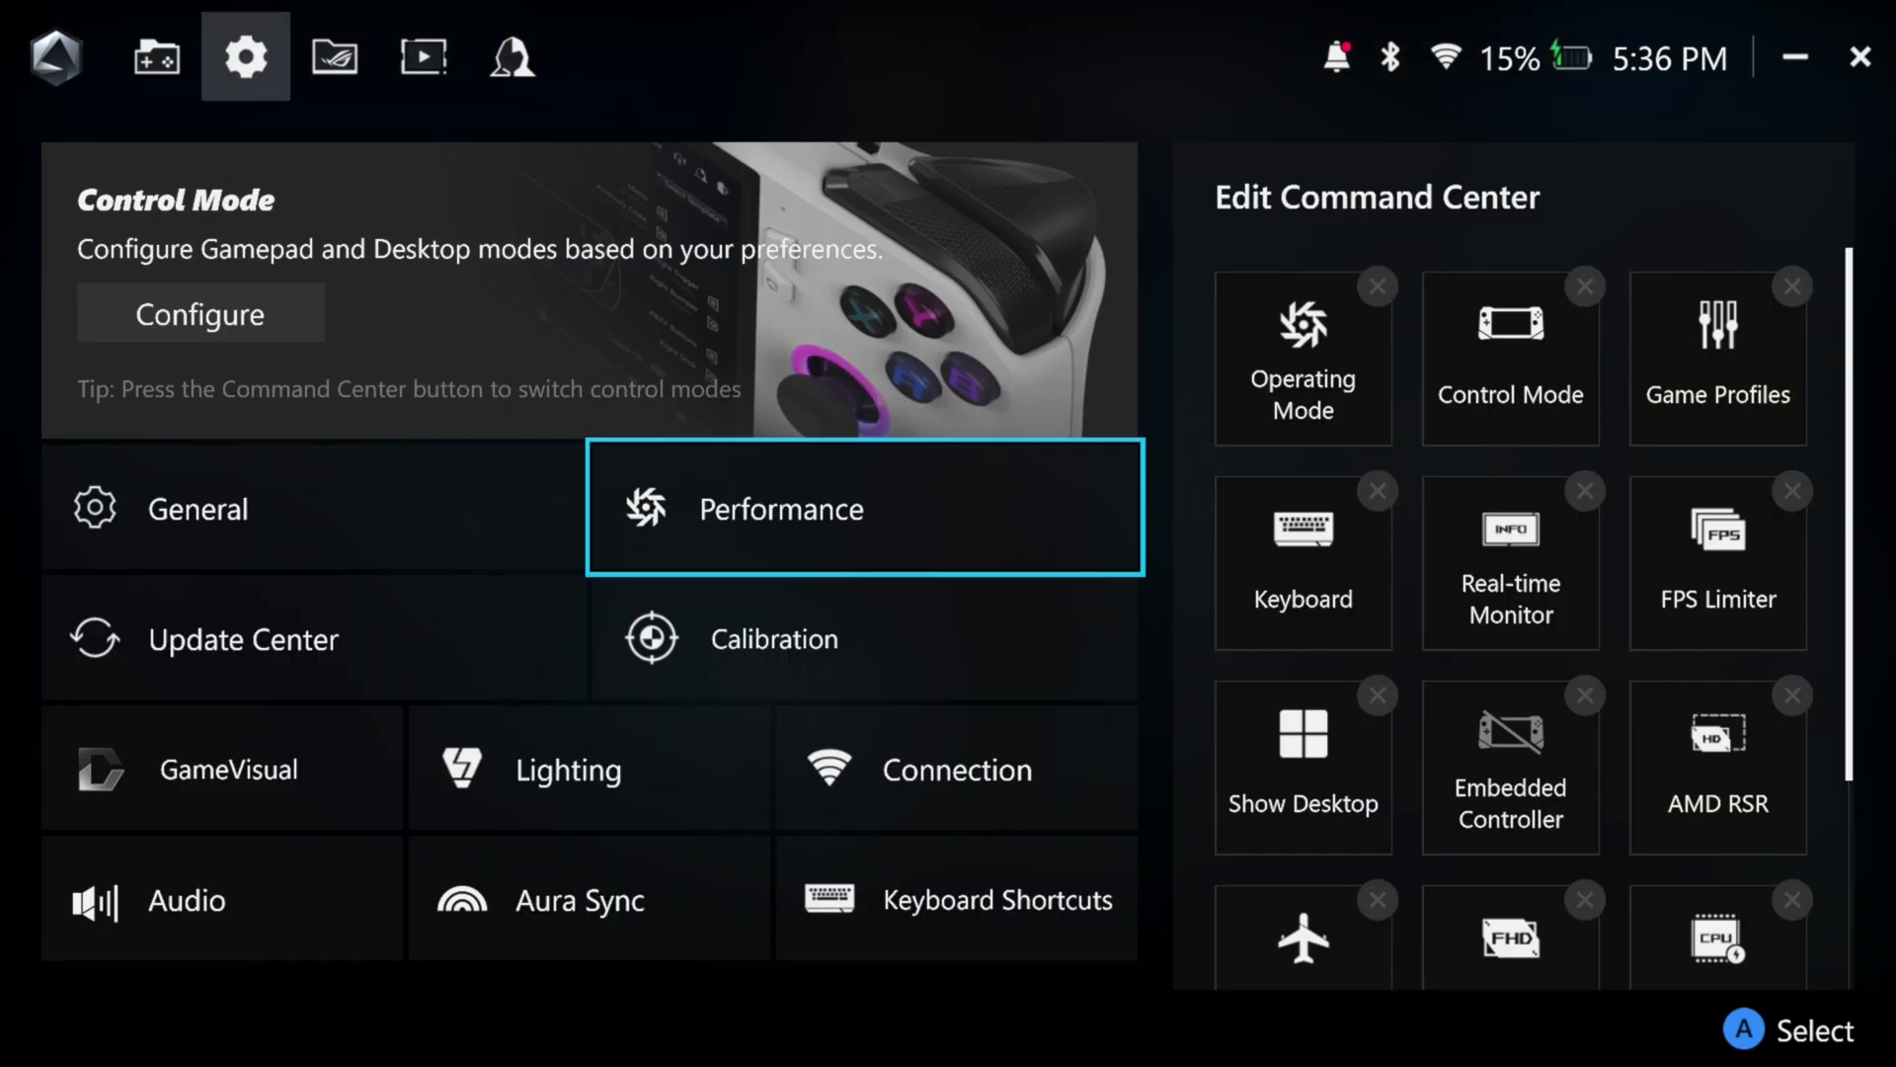
left_click(863, 508)
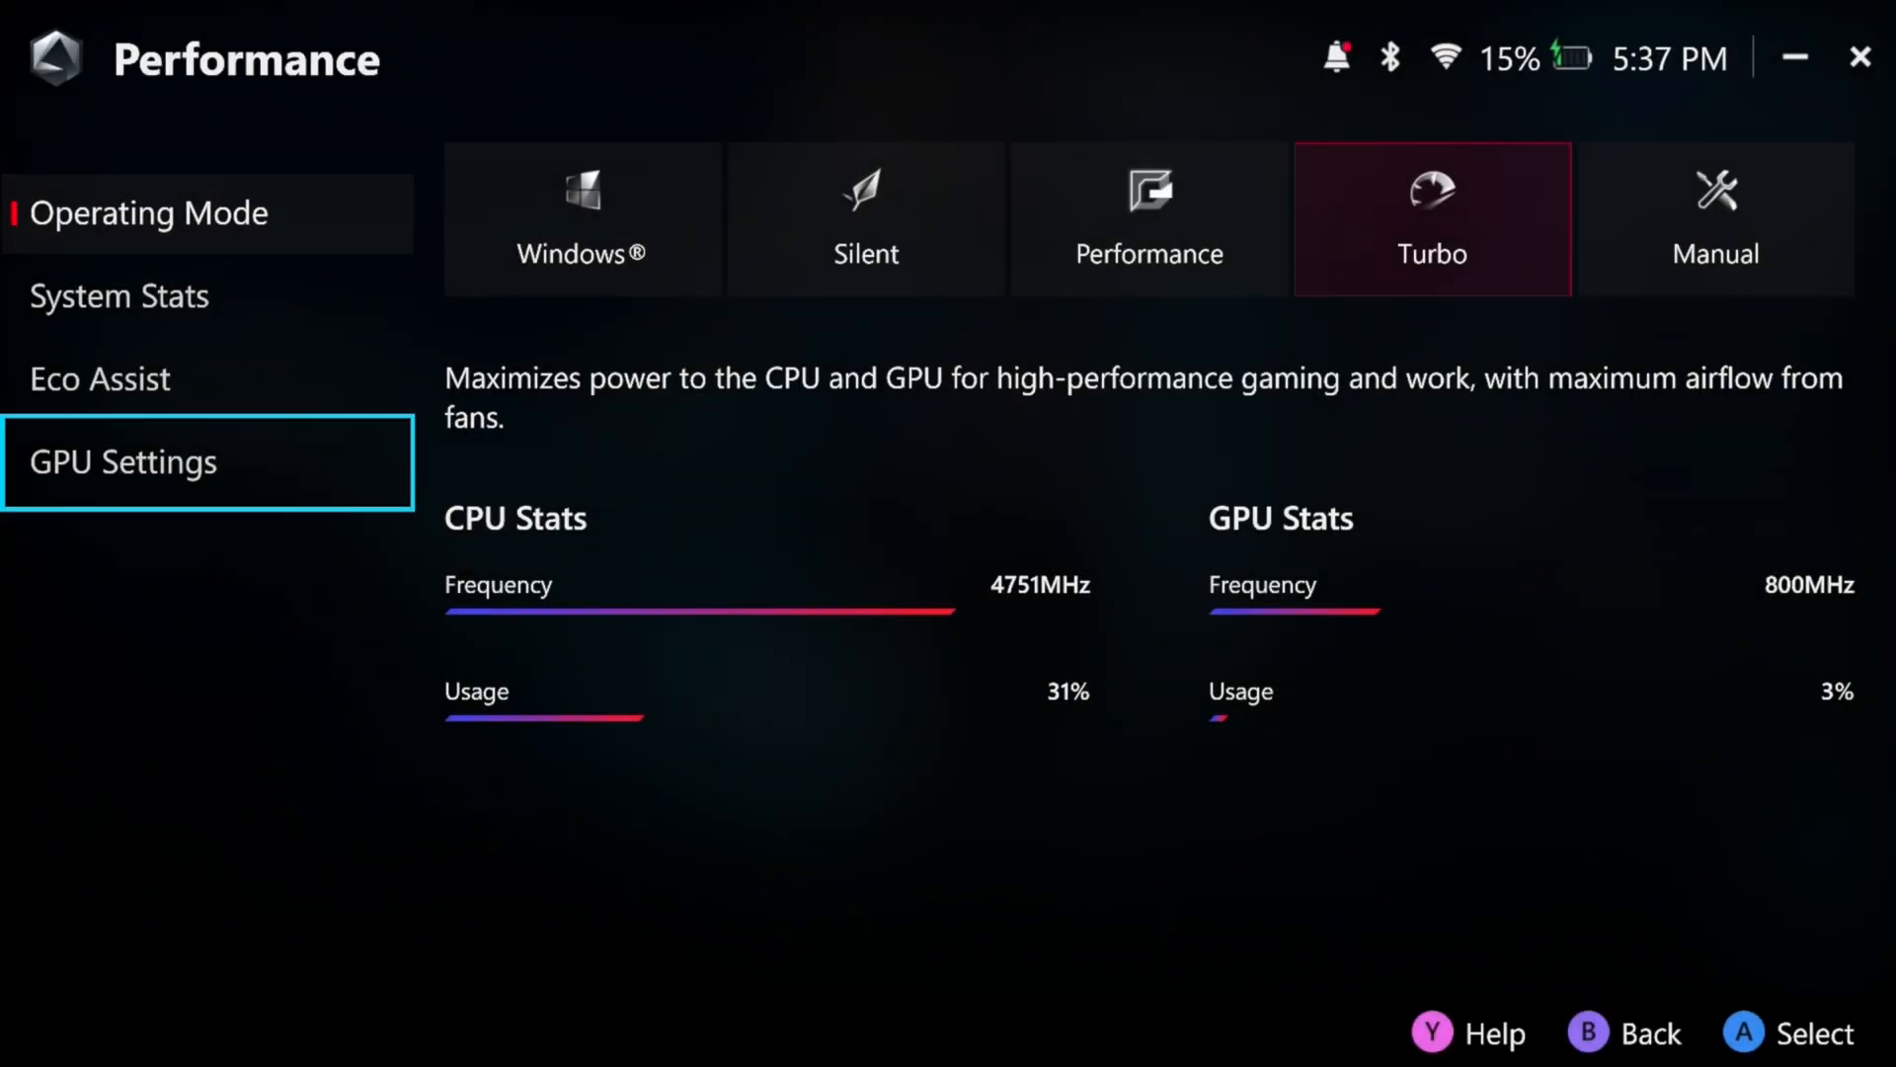
left_click(121, 461)
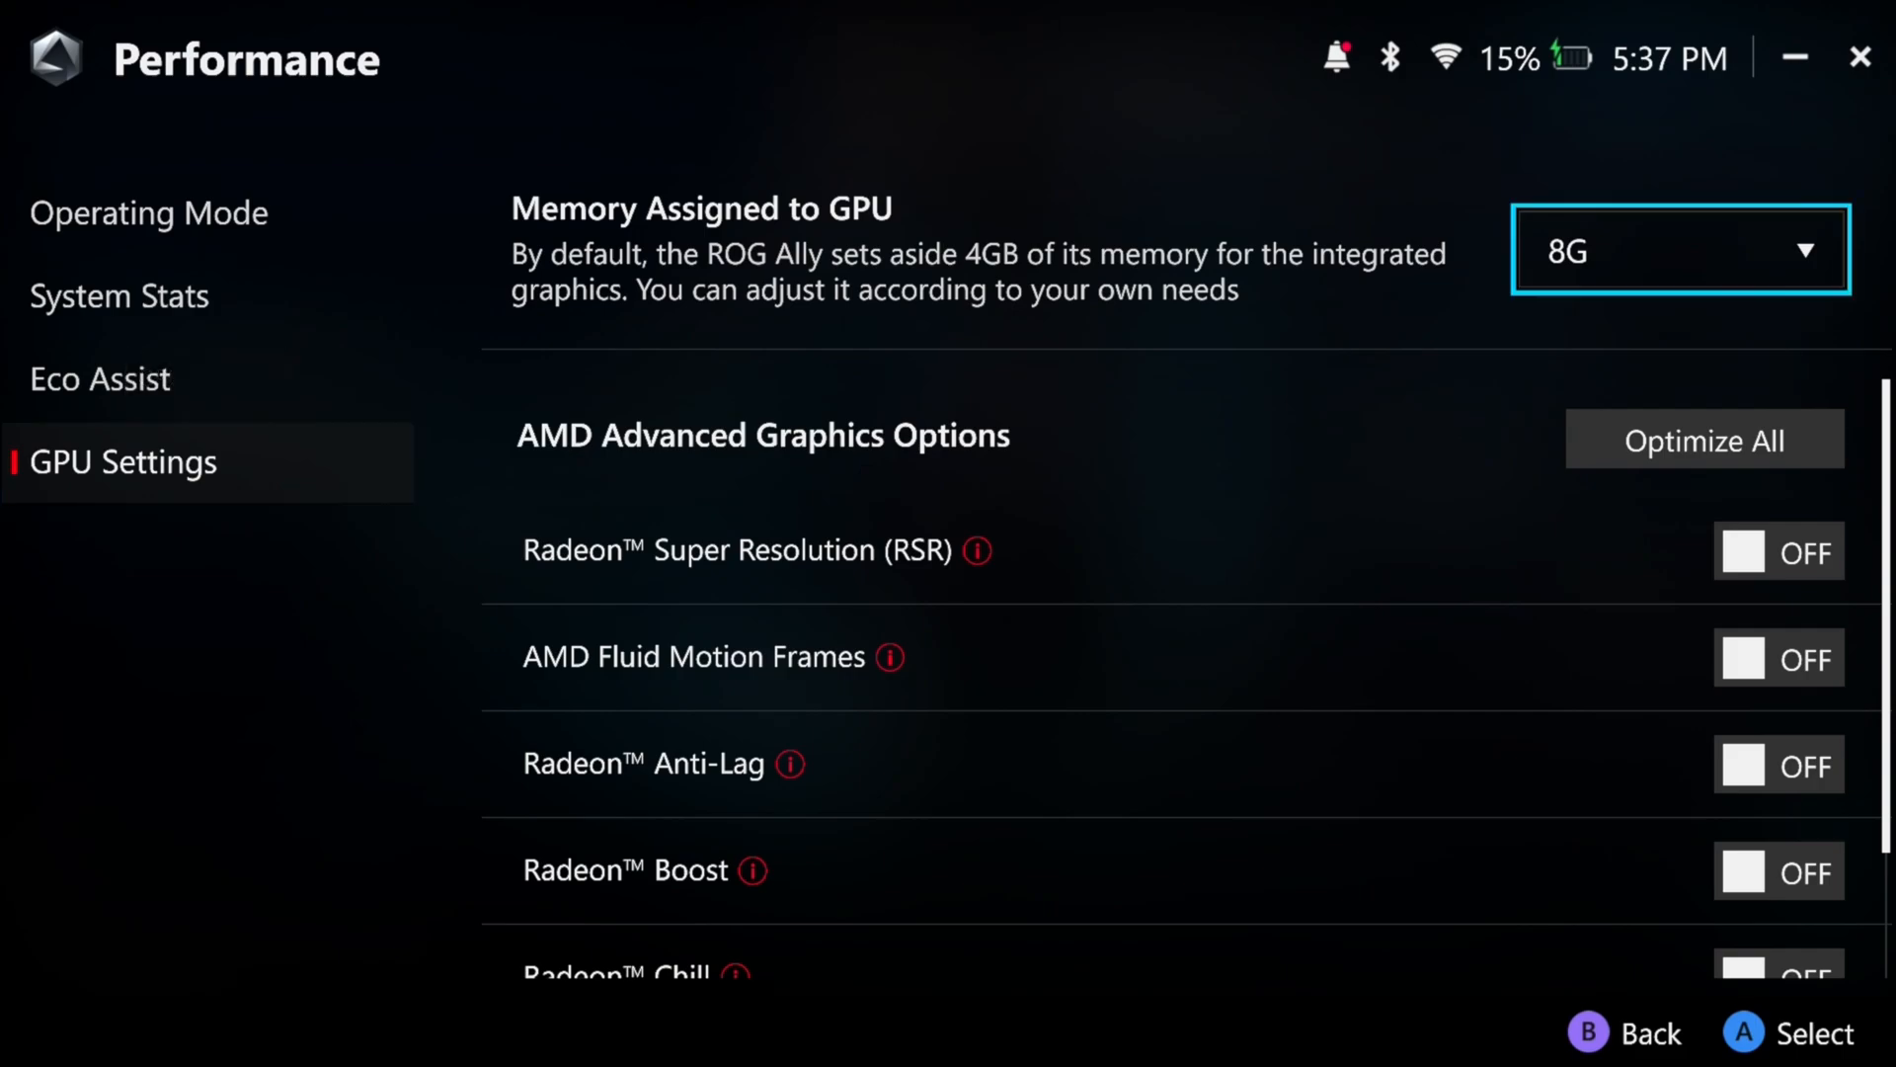
left_click(1679, 249)
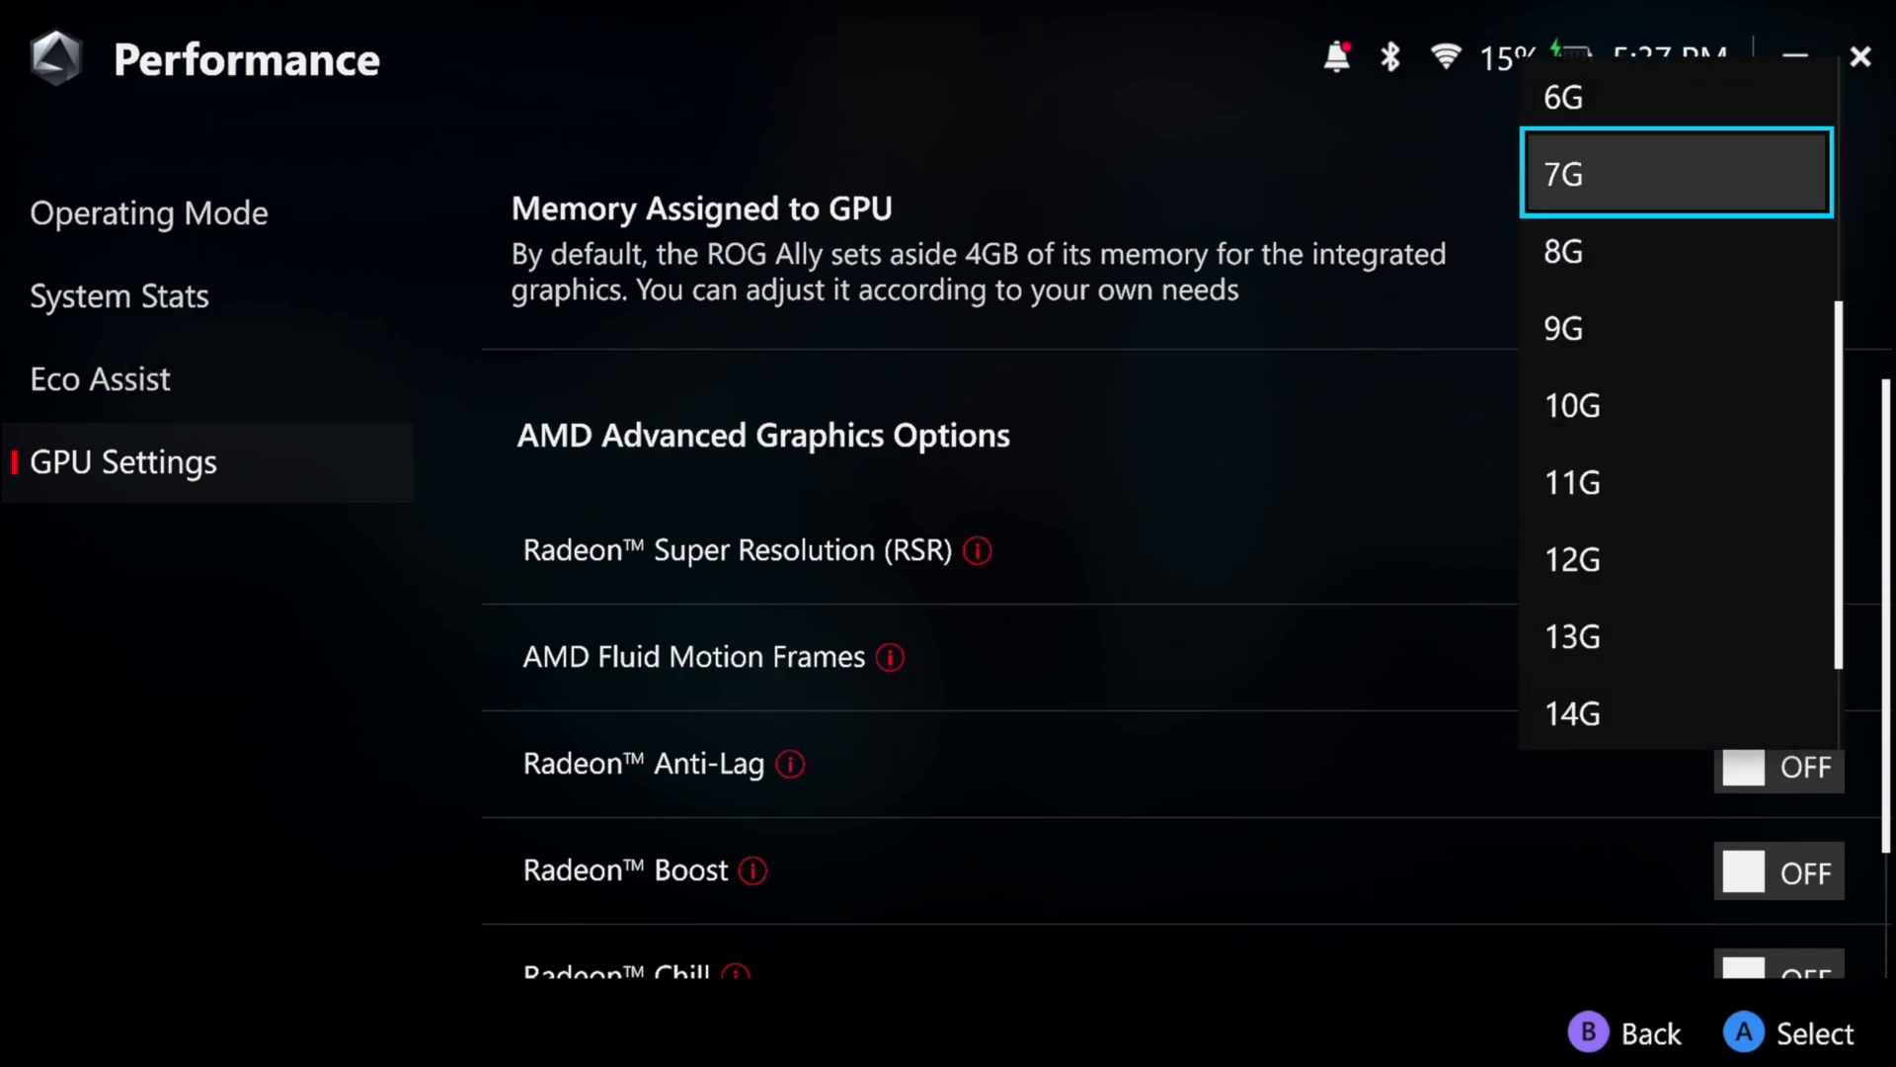
scroll("down", 3)
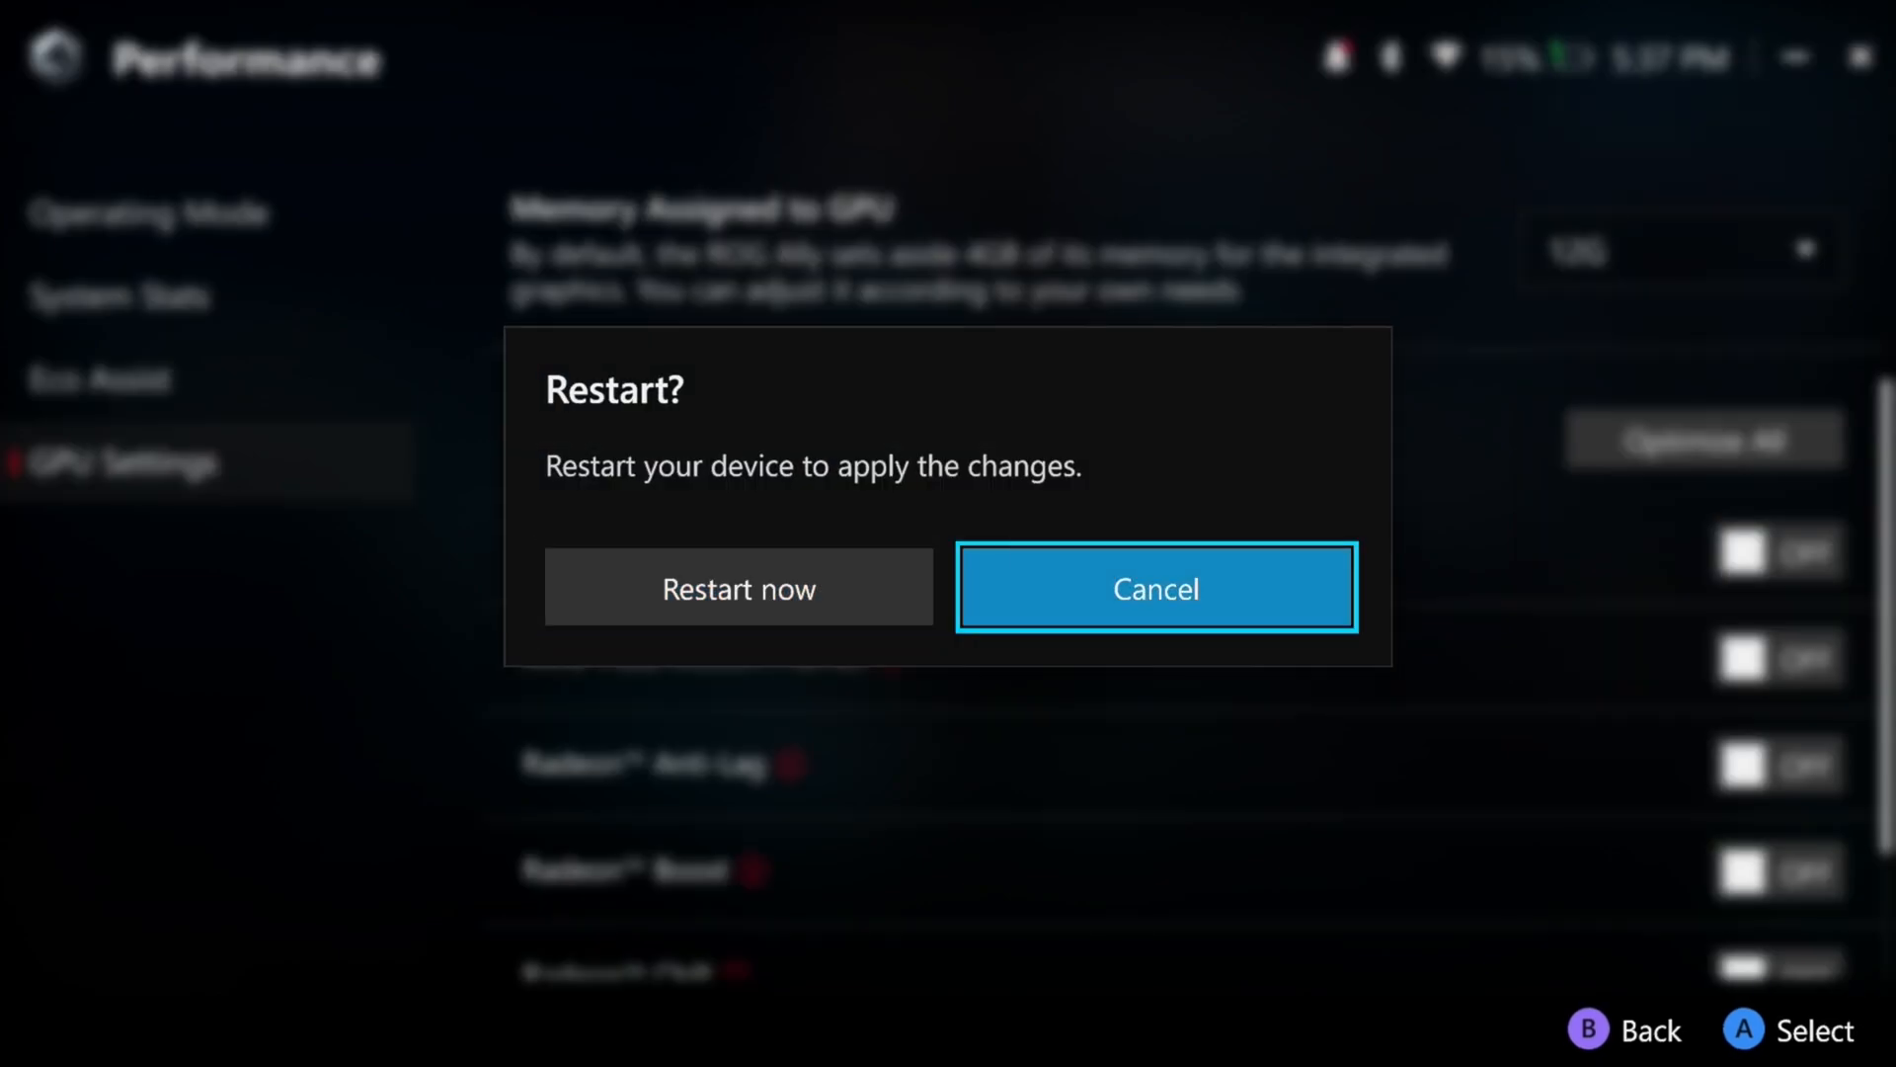
left_click(1155, 589)
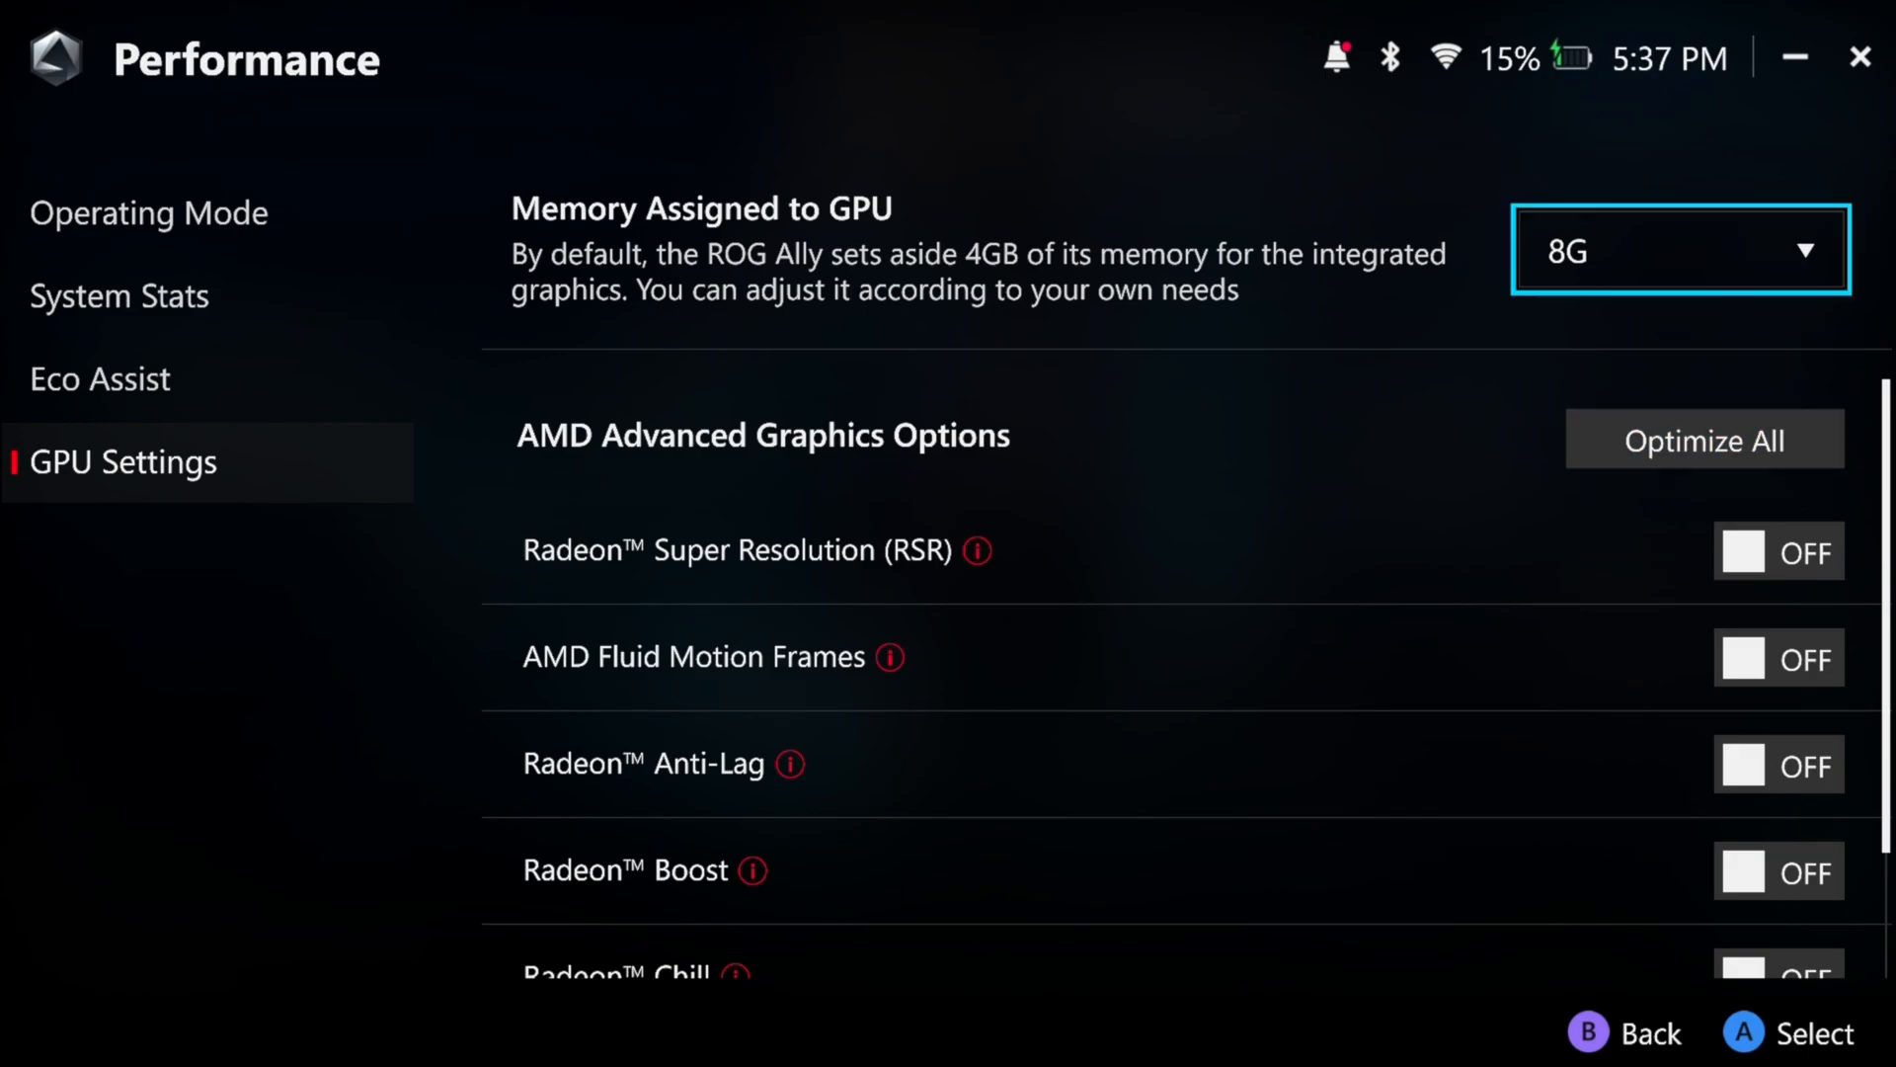
mouse_move(1704, 438)
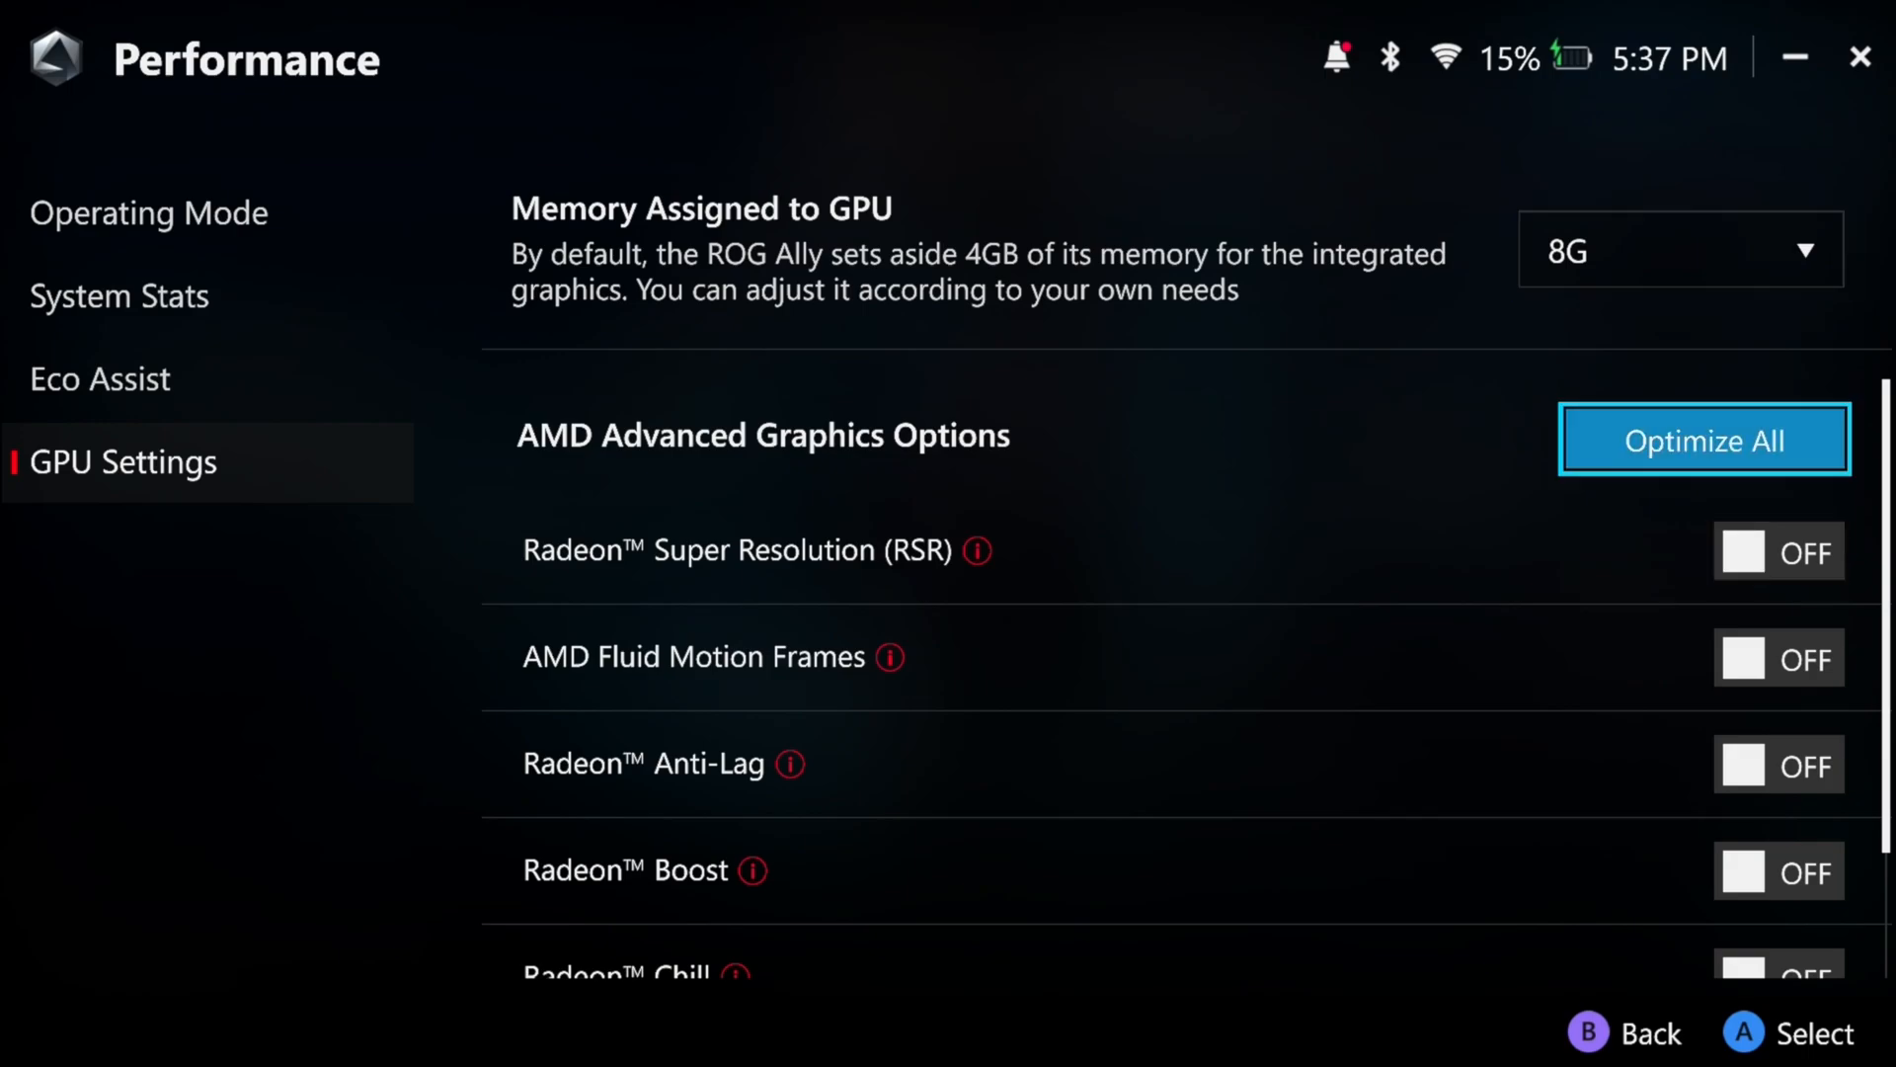
Step: Keep 8G of memory assigned to the integrated GPU in the Memory Assigned to GPU list
left_click(1703, 439)
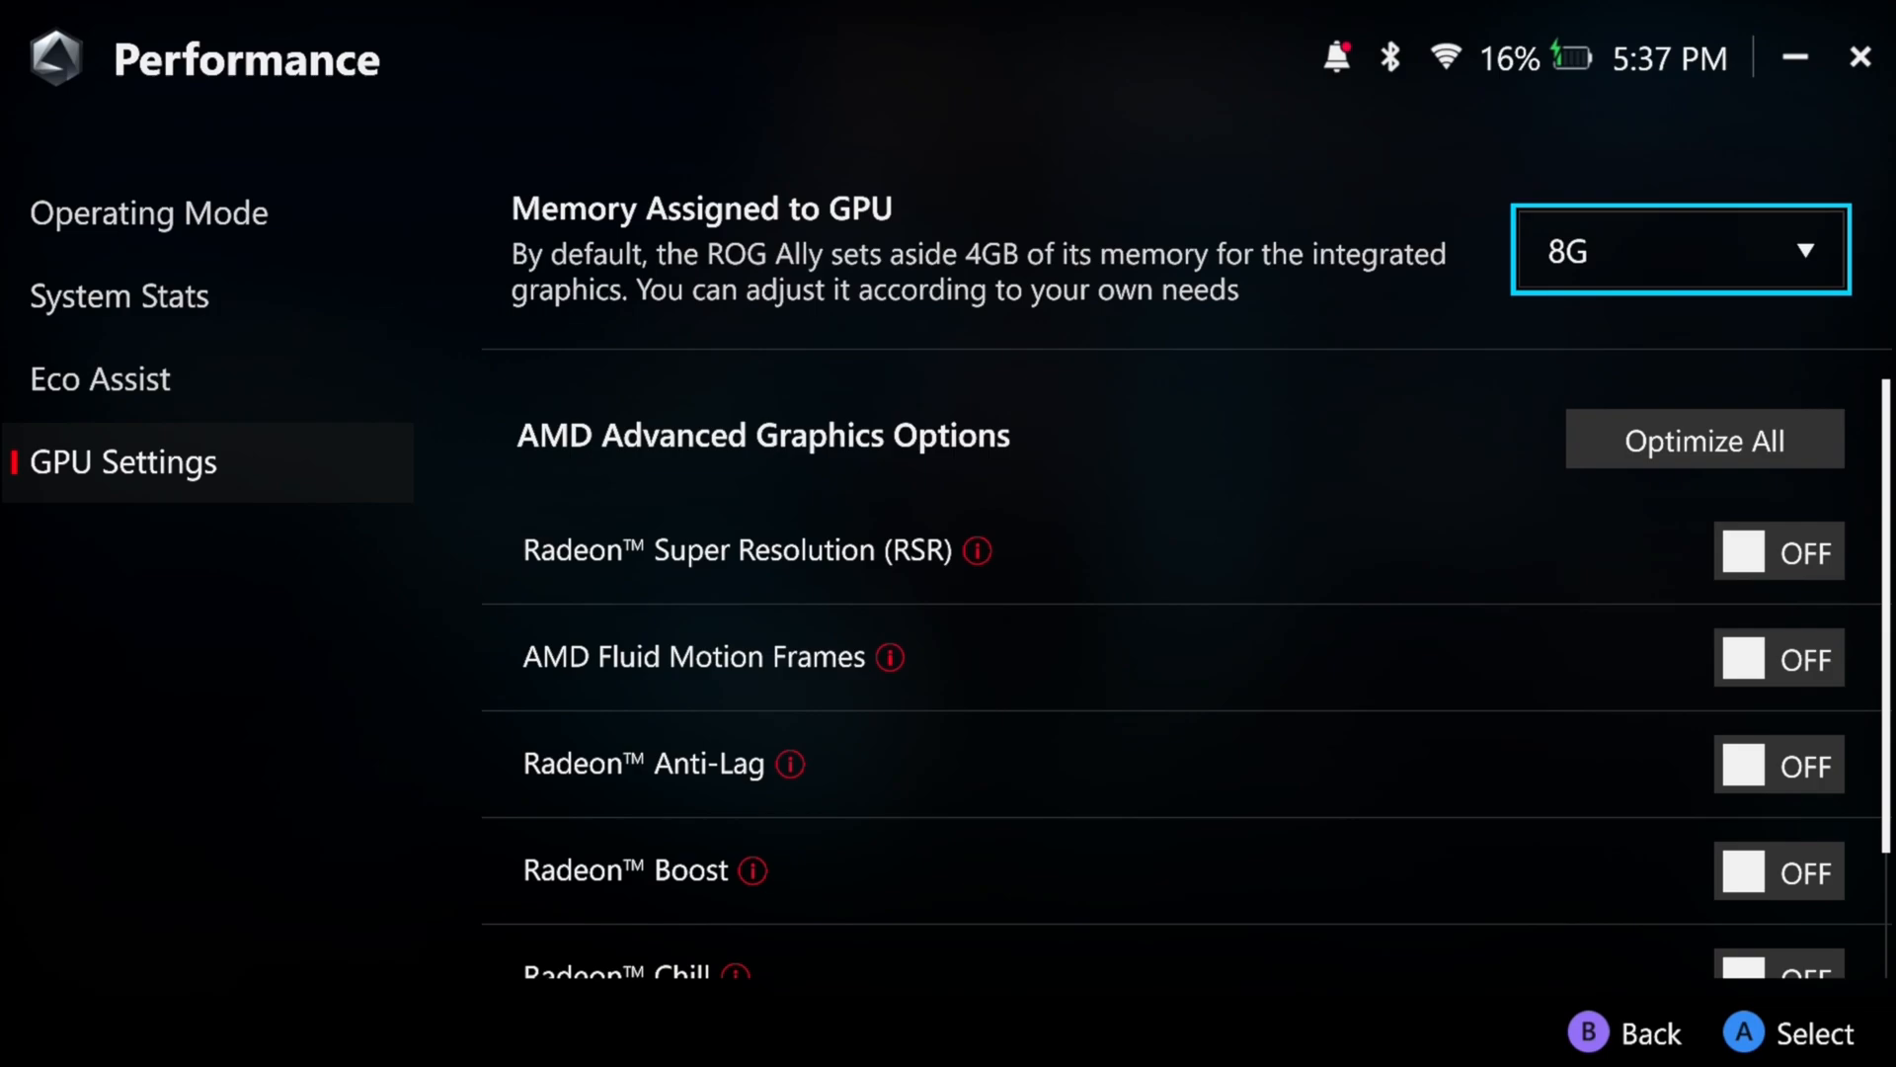
left_click(1679, 249)
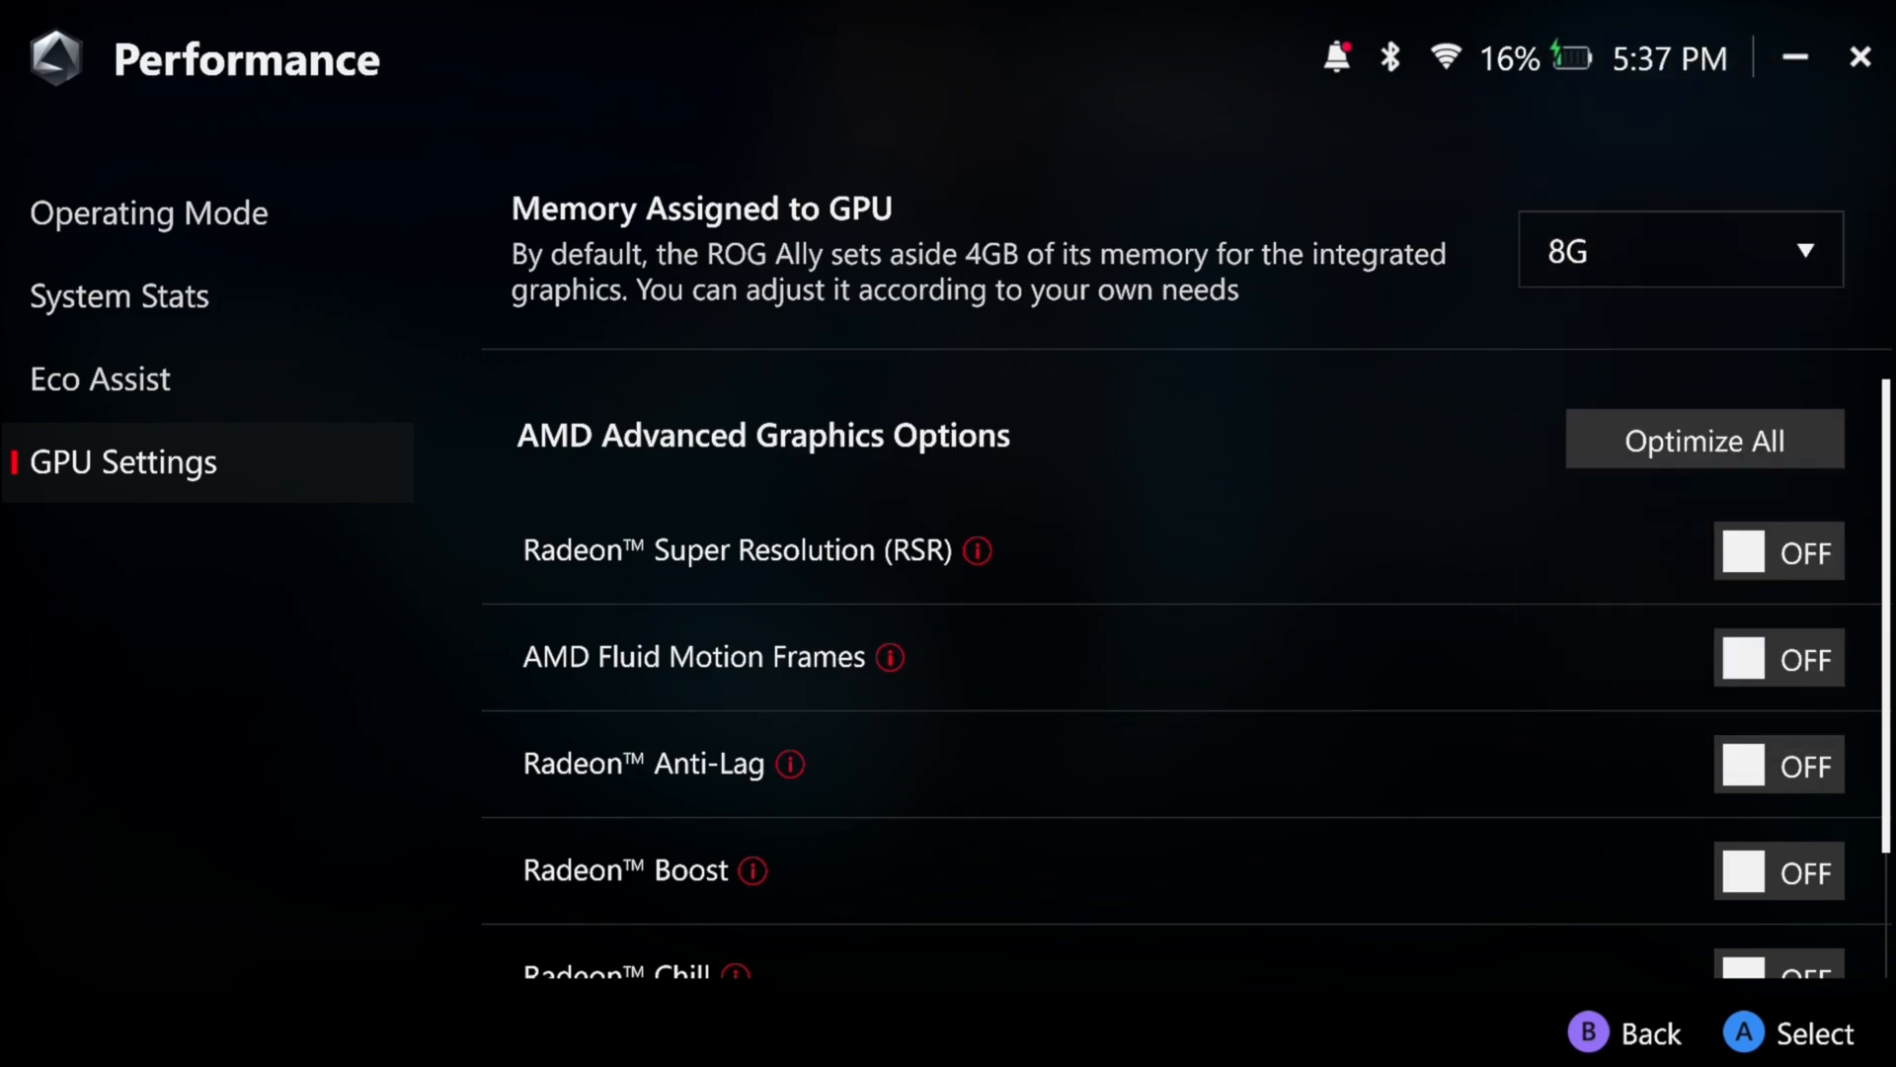
left_click(1679, 249)
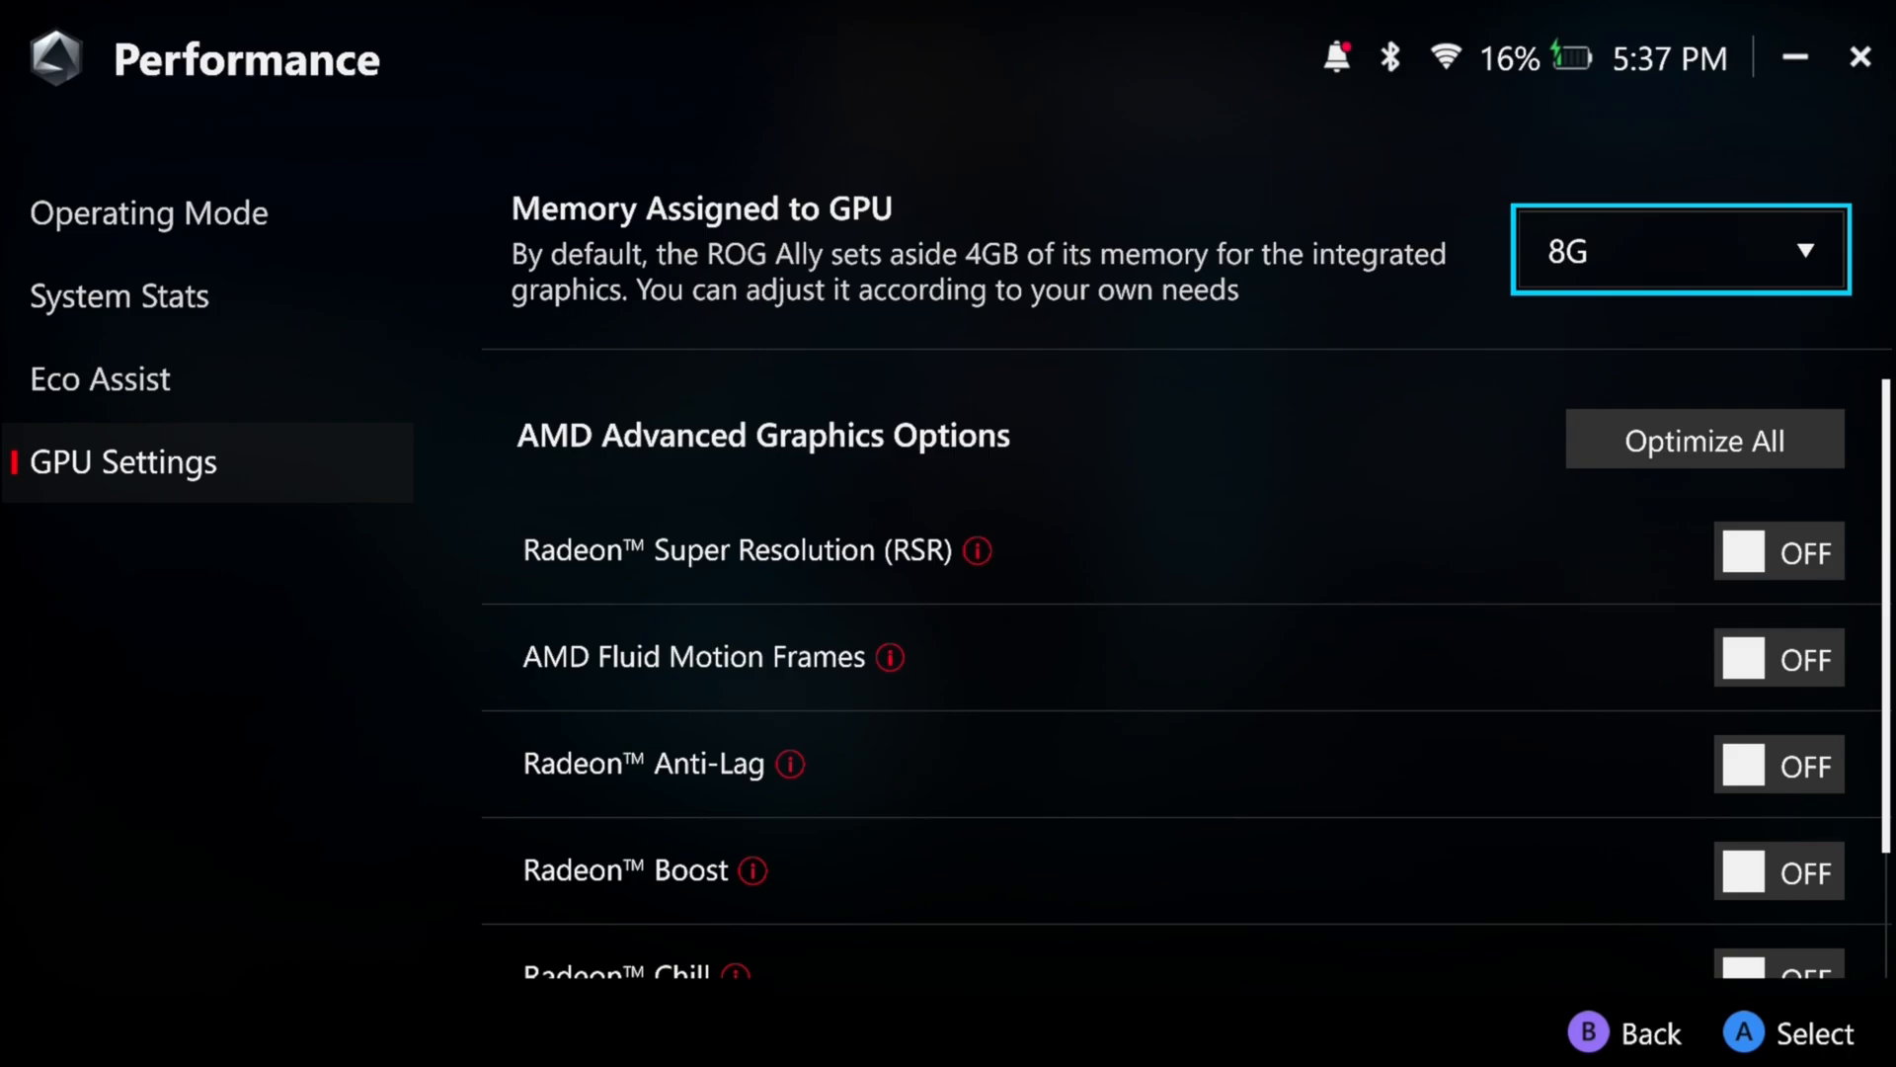
left_click(1679, 249)
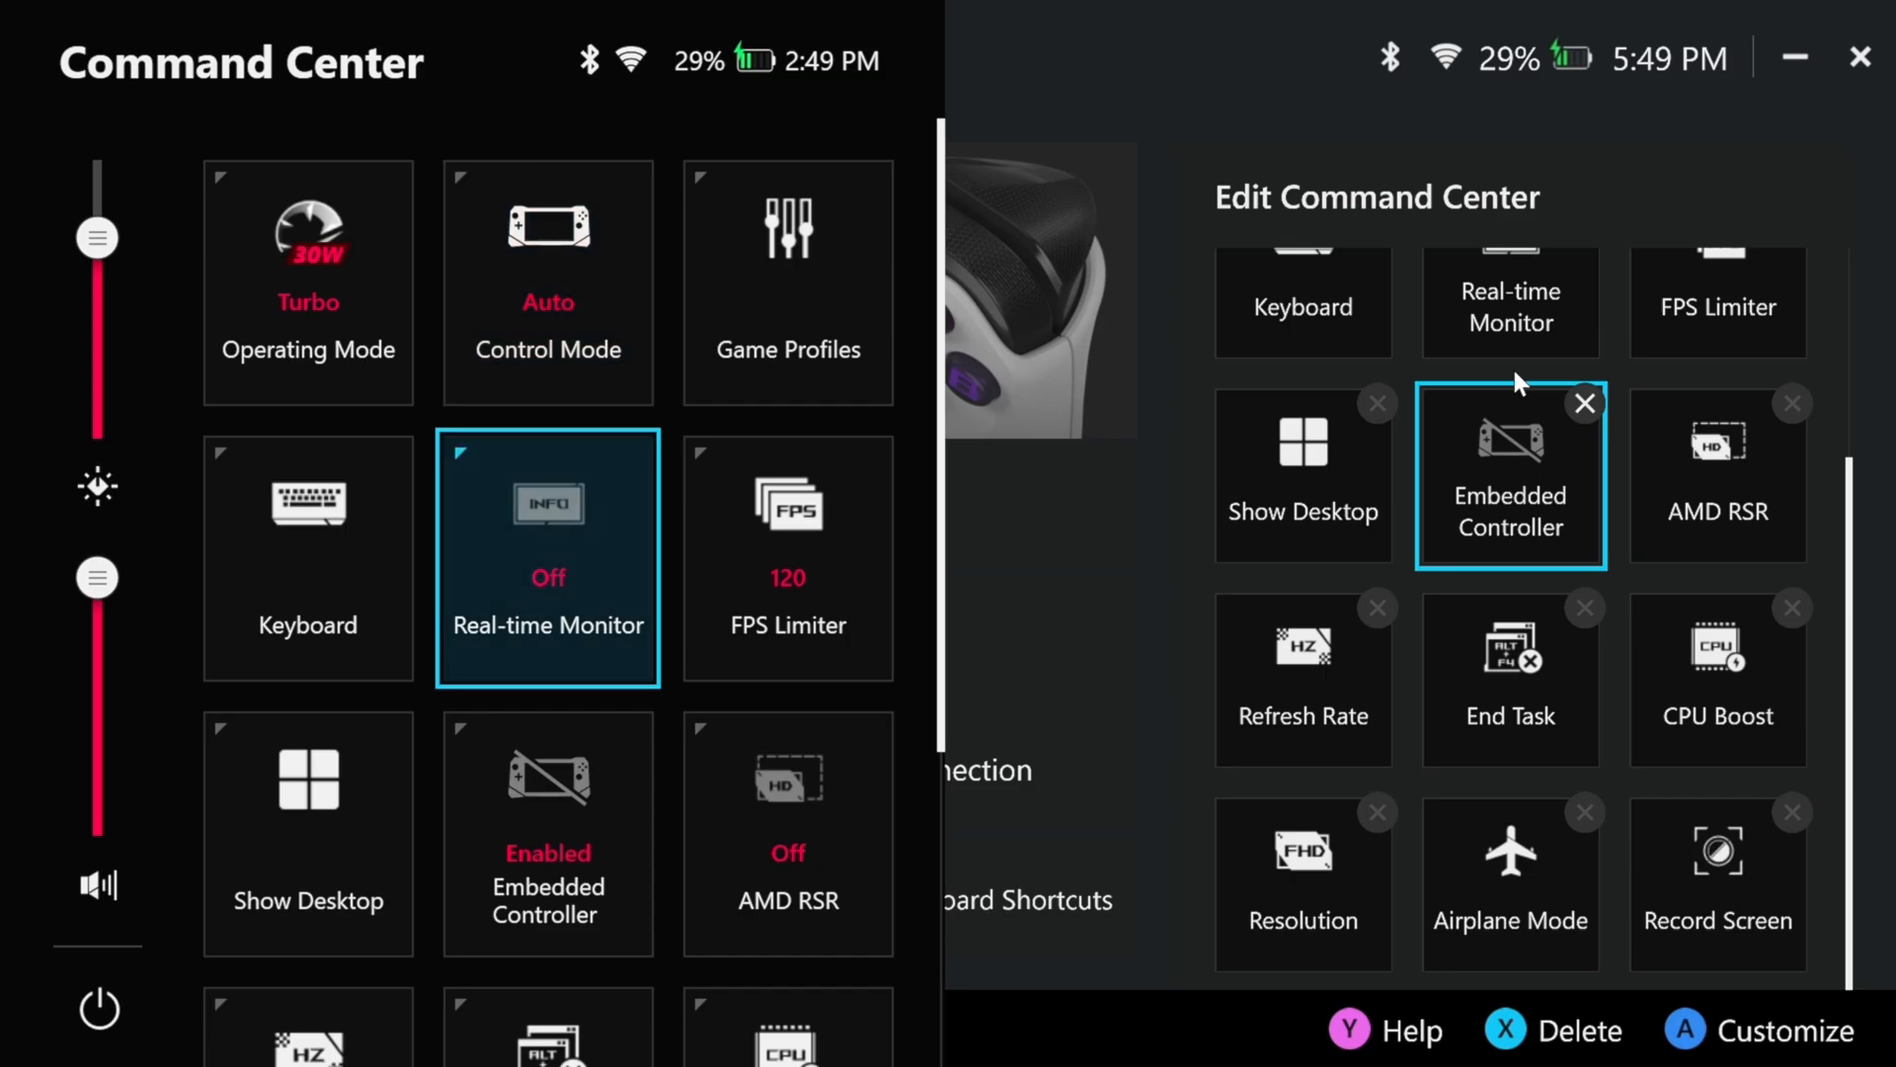
Step: Look through the Command Center tiles and return to the game library of 22 games
scroll("down", 3)
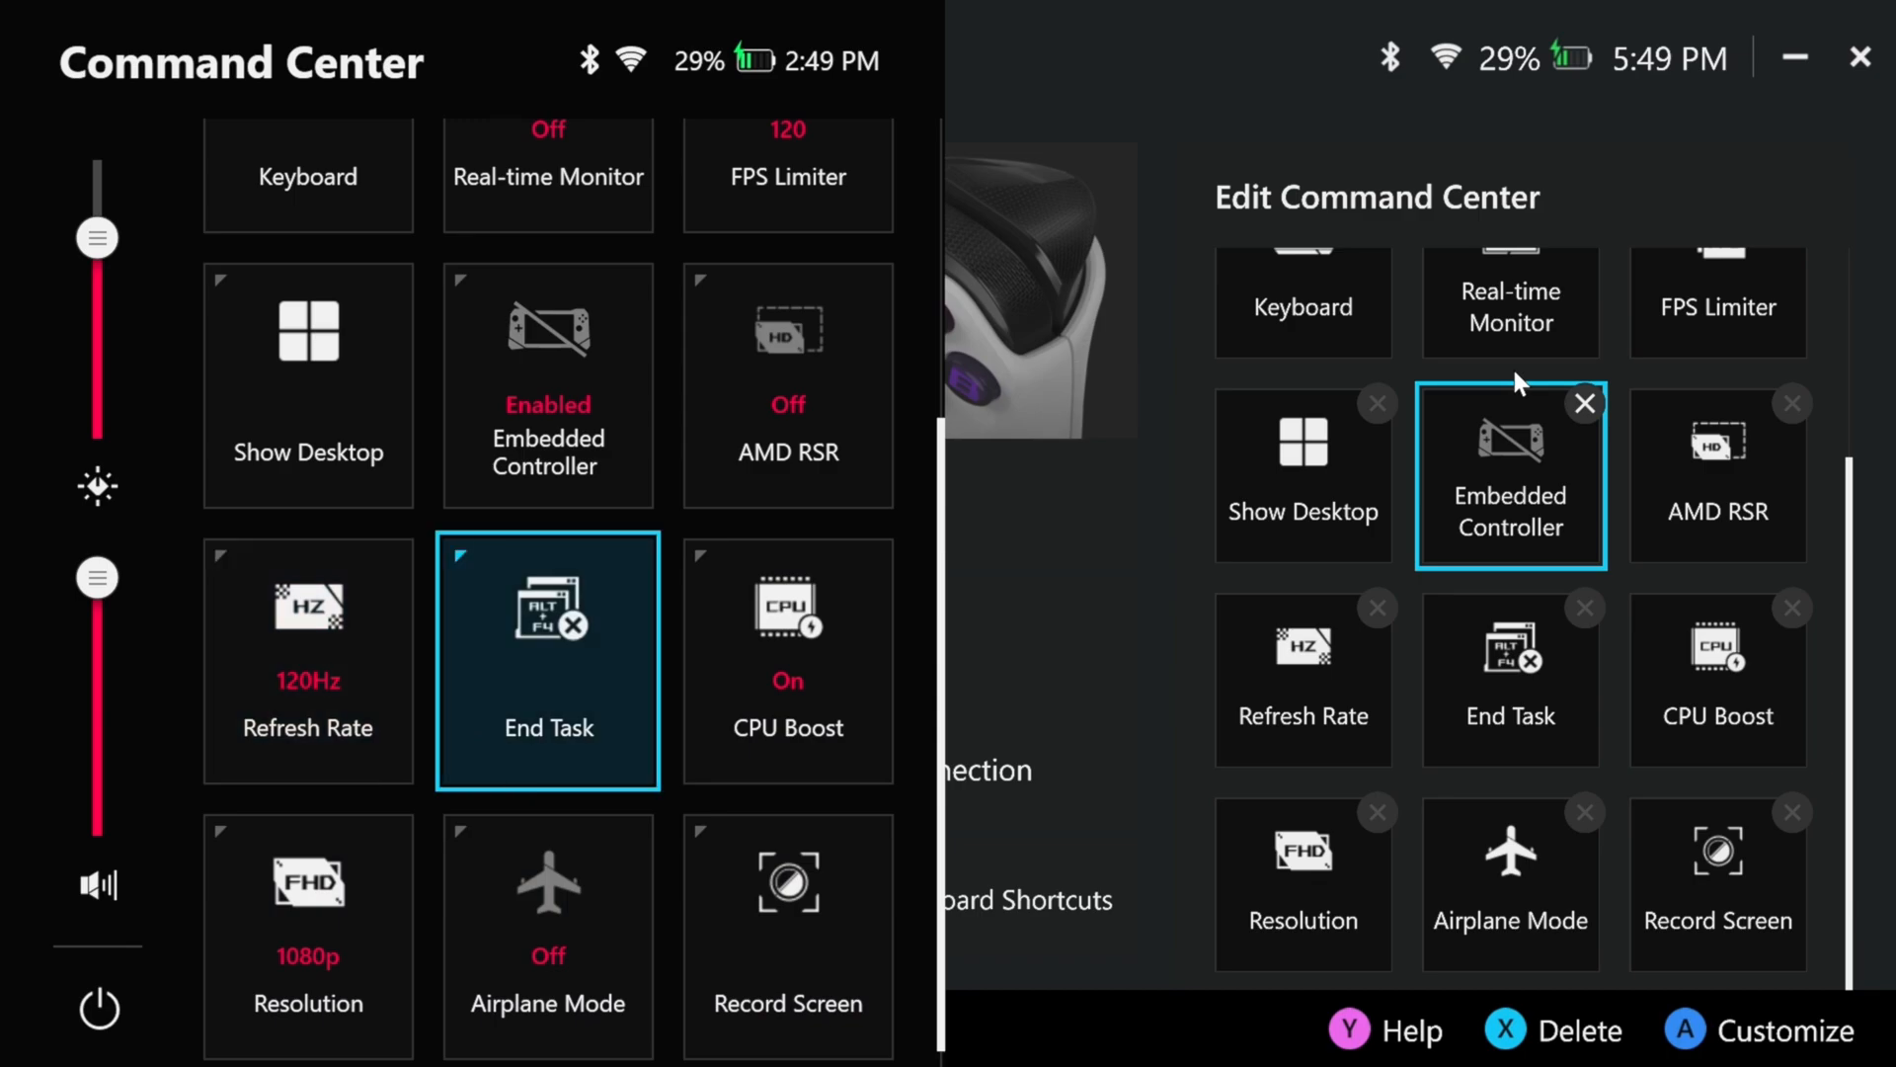
left_click(788, 660)
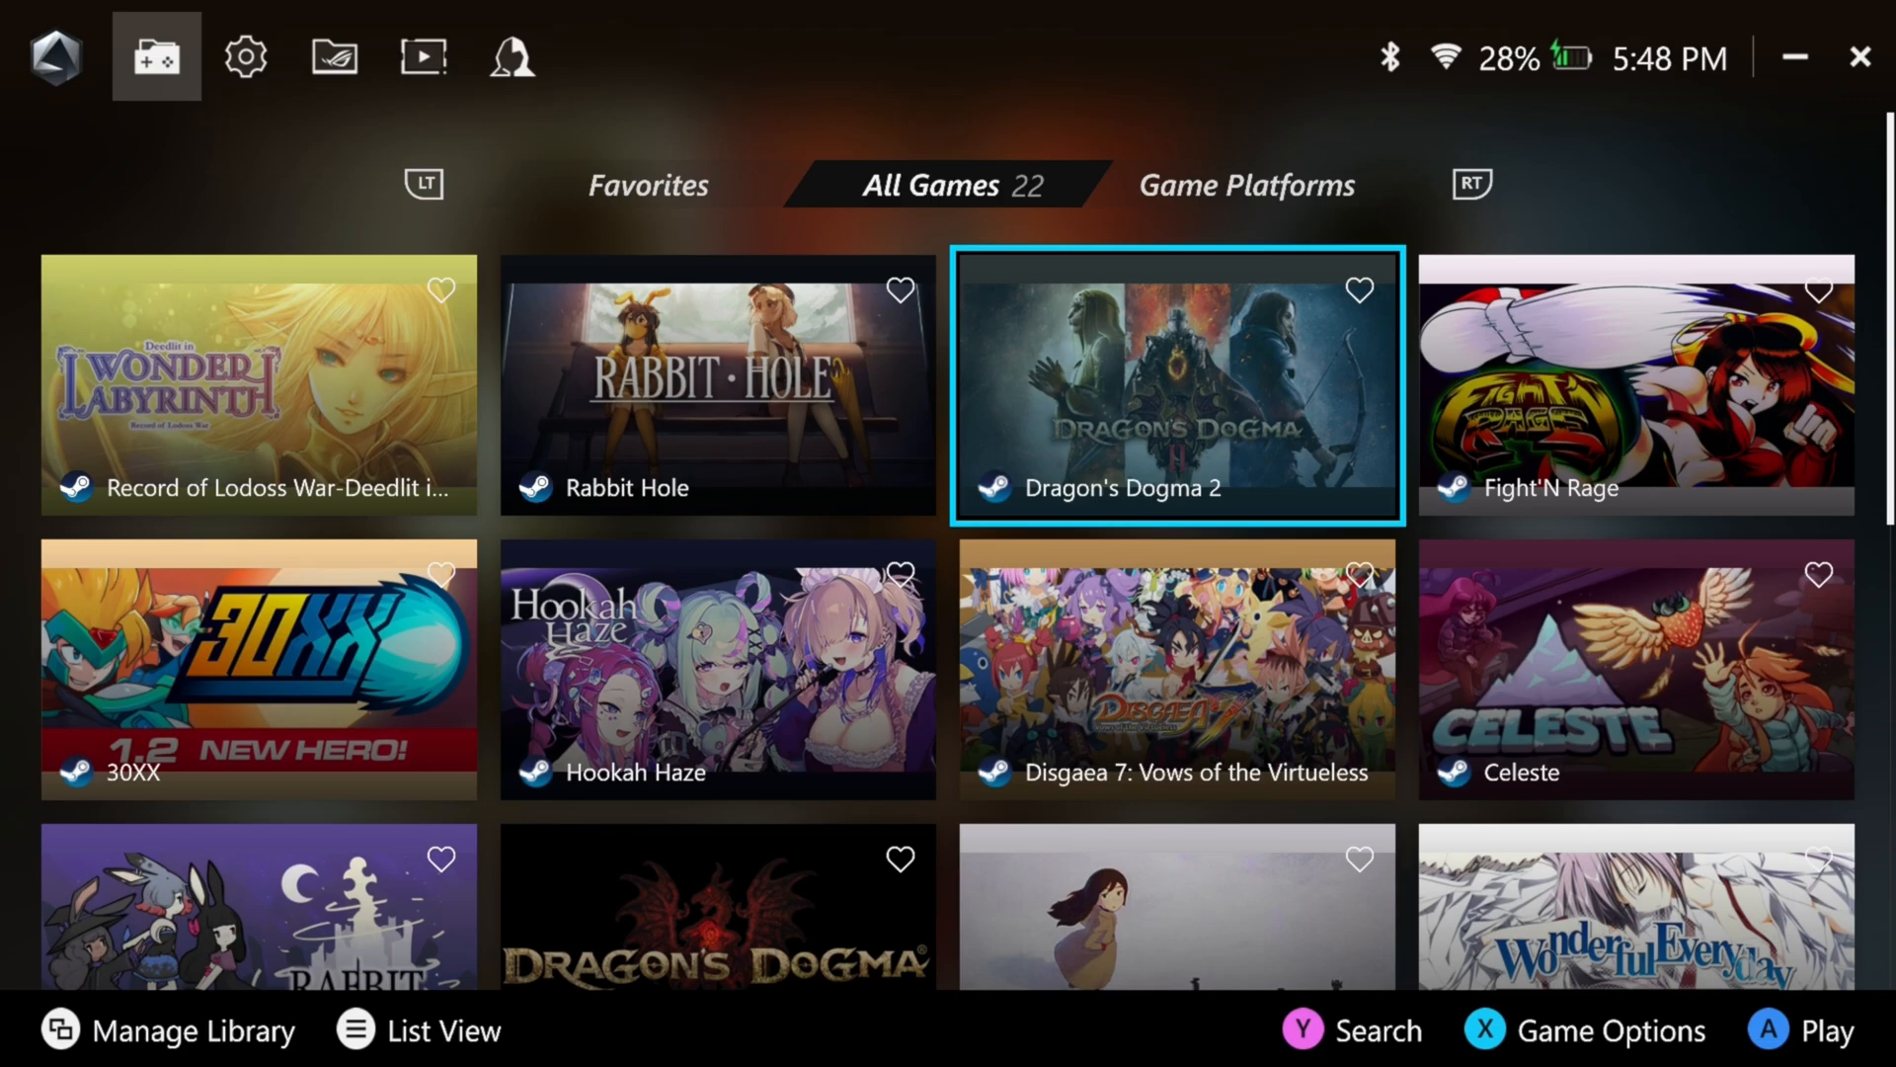
Step: In Edit Command Center, remove the Airplane Mode, Resolution and CPU Boost shortcuts
left_click(245, 58)
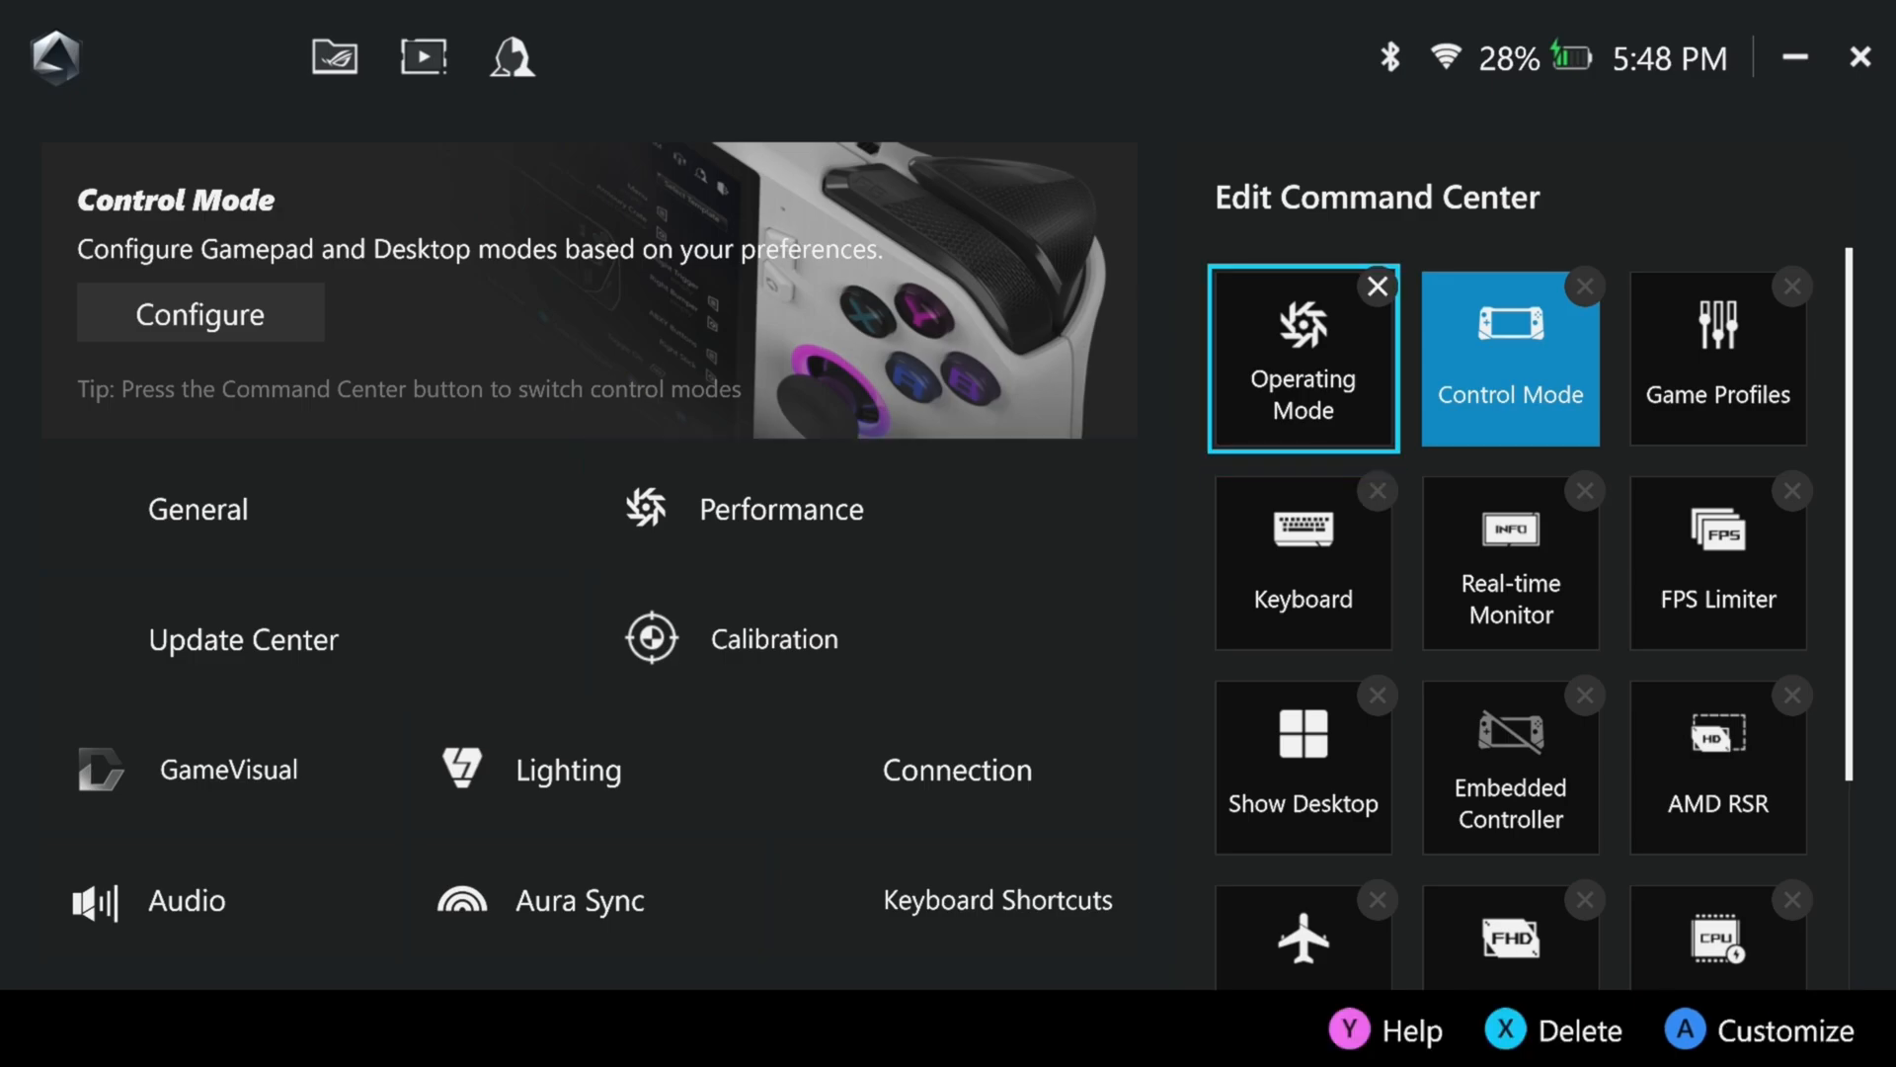
scroll("down", 3)
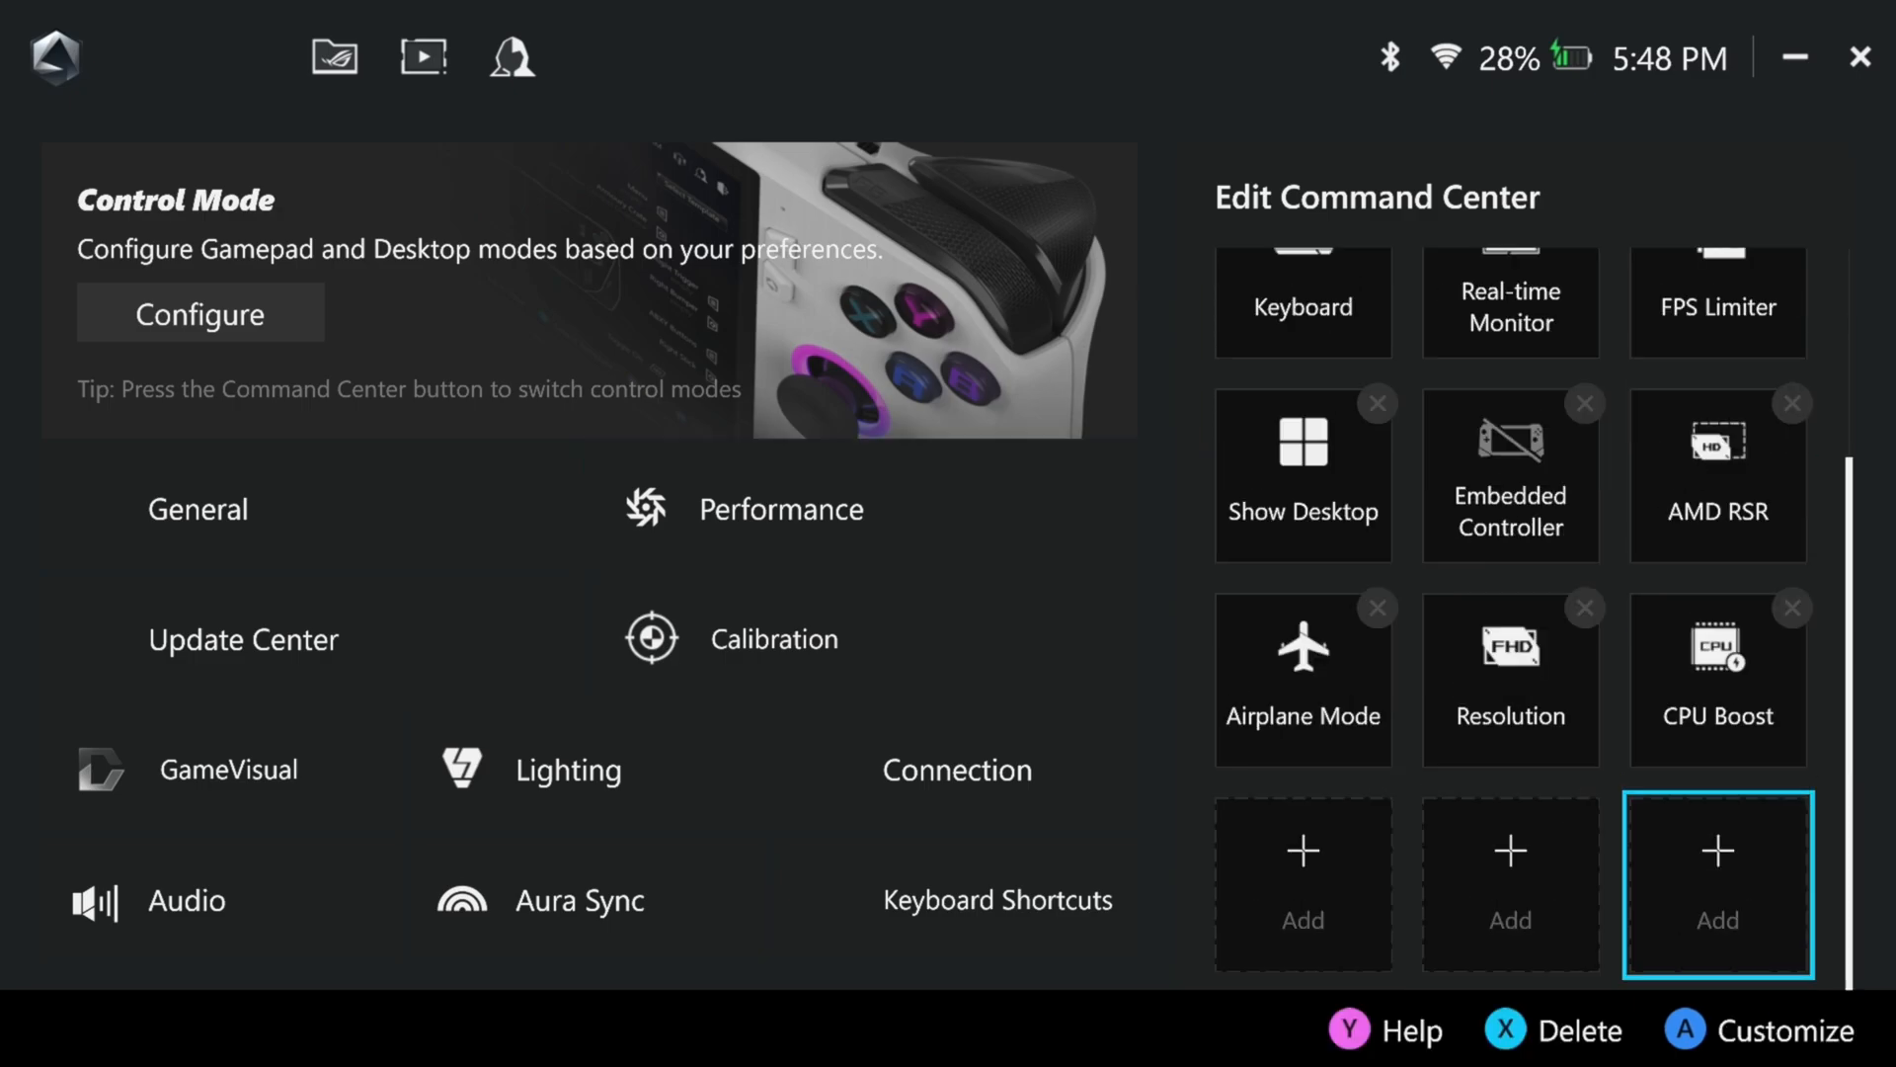
left_click(1716, 885)
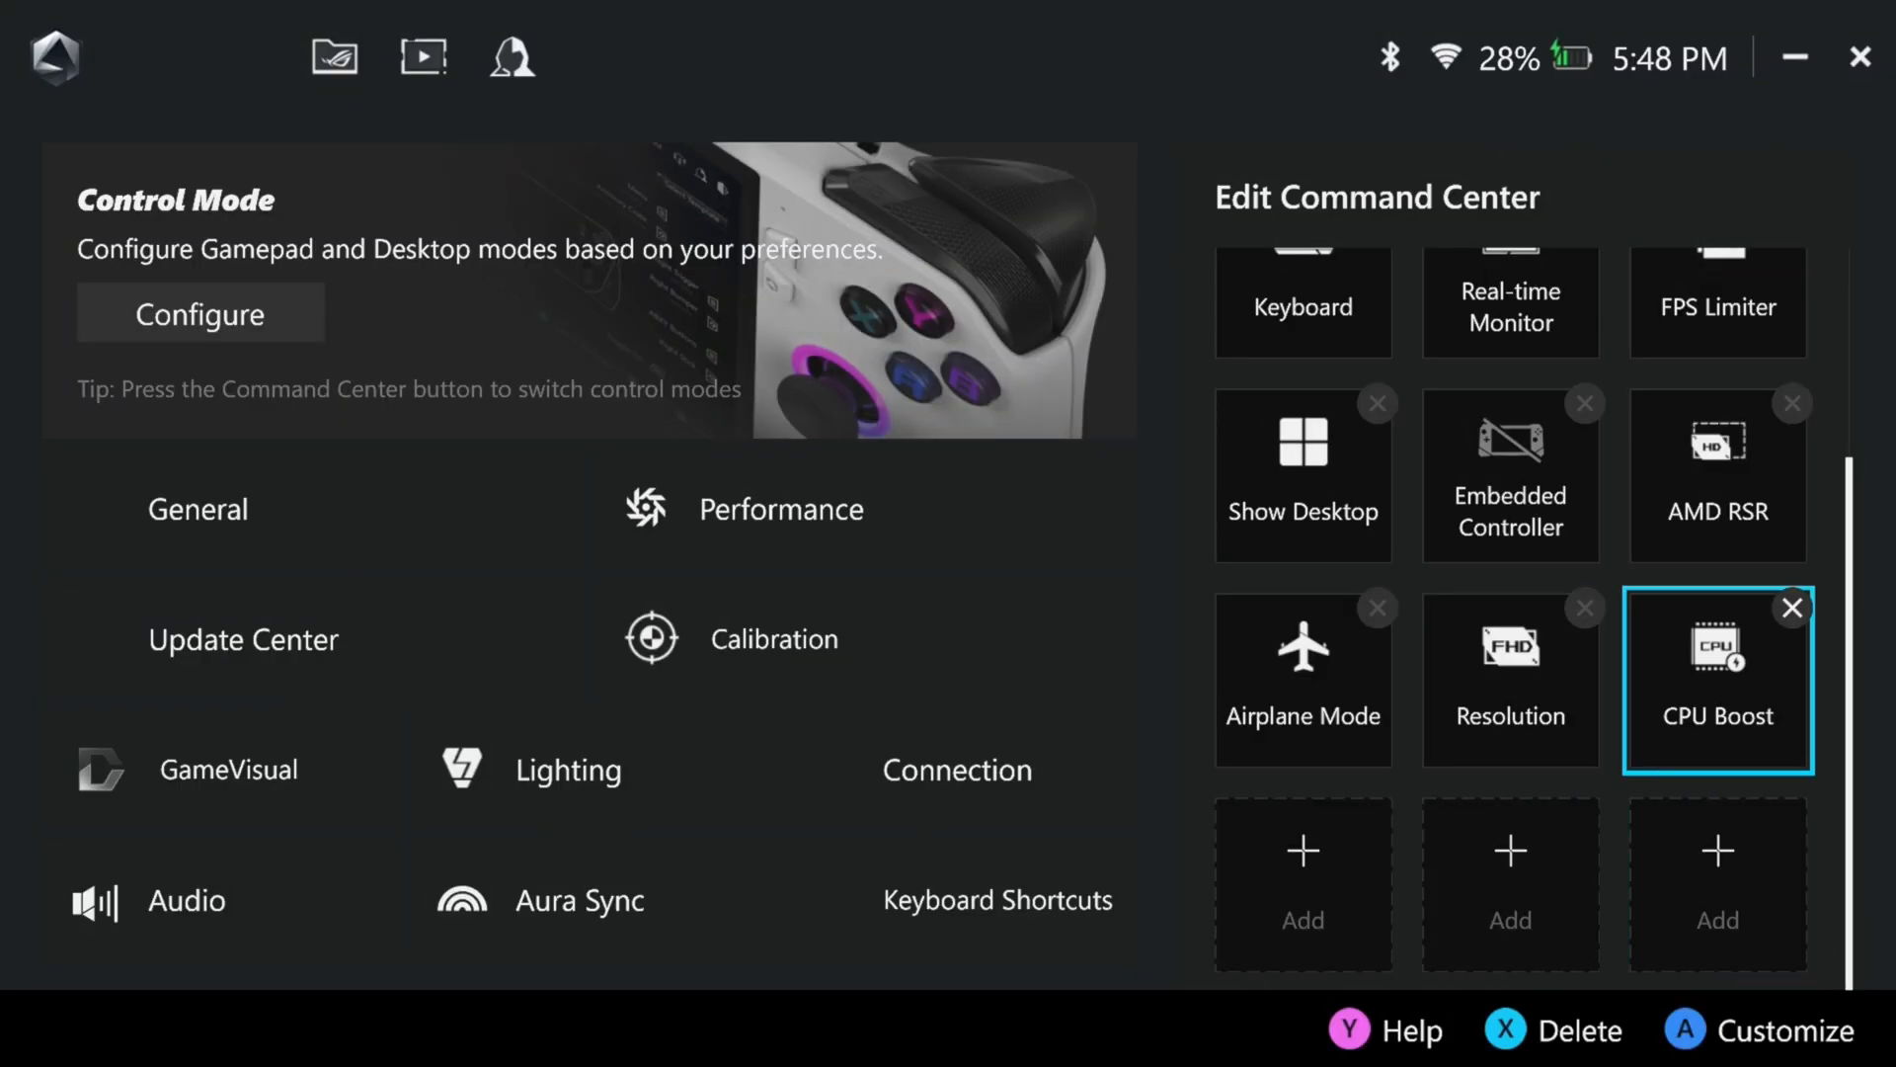
left_click(1793, 607)
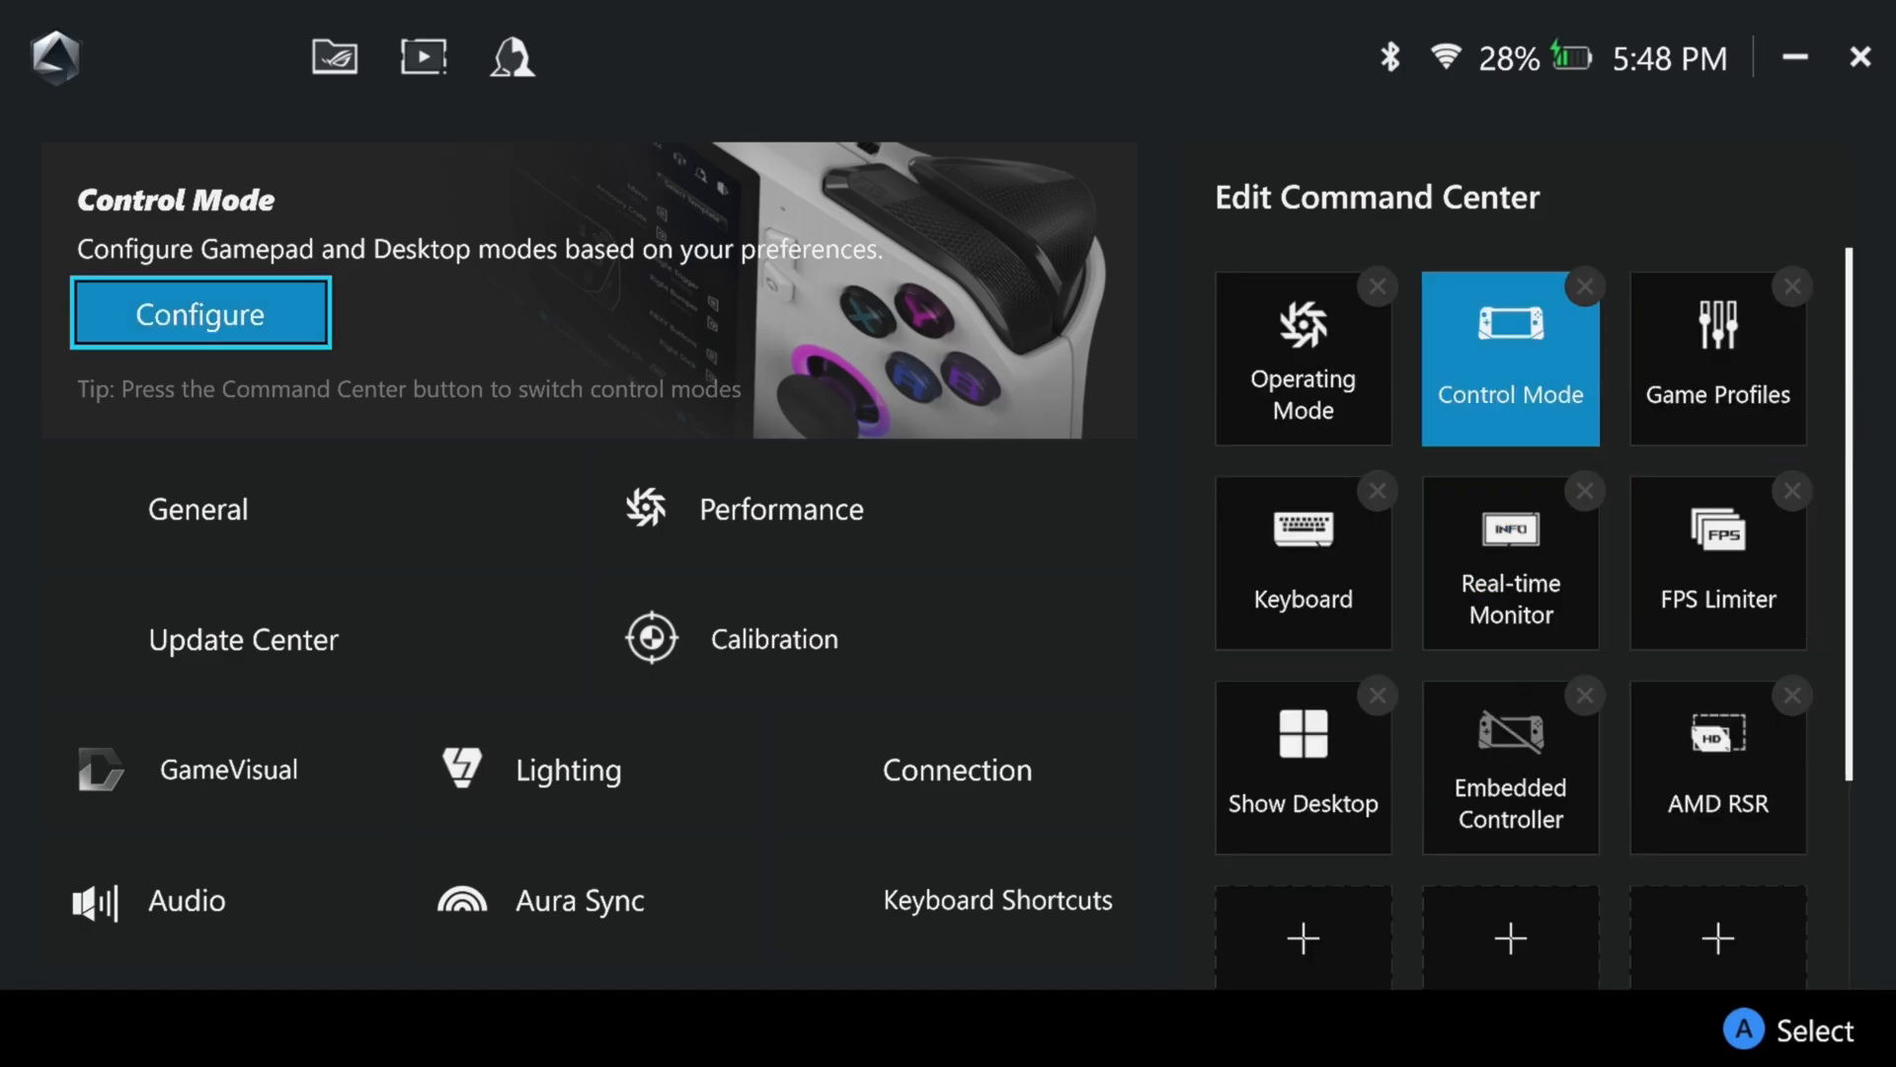
Step: Add the Refresh Rate shortcut to the Command Center
scroll("down", 3)
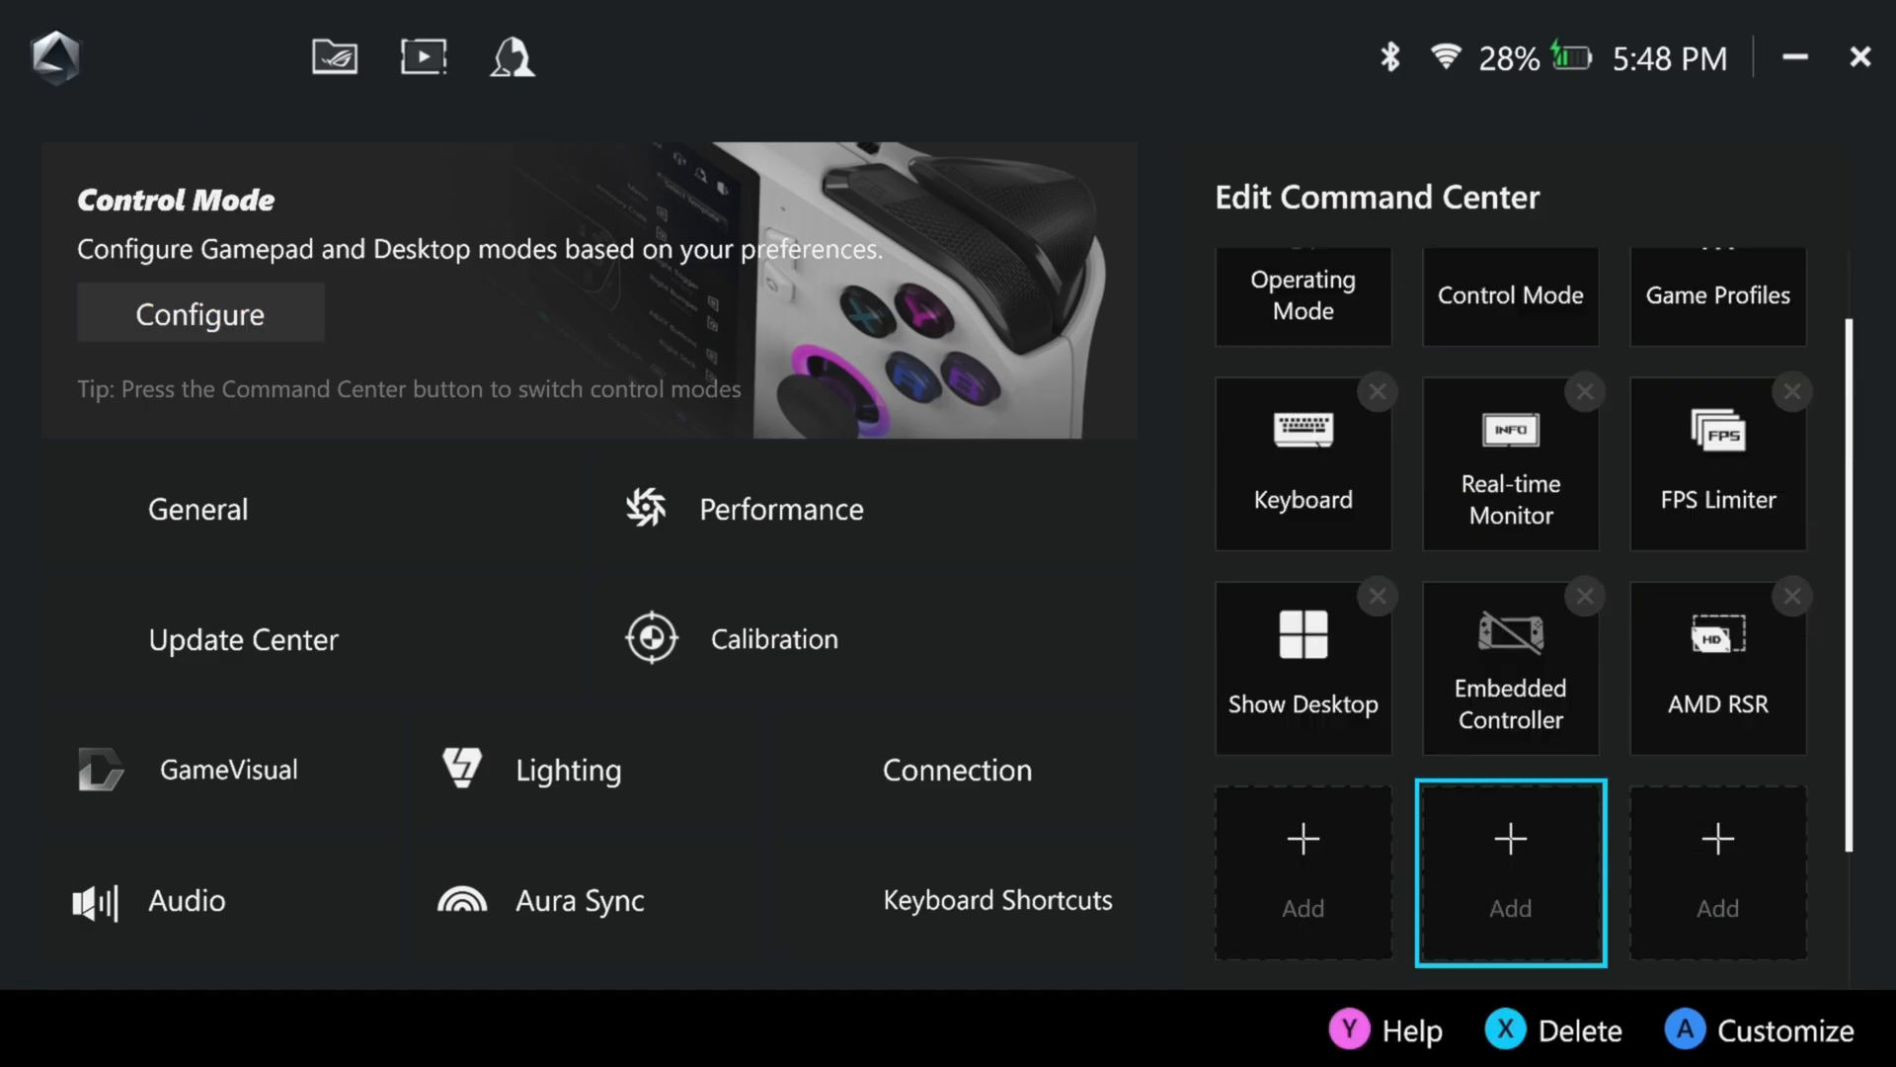
scroll("down", 3)
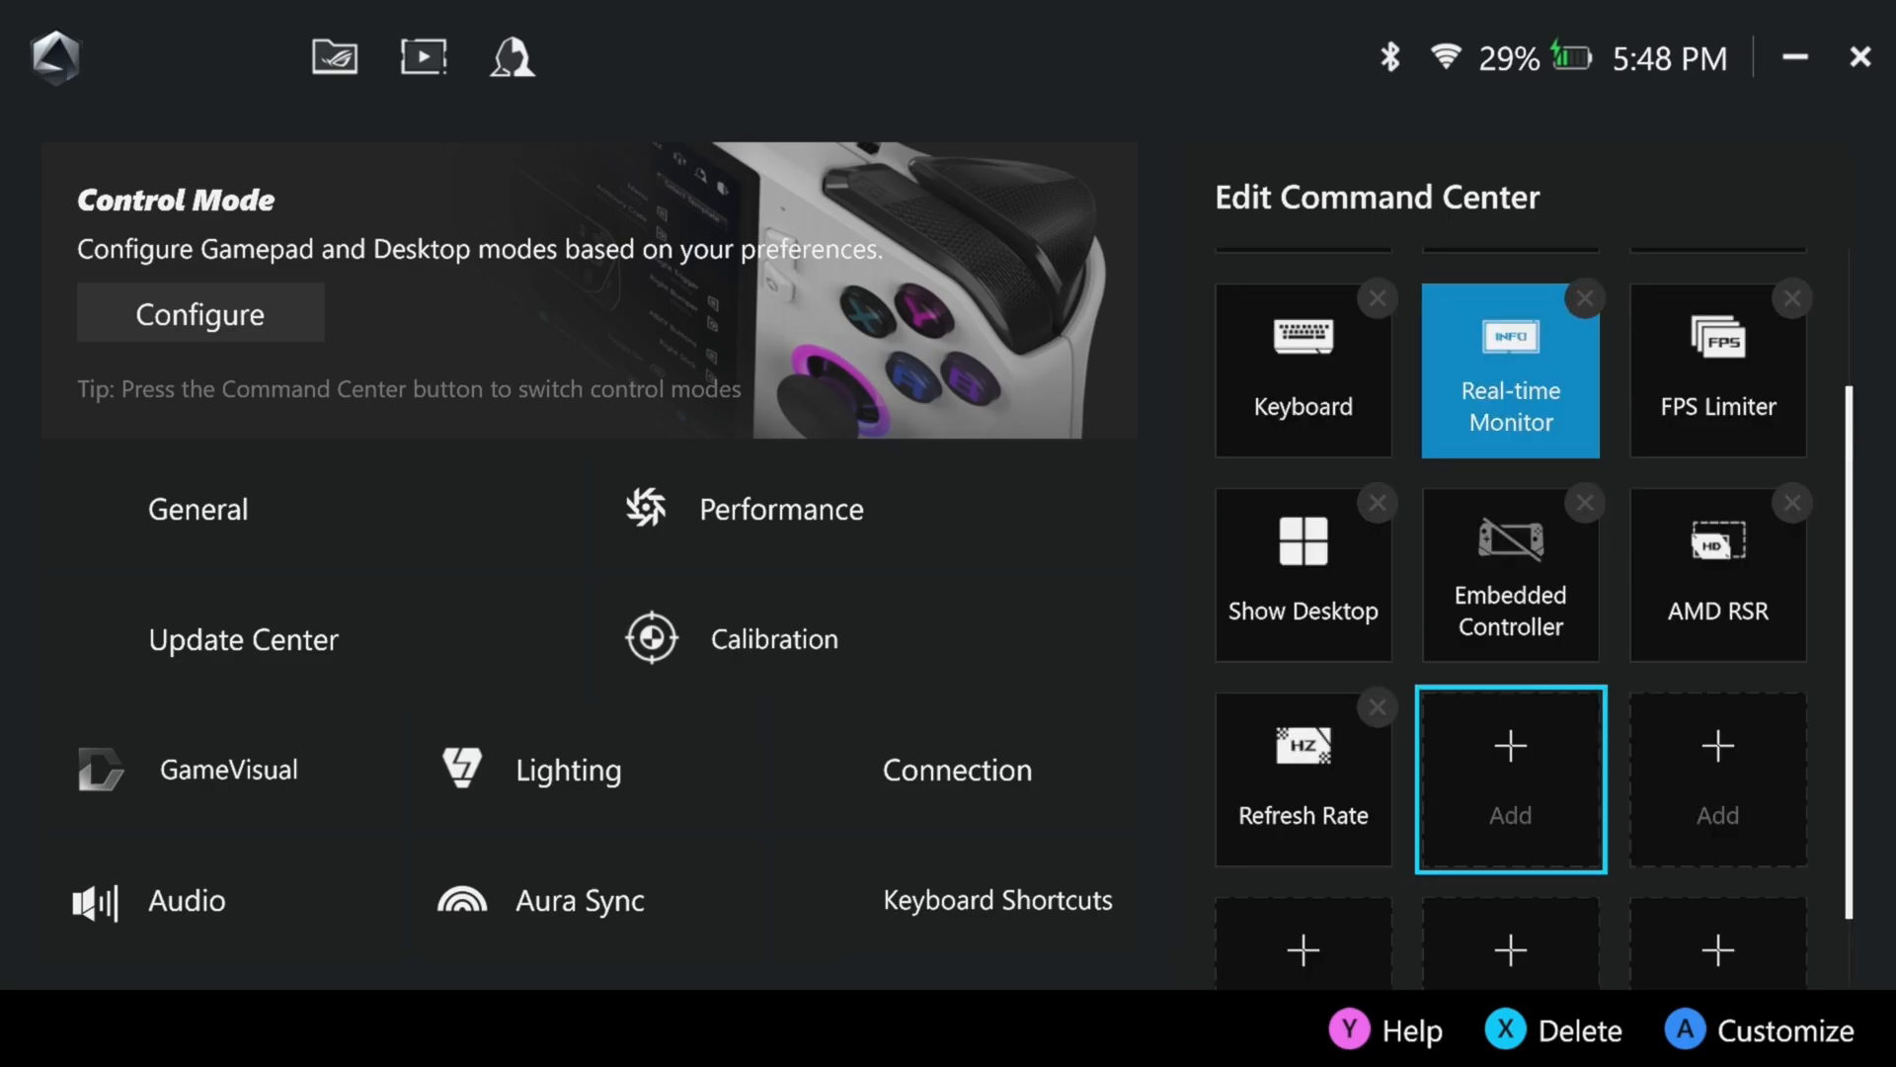
left_click(1510, 778)
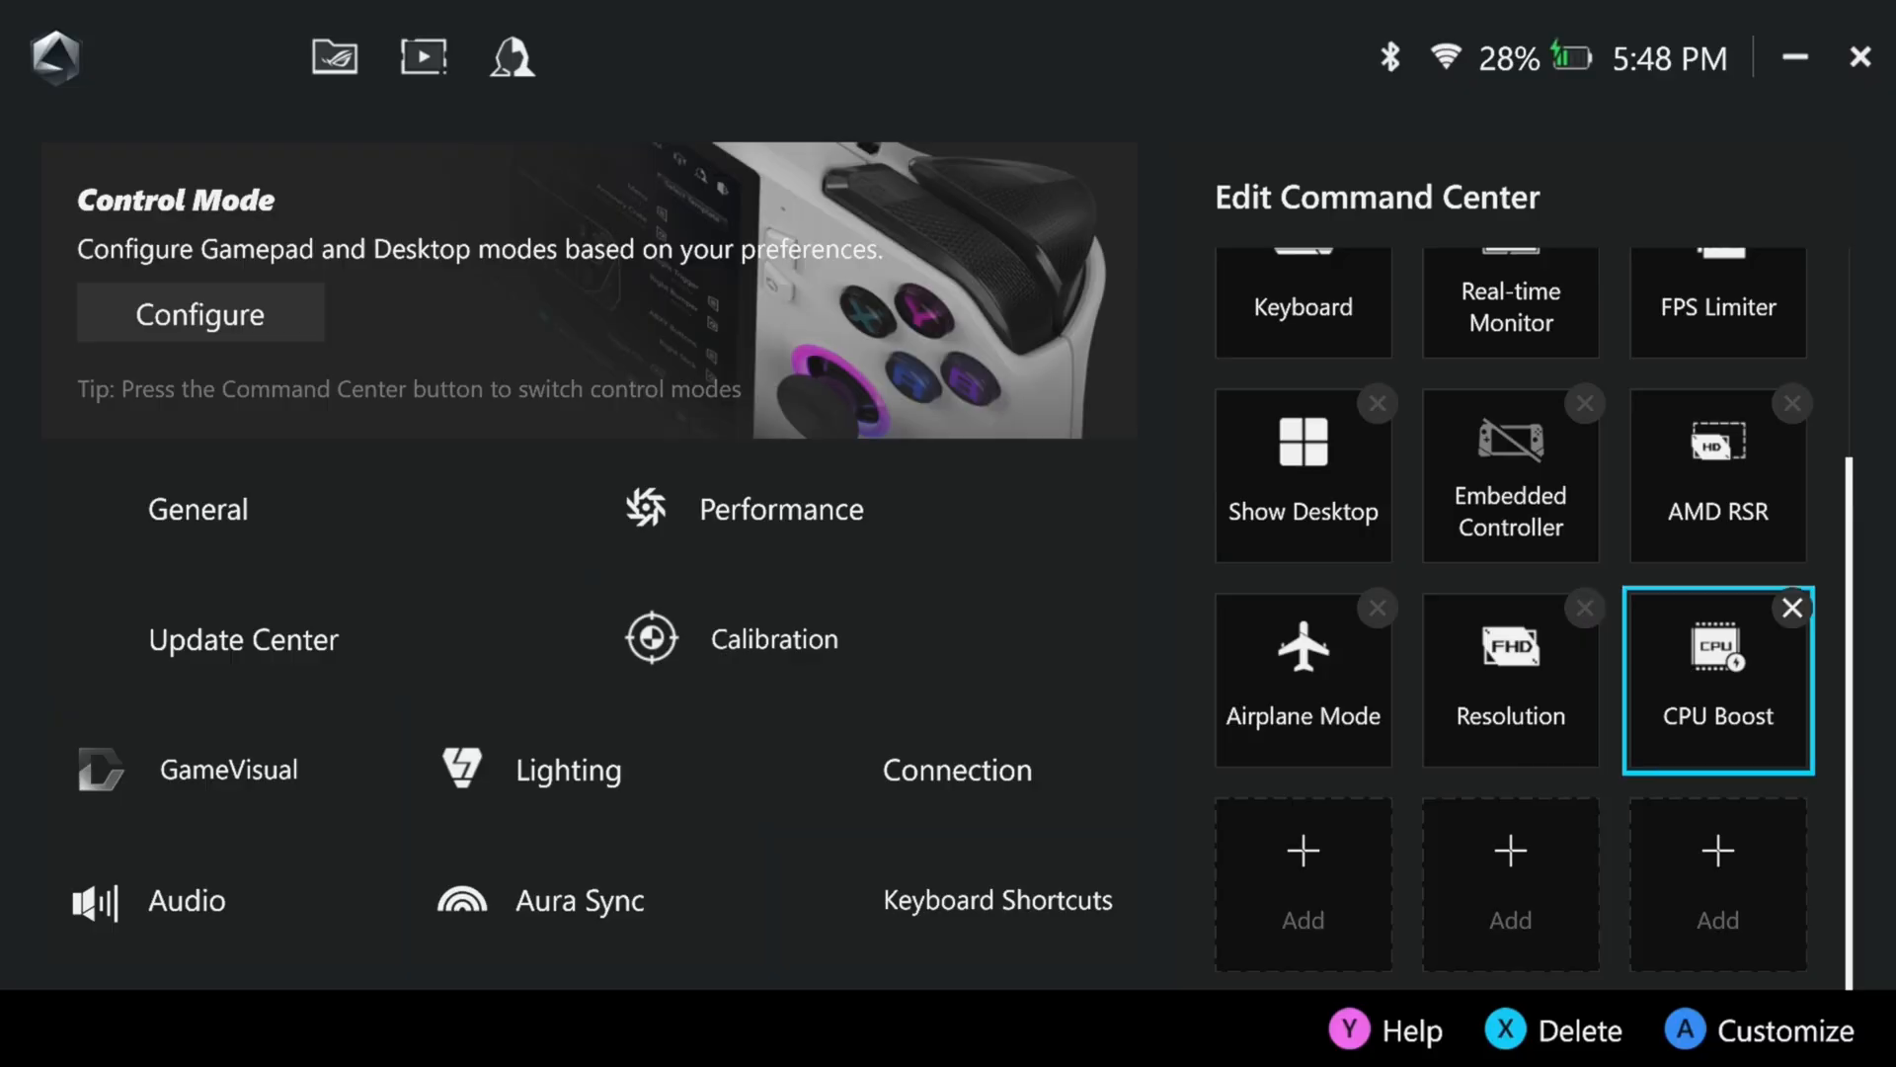
Step: Fill the empty Command Center slot with a shortcut from the choices list
left_click(1794, 607)
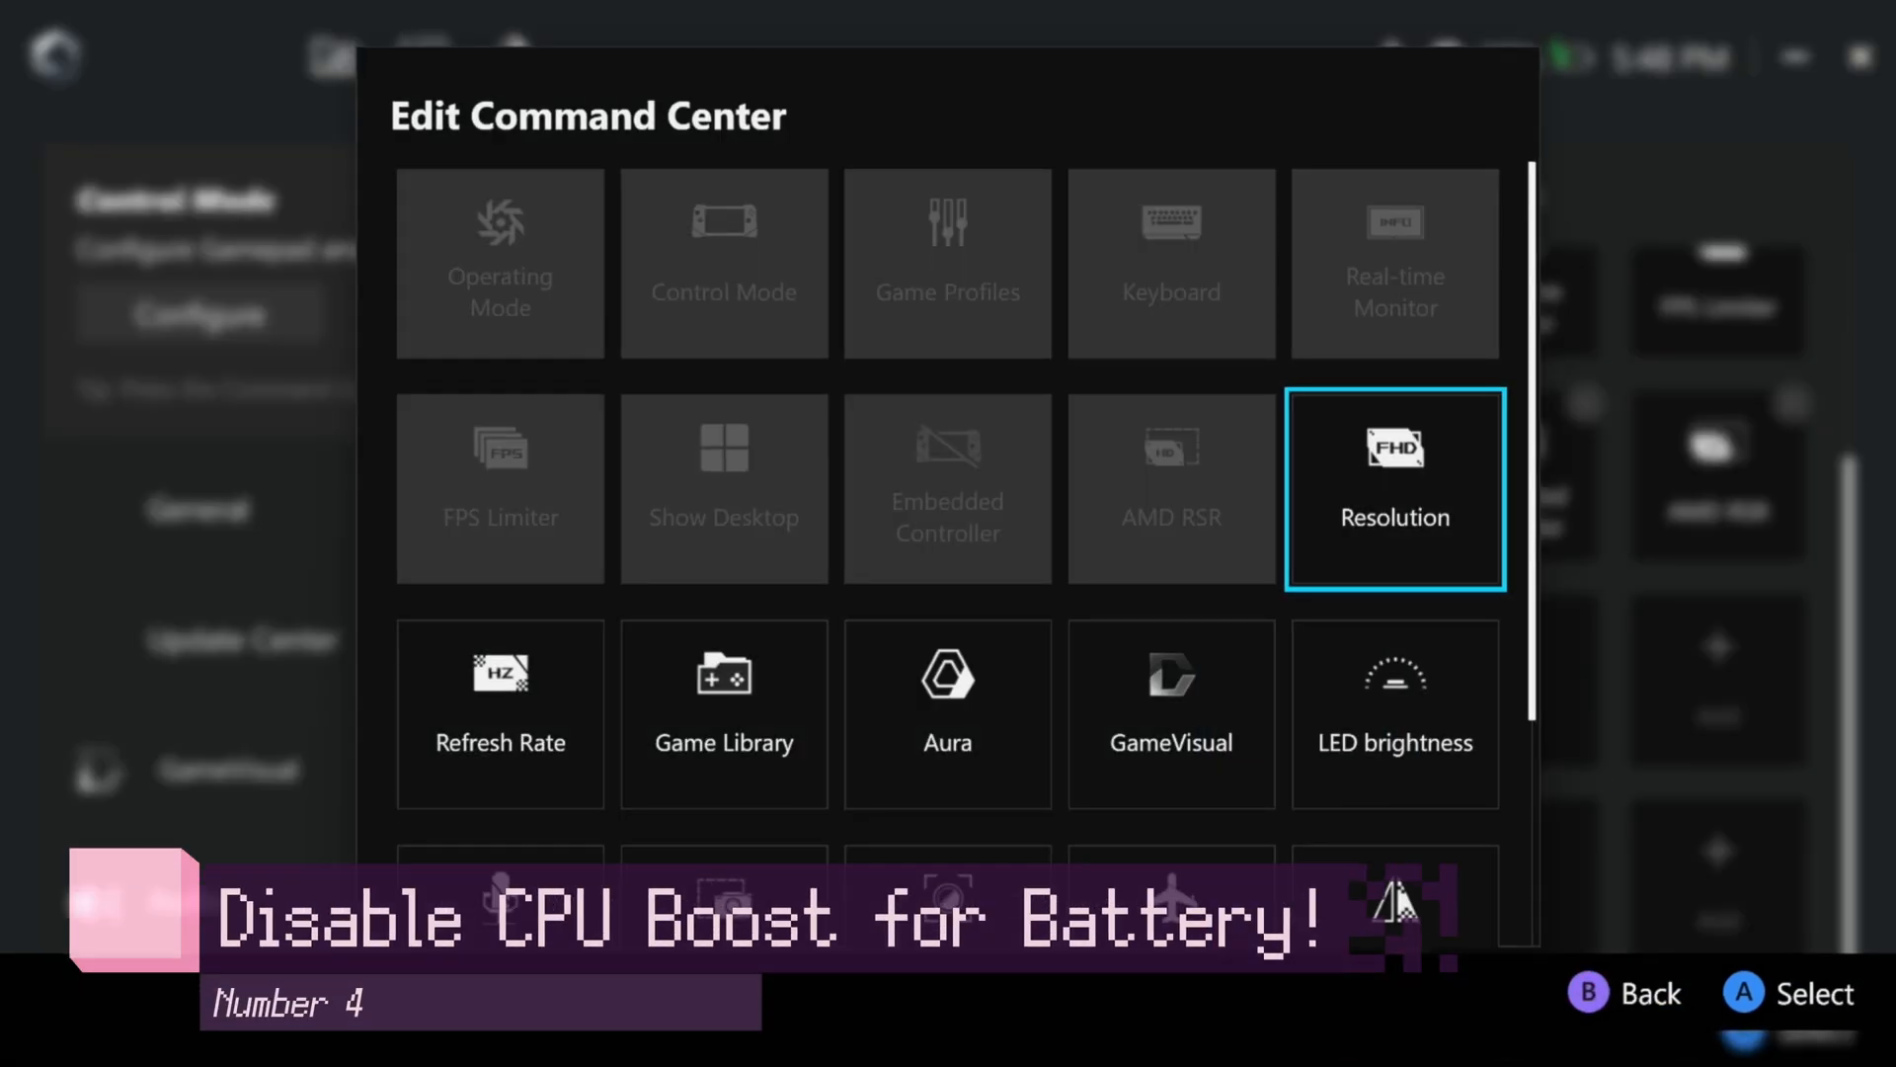
scroll("down", 3)
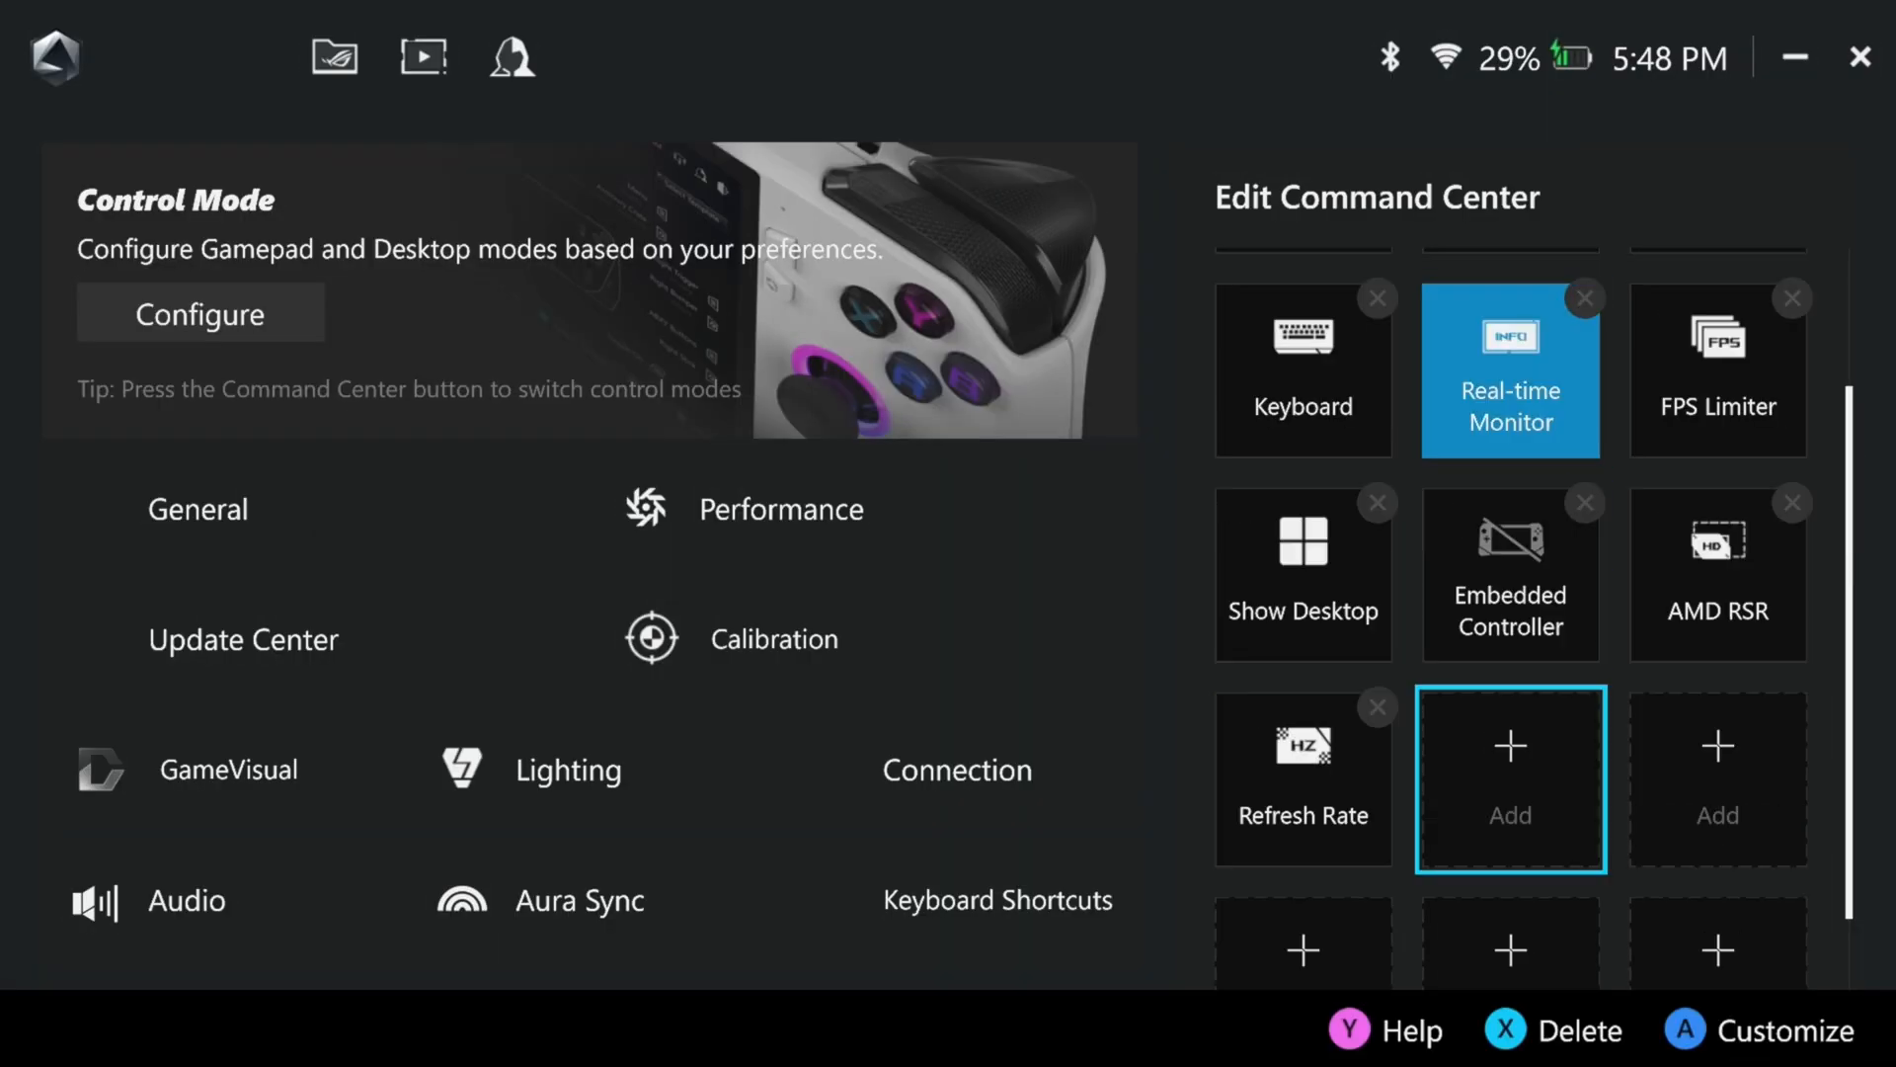
left_click(1510, 778)
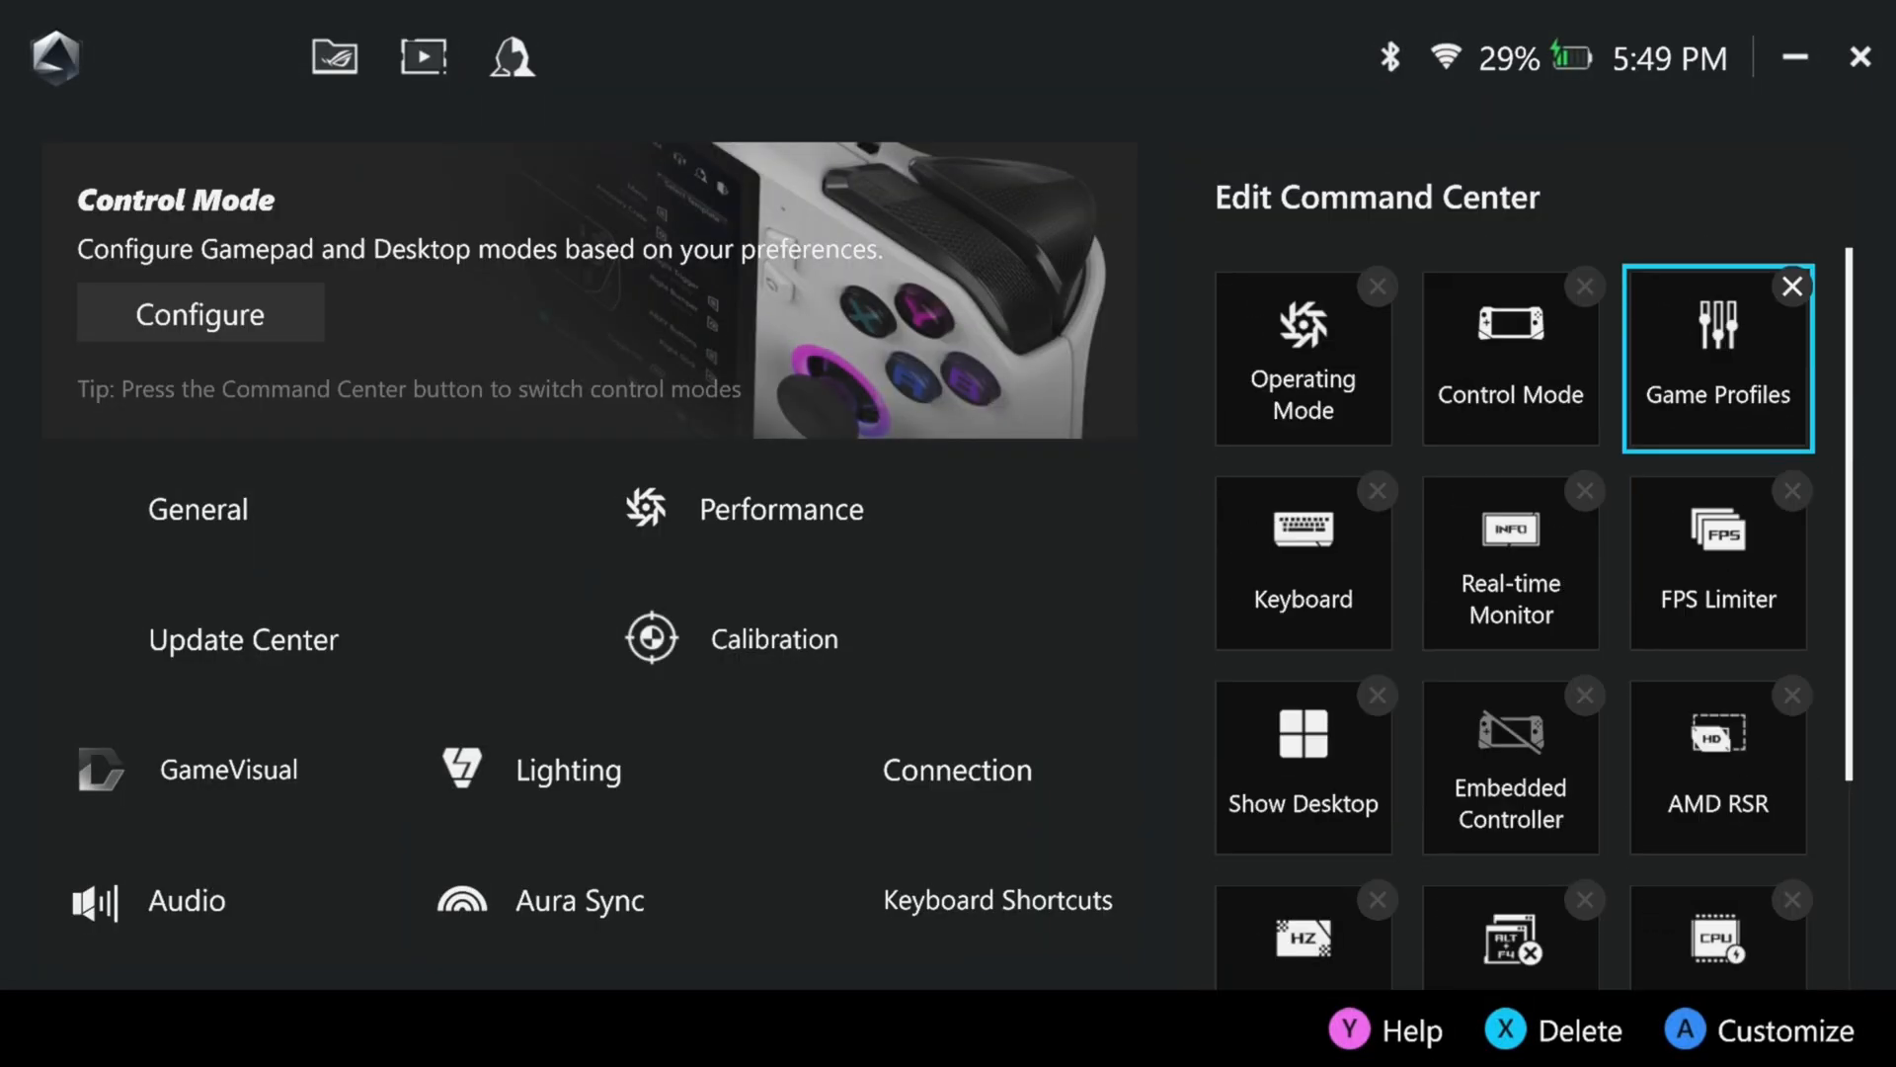
Step: Inspect the Real-time Monitor and Game Profiles tiles, then preview the Command Center overlay
left_click(1509, 358)
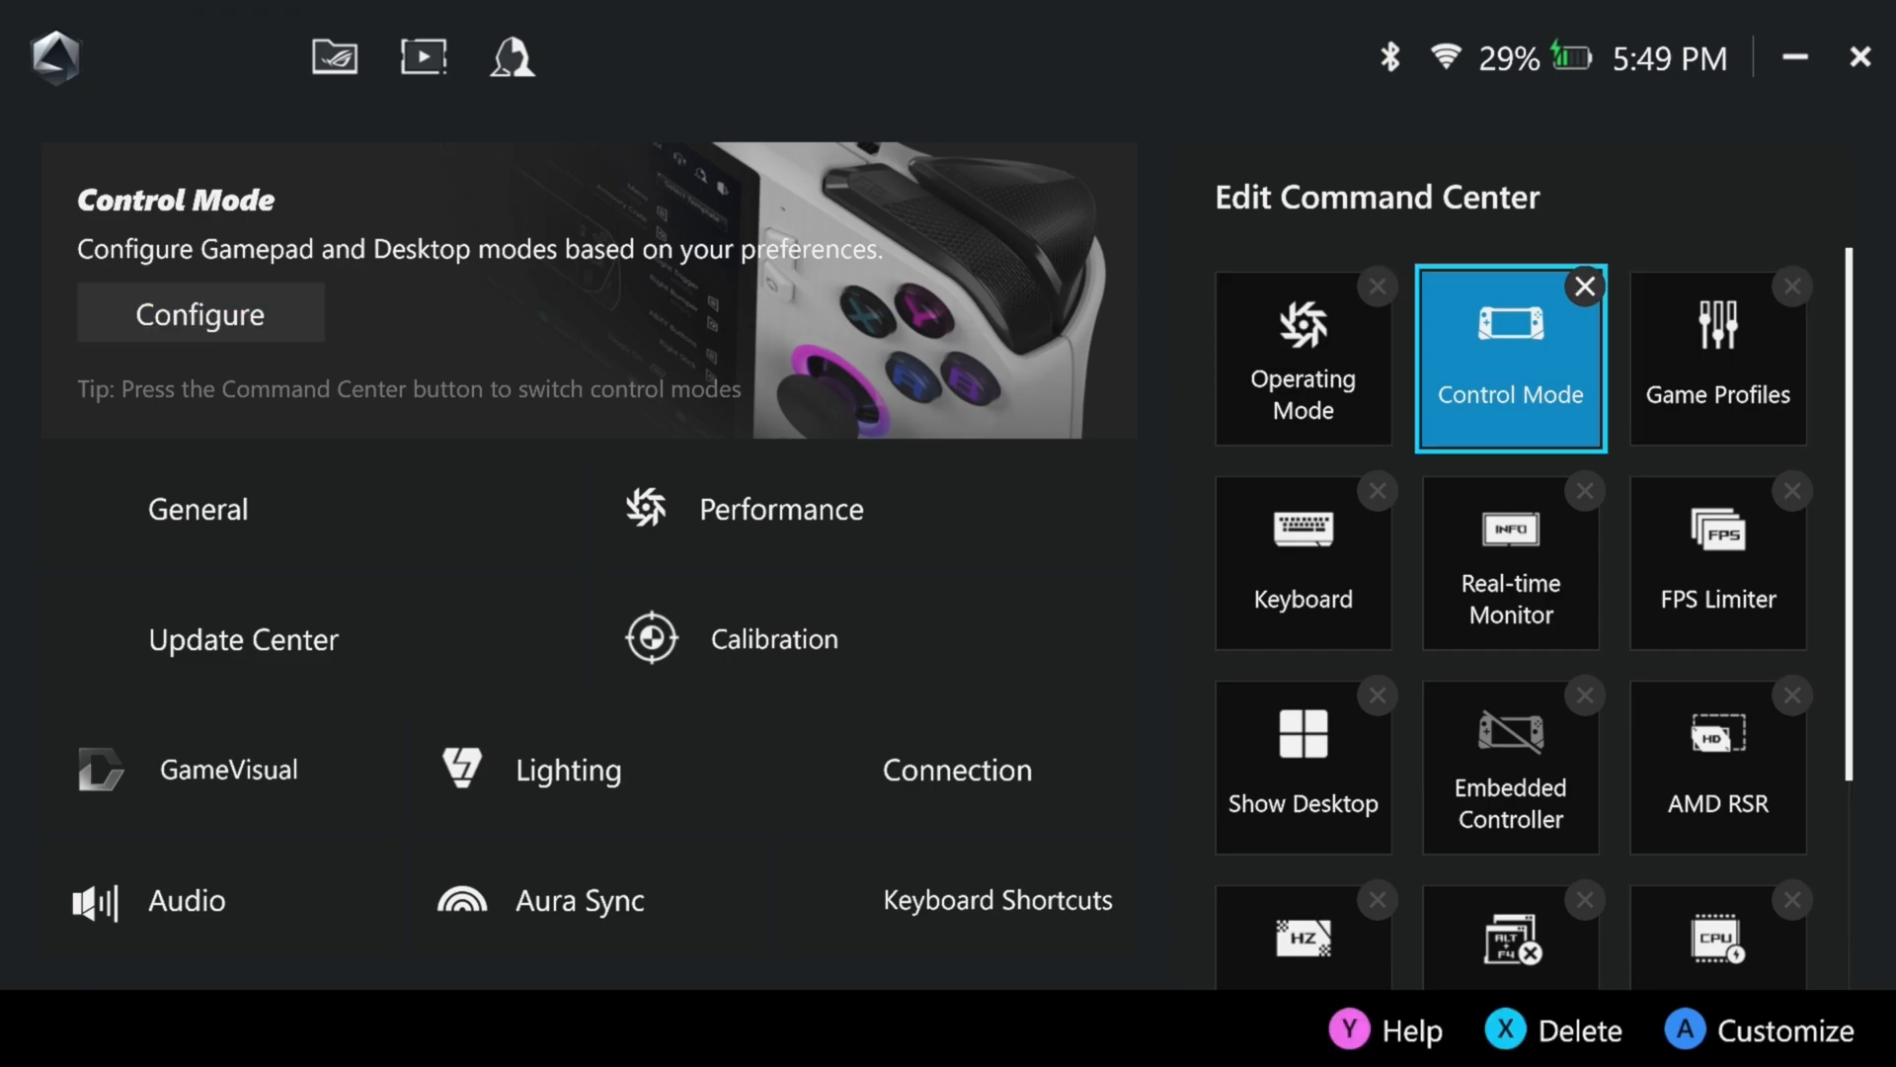
left_click(1511, 563)
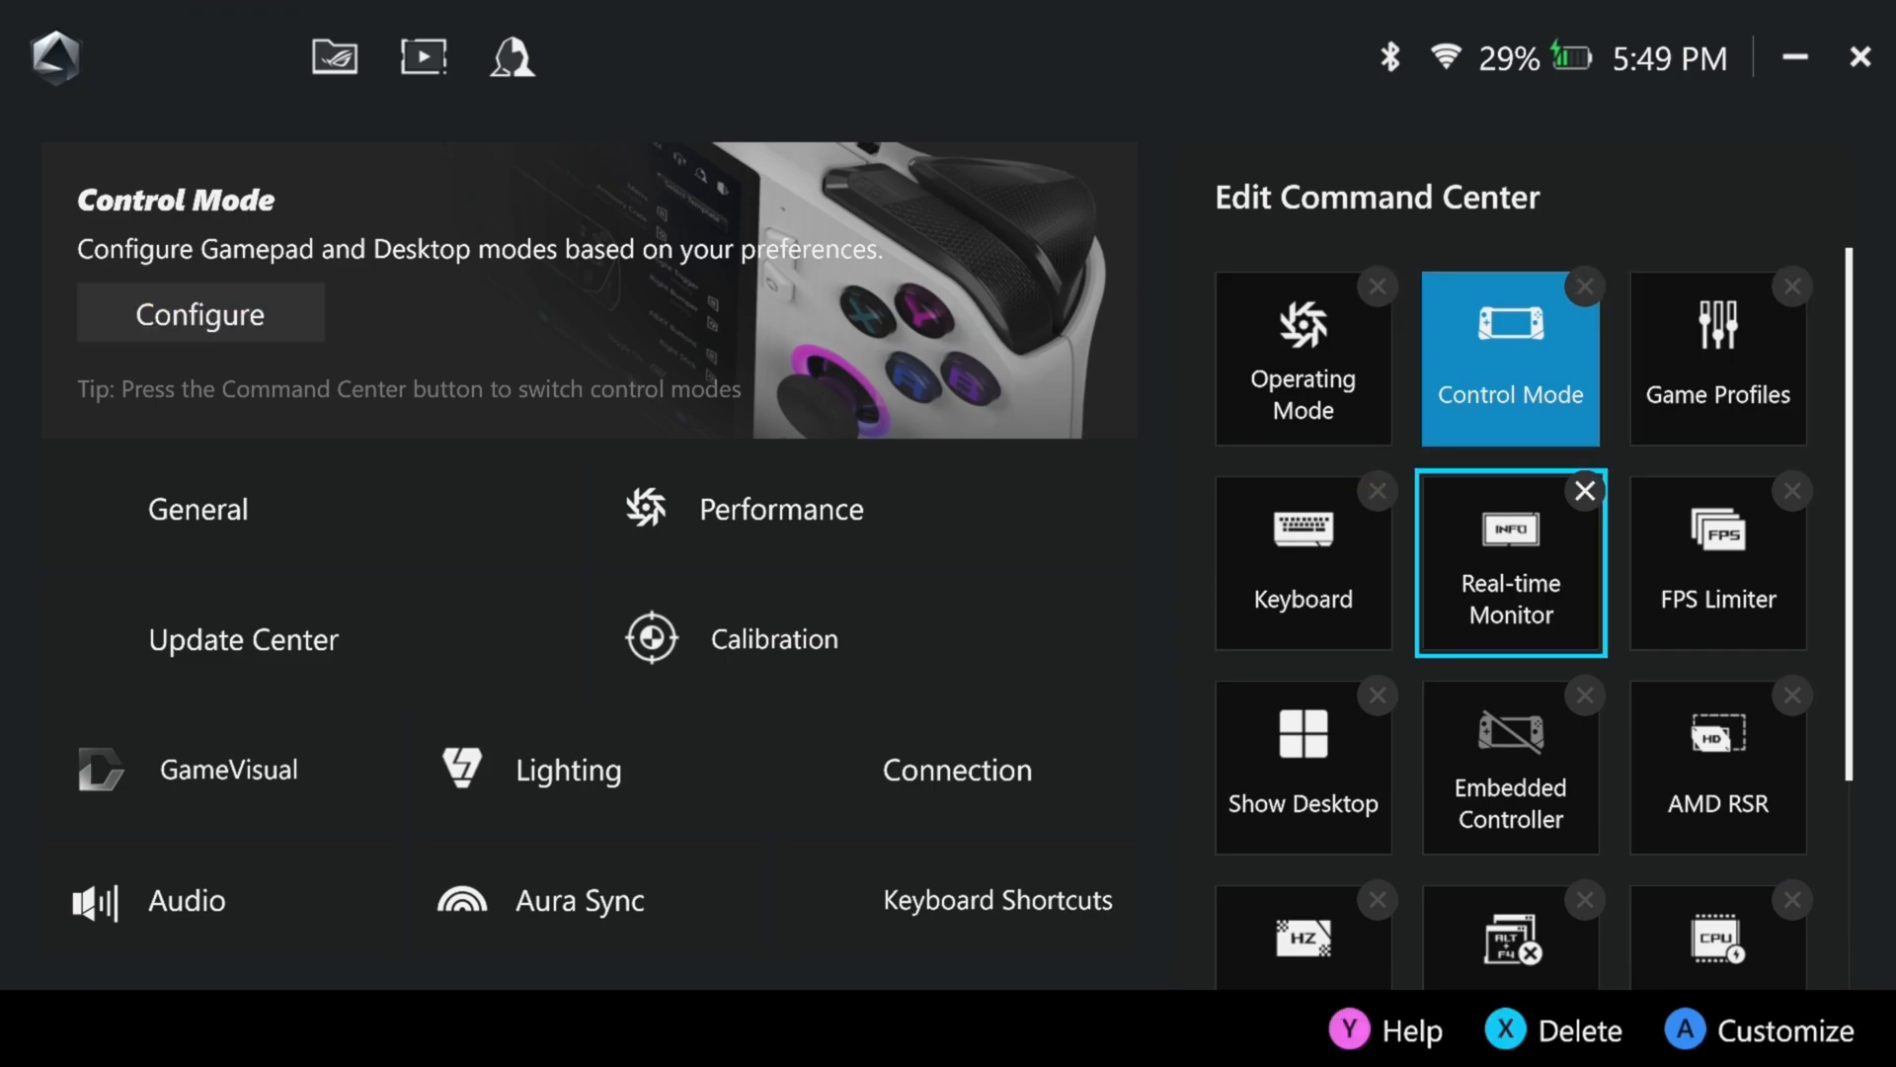
left_click(1716, 357)
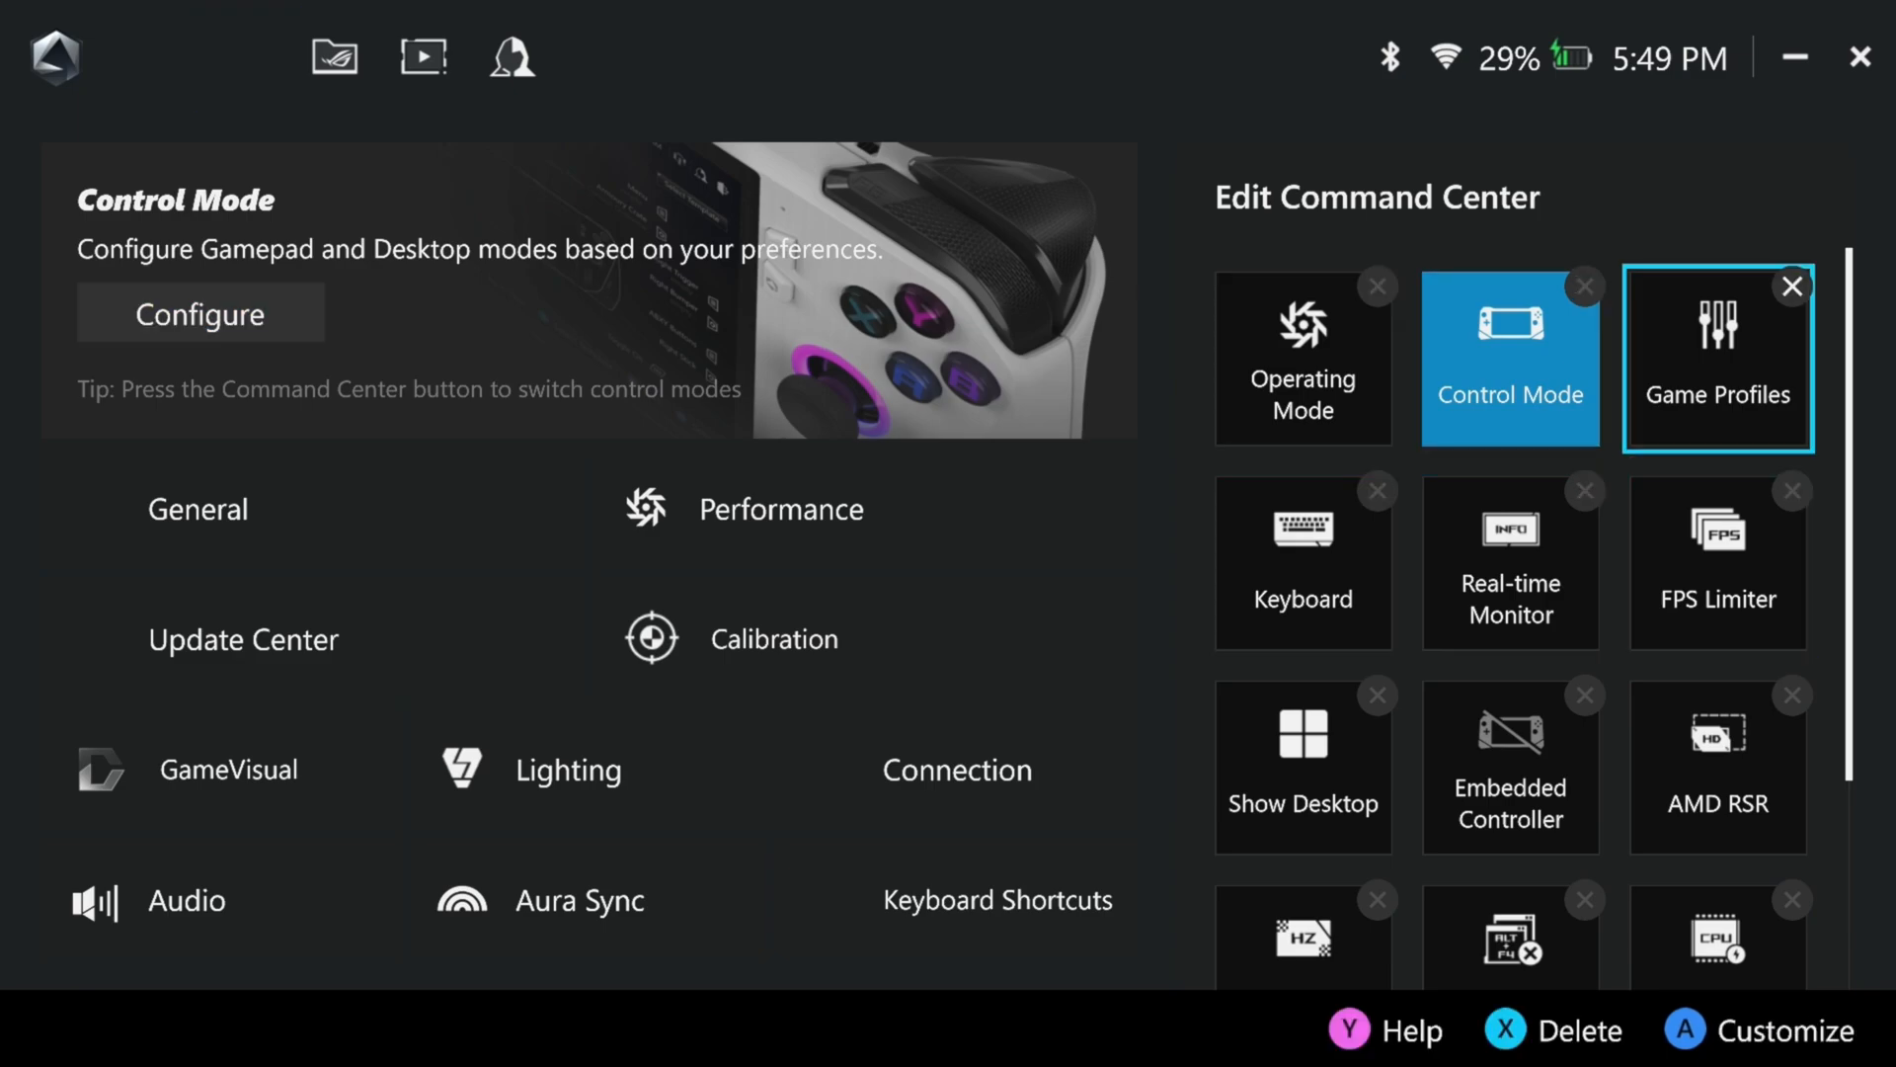
scroll("down", 3)
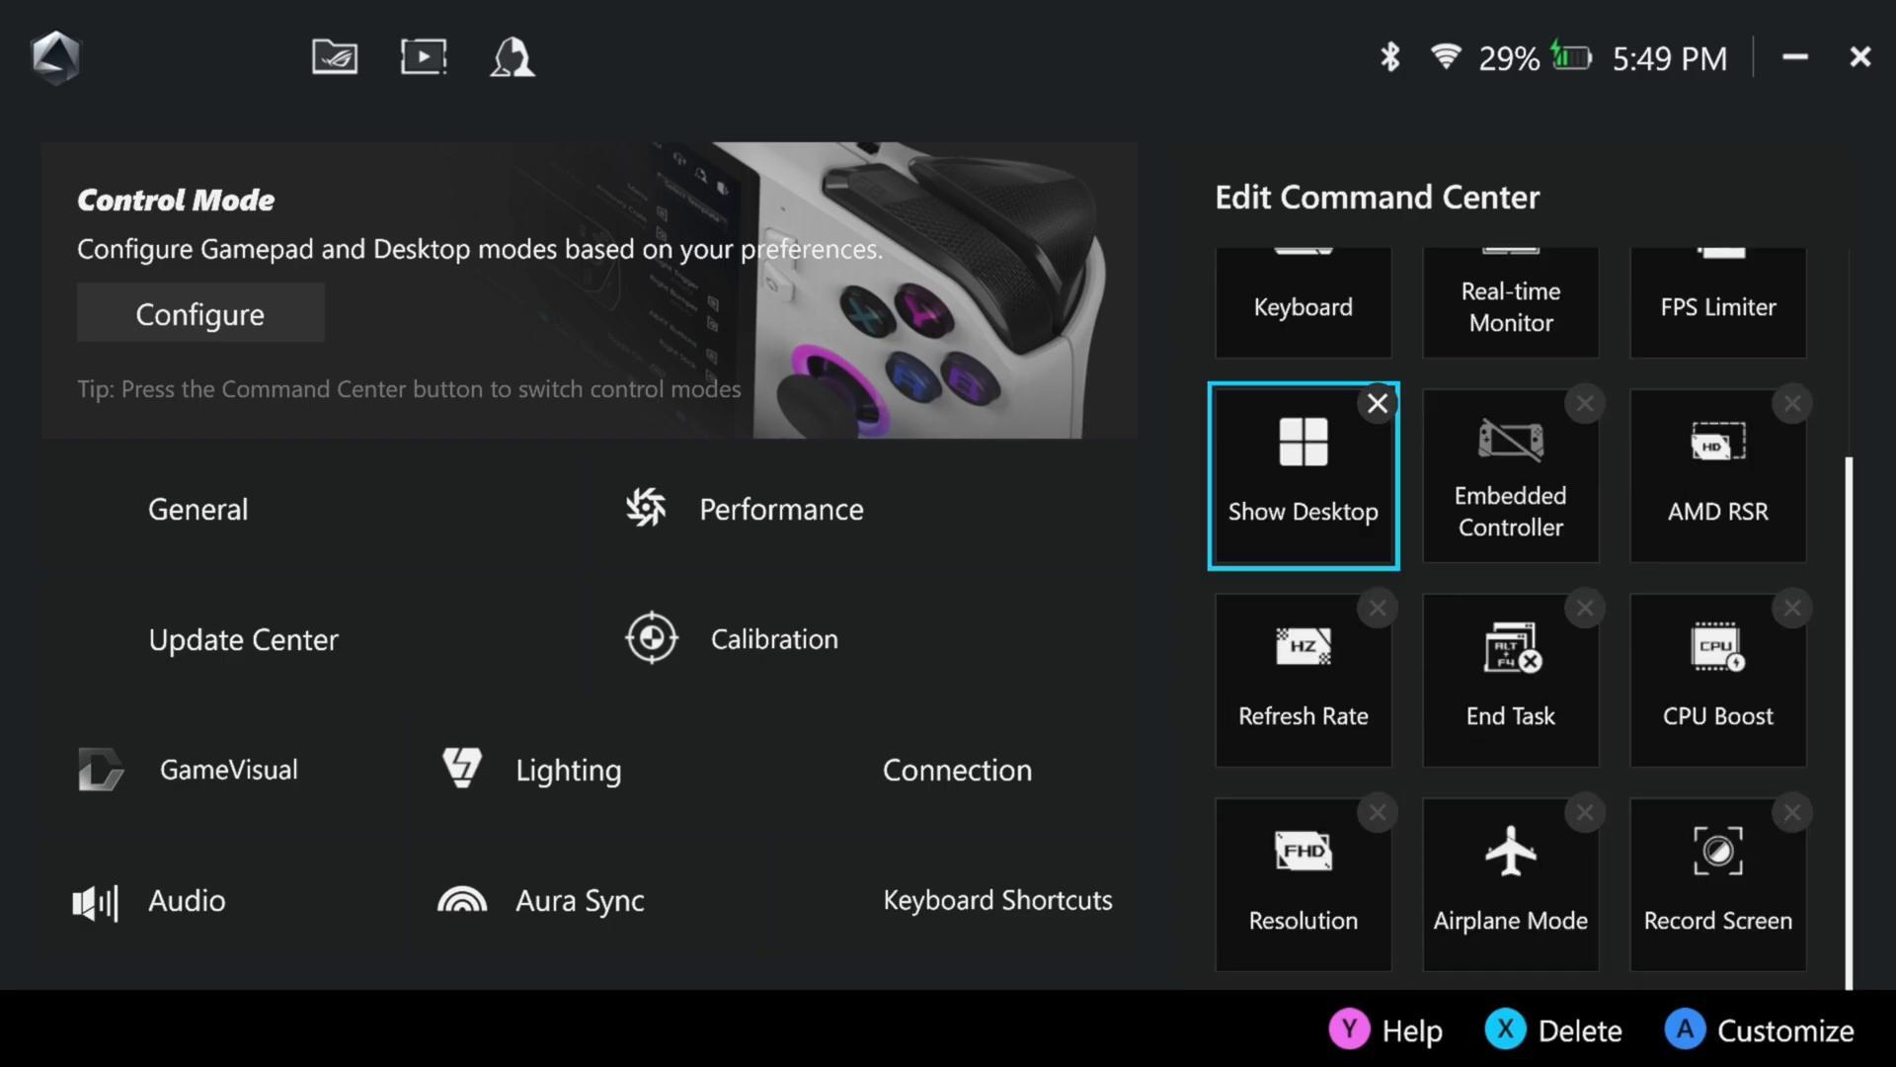
left_click(1512, 883)
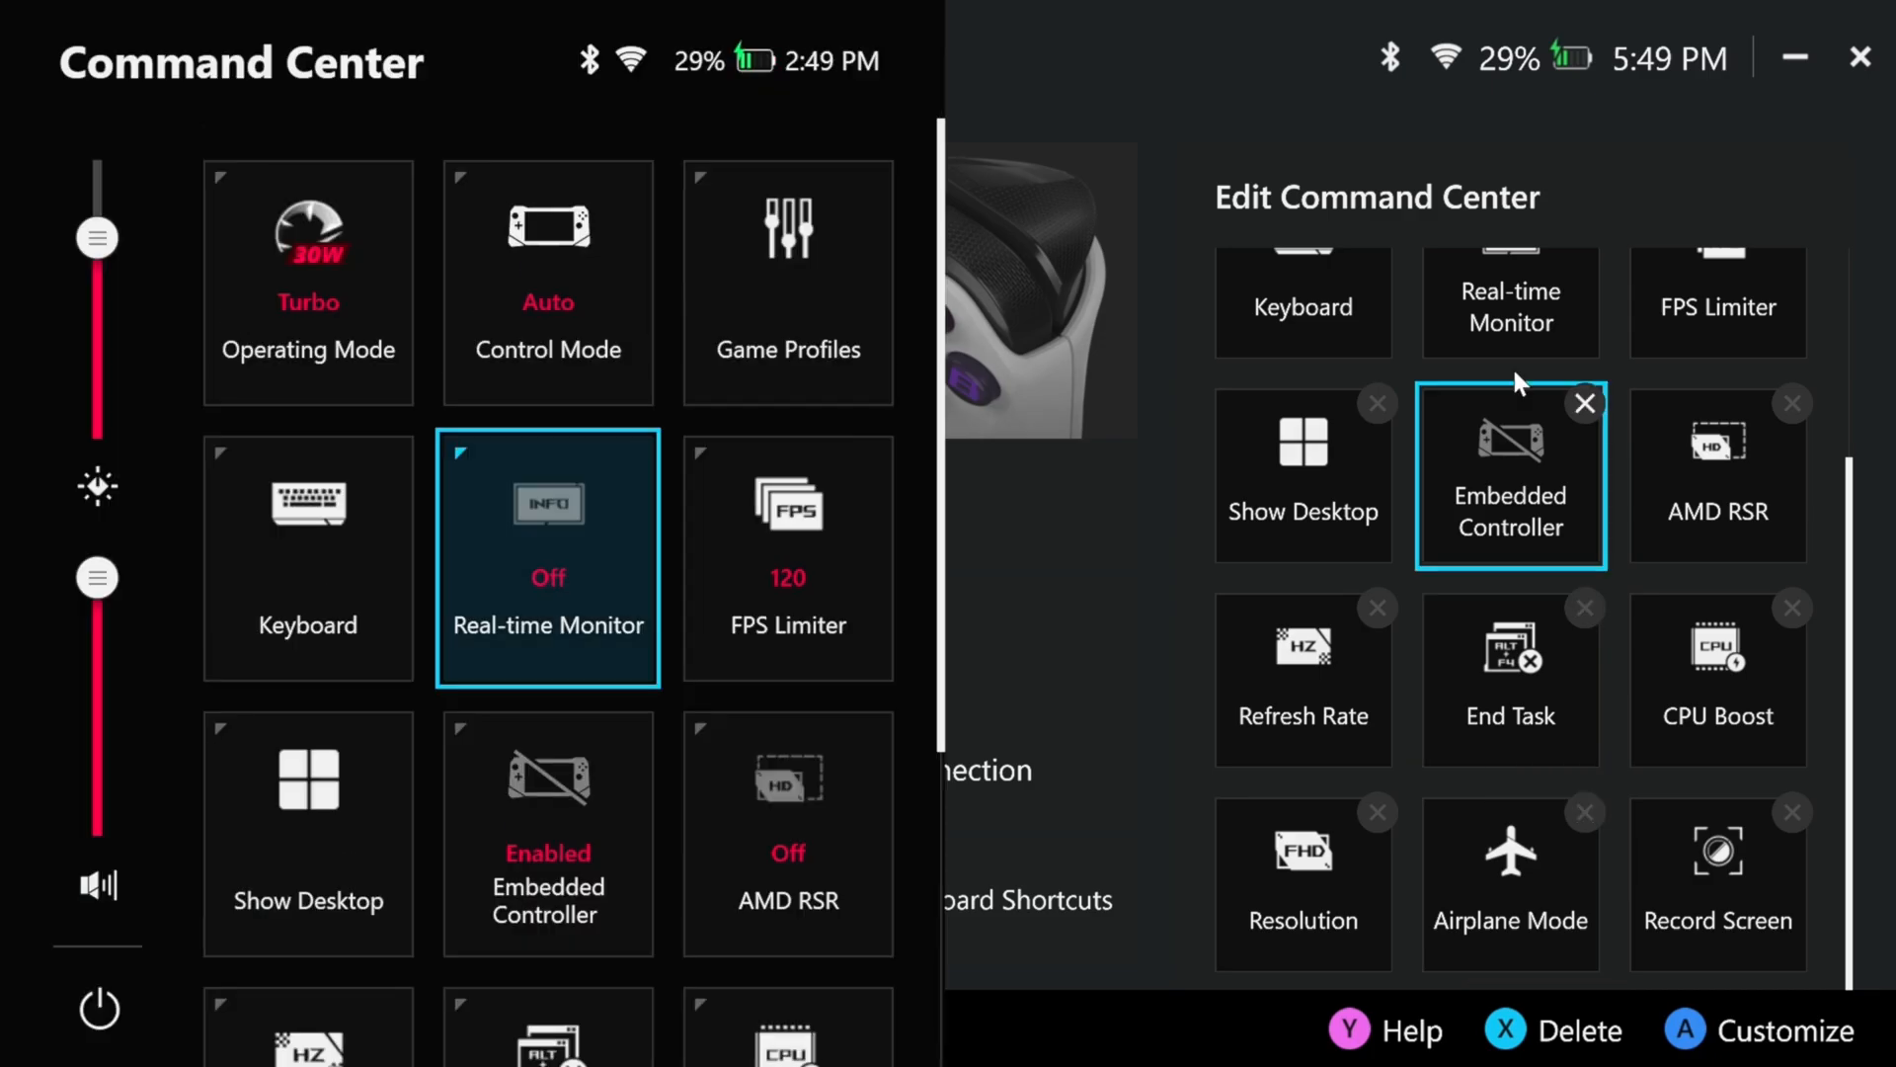
Step: Check the Embedded Controller tile, browse the overlay, and close it back to settings home
left_click(547, 831)
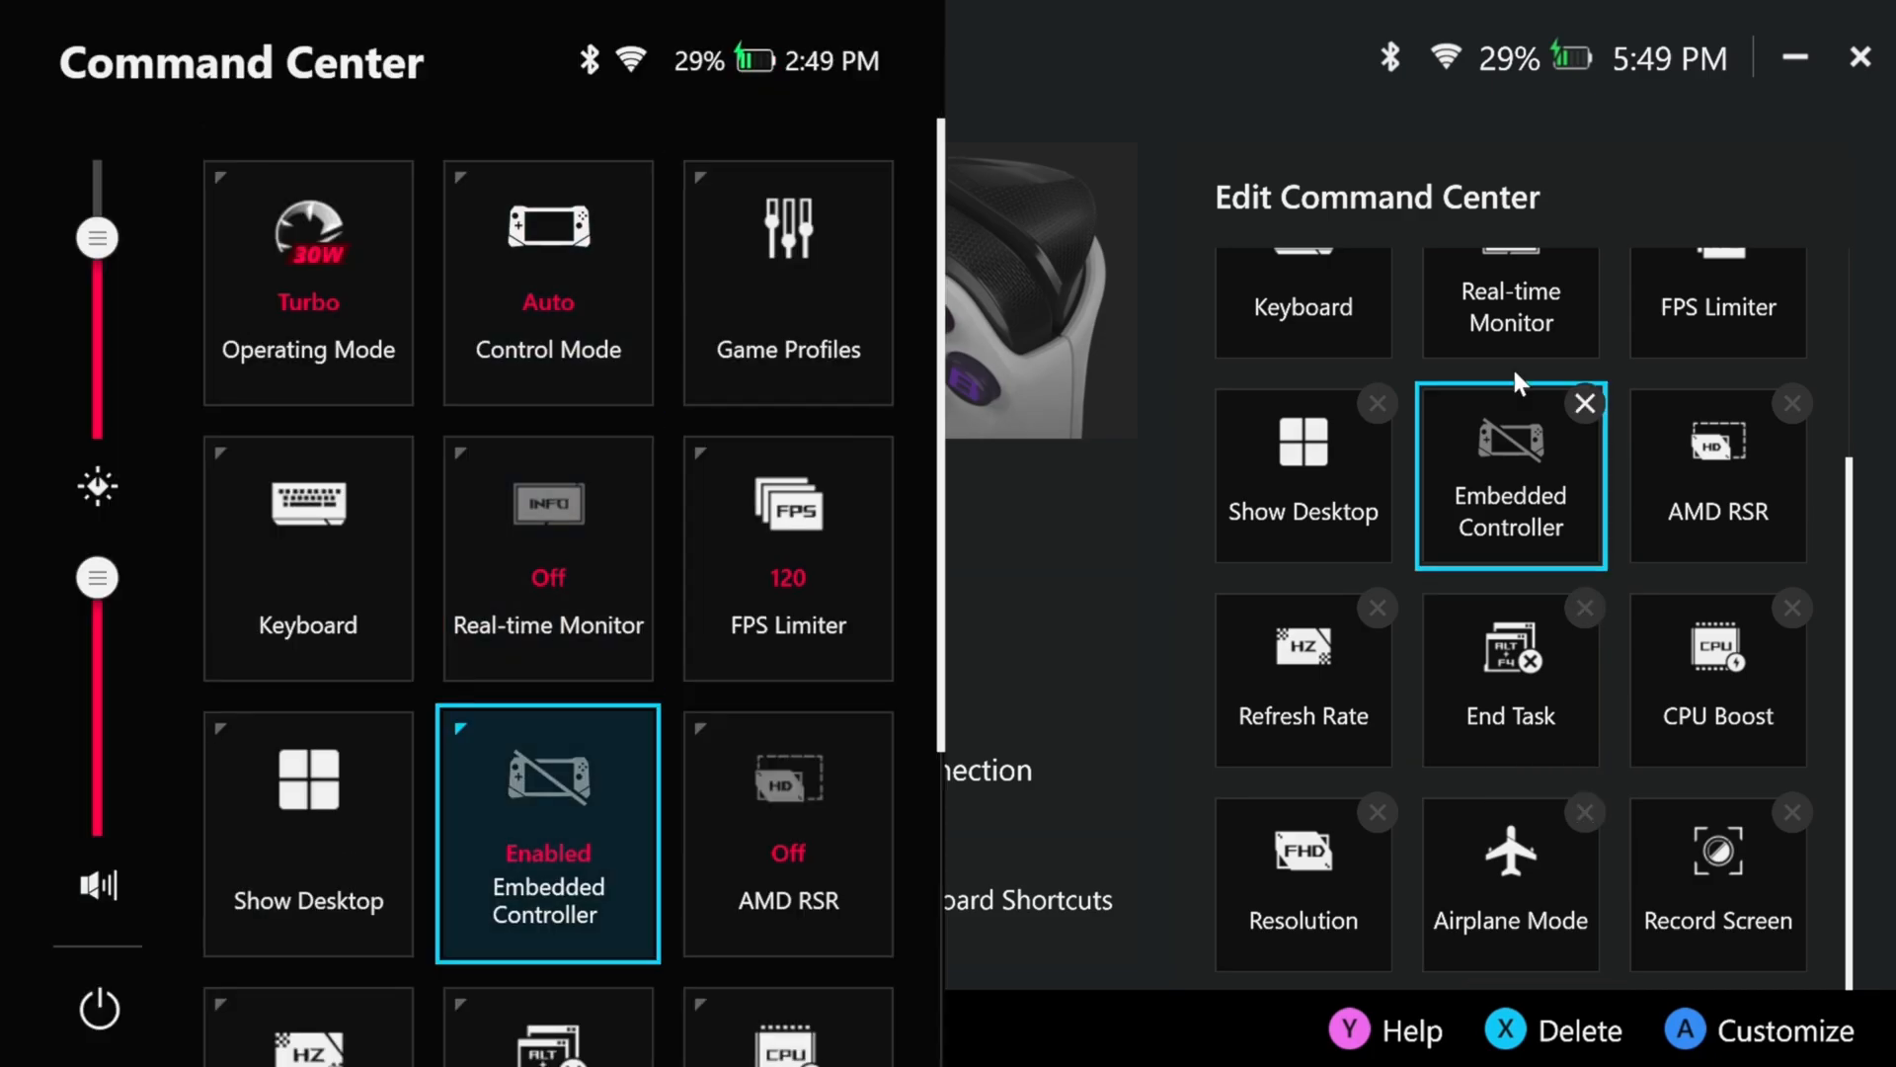
scroll("down", 3)
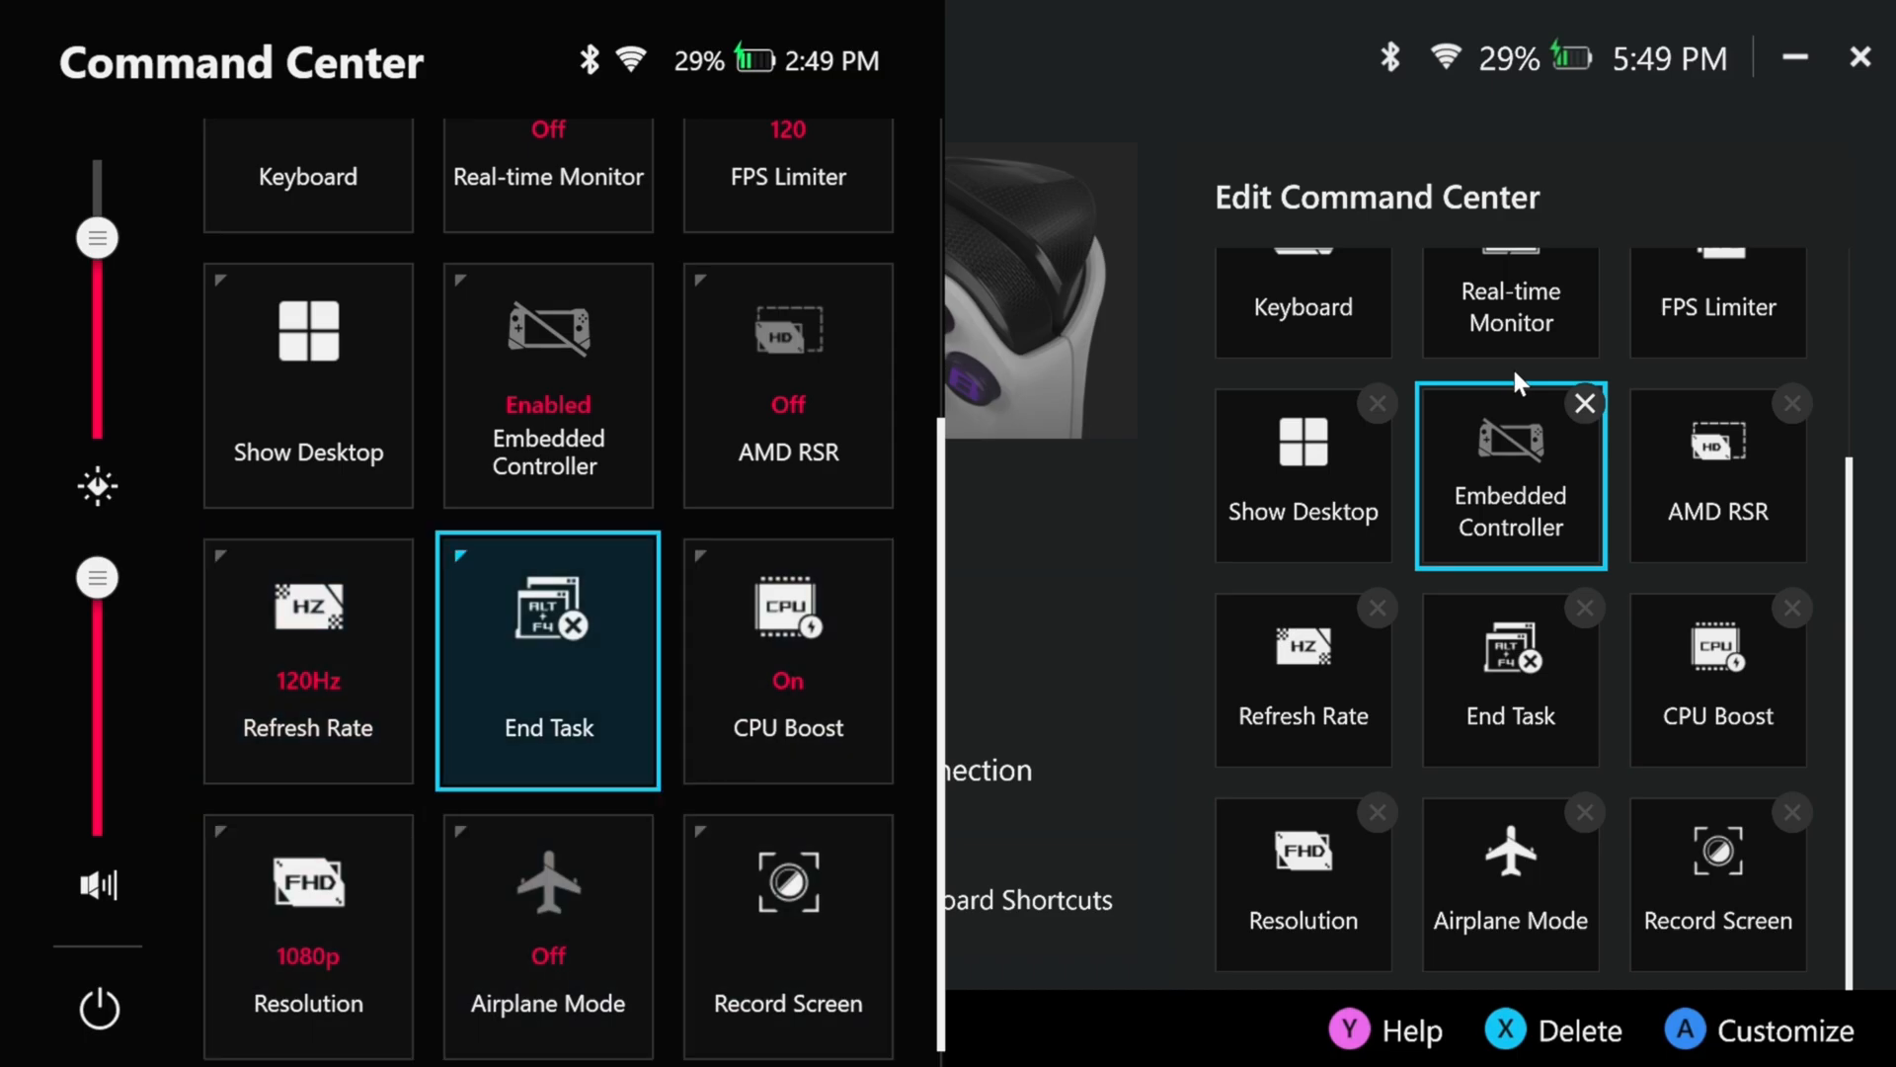
left_click(788, 659)
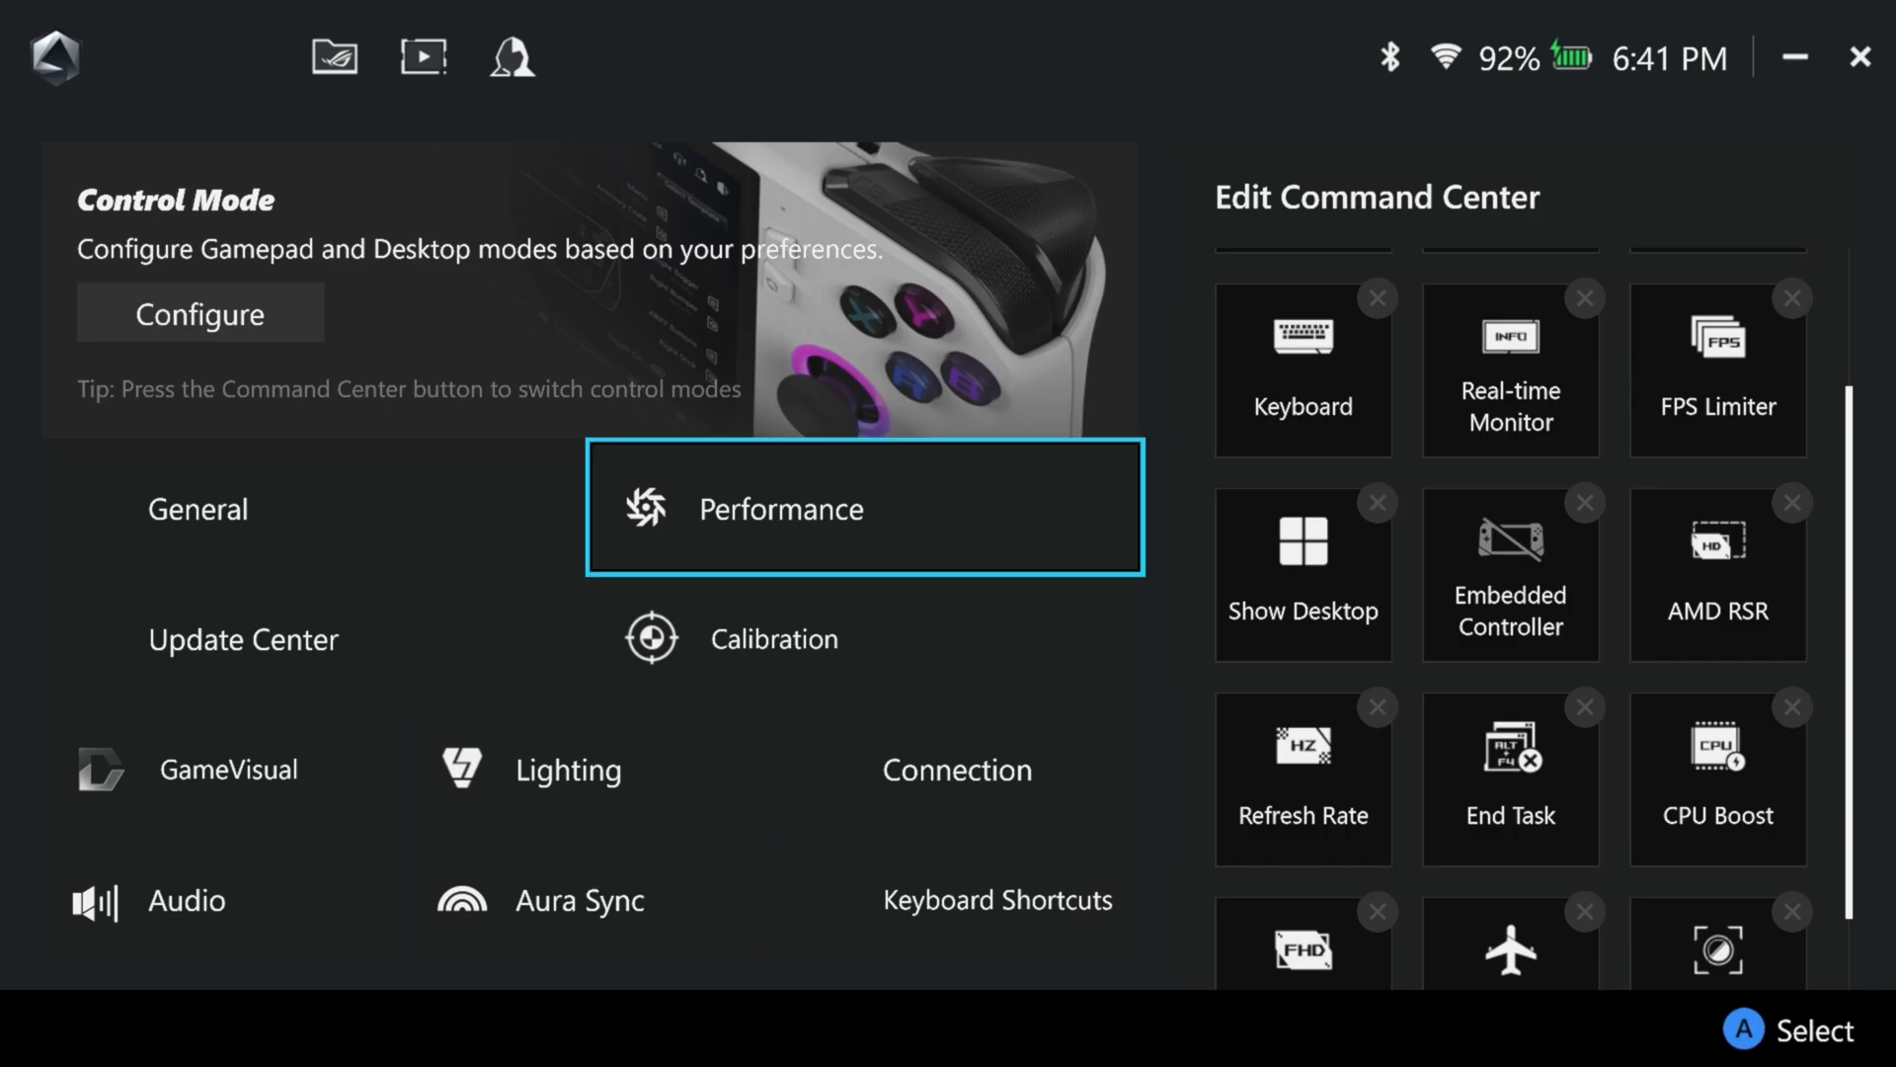
Step: On the Performance page, cycle through Windows, Silent, Turbo and Manual operating modes
left_click(863, 507)
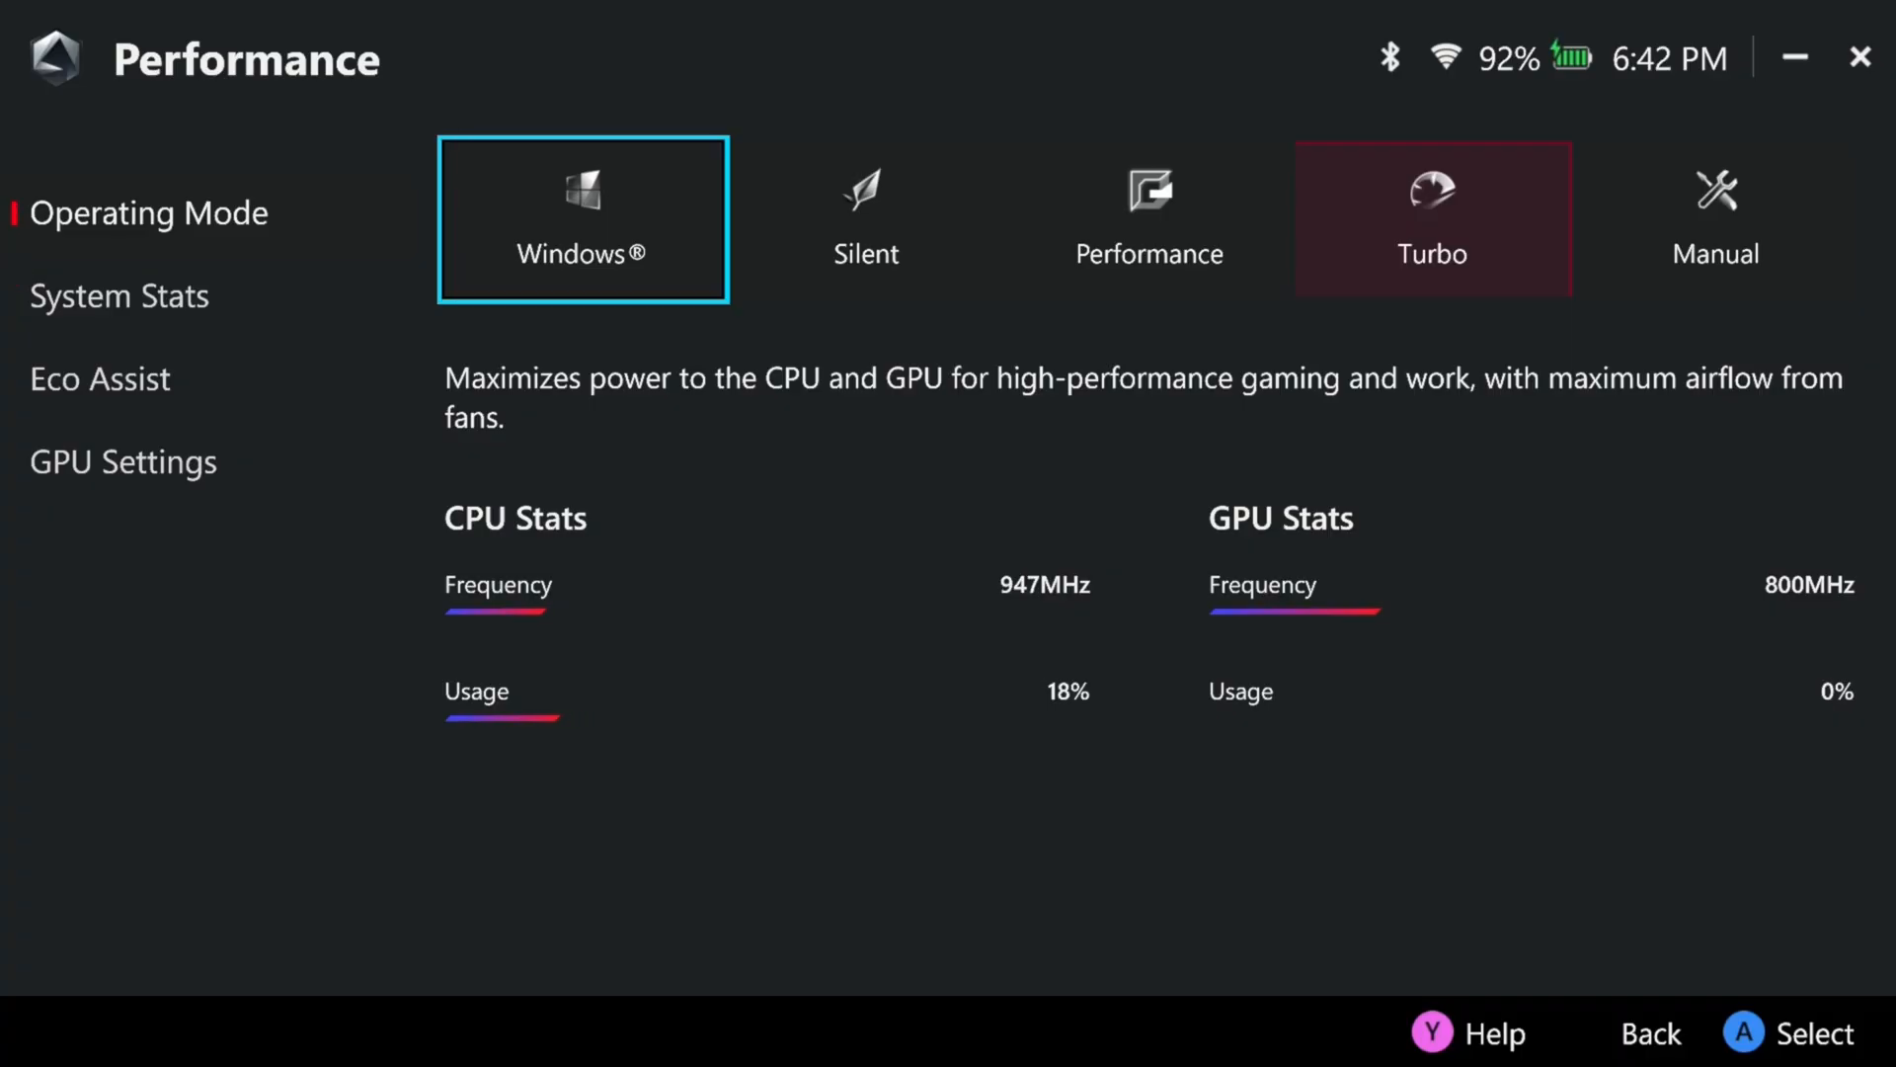
left_click(865, 219)
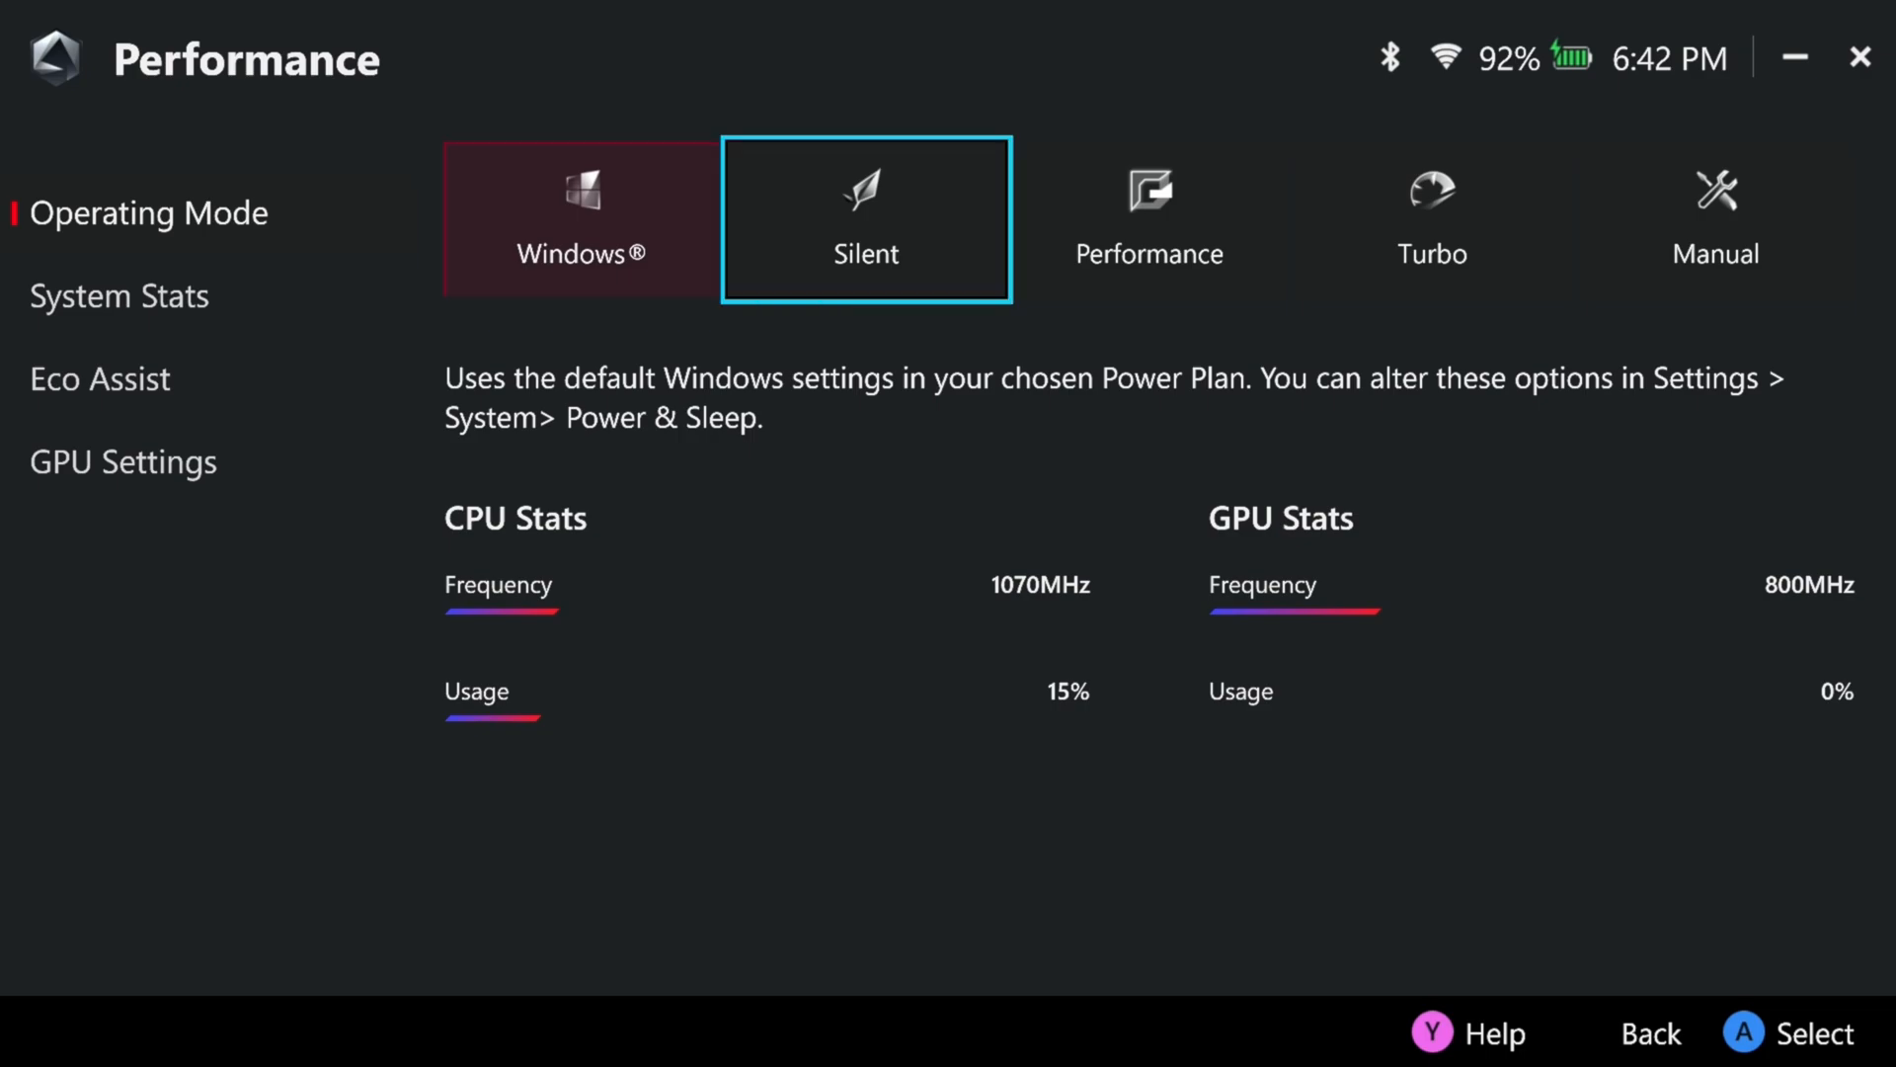
left_click(1148, 219)
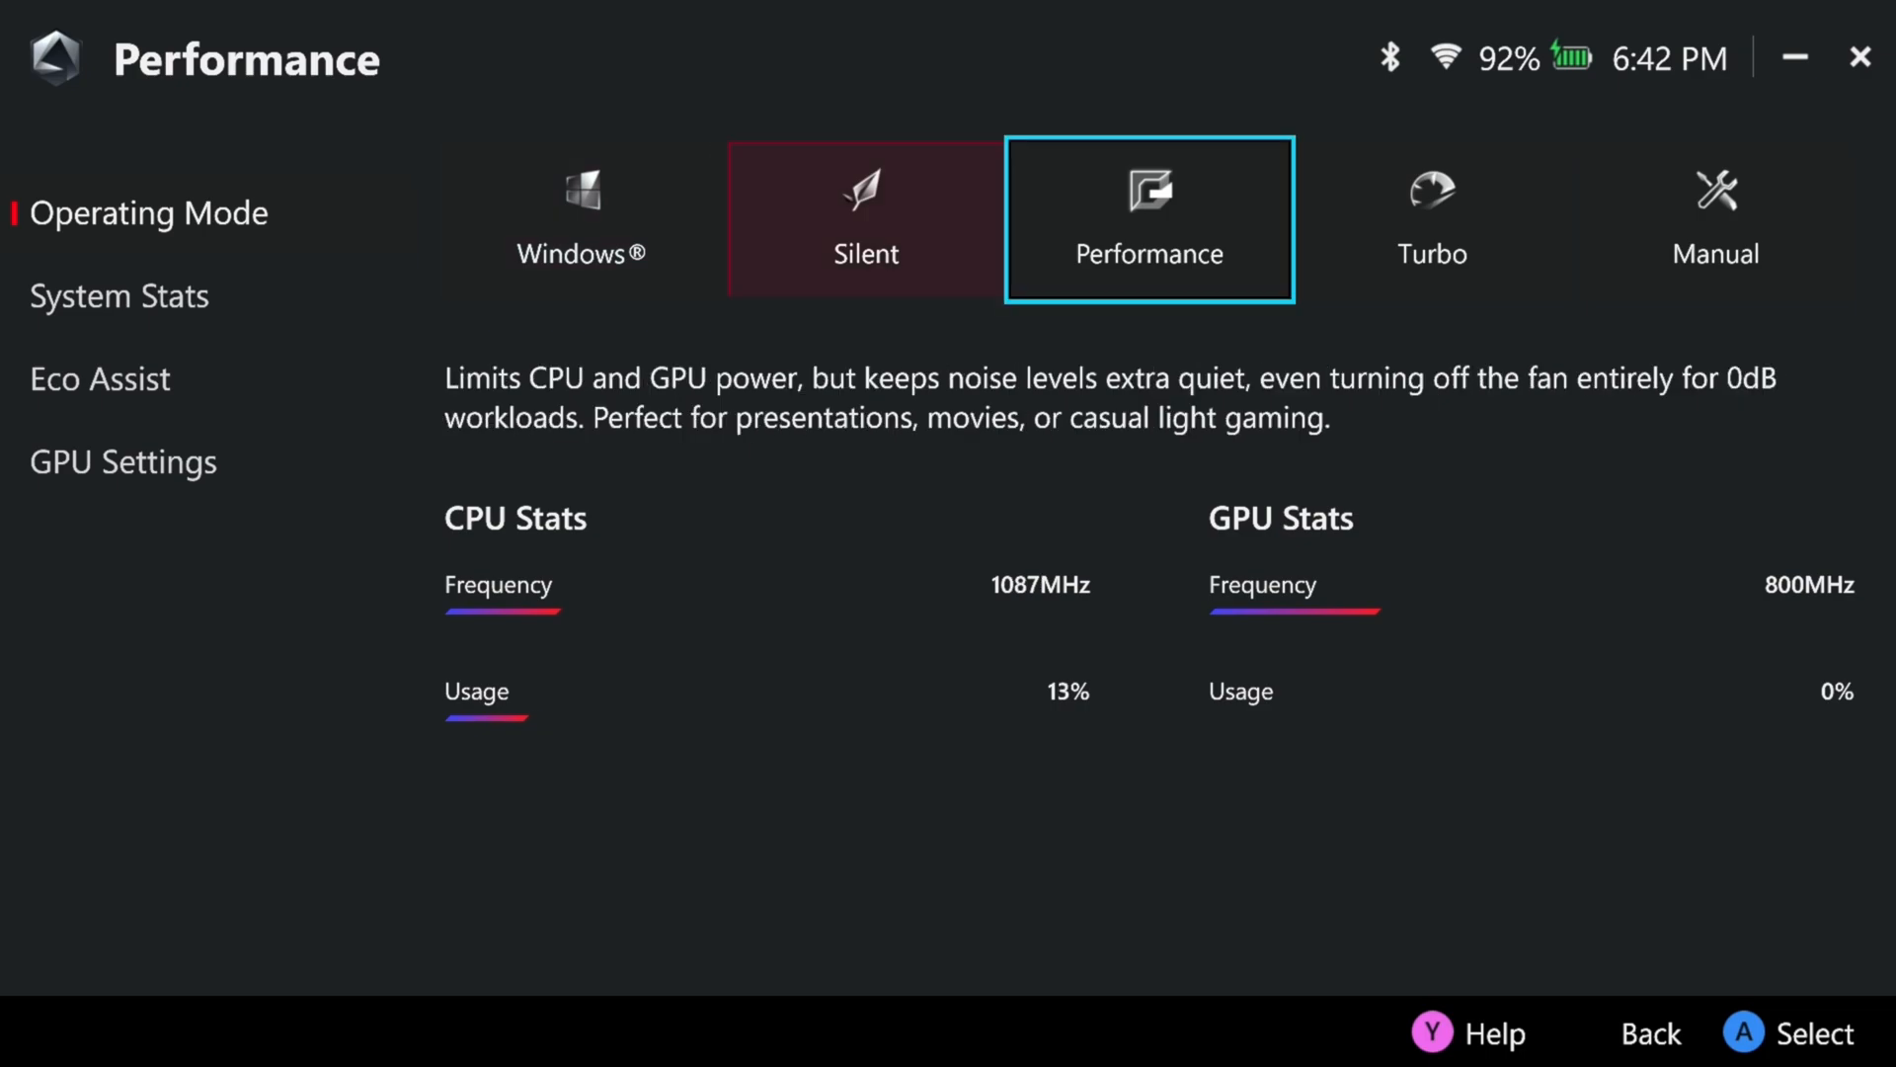
left_click(1432, 220)
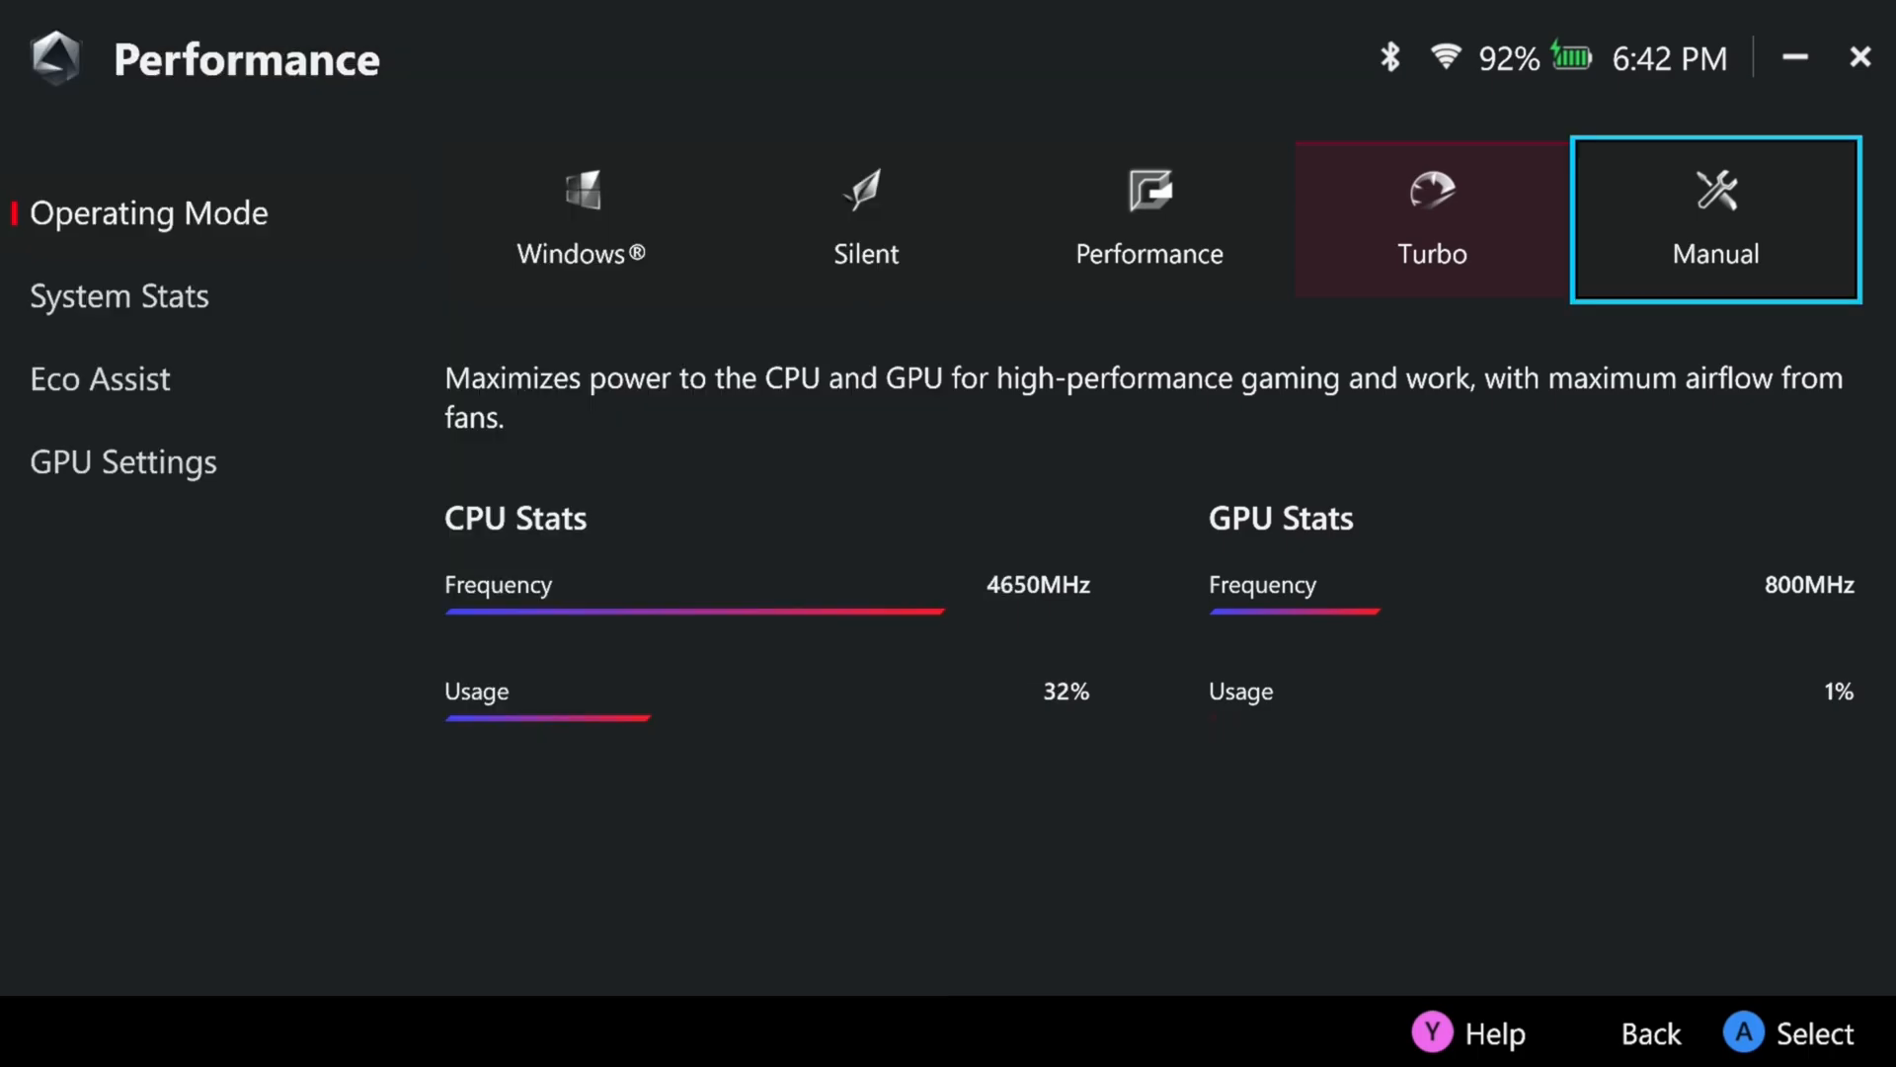
left_click(1715, 219)
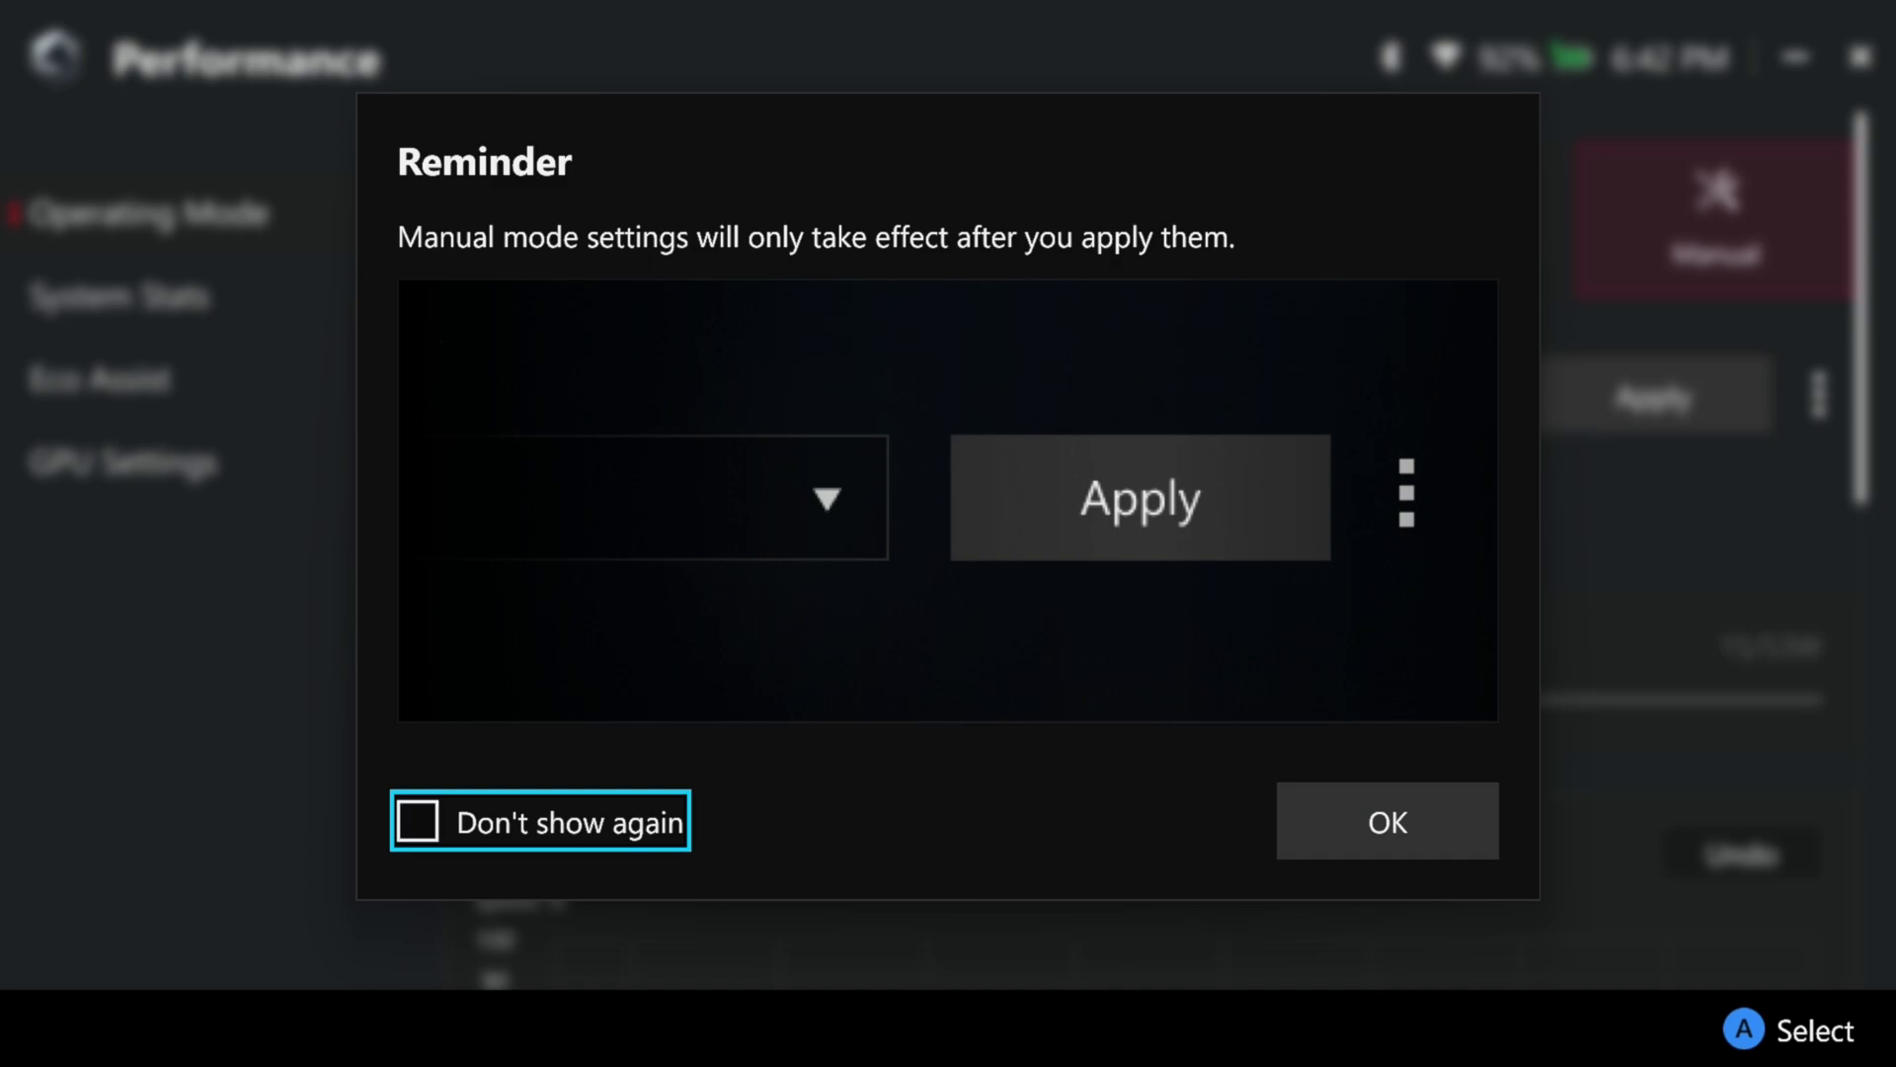
Step: Confirm the Manual mode reminder and choose the Ultra Low profile (7W/29W/43W CPU limits)
left_click(1386, 819)
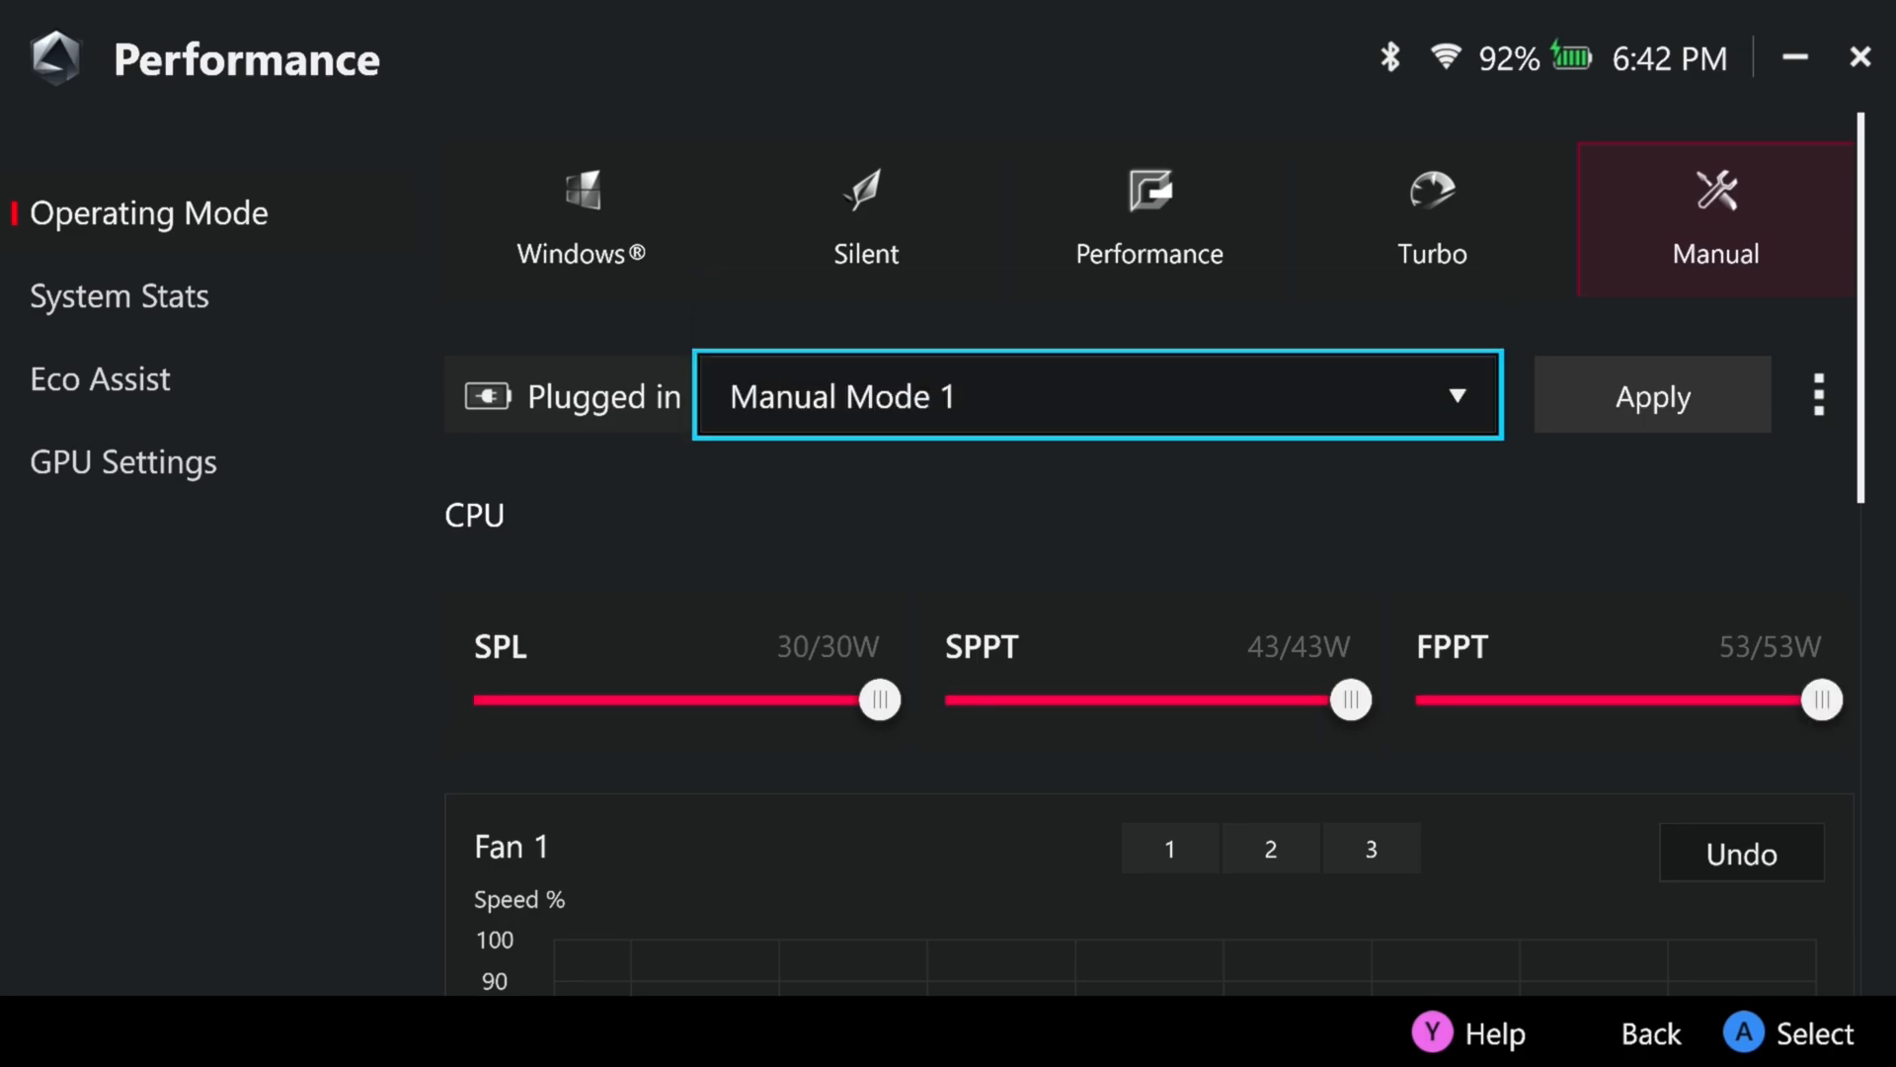
left_click(1817, 395)
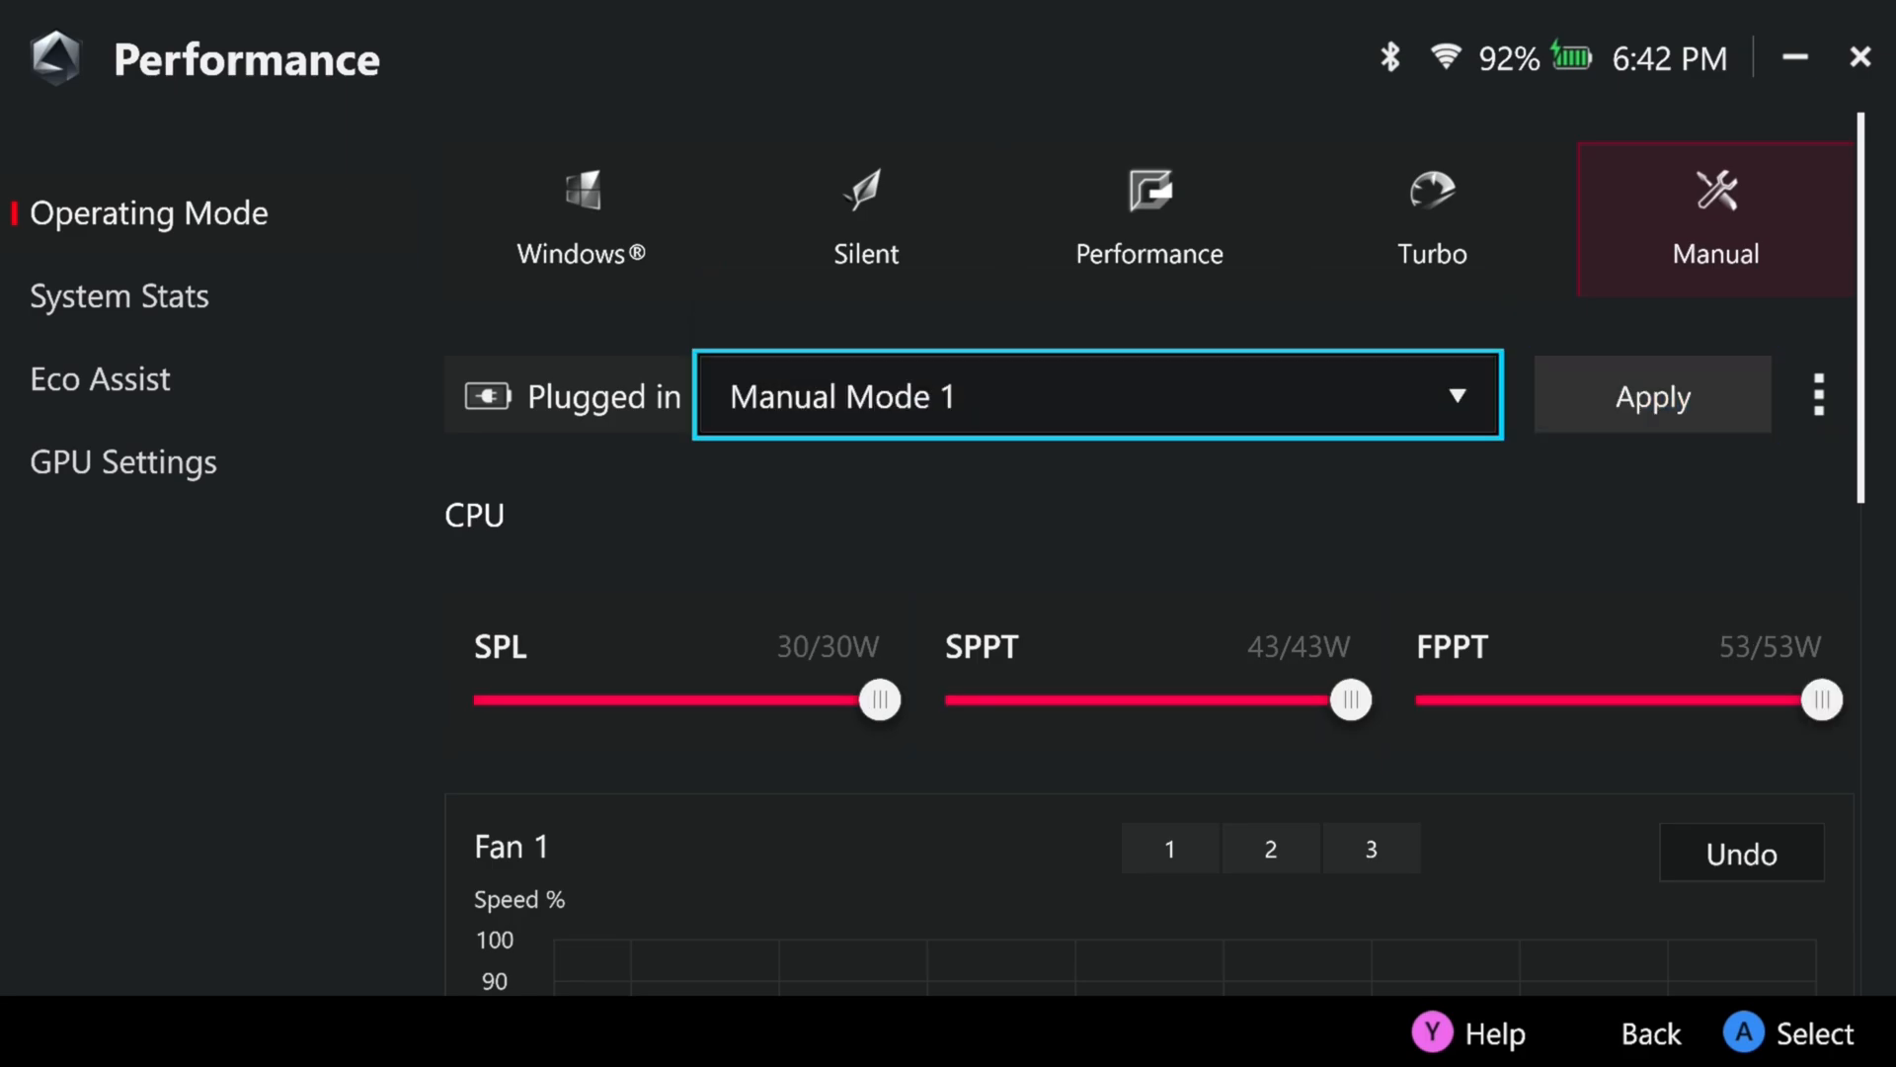
left_click(1096, 395)
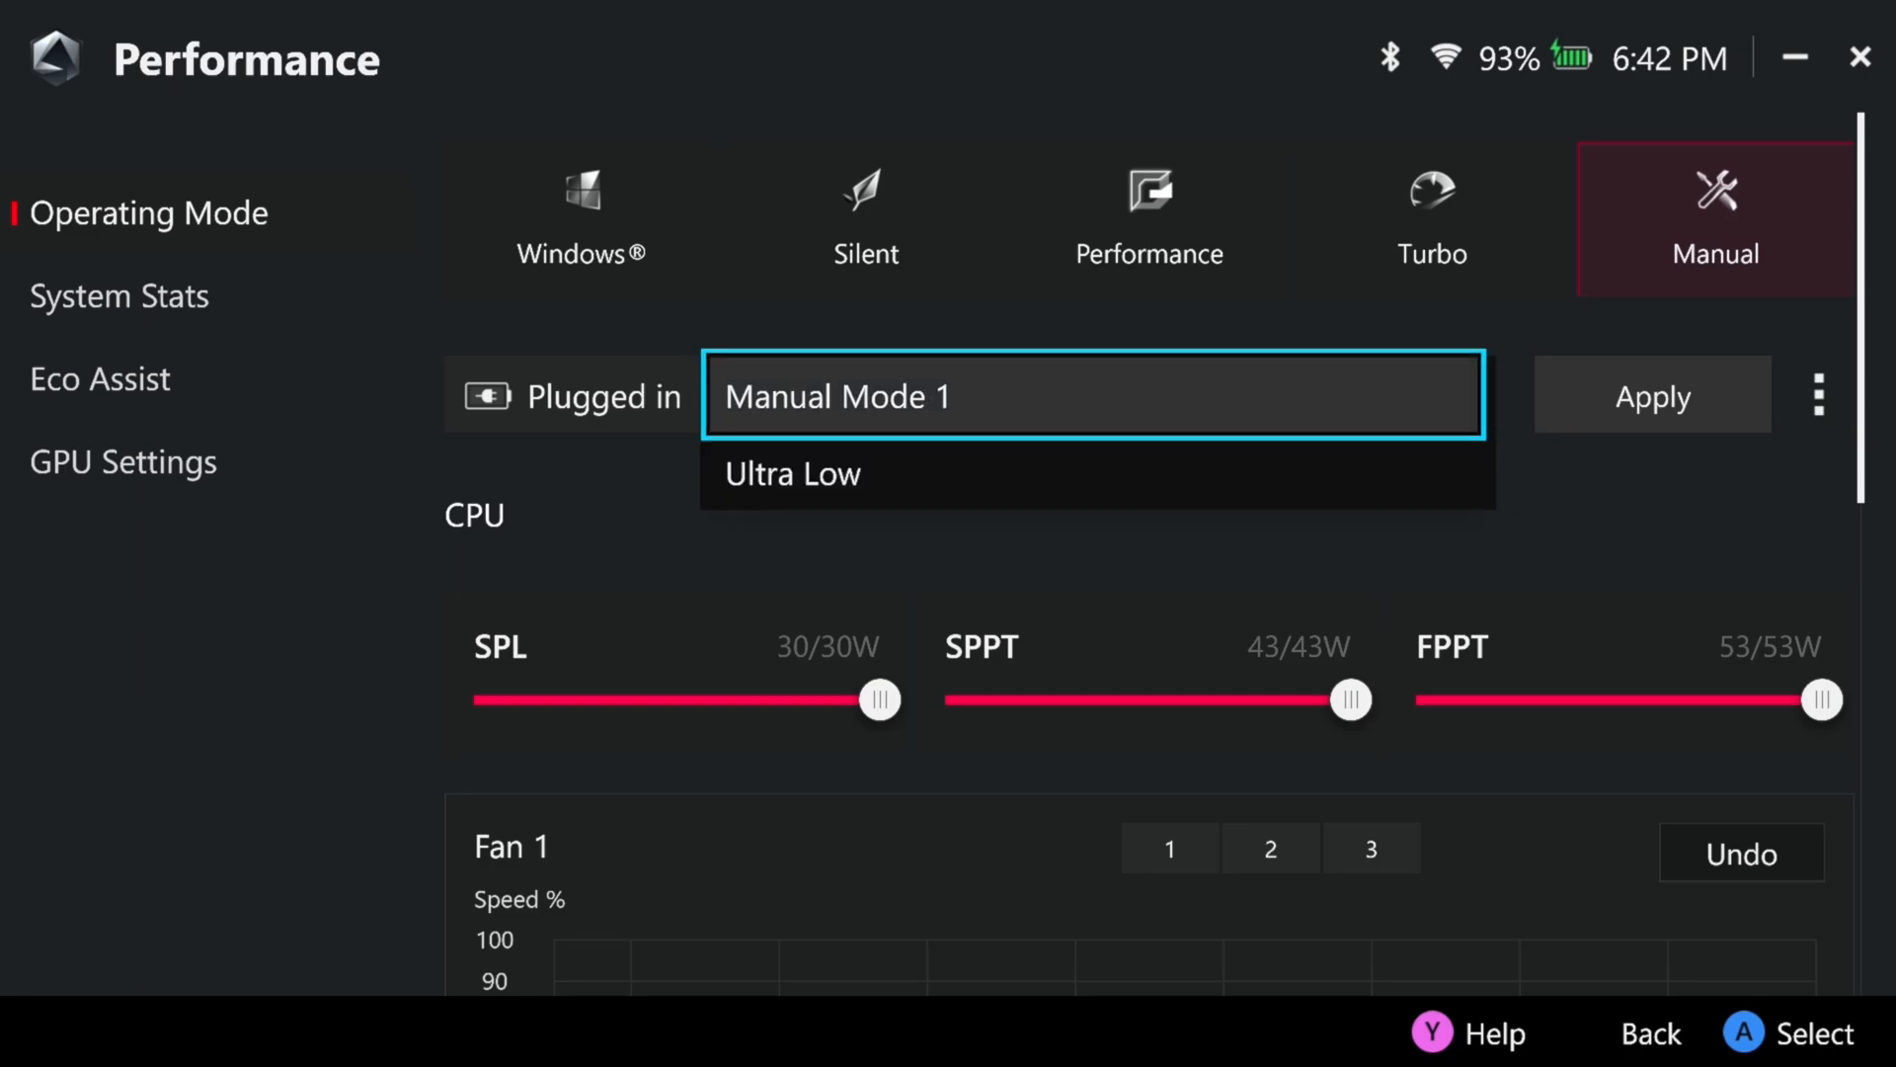
left_click(792, 472)
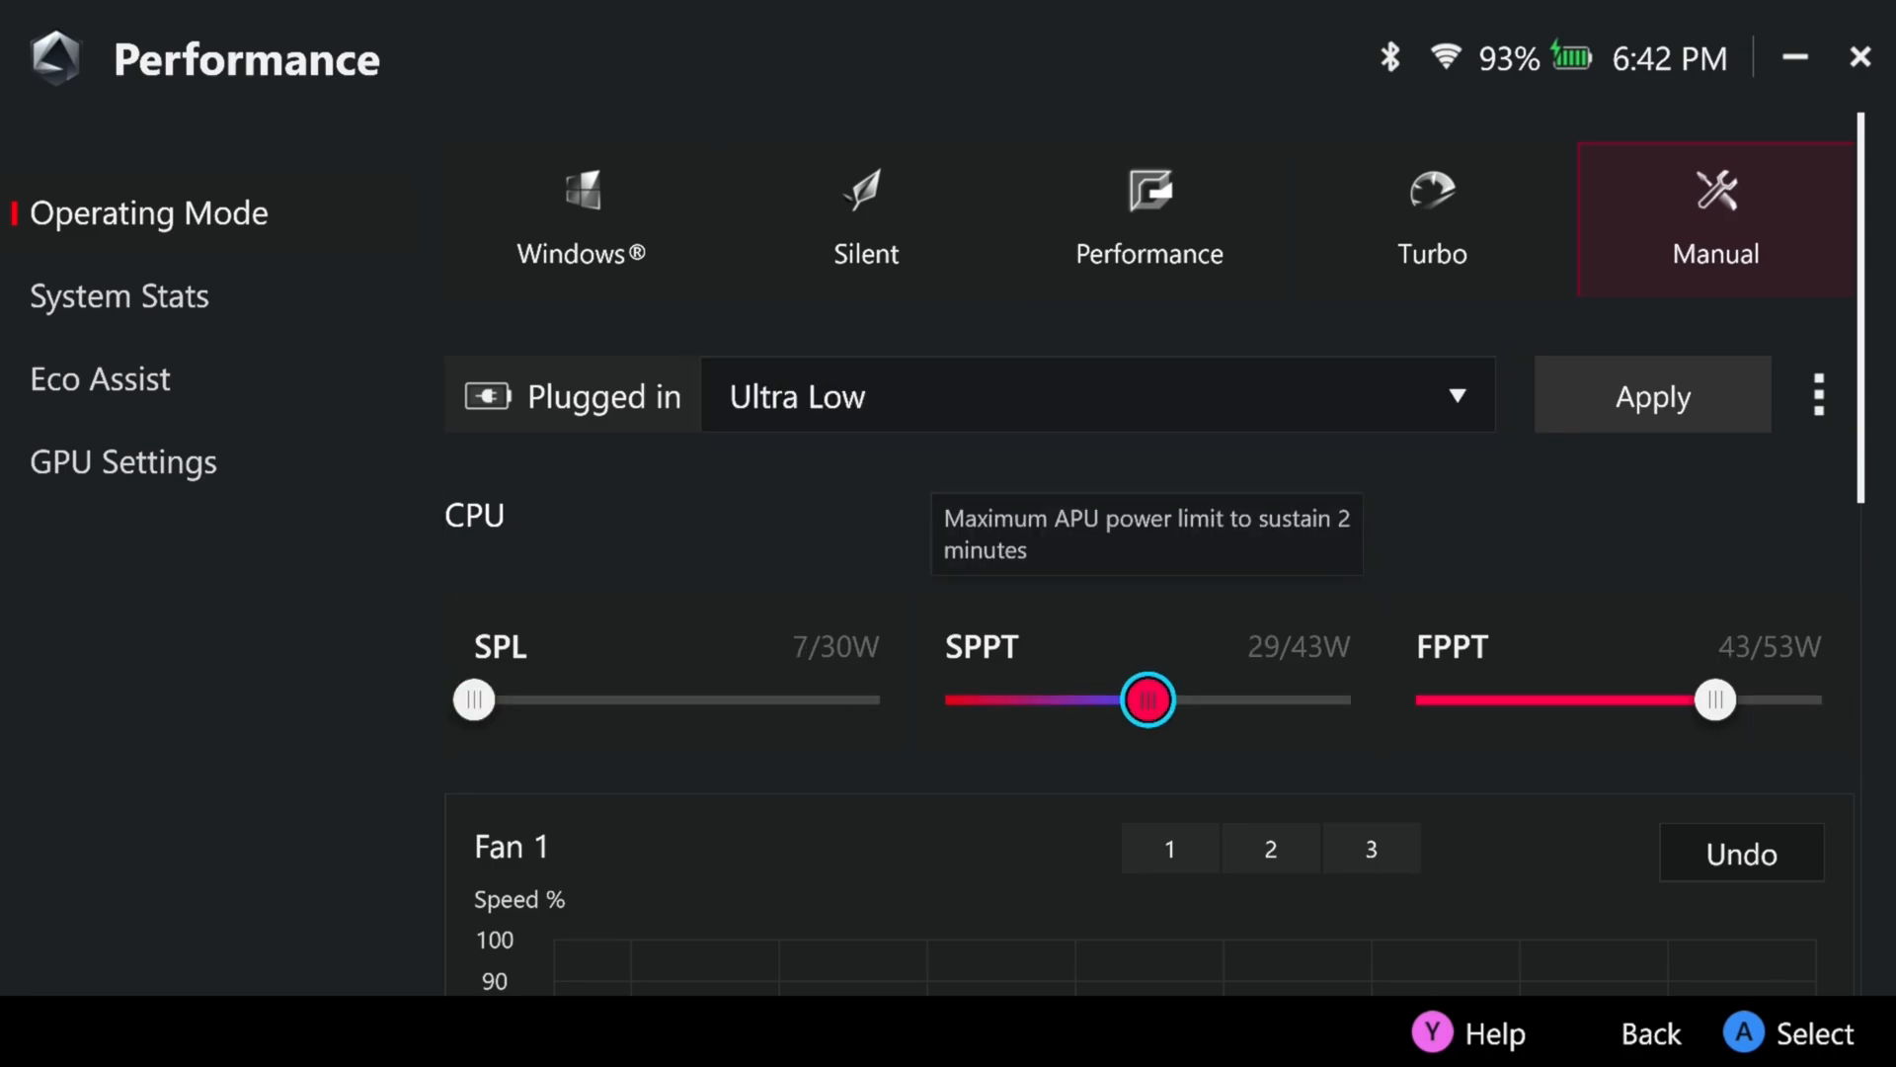
Step: Lower SPPT to 15W and reduce FPPT with the sliders, then scroll back through settings
left_click_drag(1146, 699, 1001, 700)
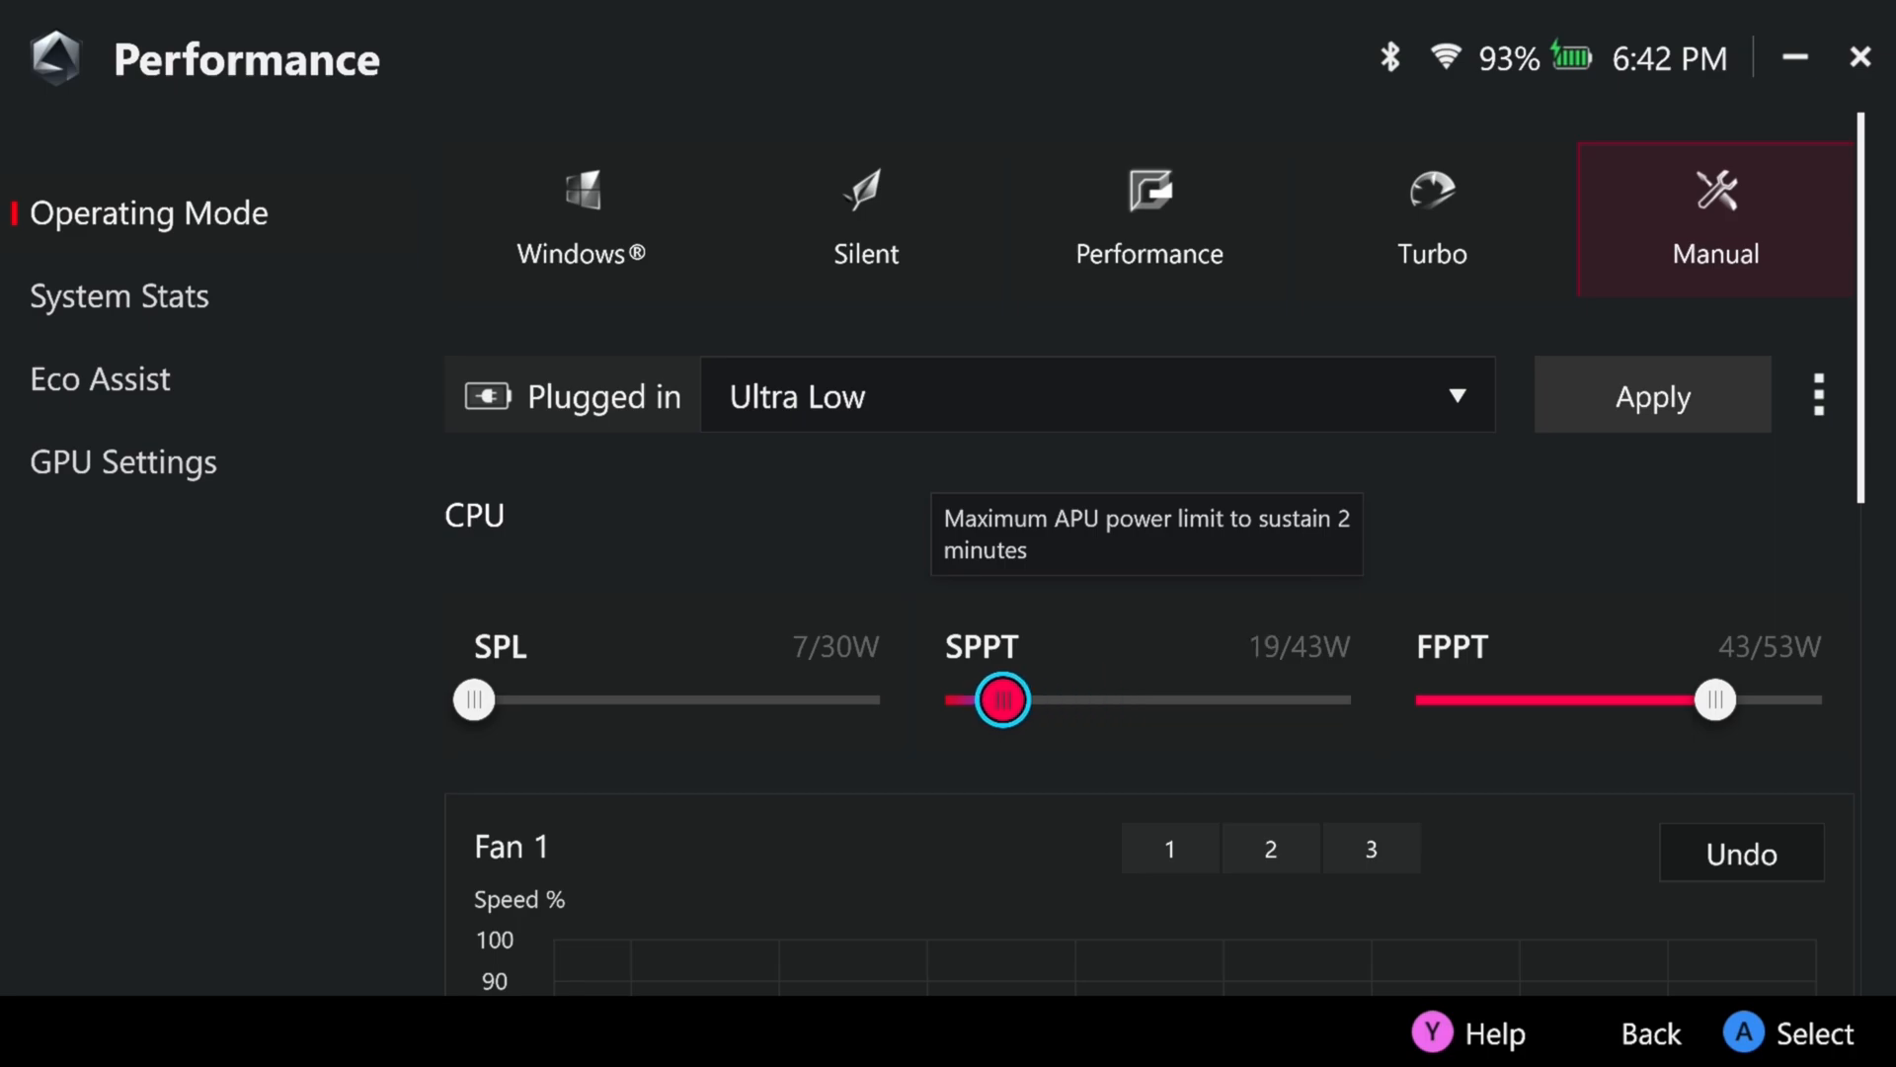
left_click_drag(1003, 699, 946, 699)
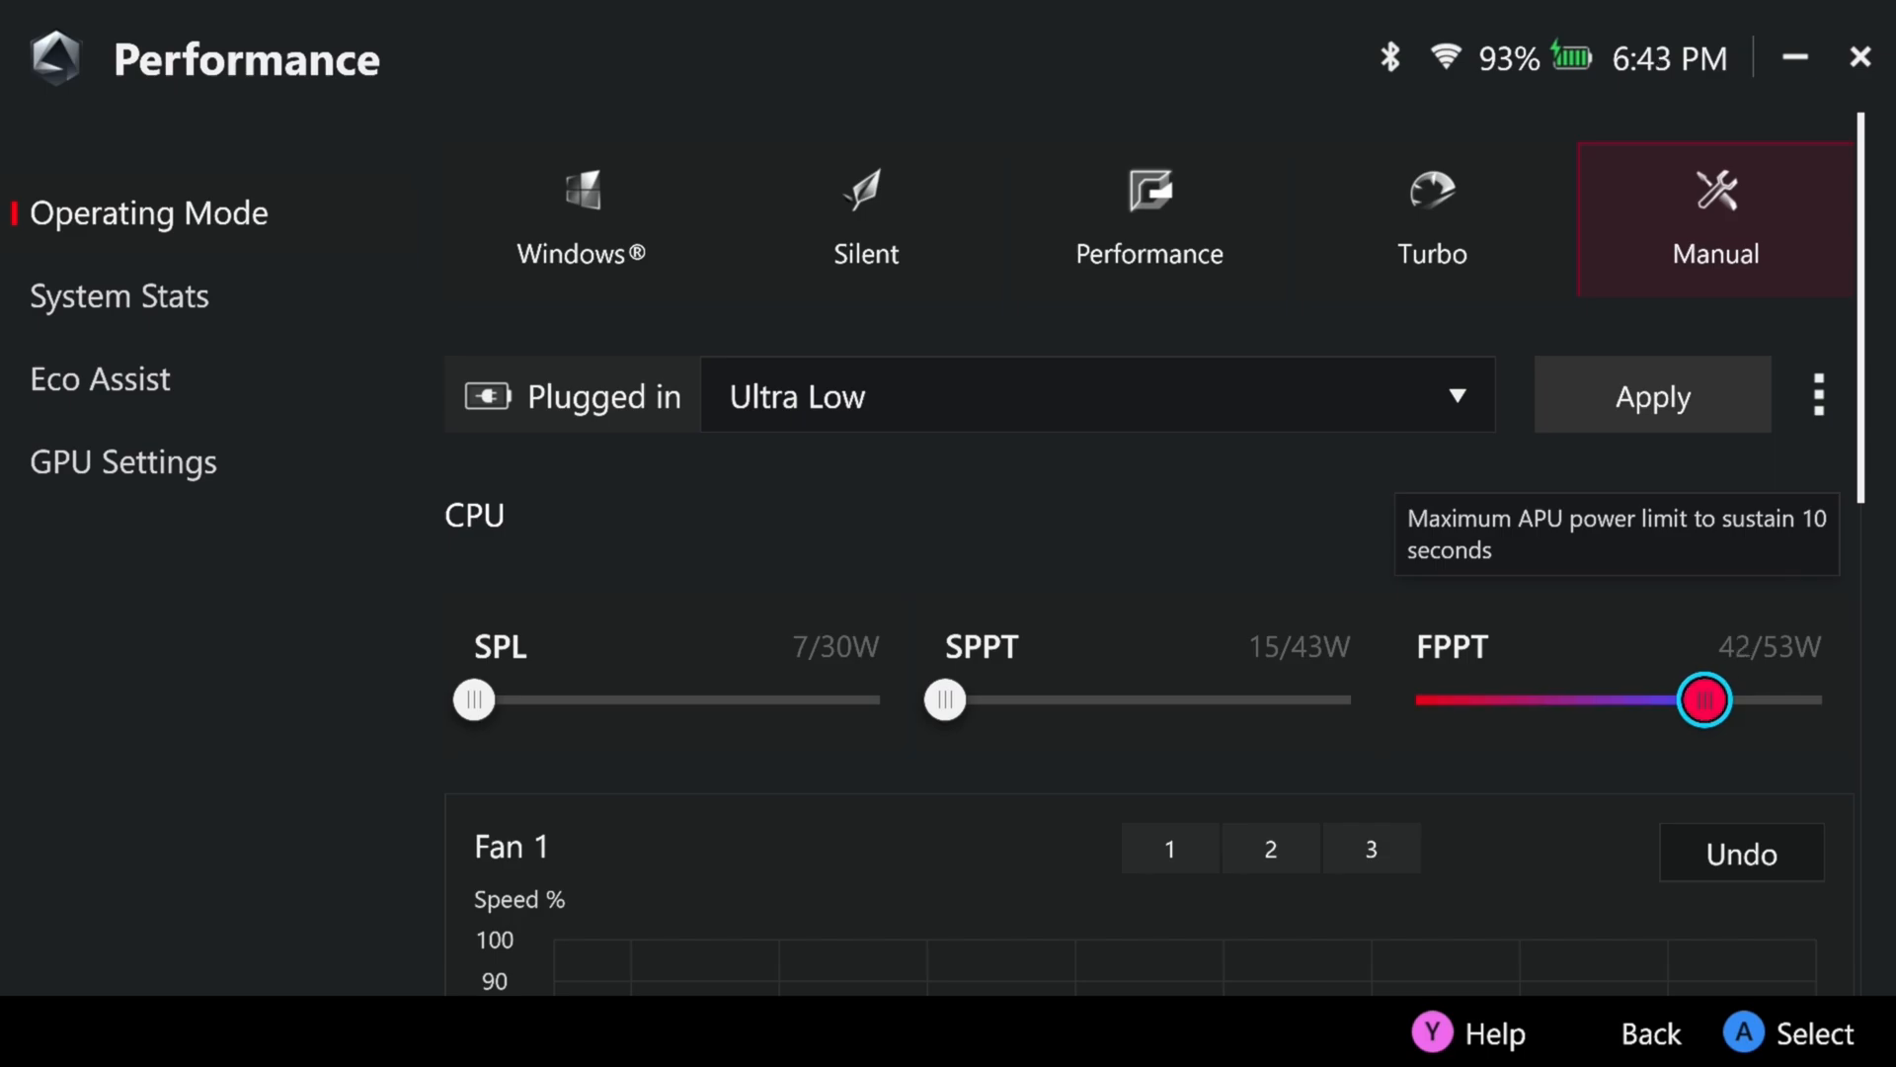
left_click_drag(1703, 699, 1539, 699)
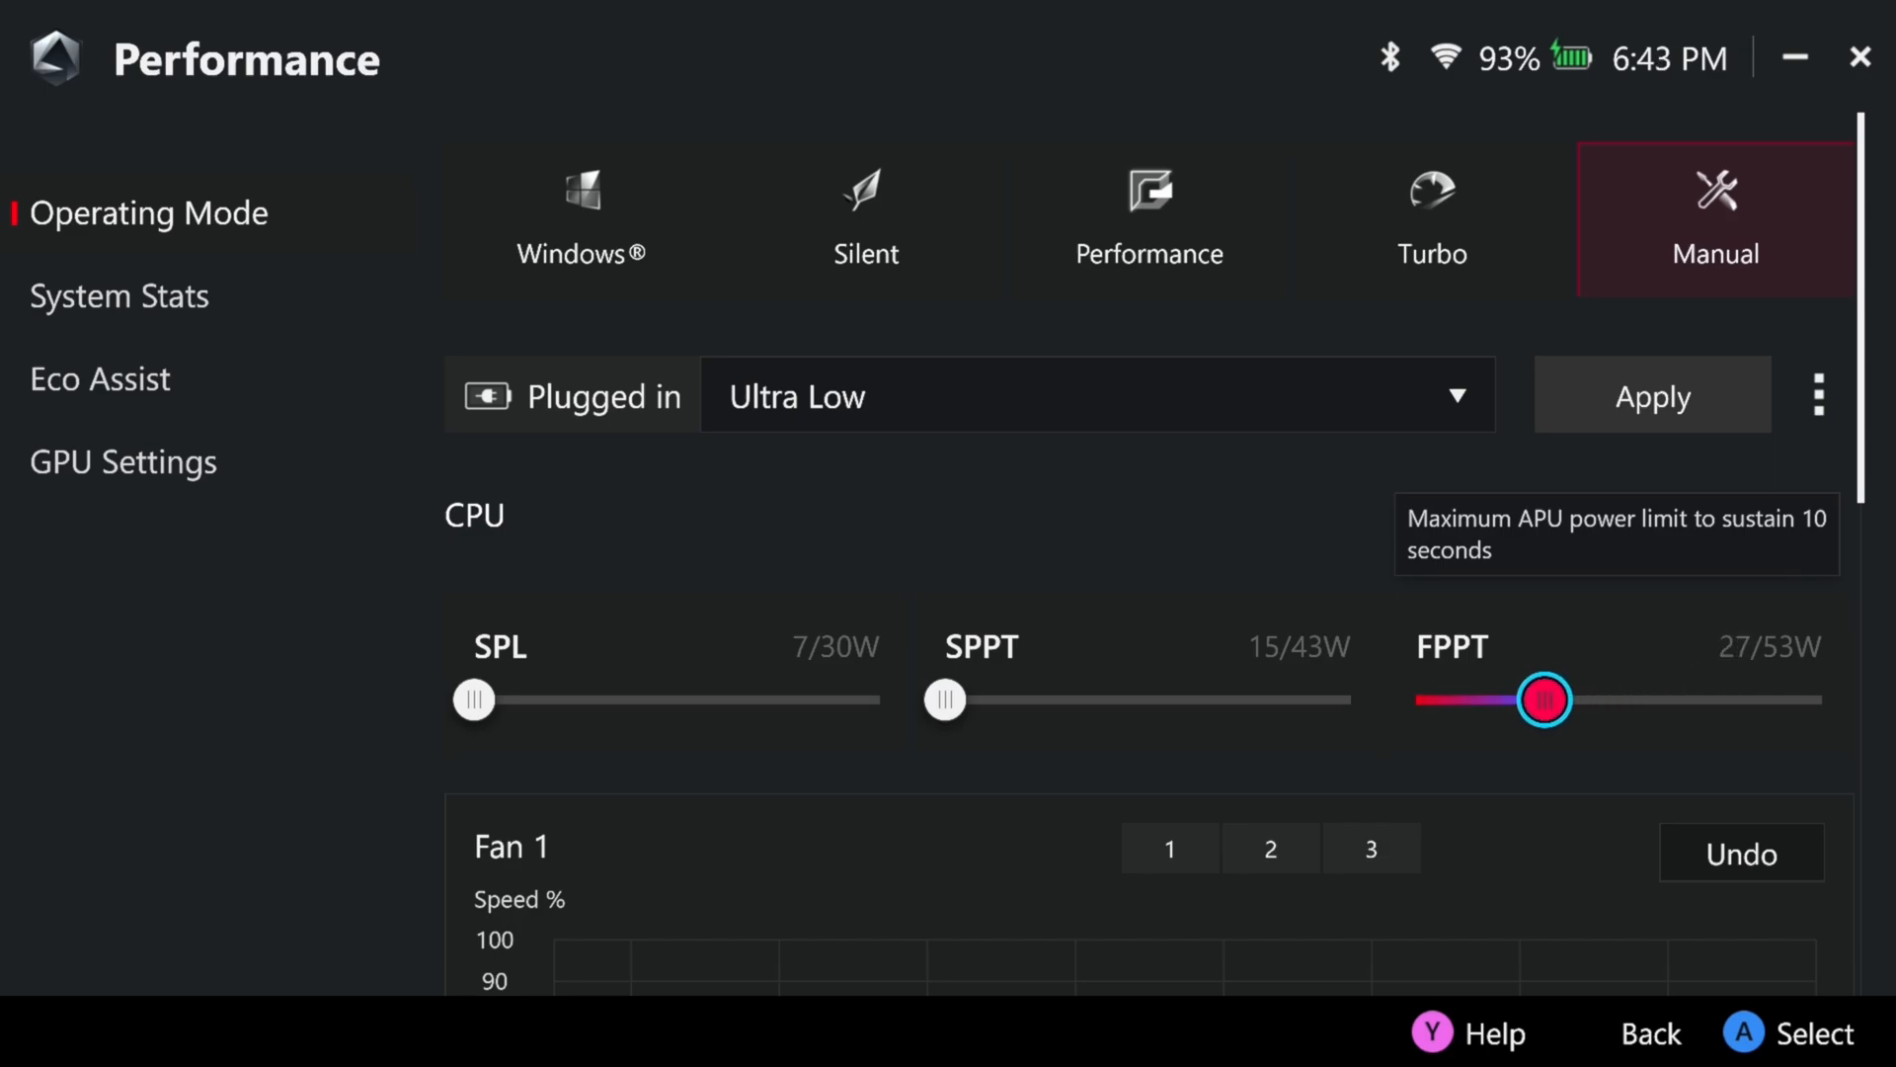
left_click_drag(1543, 700, 1414, 699)
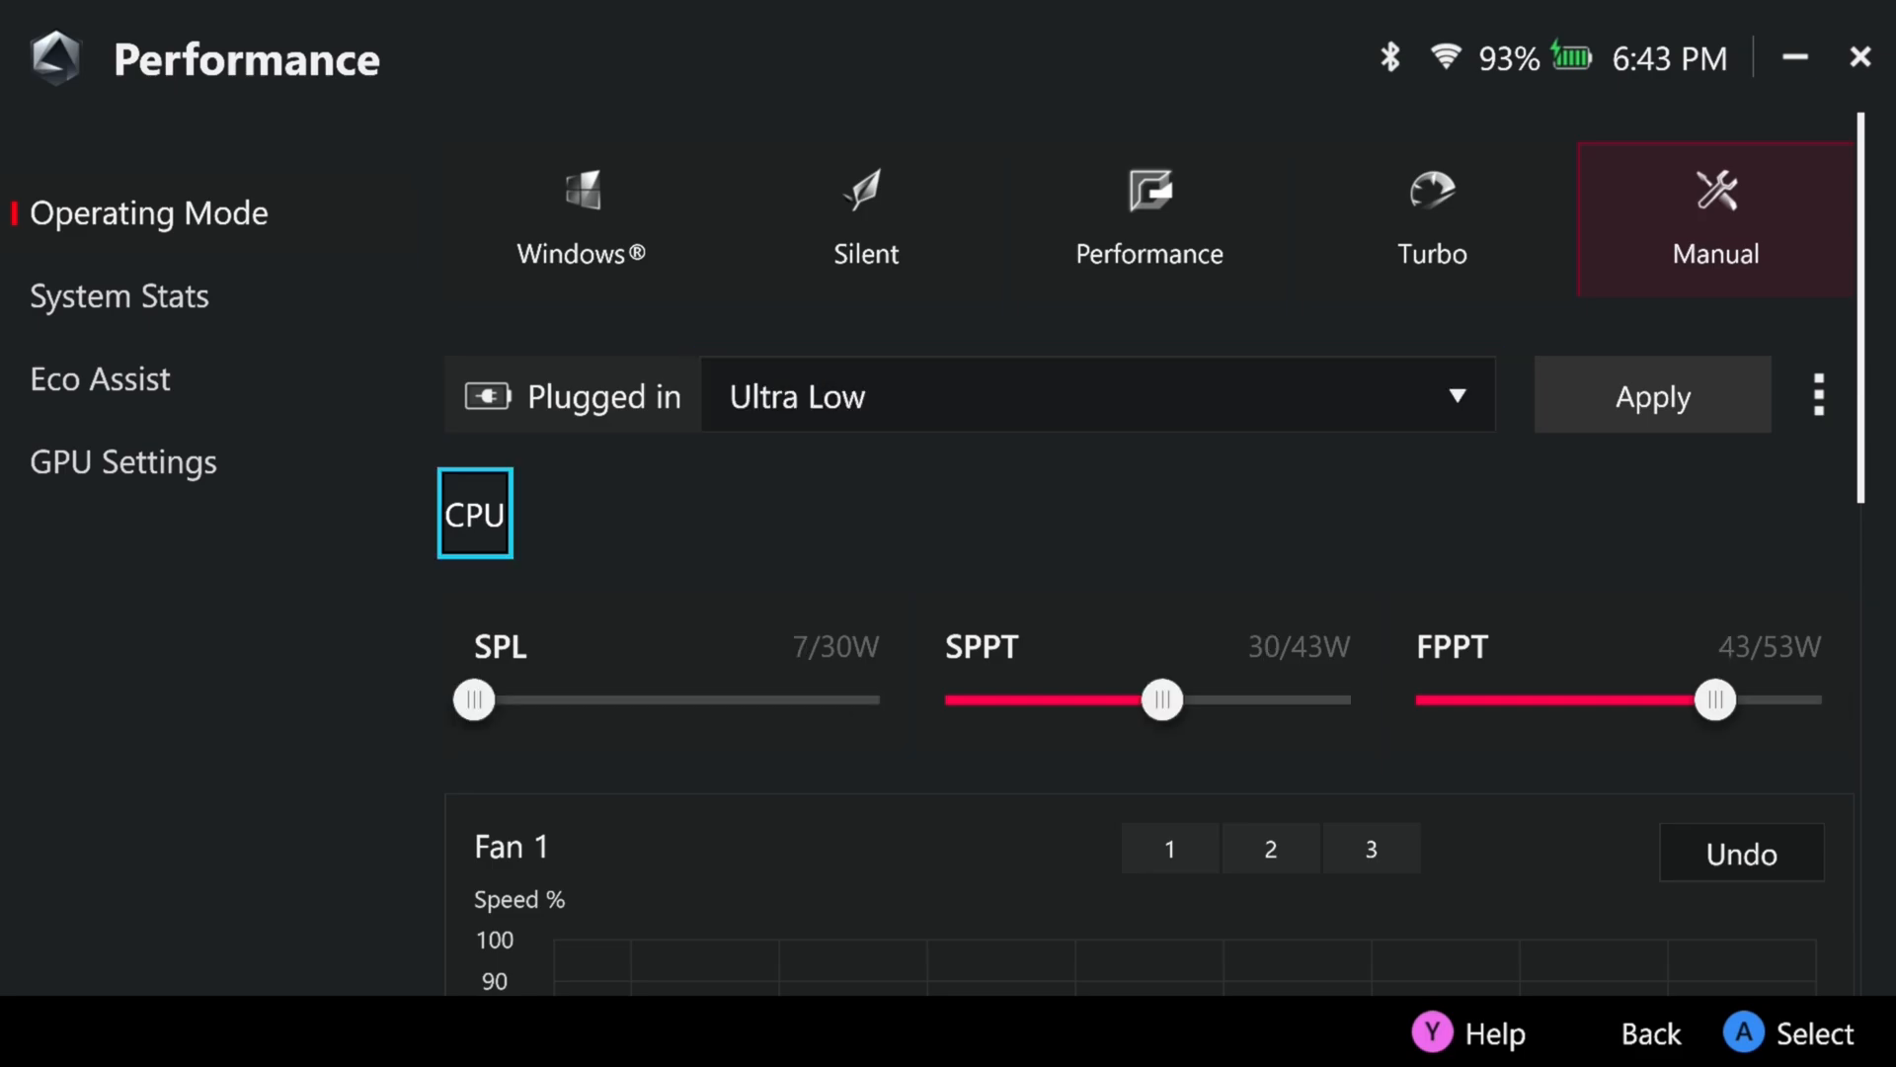
scroll("down", 3)
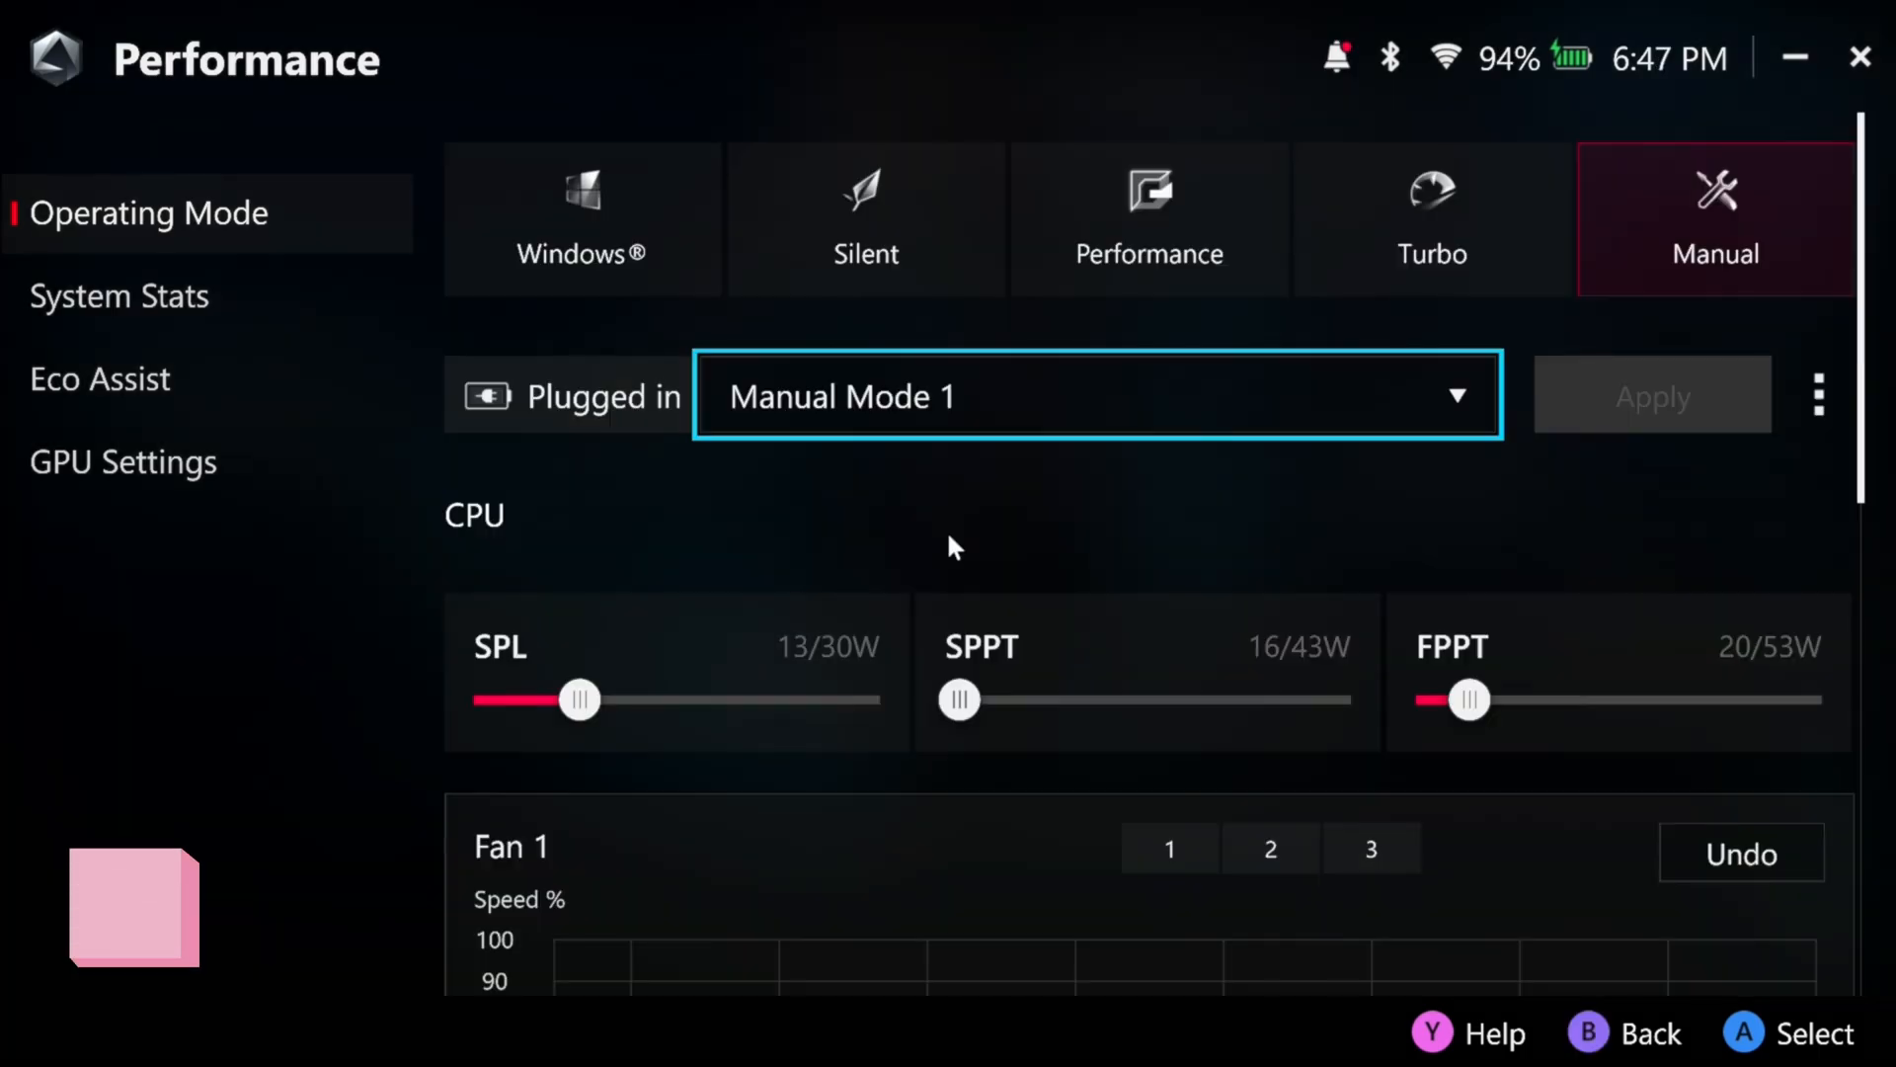
scroll("down", 3)
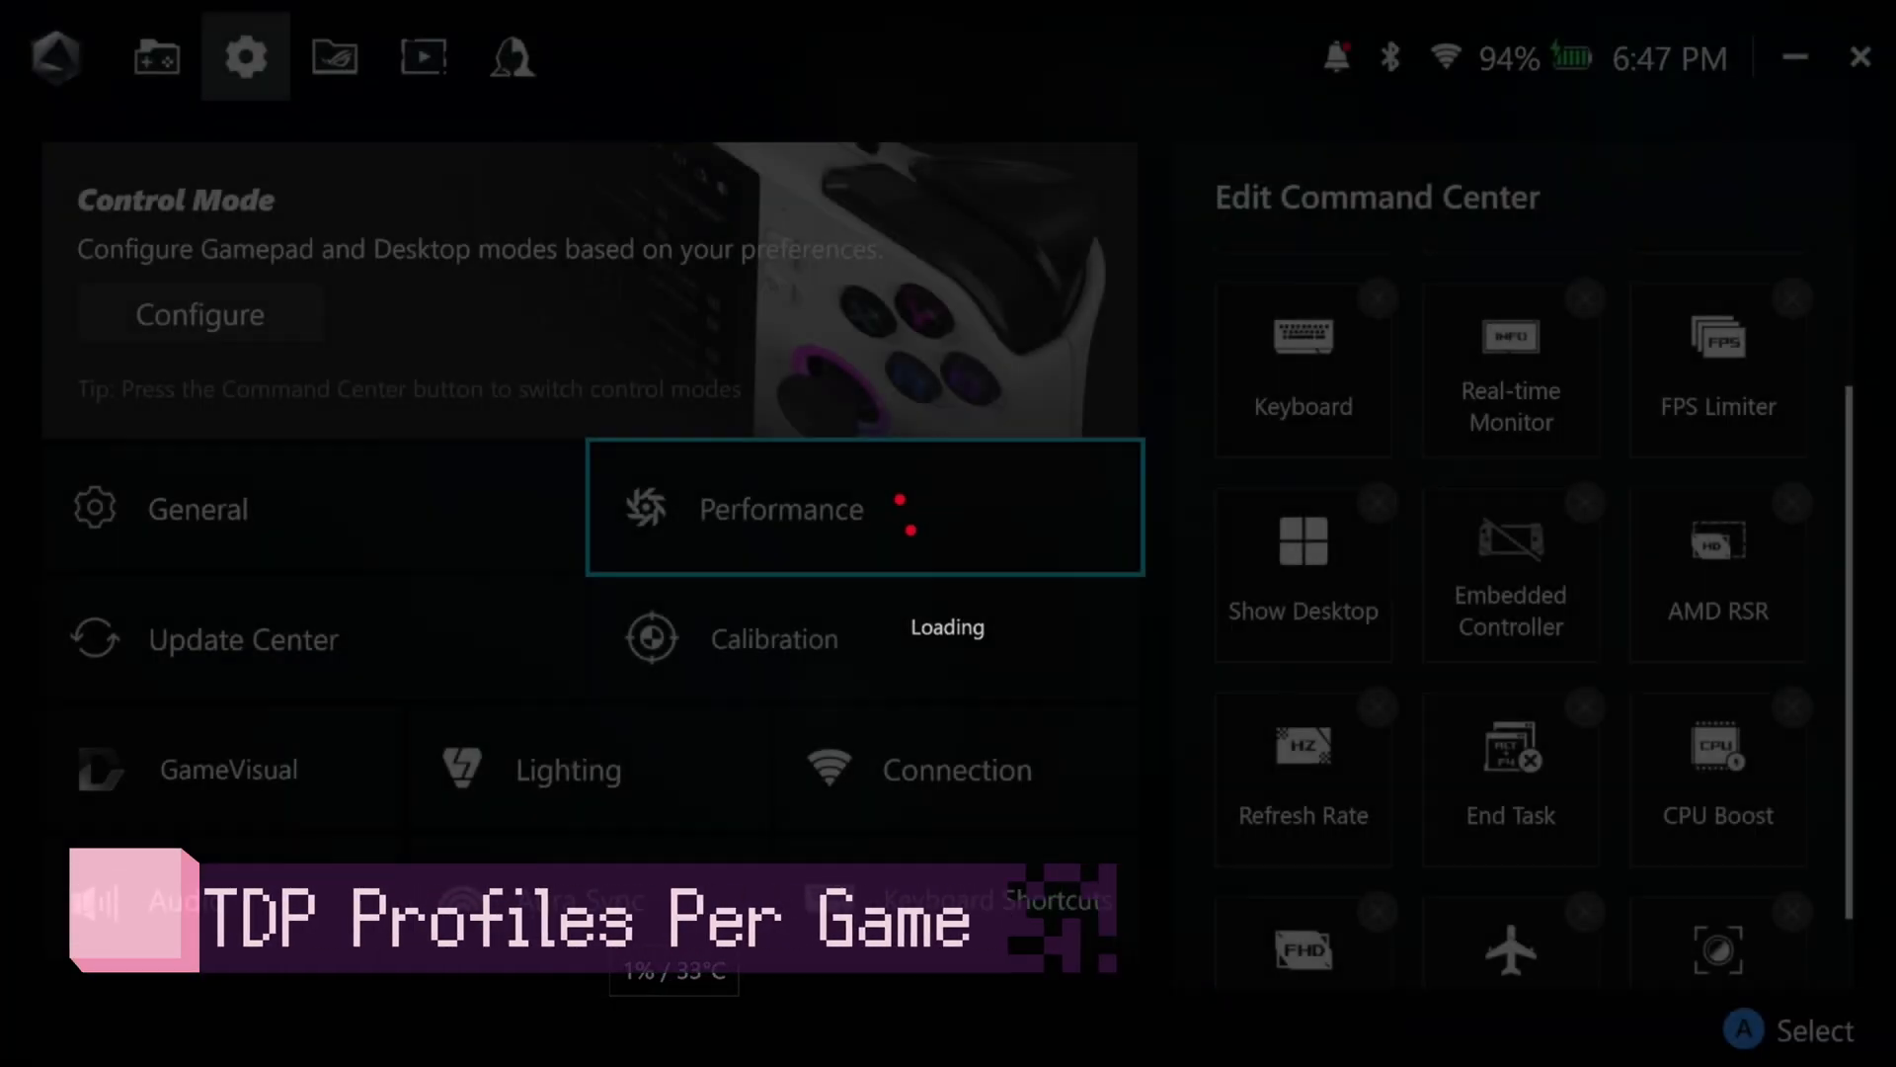
left_click(156, 57)
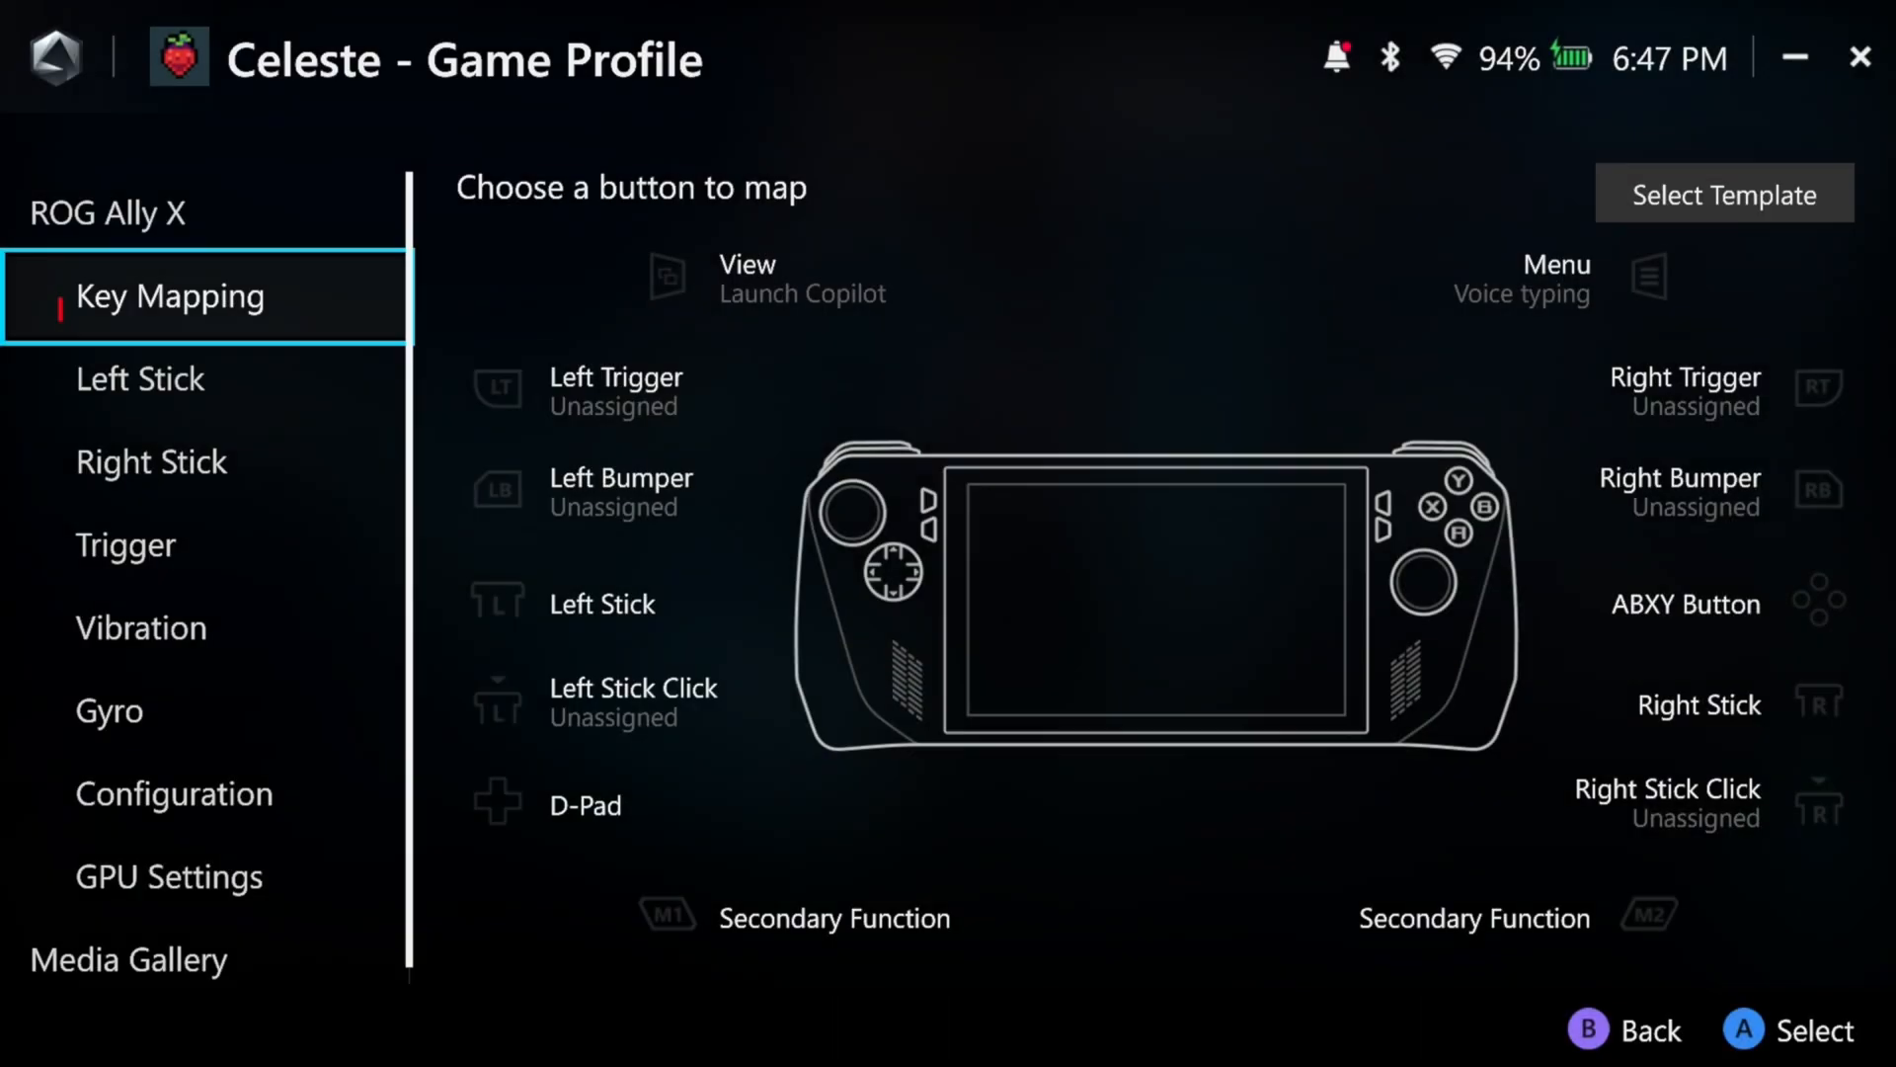
left_click(128, 941)
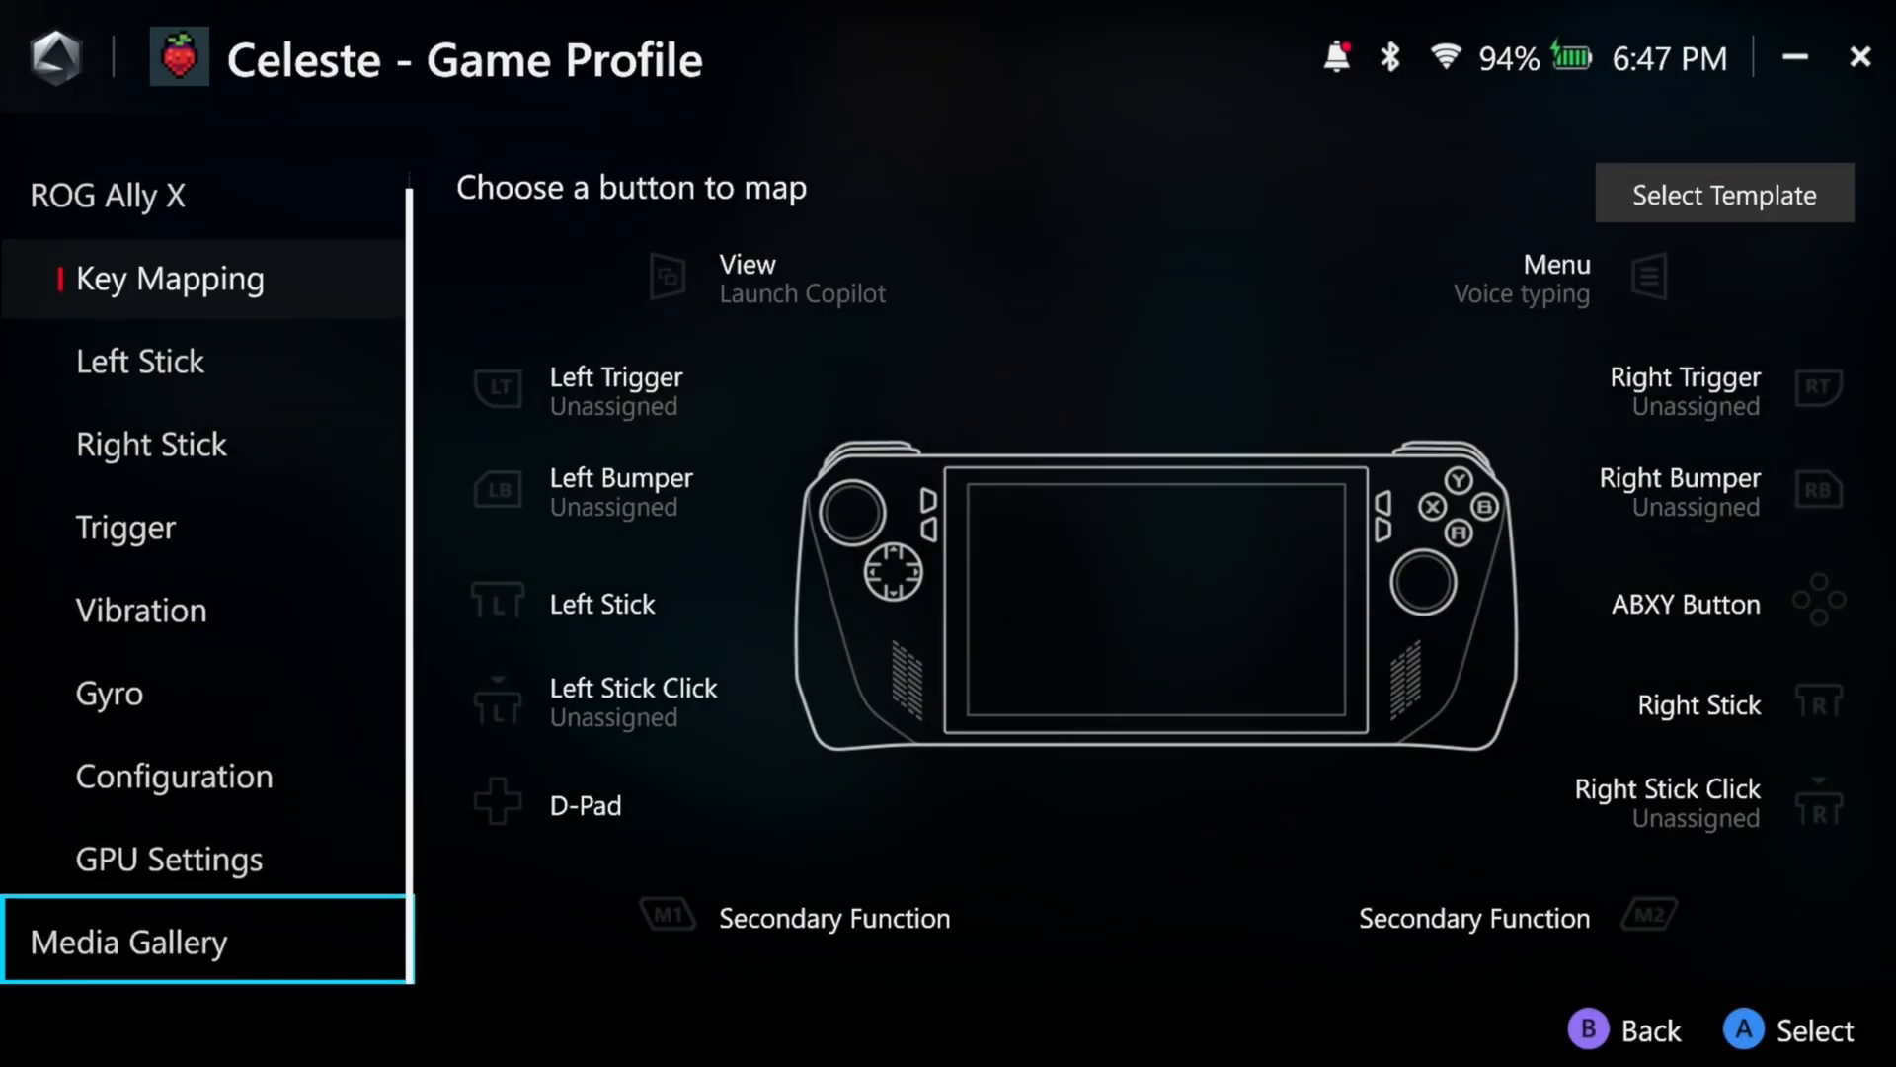
left_click(109, 694)
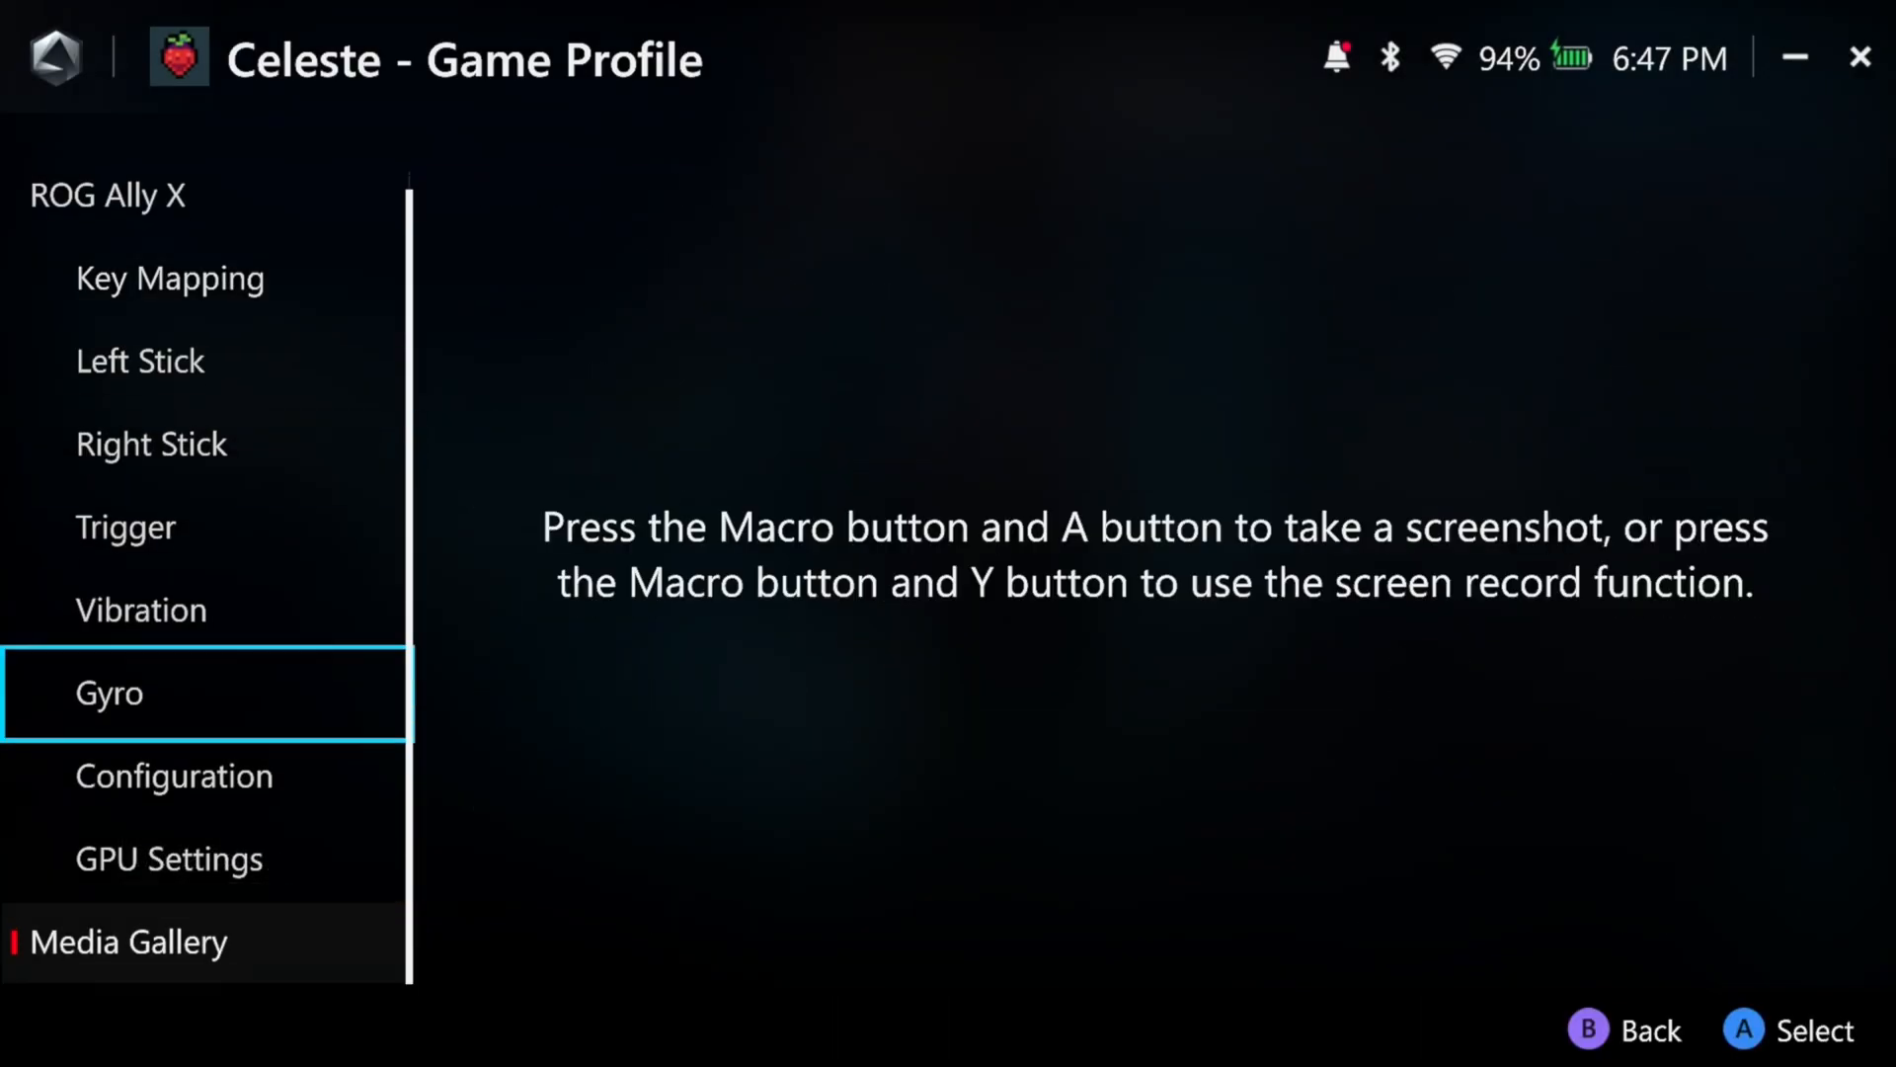
left_click(174, 774)
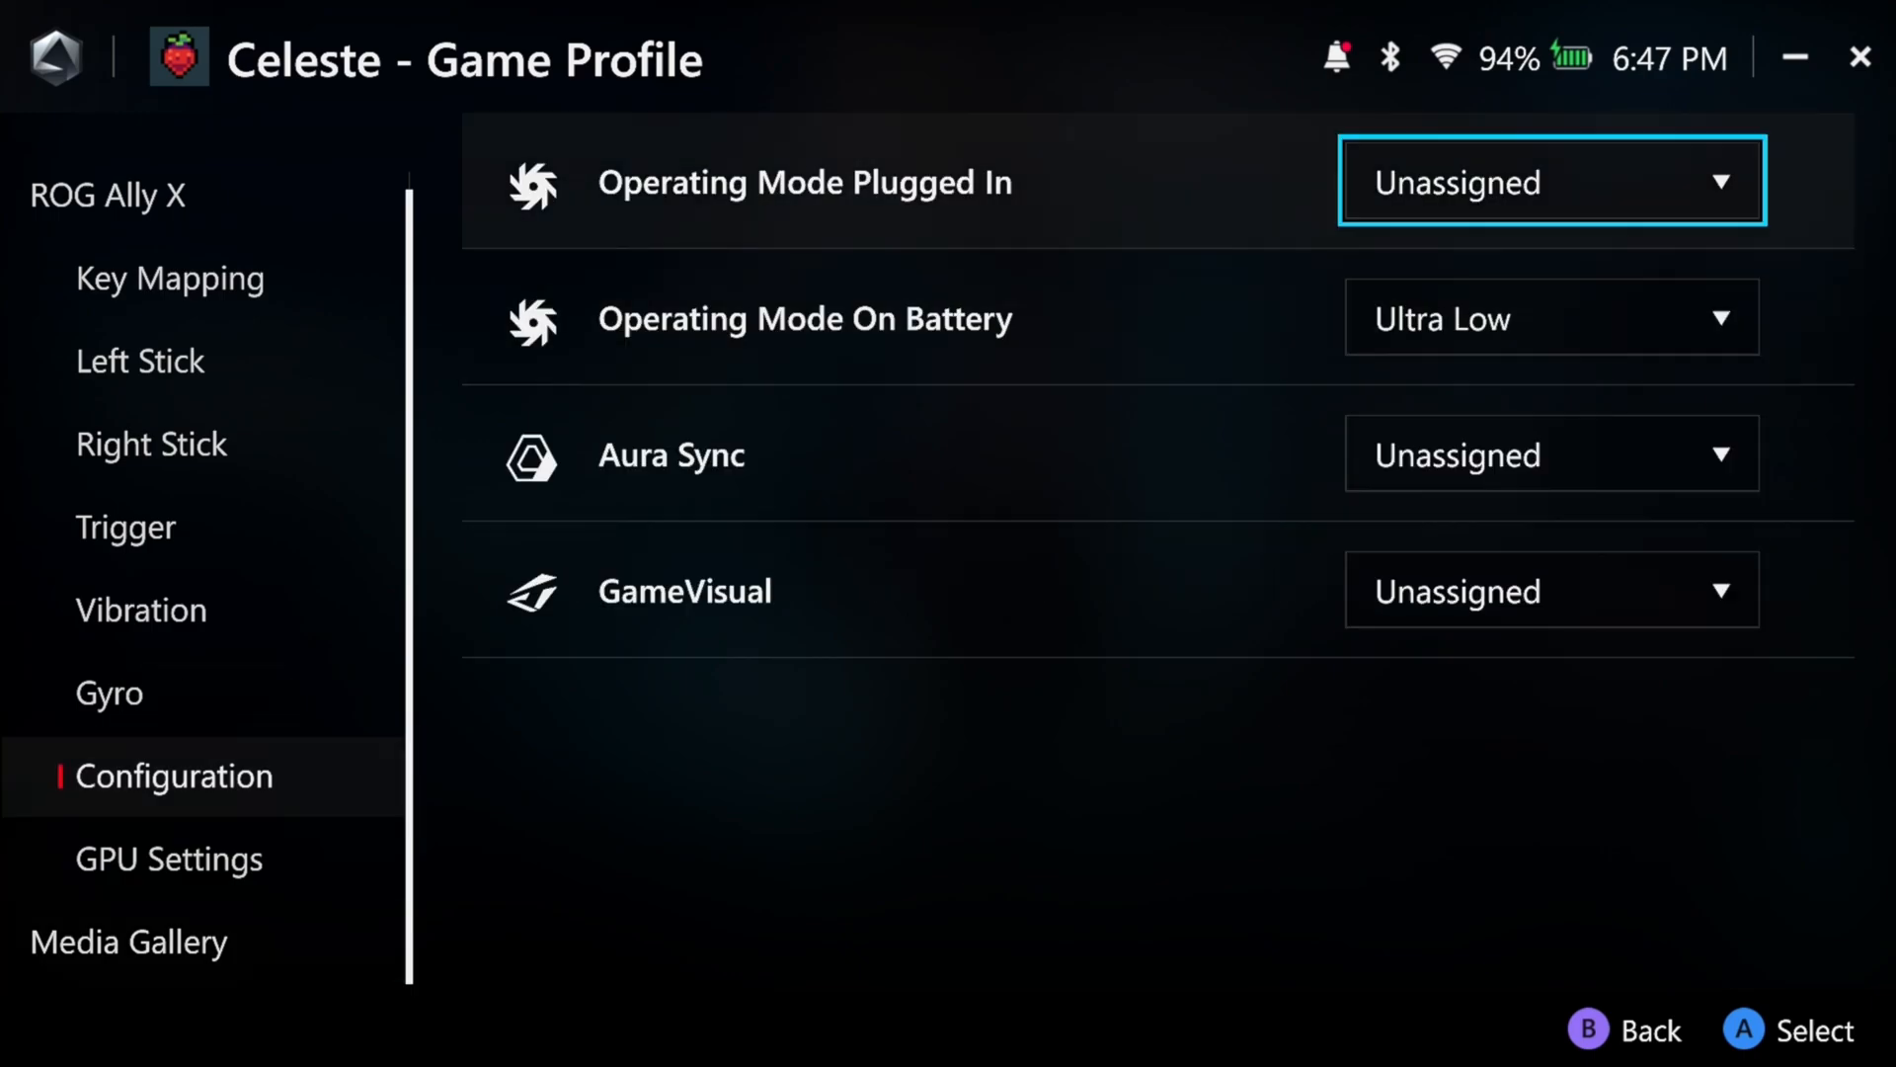
left_click(1549, 182)
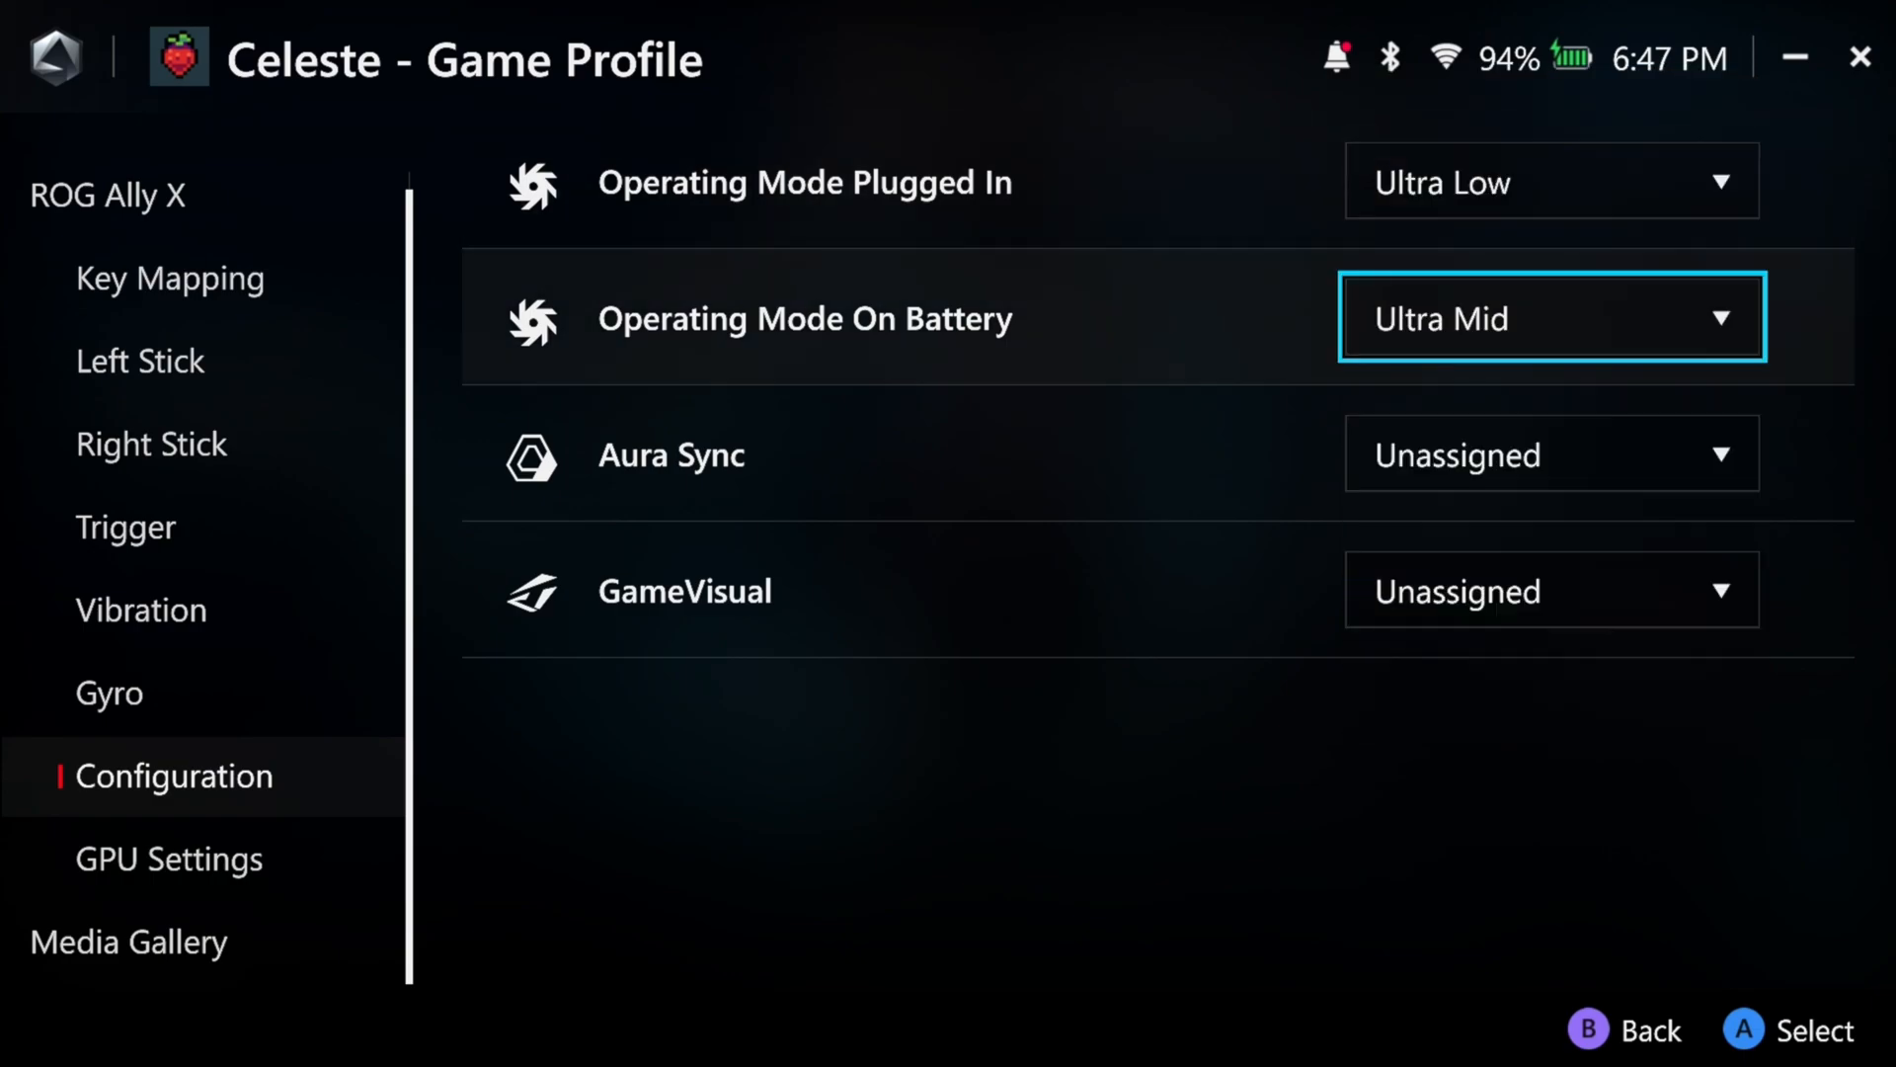
left_click(1553, 318)
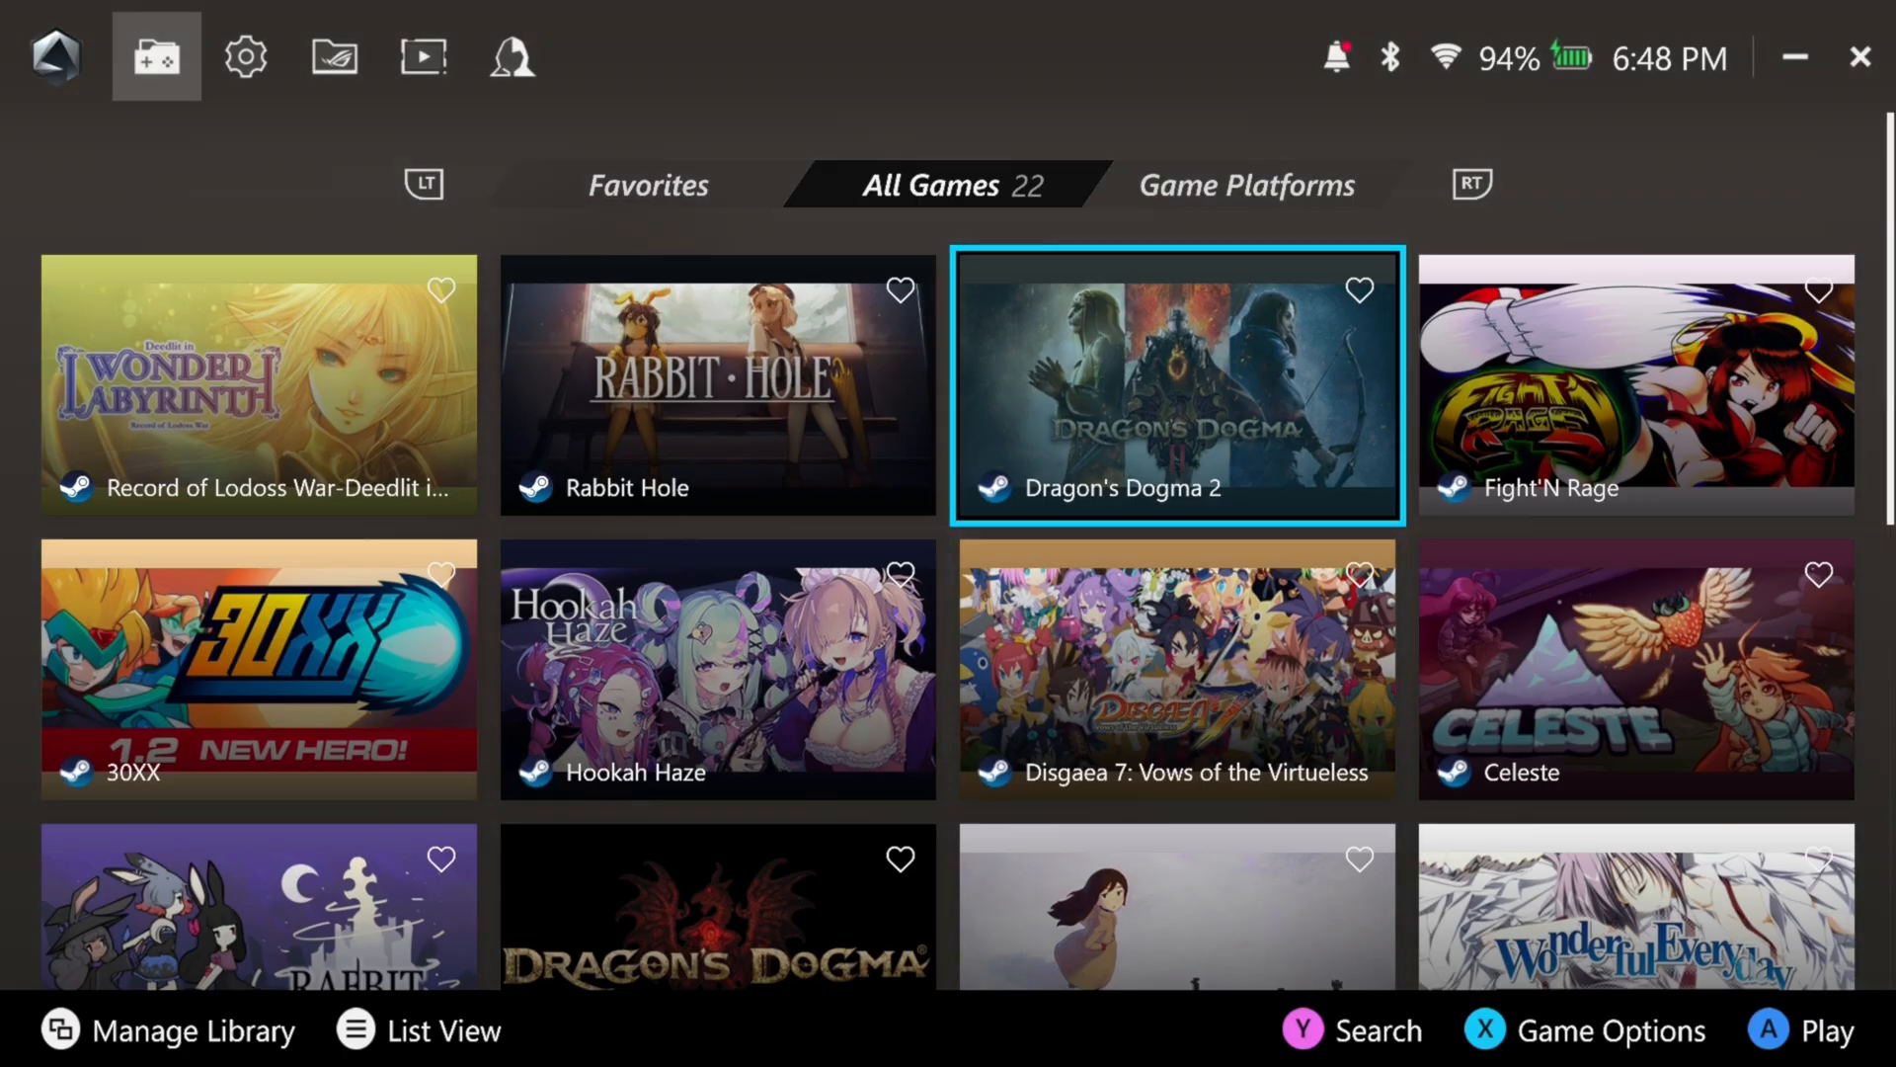
Step: In list view, set Dragon's Dogma 2's plugged-in mode to Turbo and show its GPU settings
left_click(441, 1032)
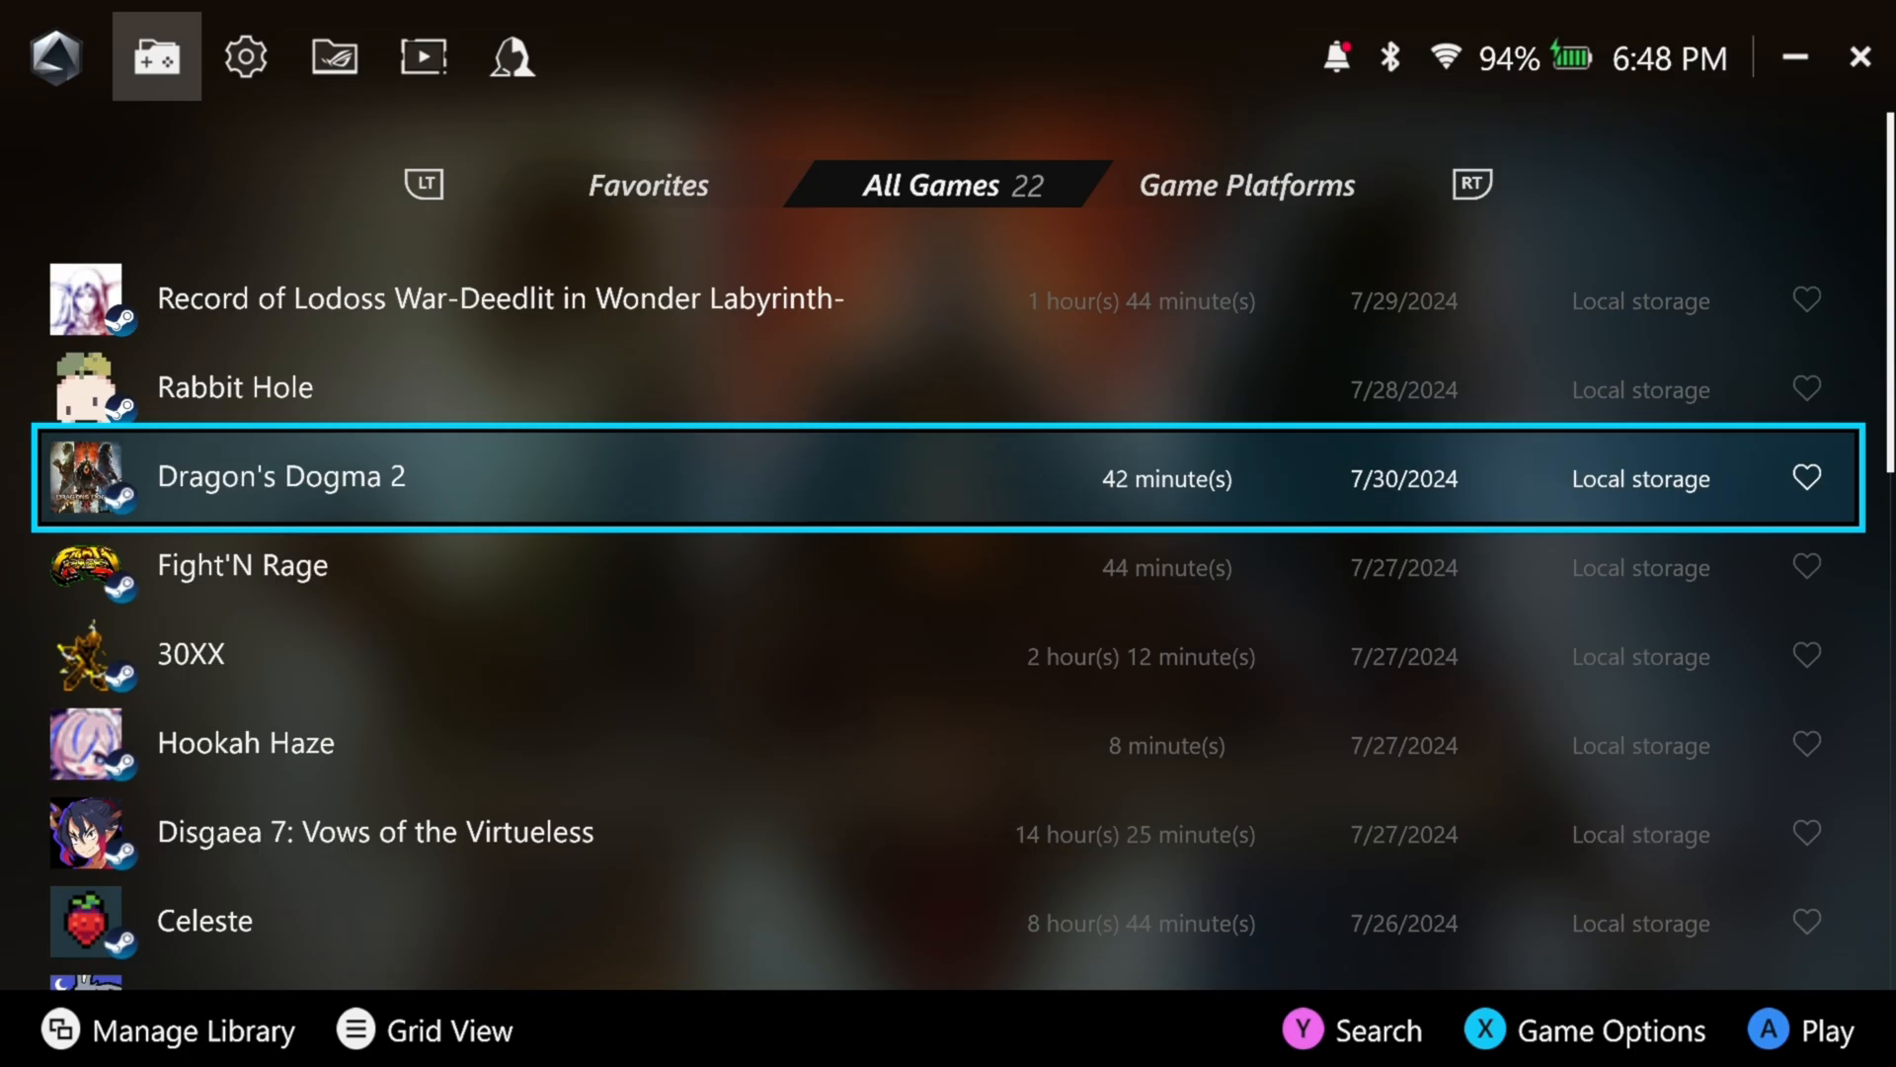
left_click(1584, 1029)
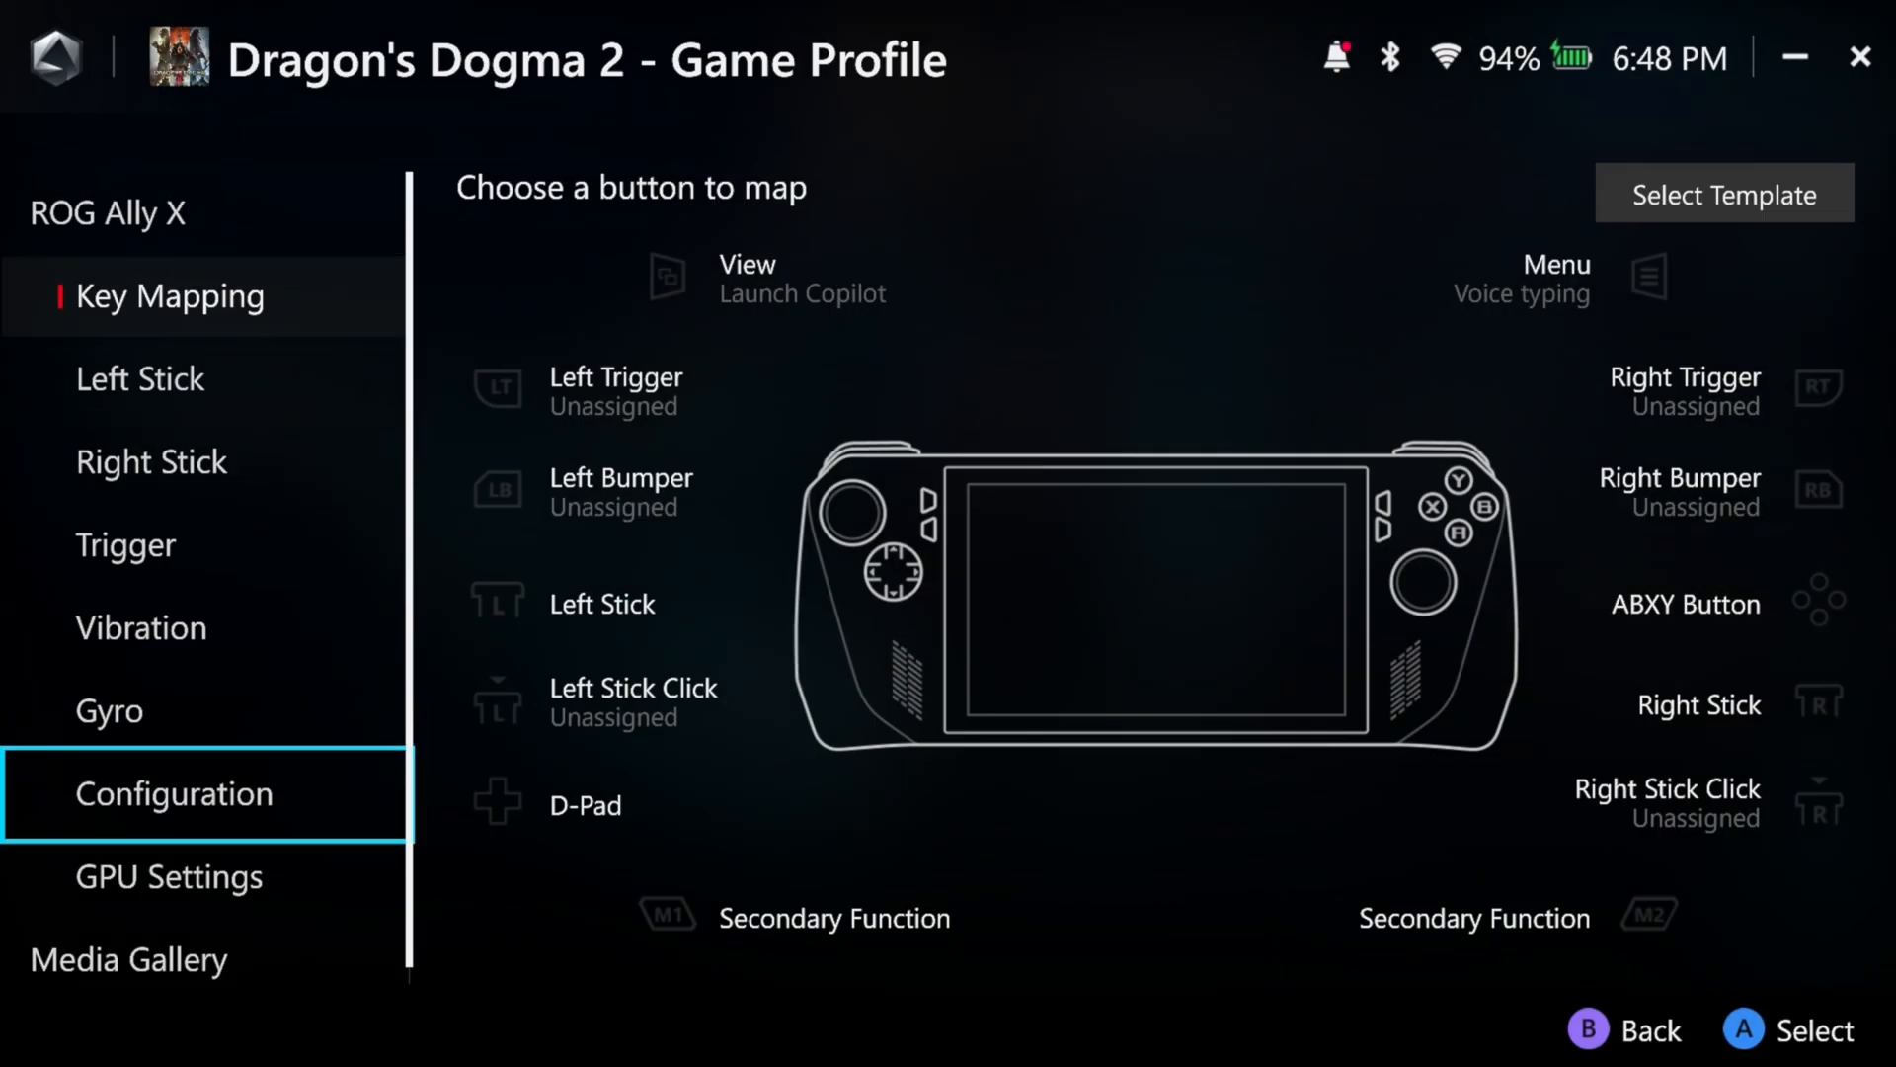
left_click(173, 795)
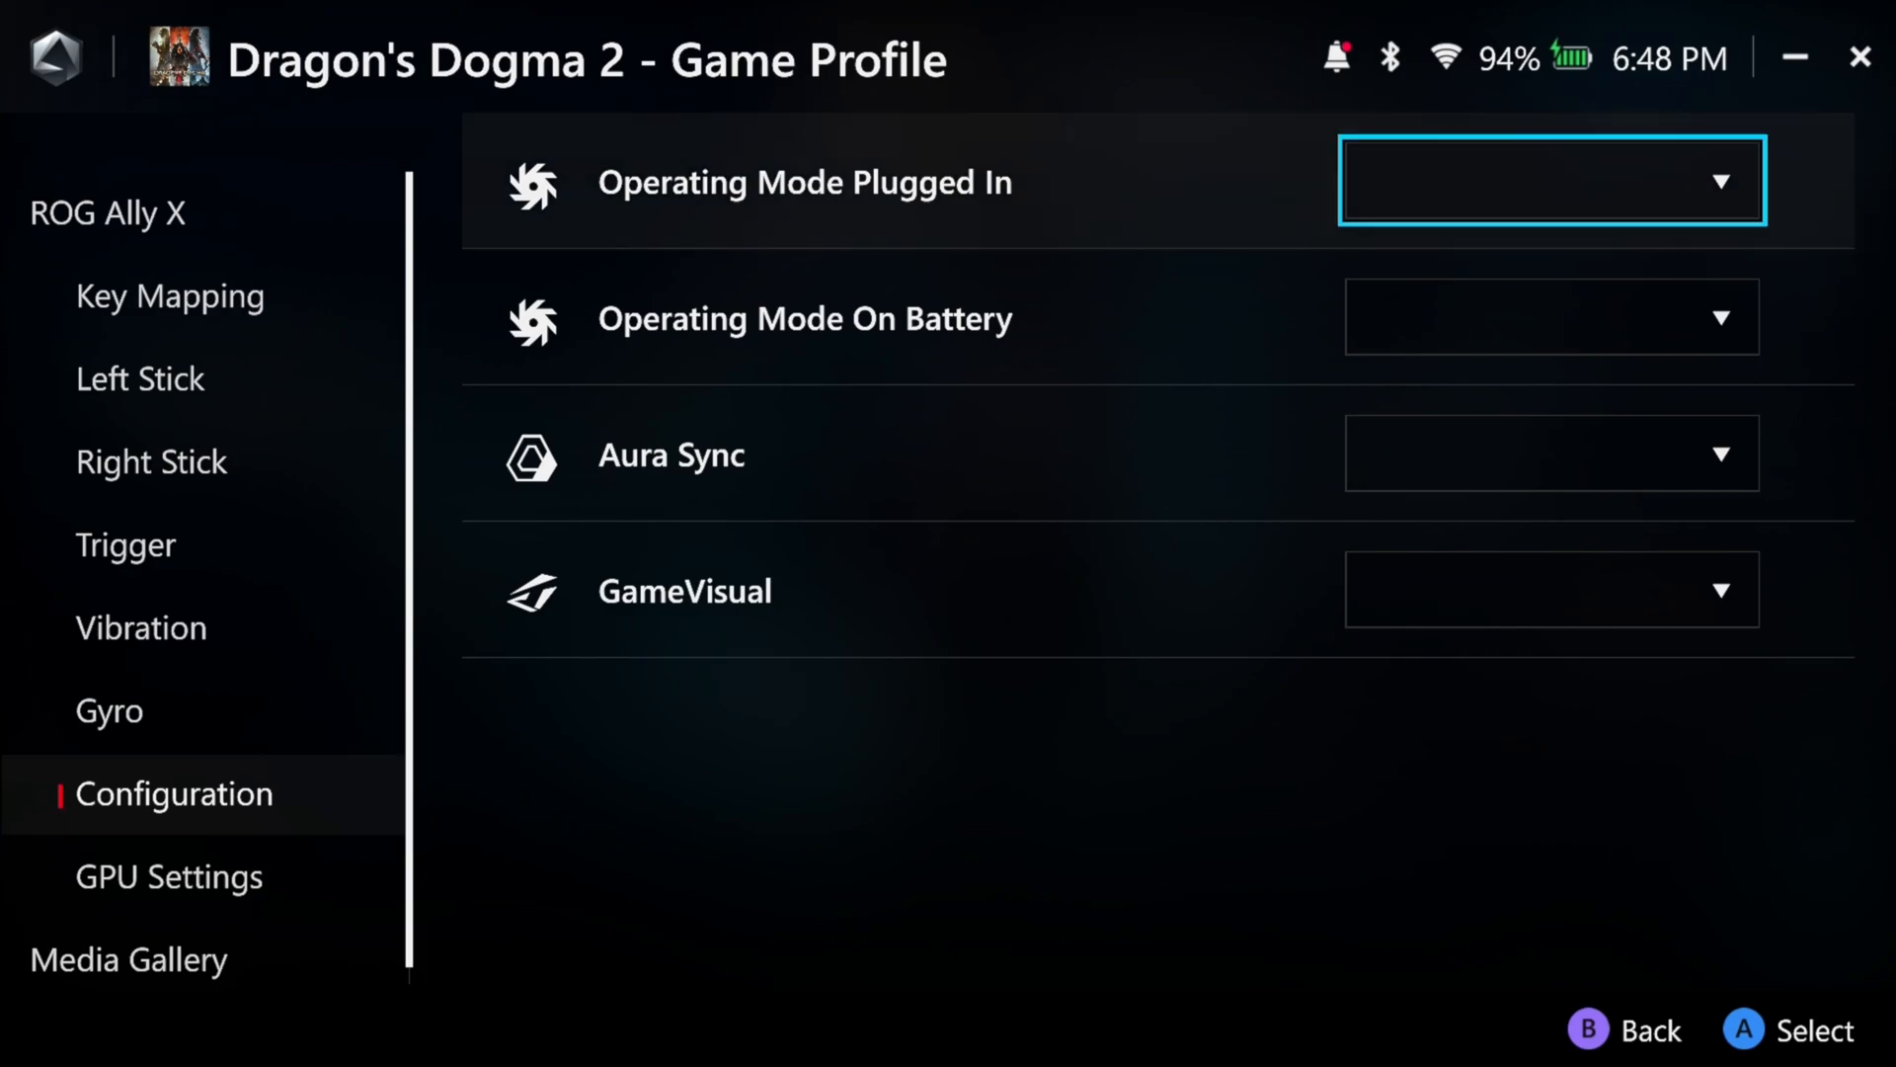
left_click(1552, 180)
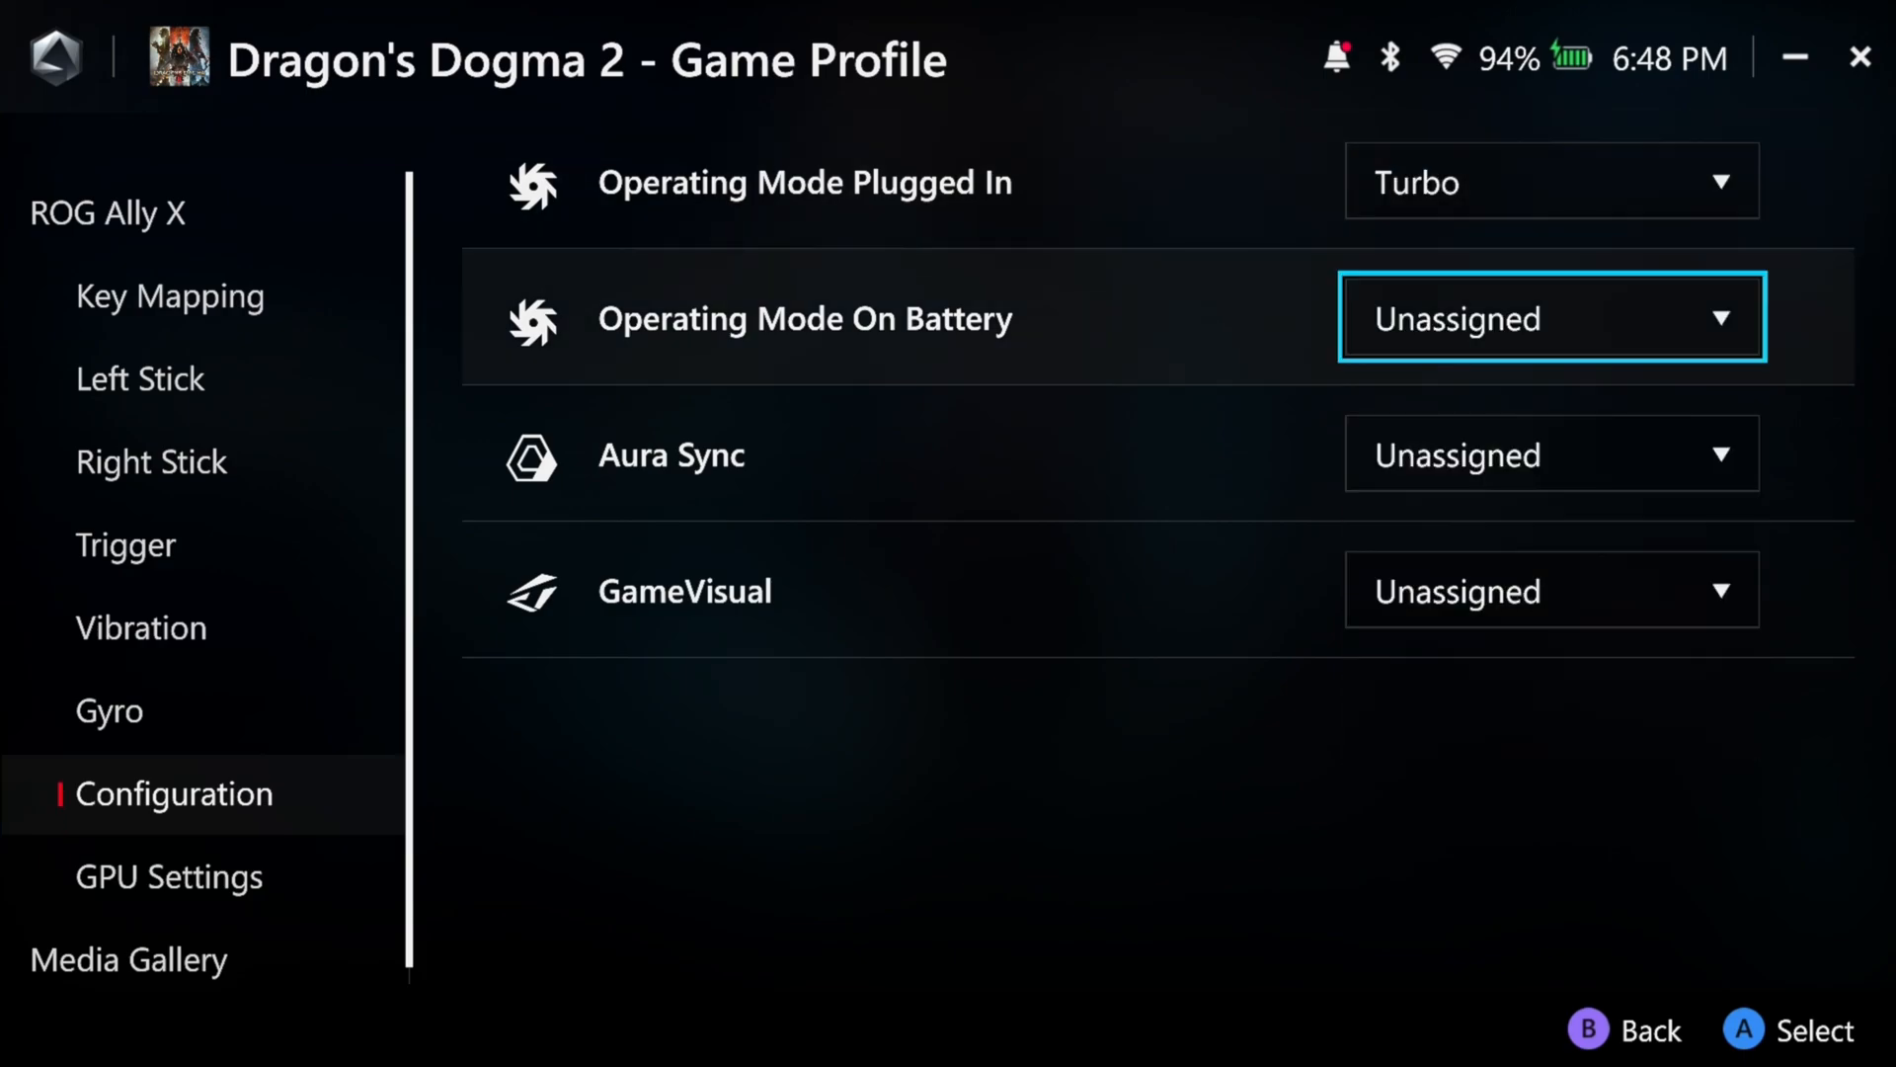
left_click(1550, 318)
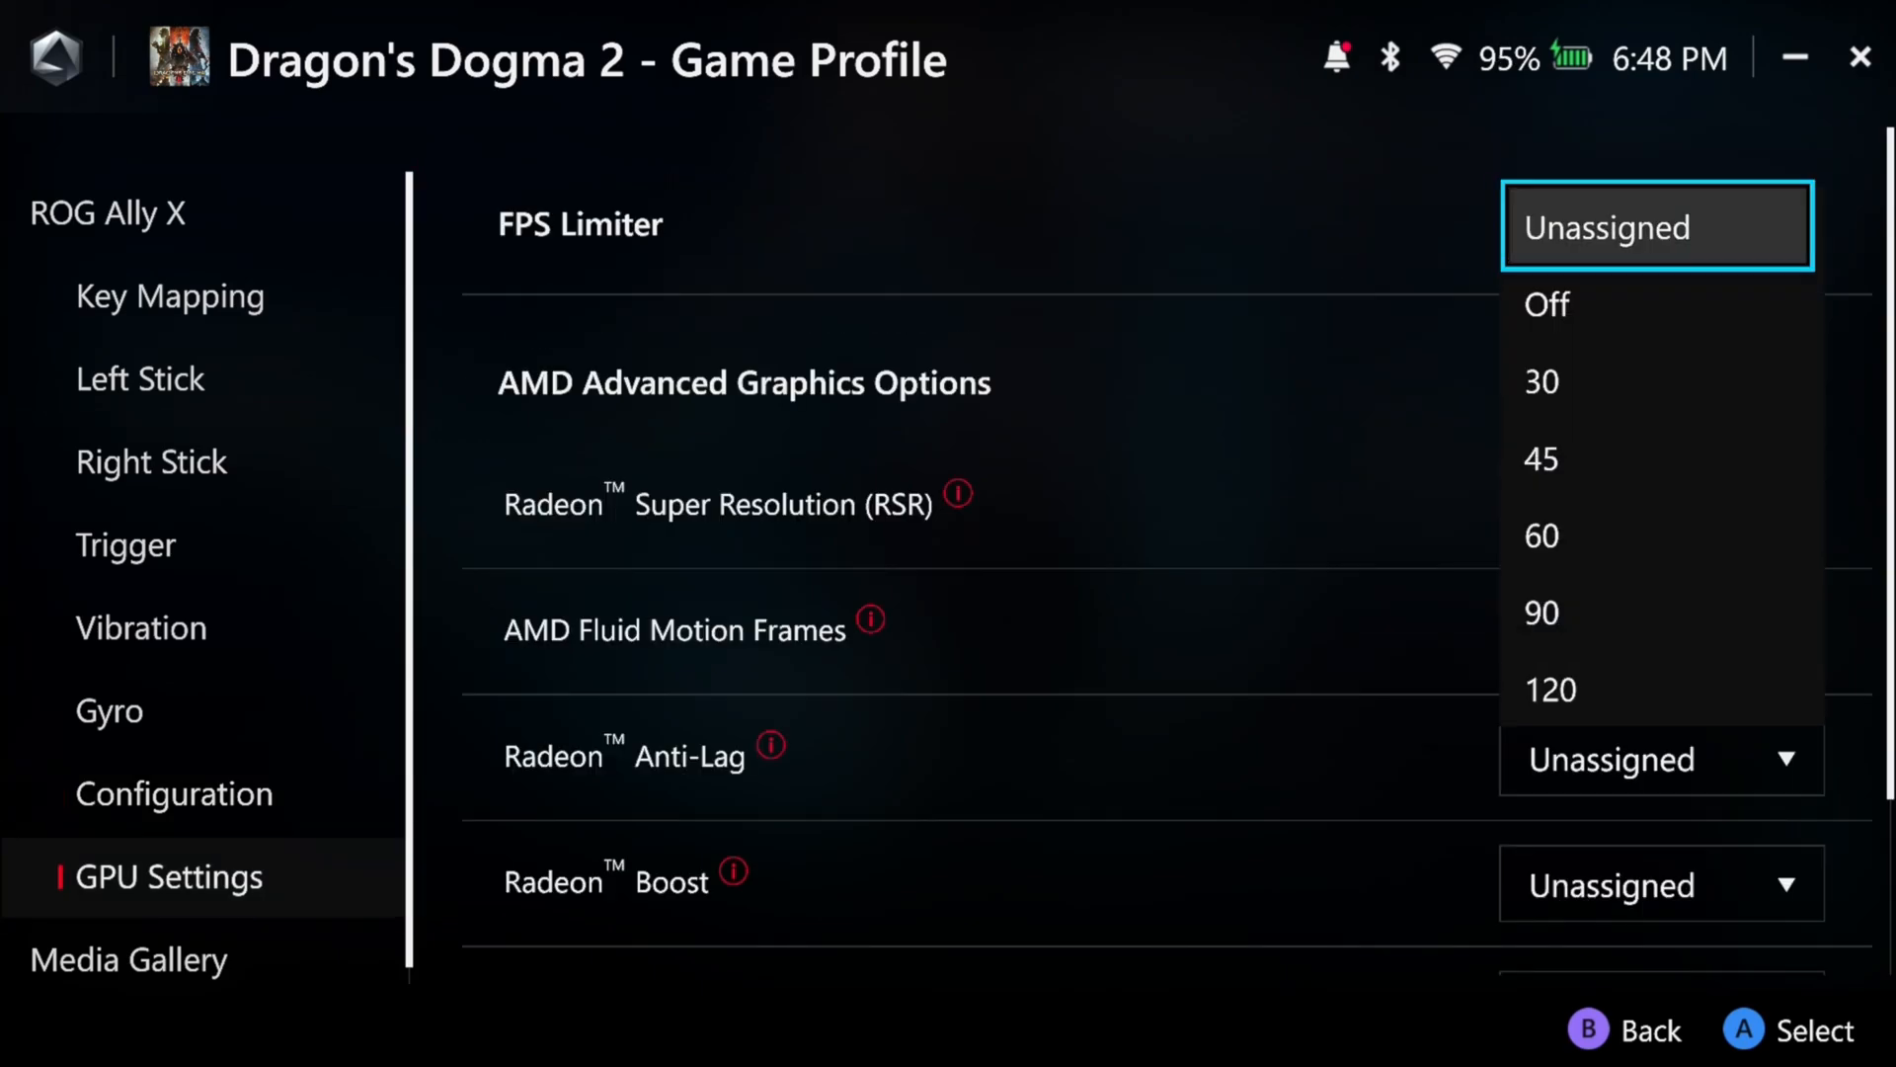
Step: Keep Dragon's Dogma 2's FPS Limiter on Unassigned and go to the Update Center
left_click(1658, 225)
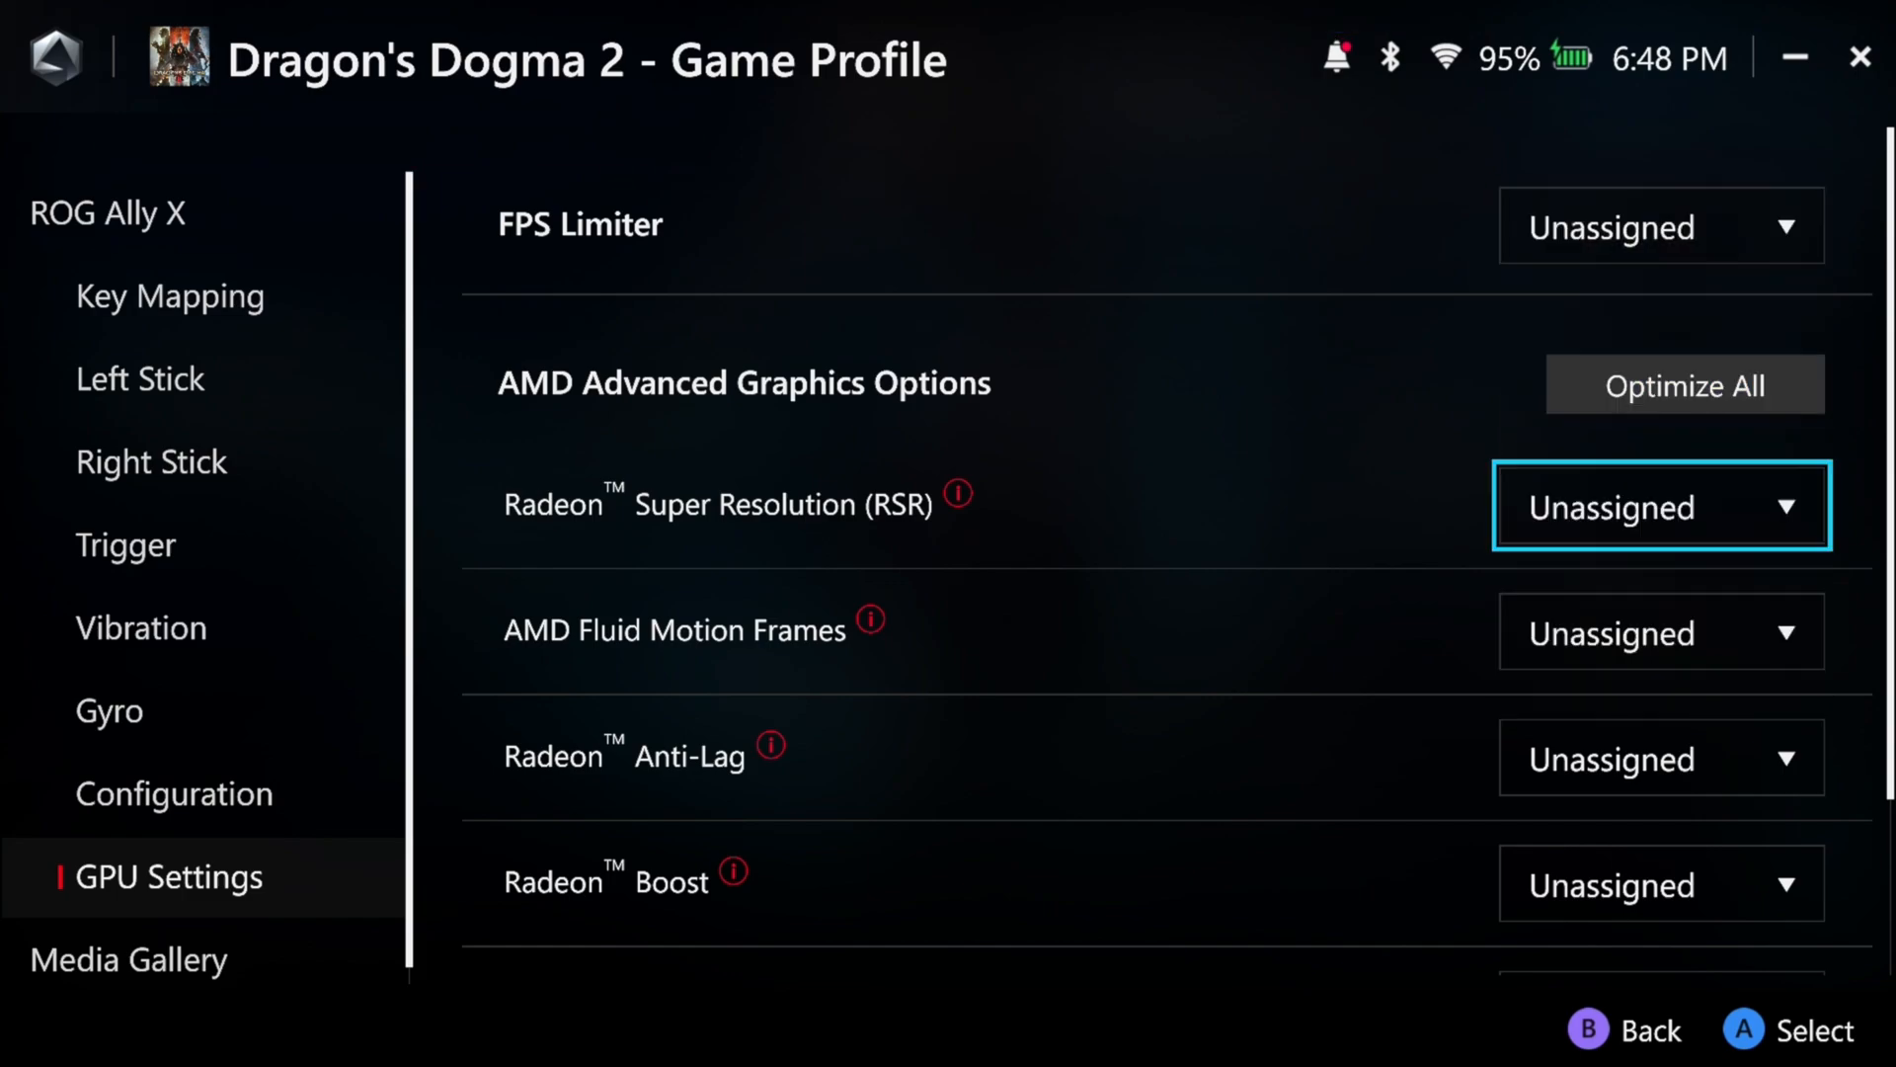
left_click(1662, 505)
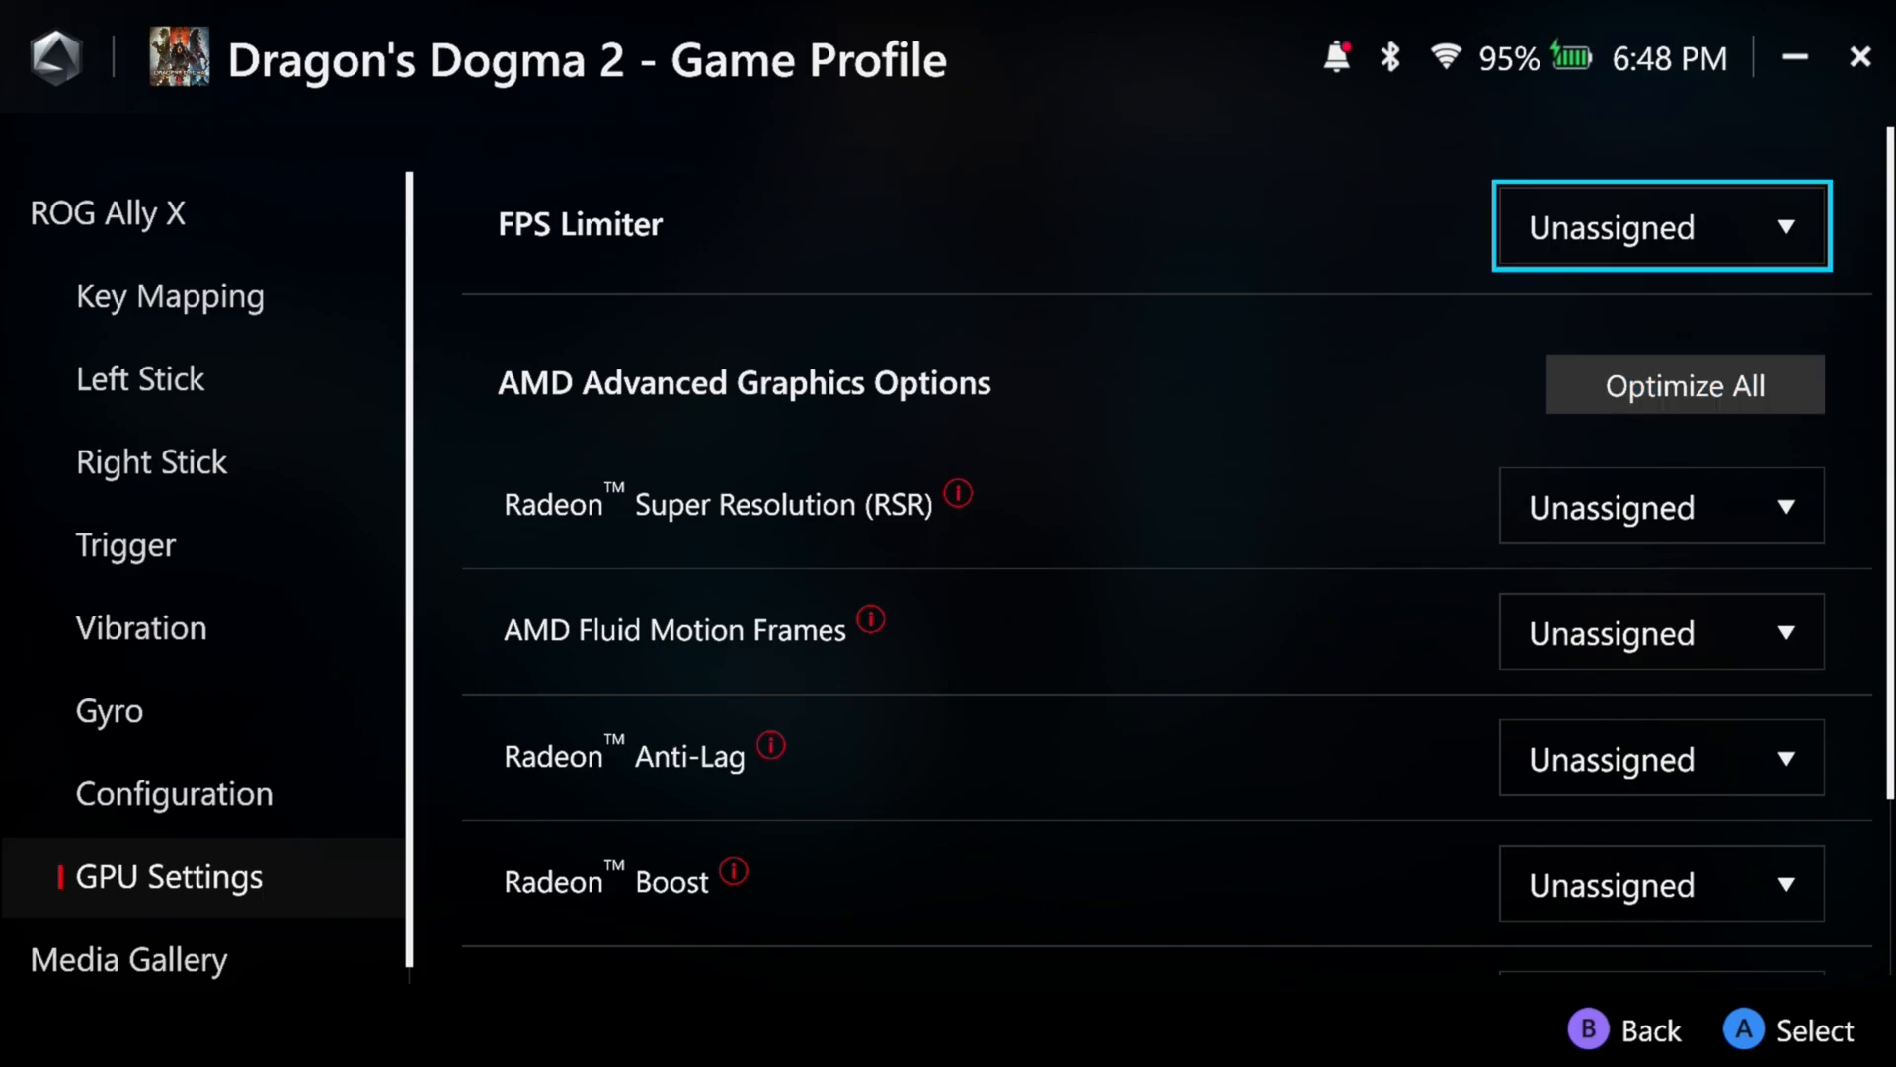
left_click(1661, 225)
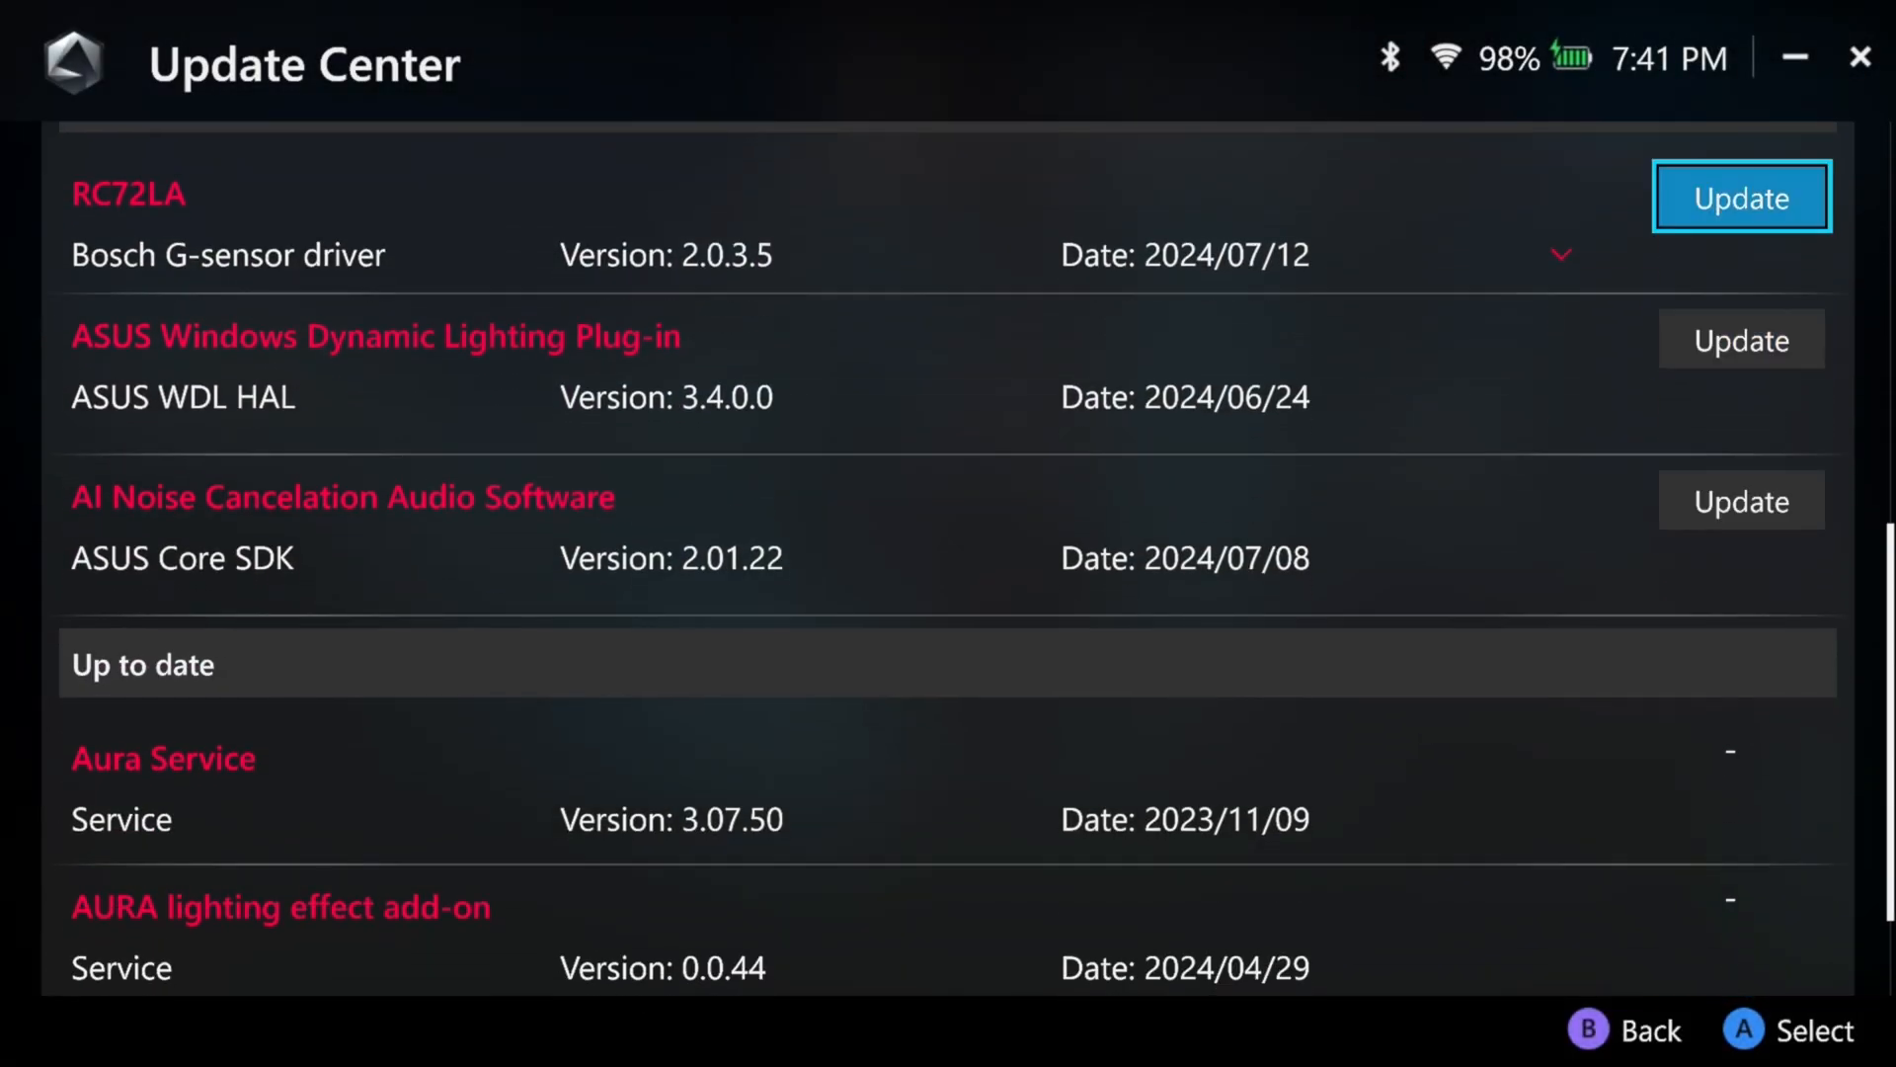
Step: Run Update All for the Device & Component section of the Update Center
scroll("down", 3)
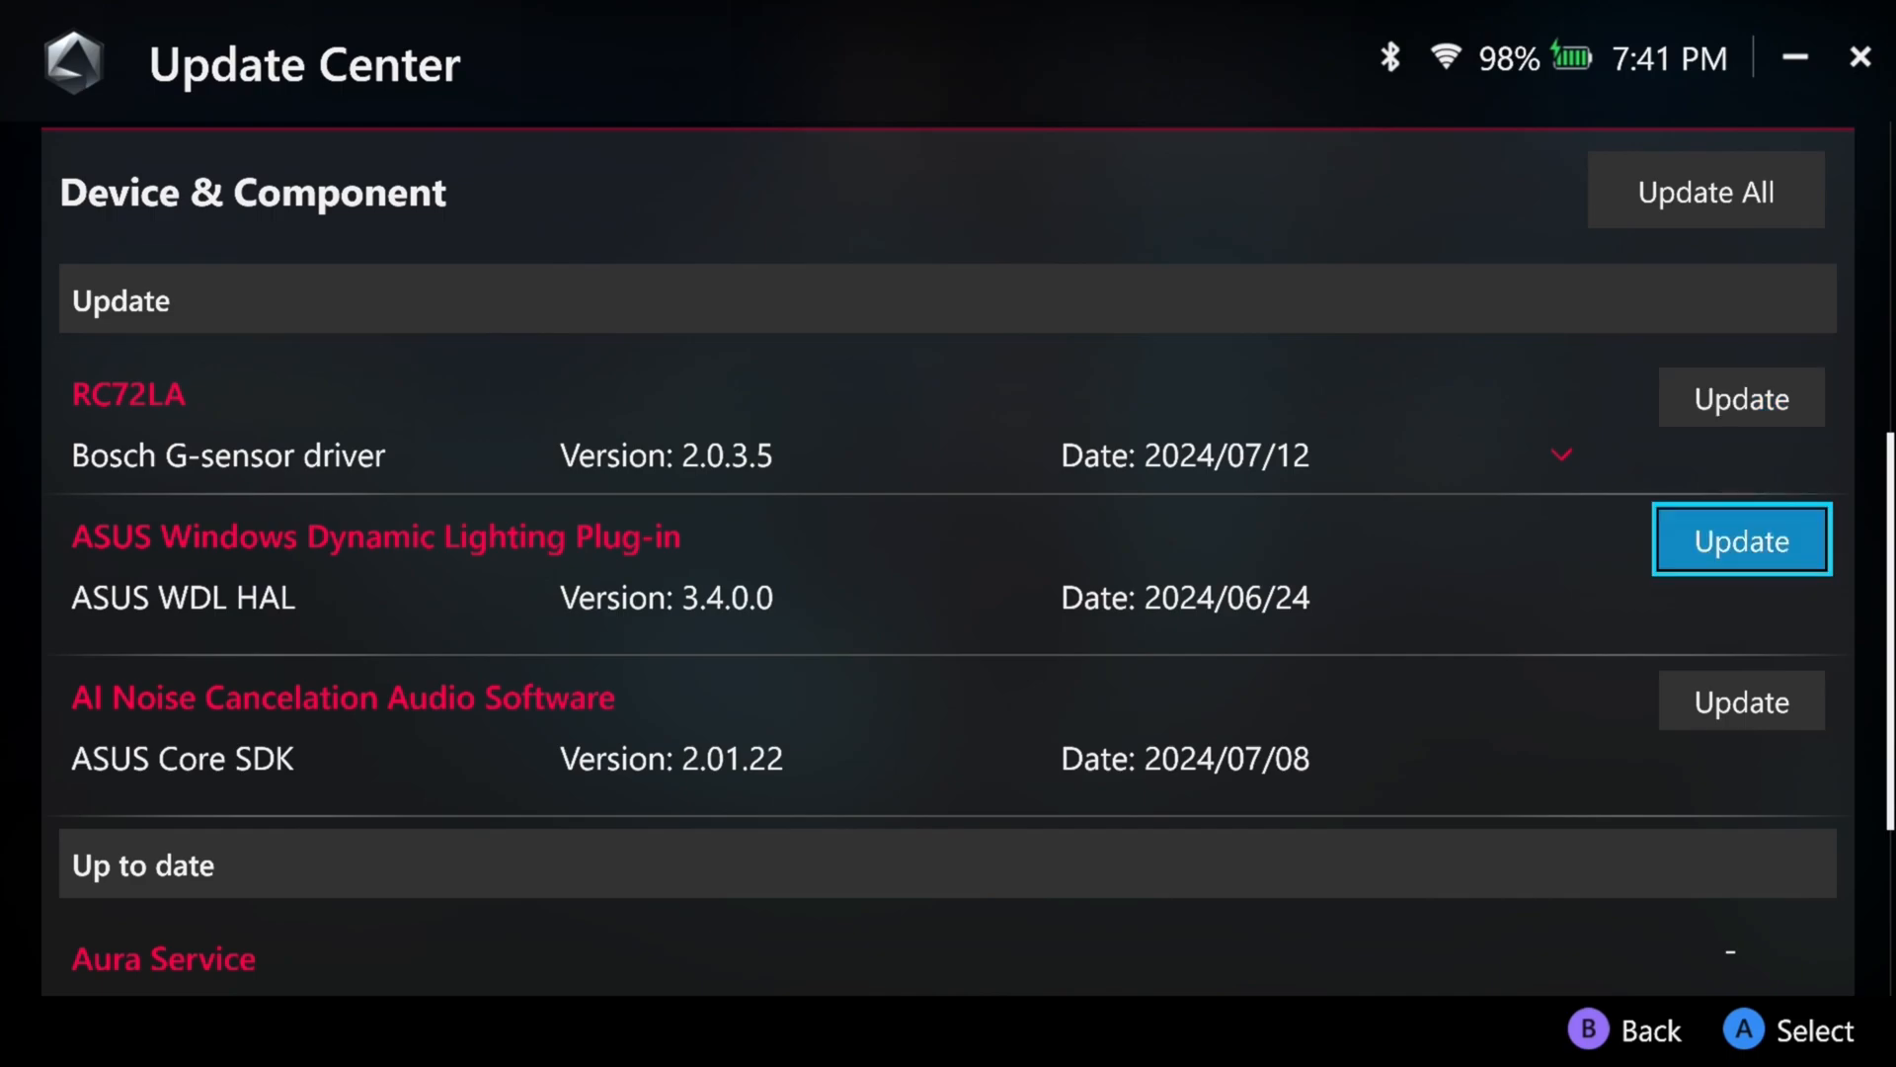
scroll("down", 3)
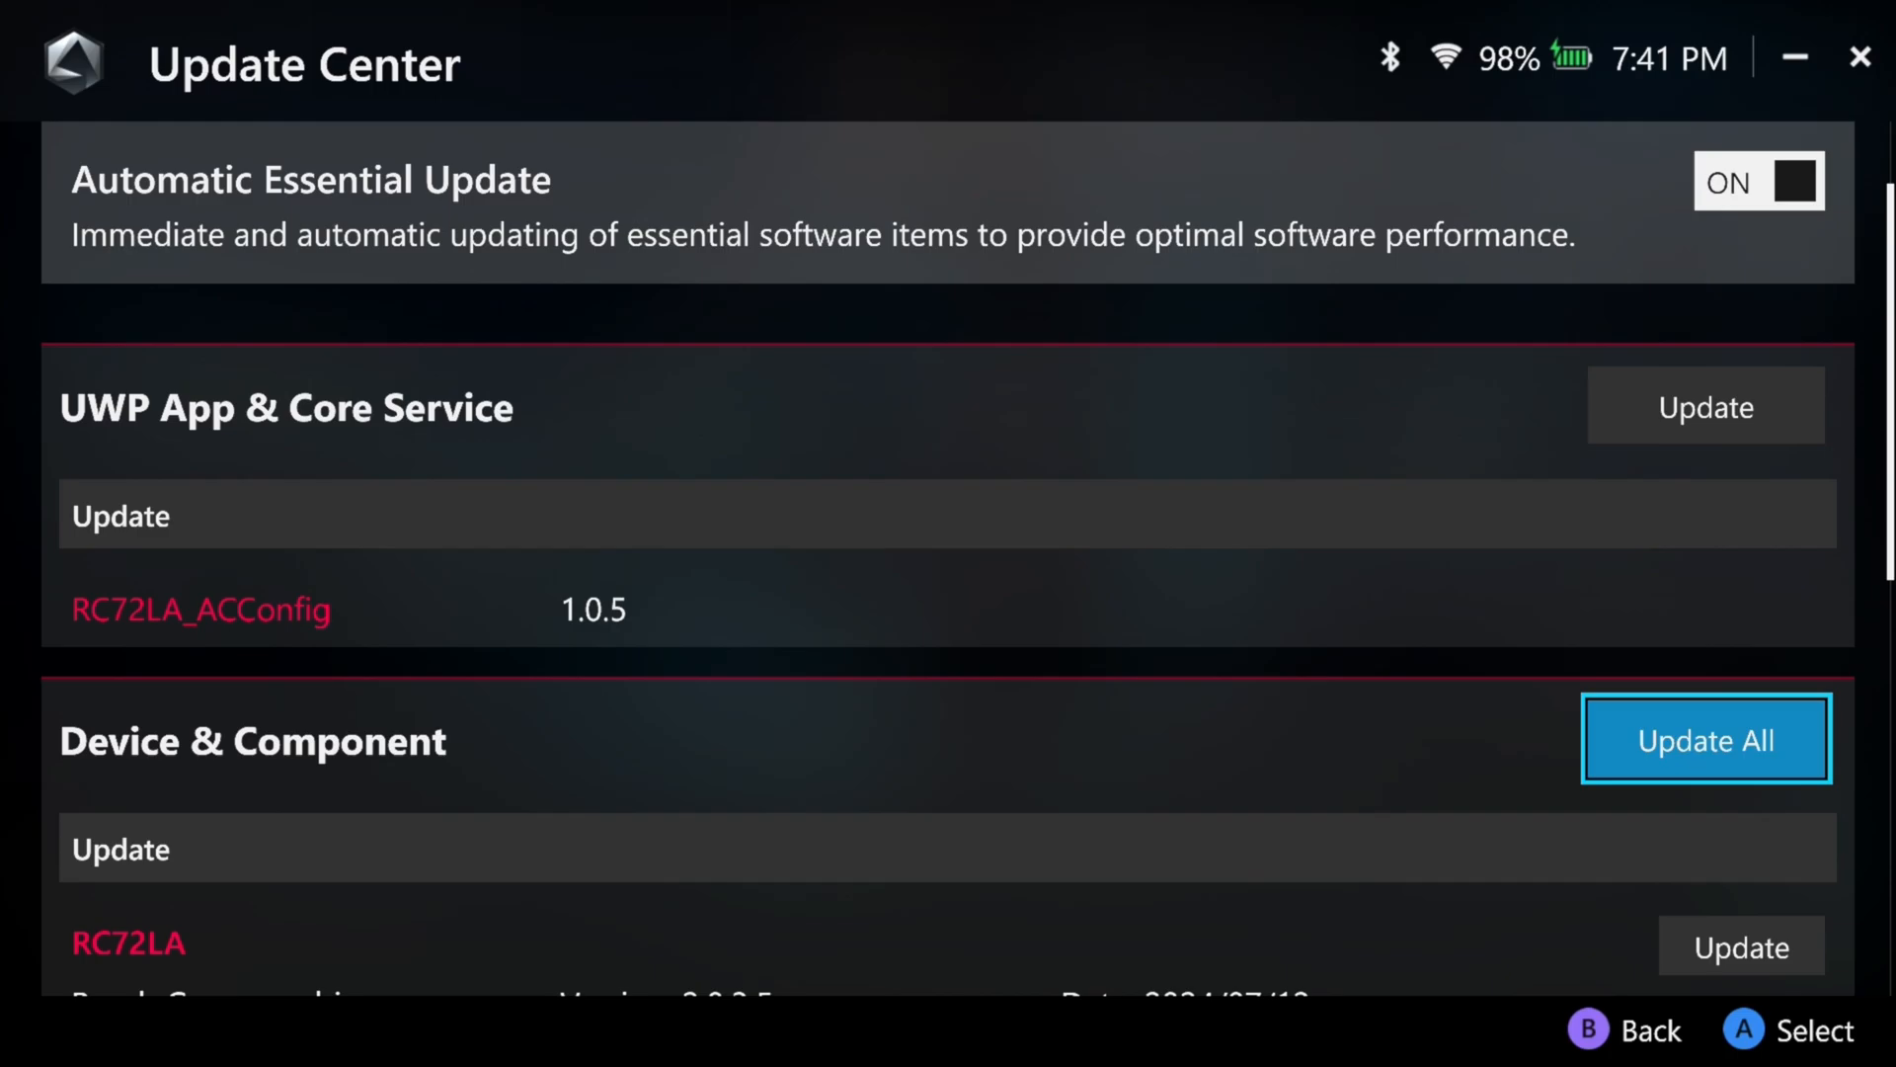
left_click(1705, 739)
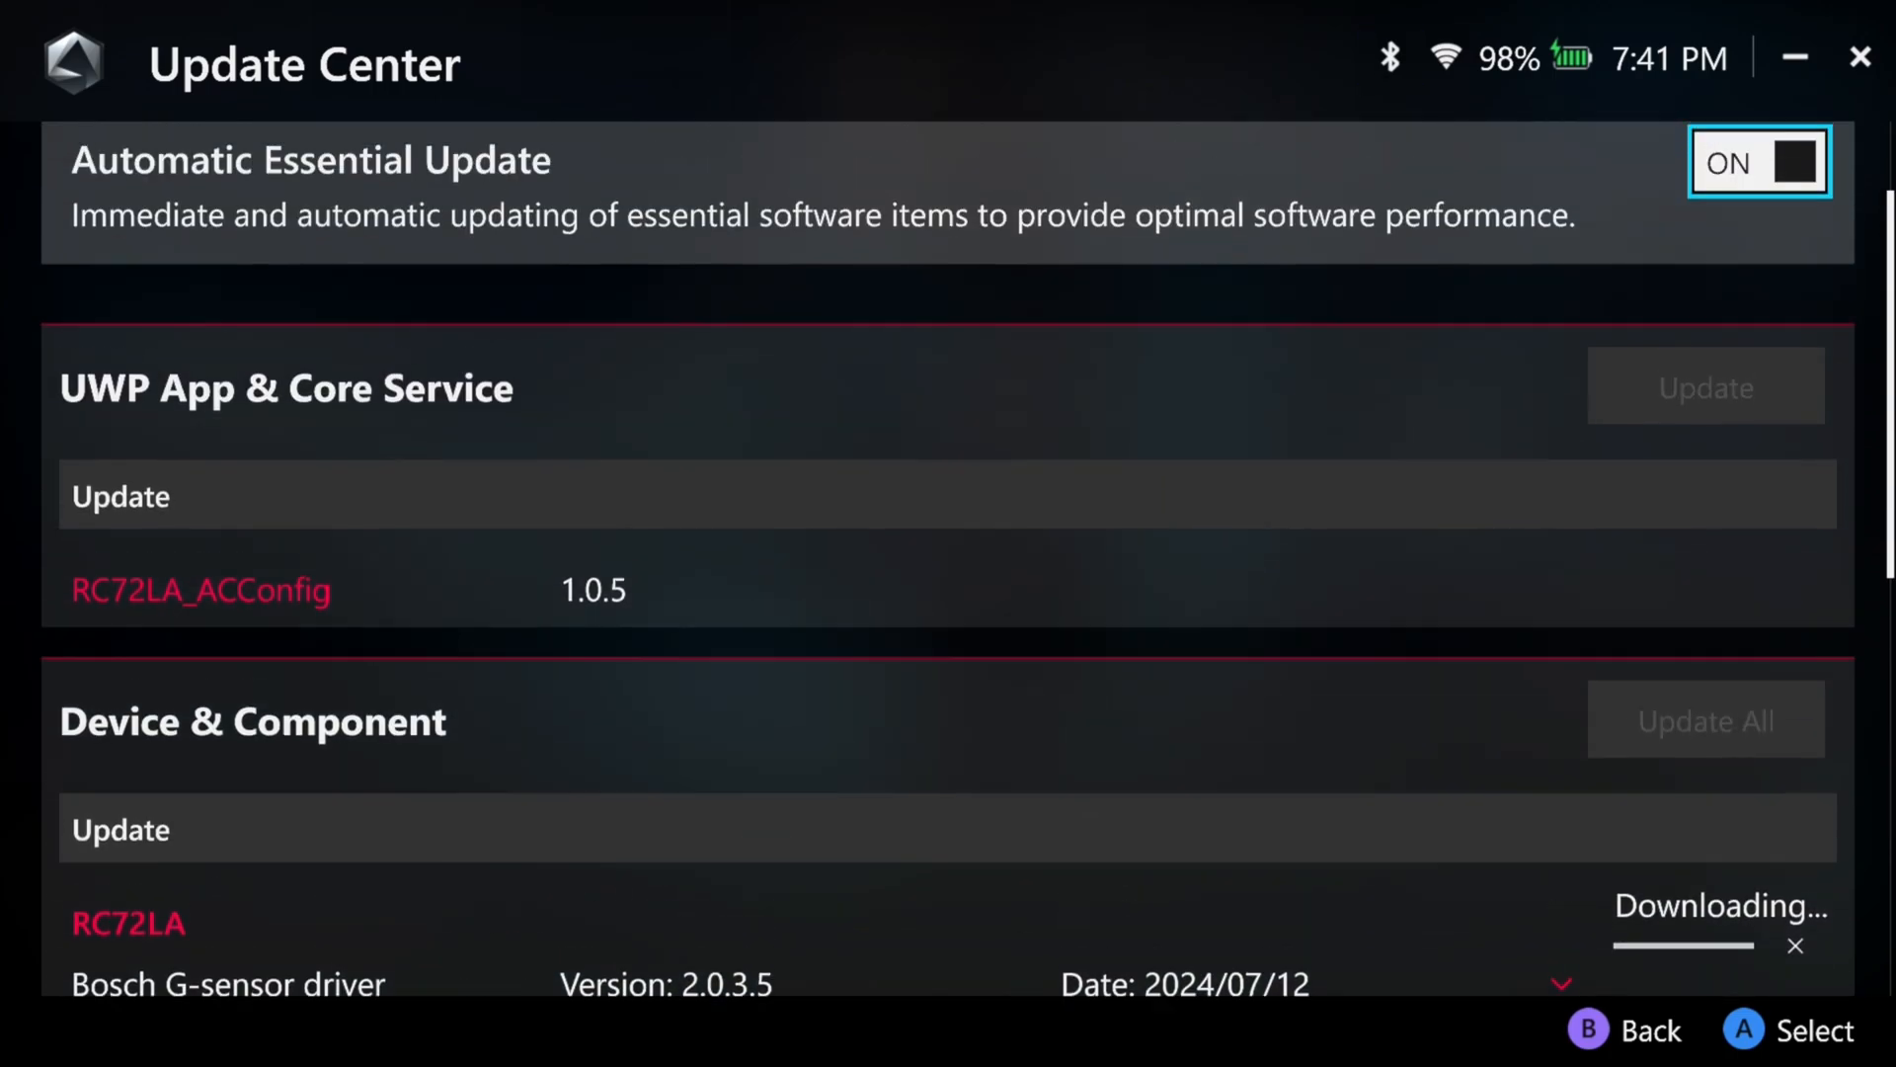
scroll("down", 3)
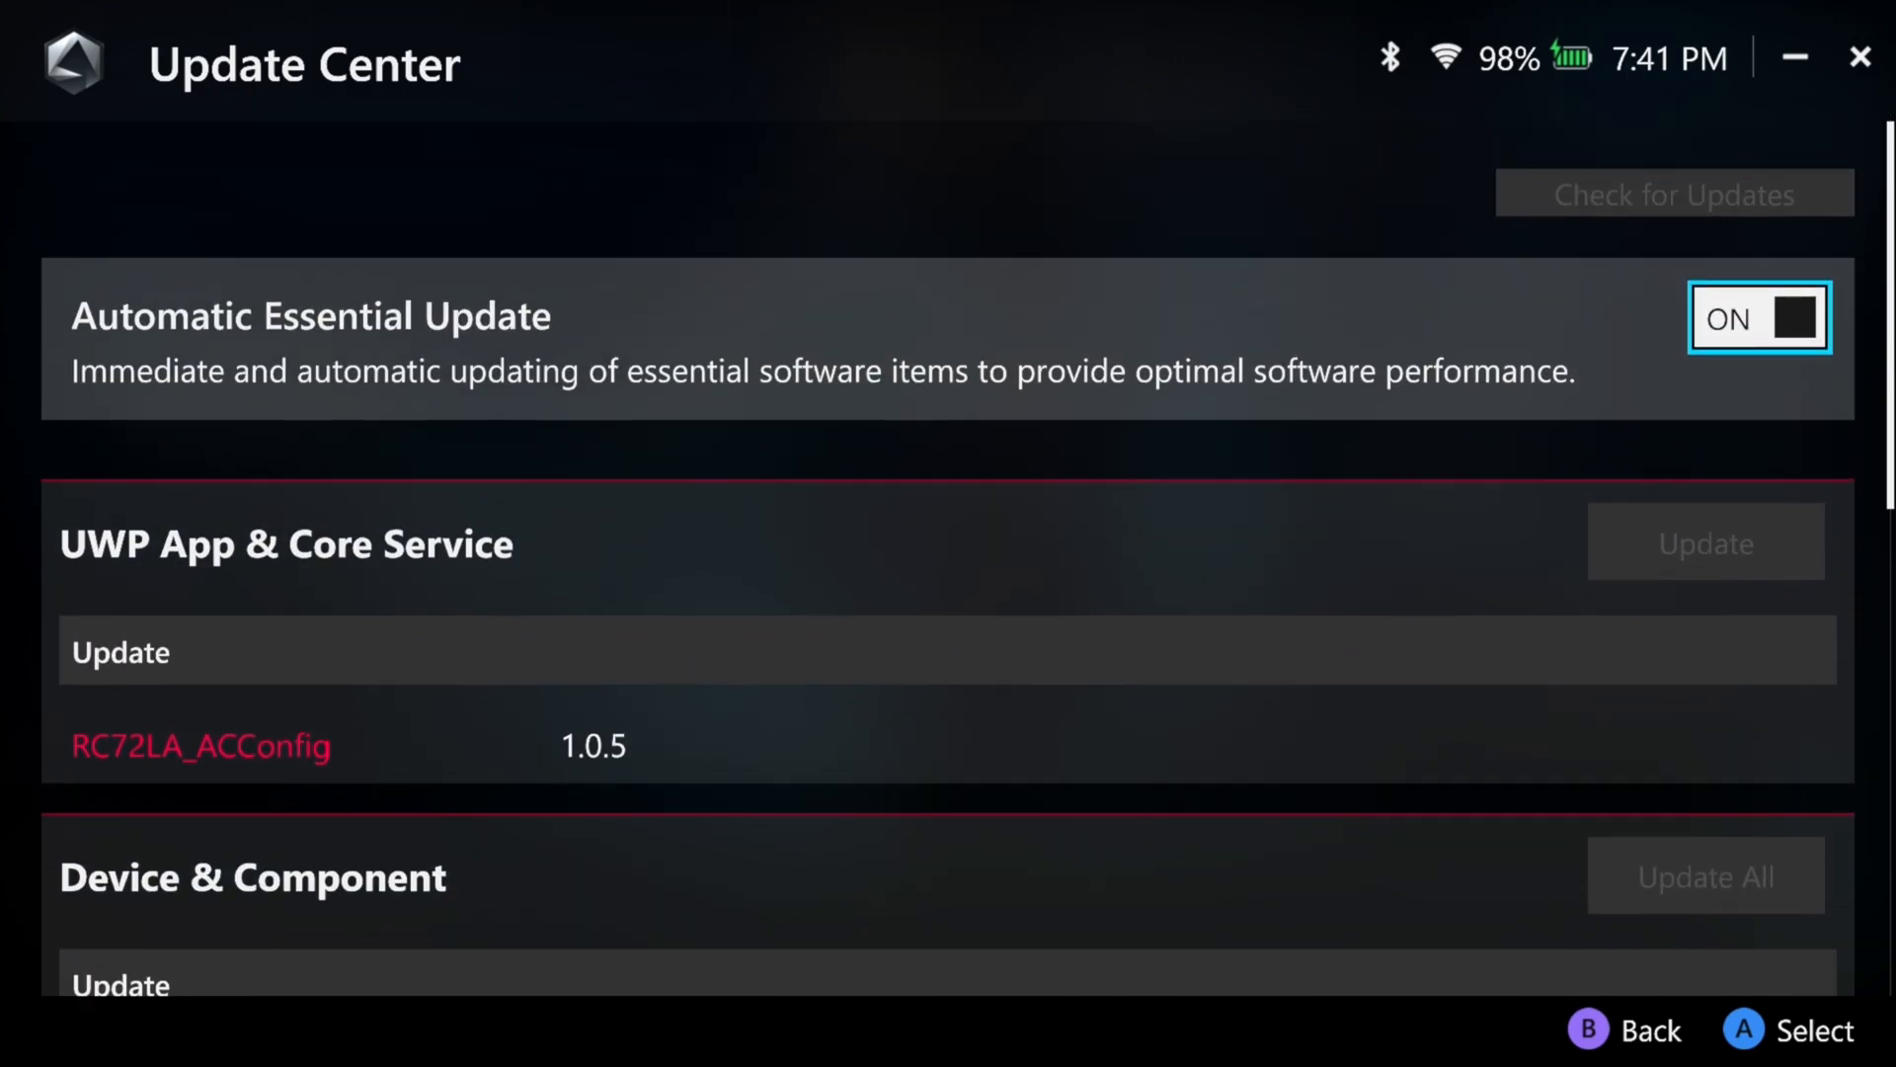
scroll("down", 3)
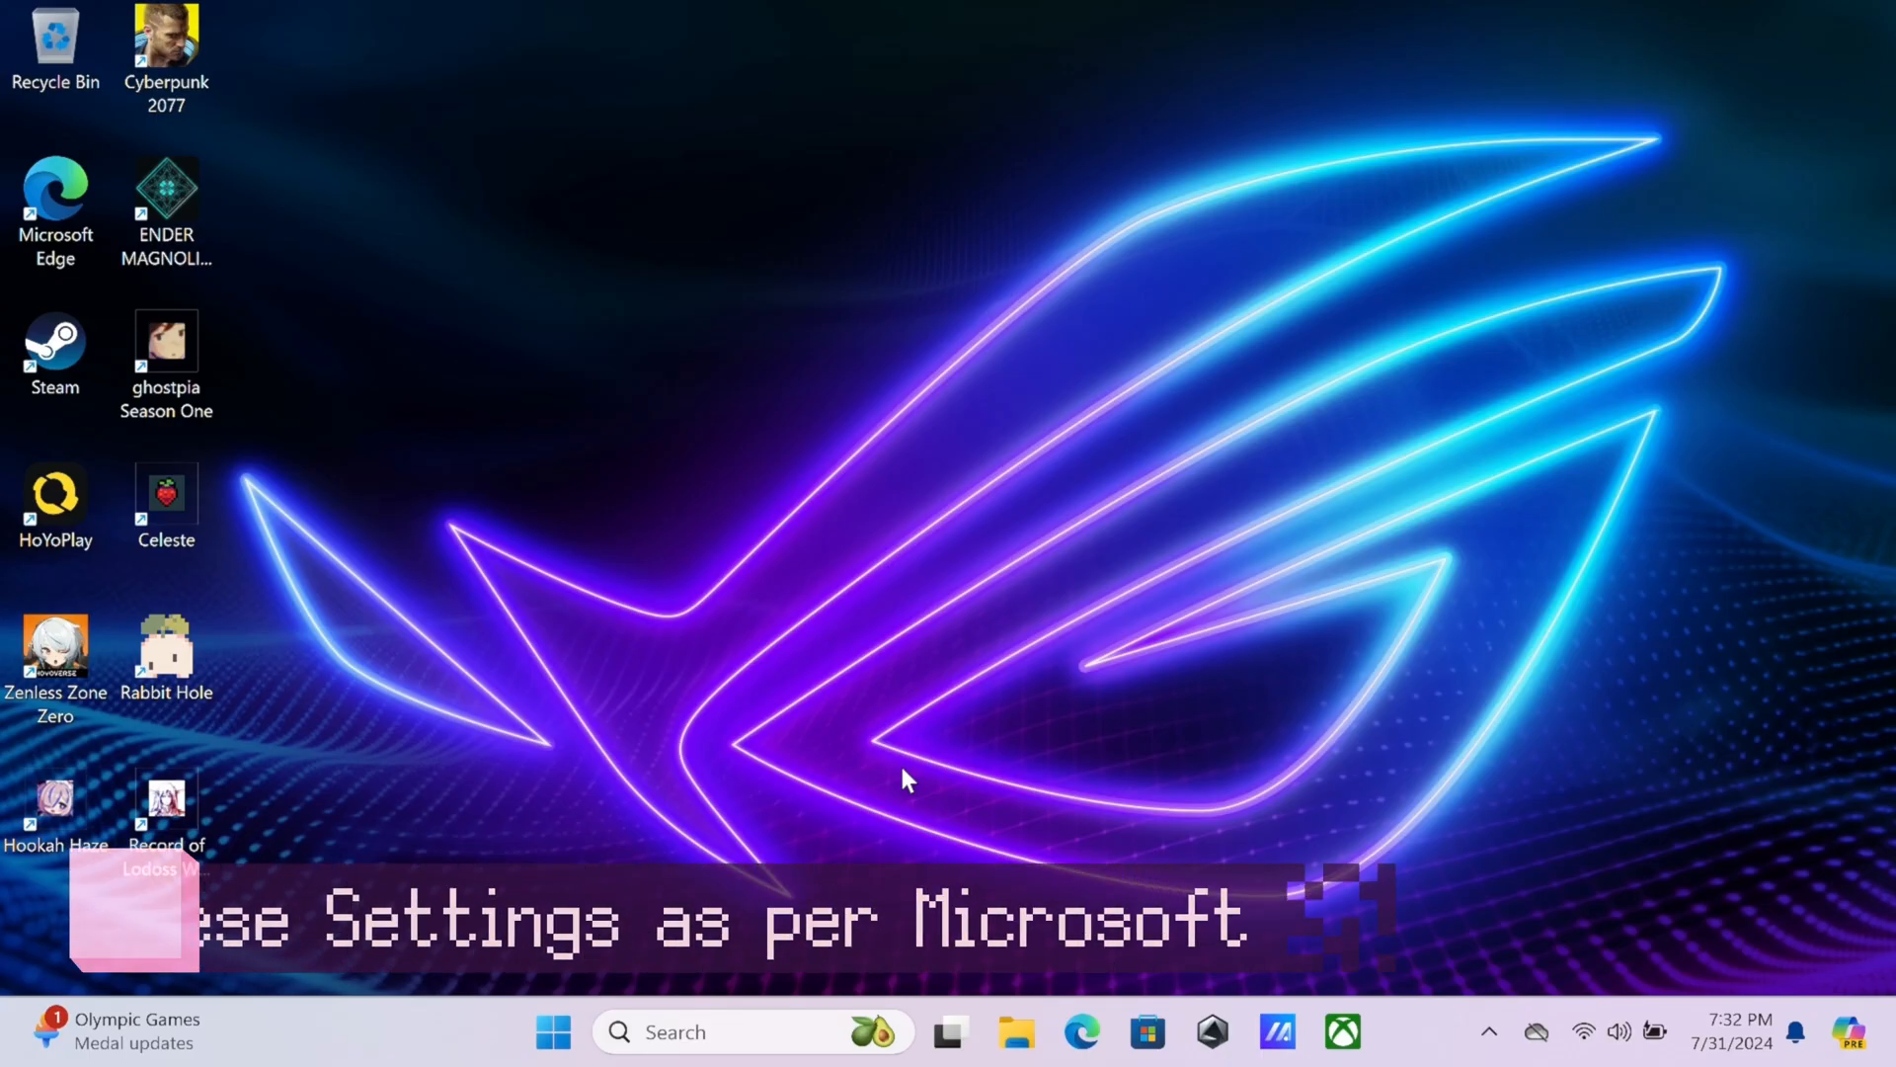
mouse_move(508, 723)
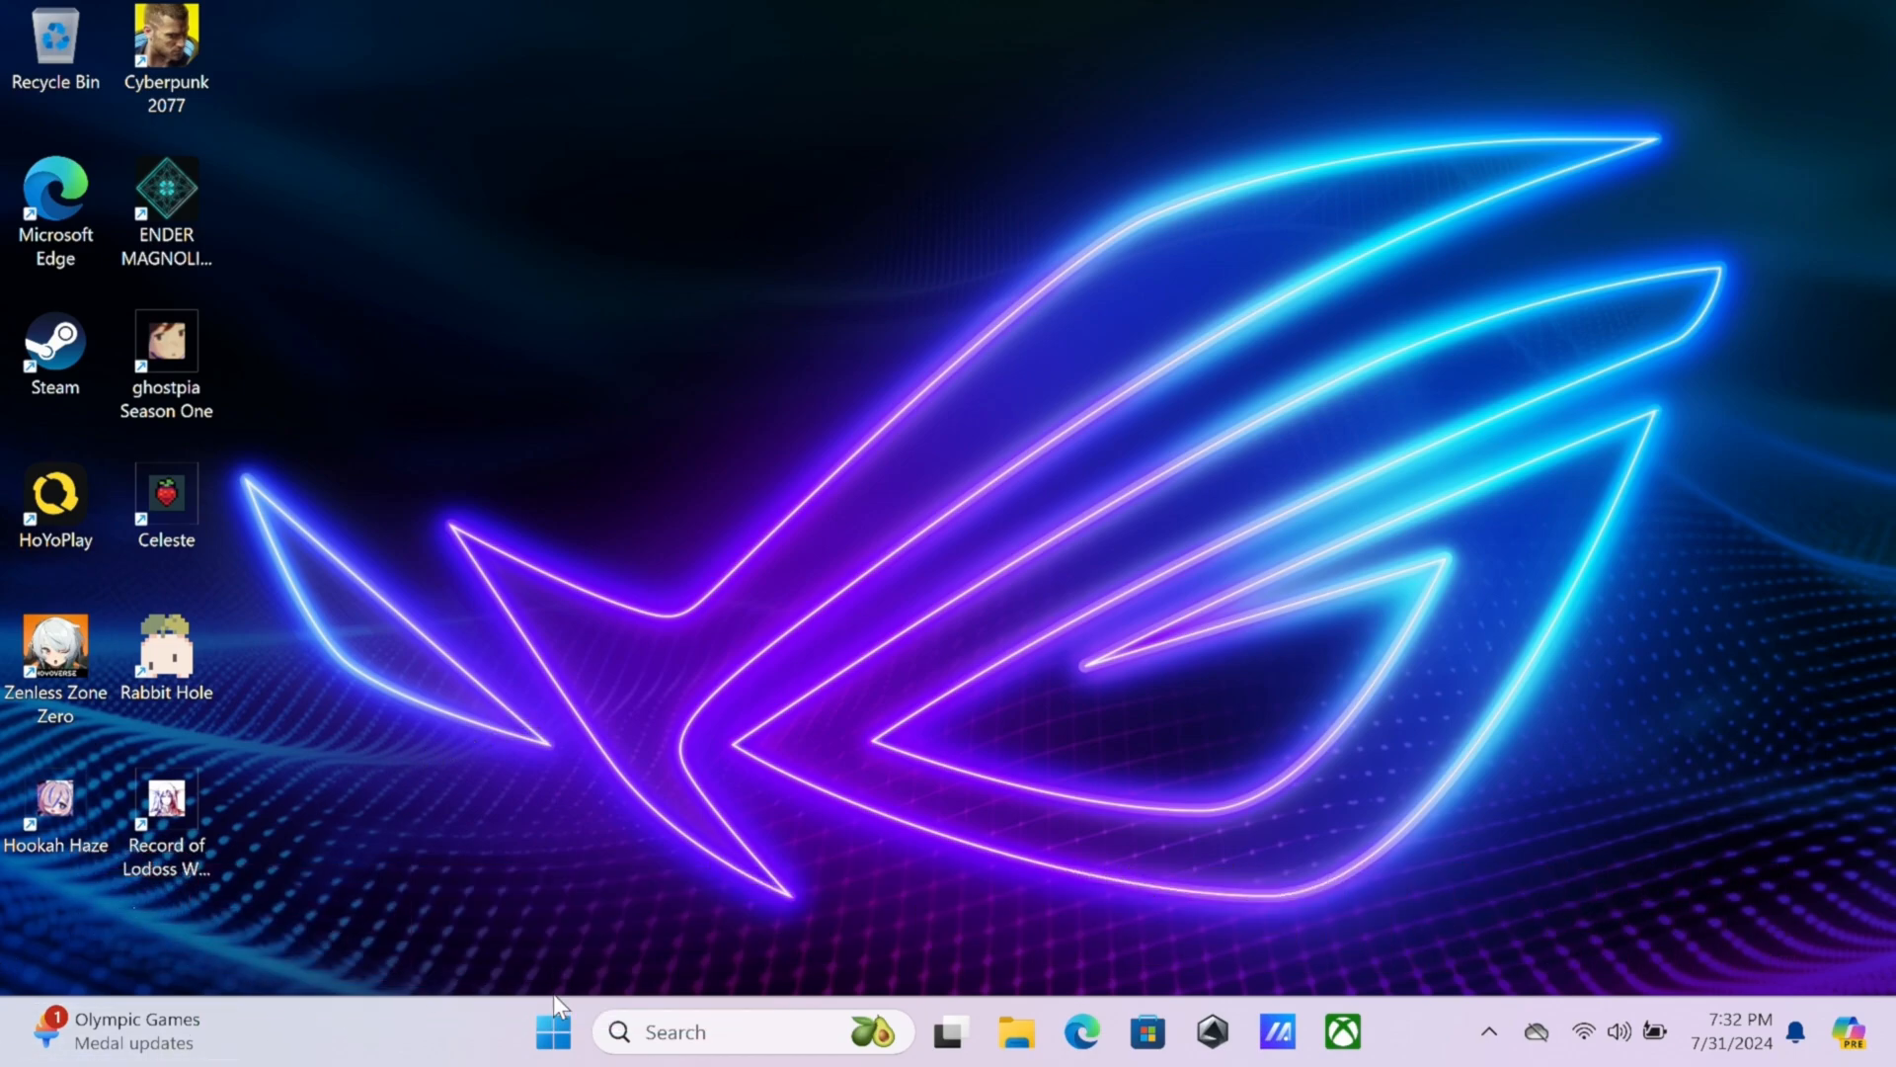
Step: From a Start search for 'windows', untick Virtual Machine Platform in Windows Features and apply
type("windows")
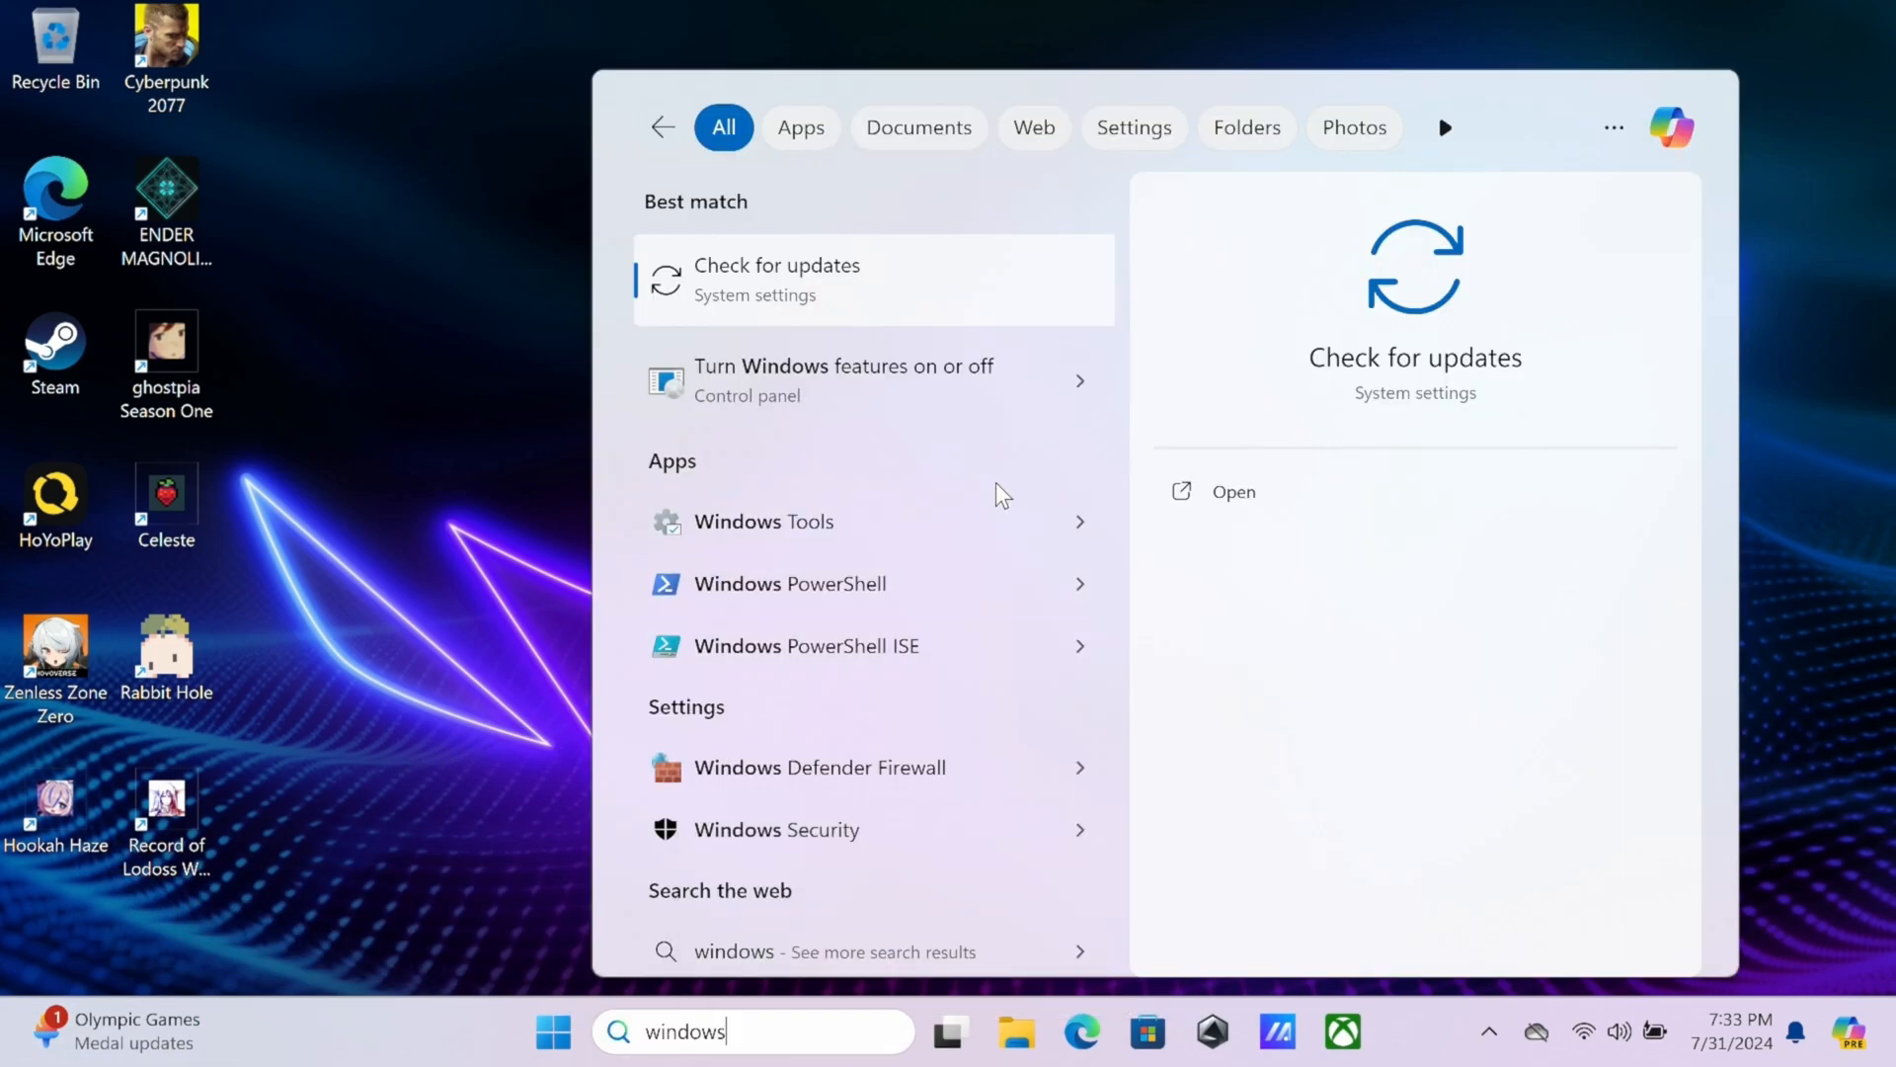
left_click(843, 379)
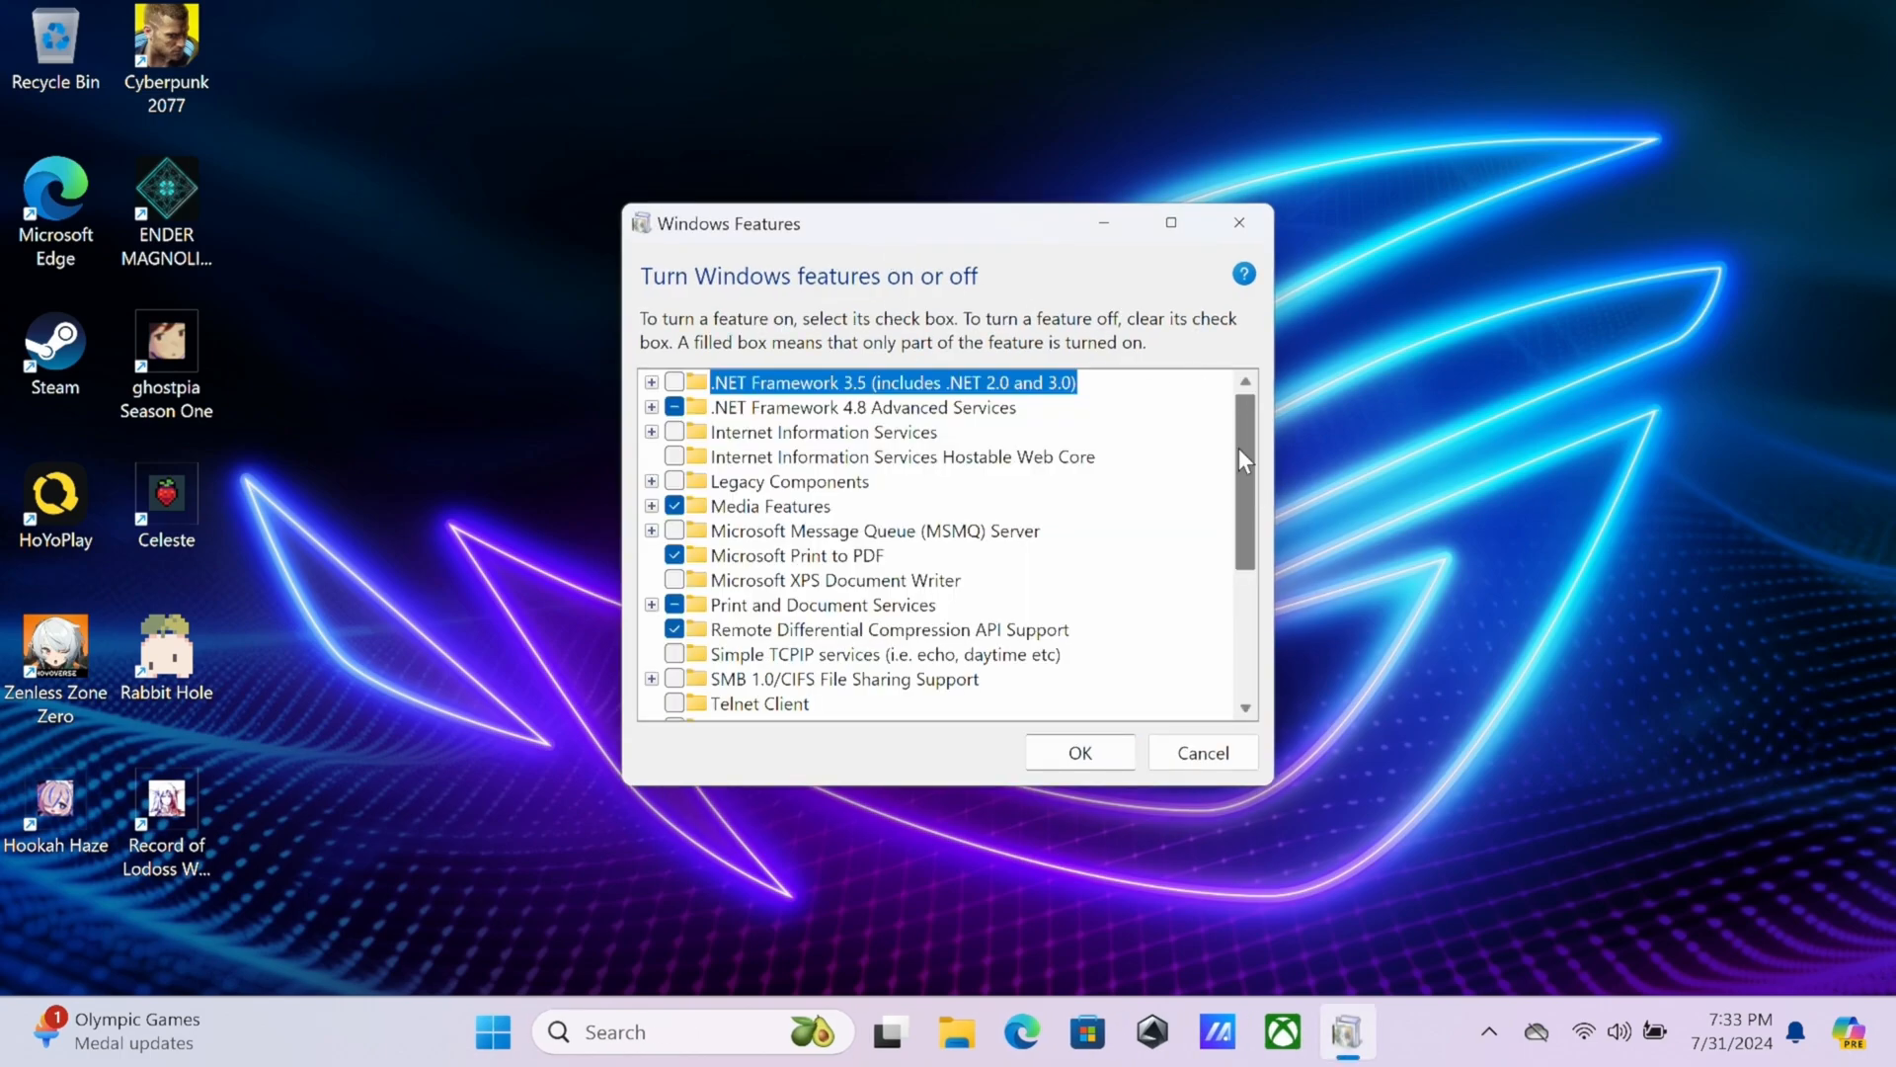
scroll("down", 3)
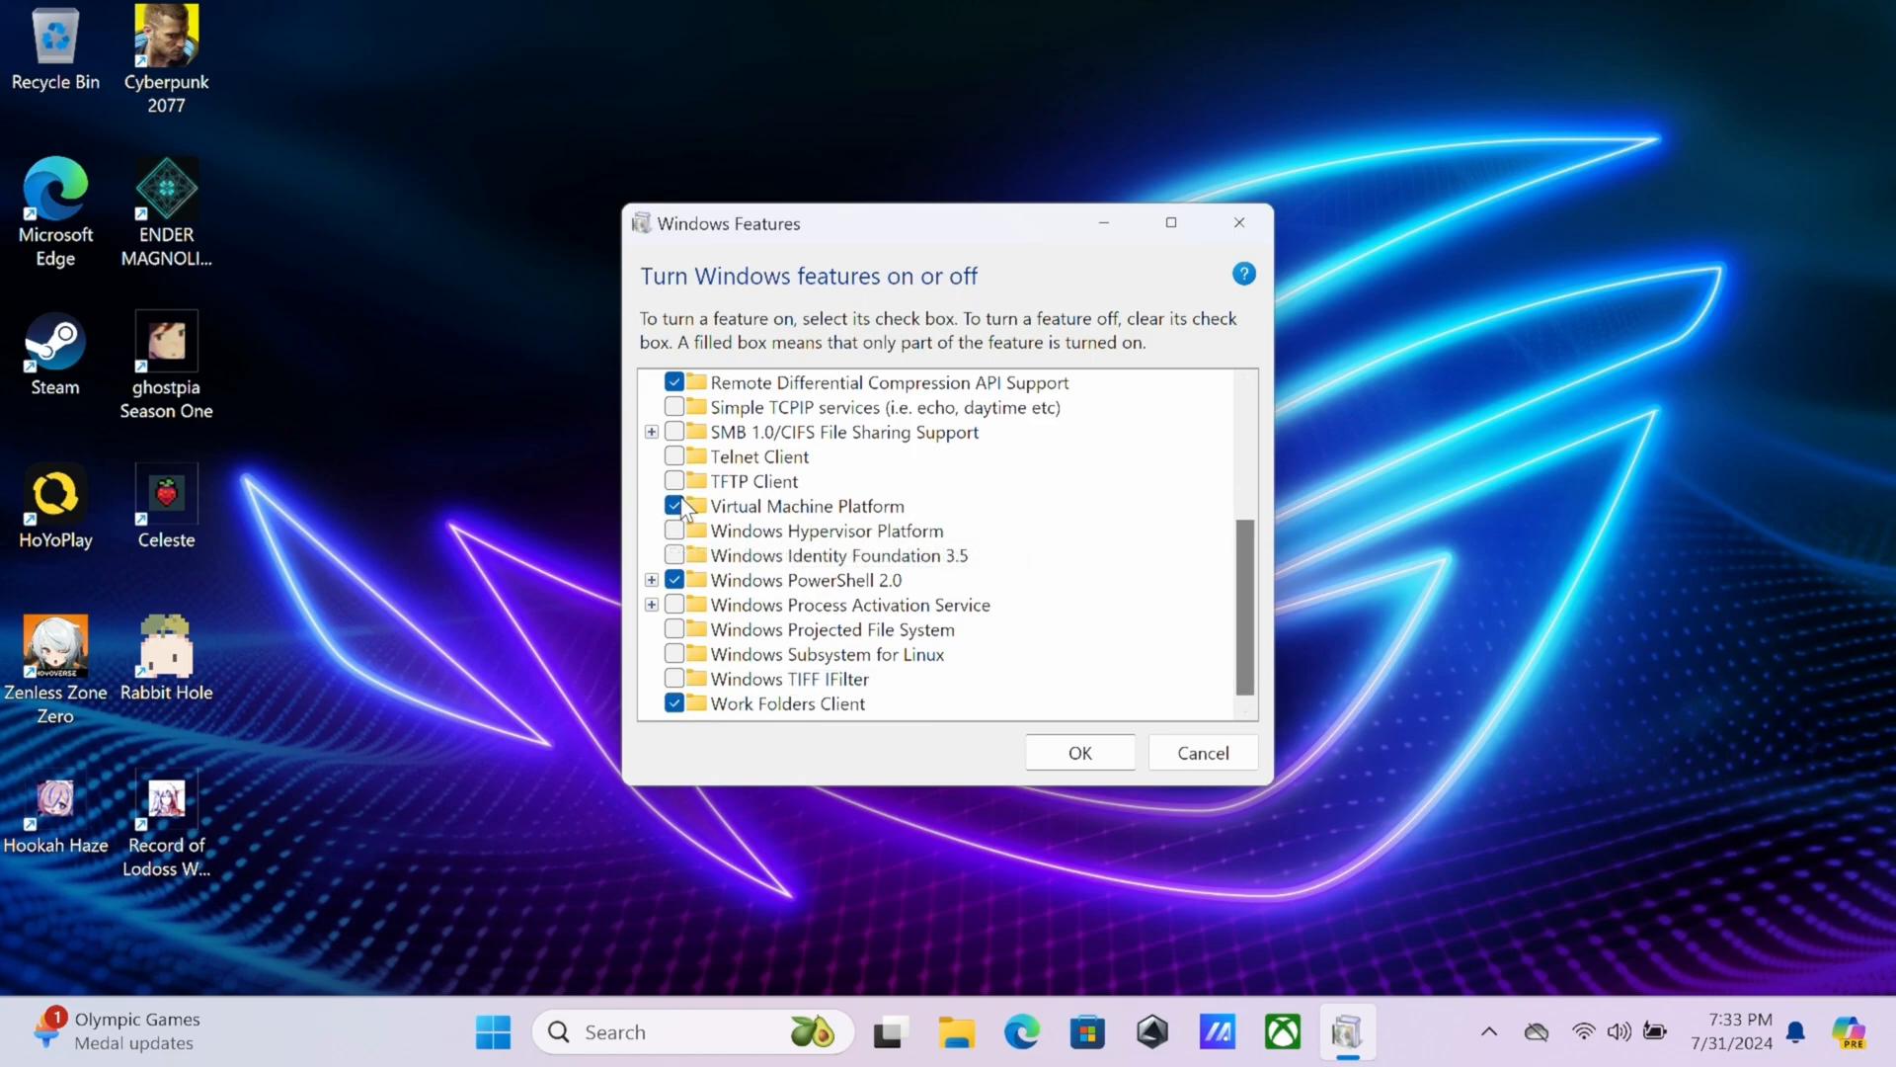
left_click(675, 506)
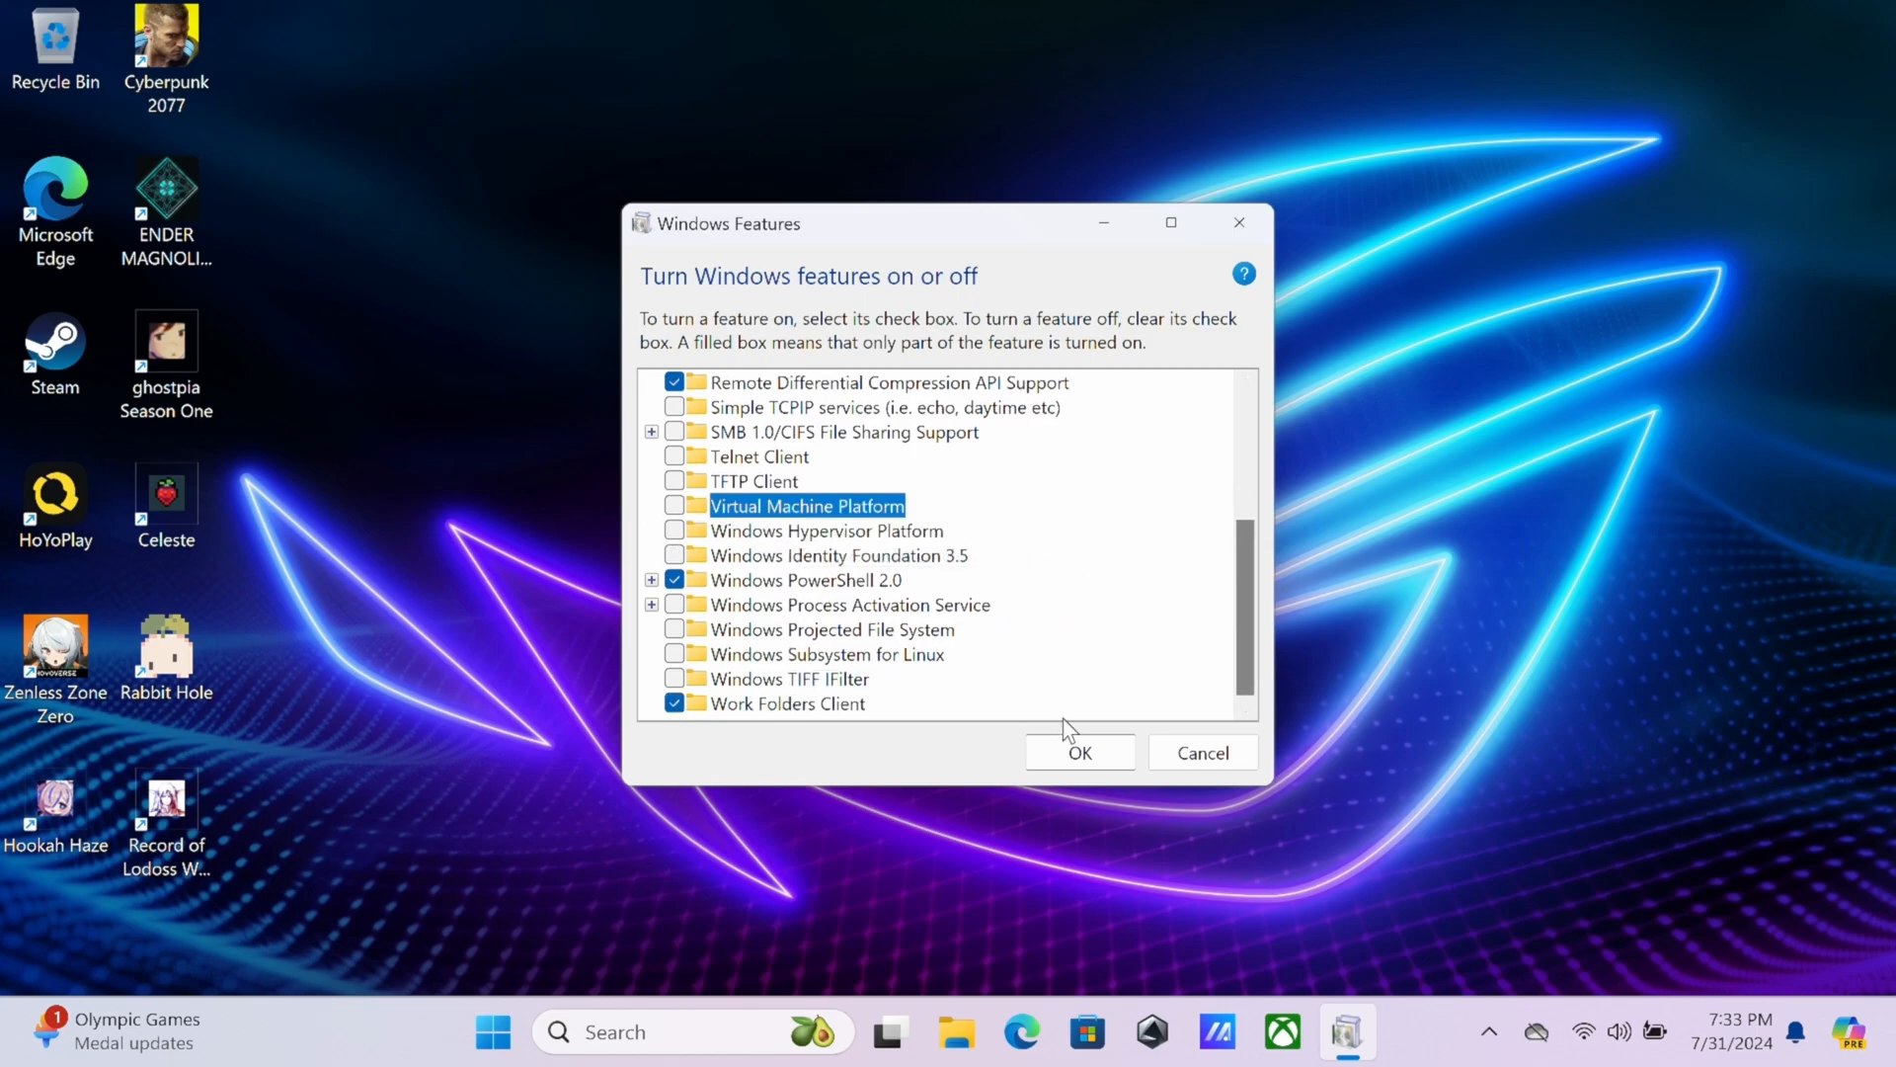
left_click(1079, 750)
type("core")
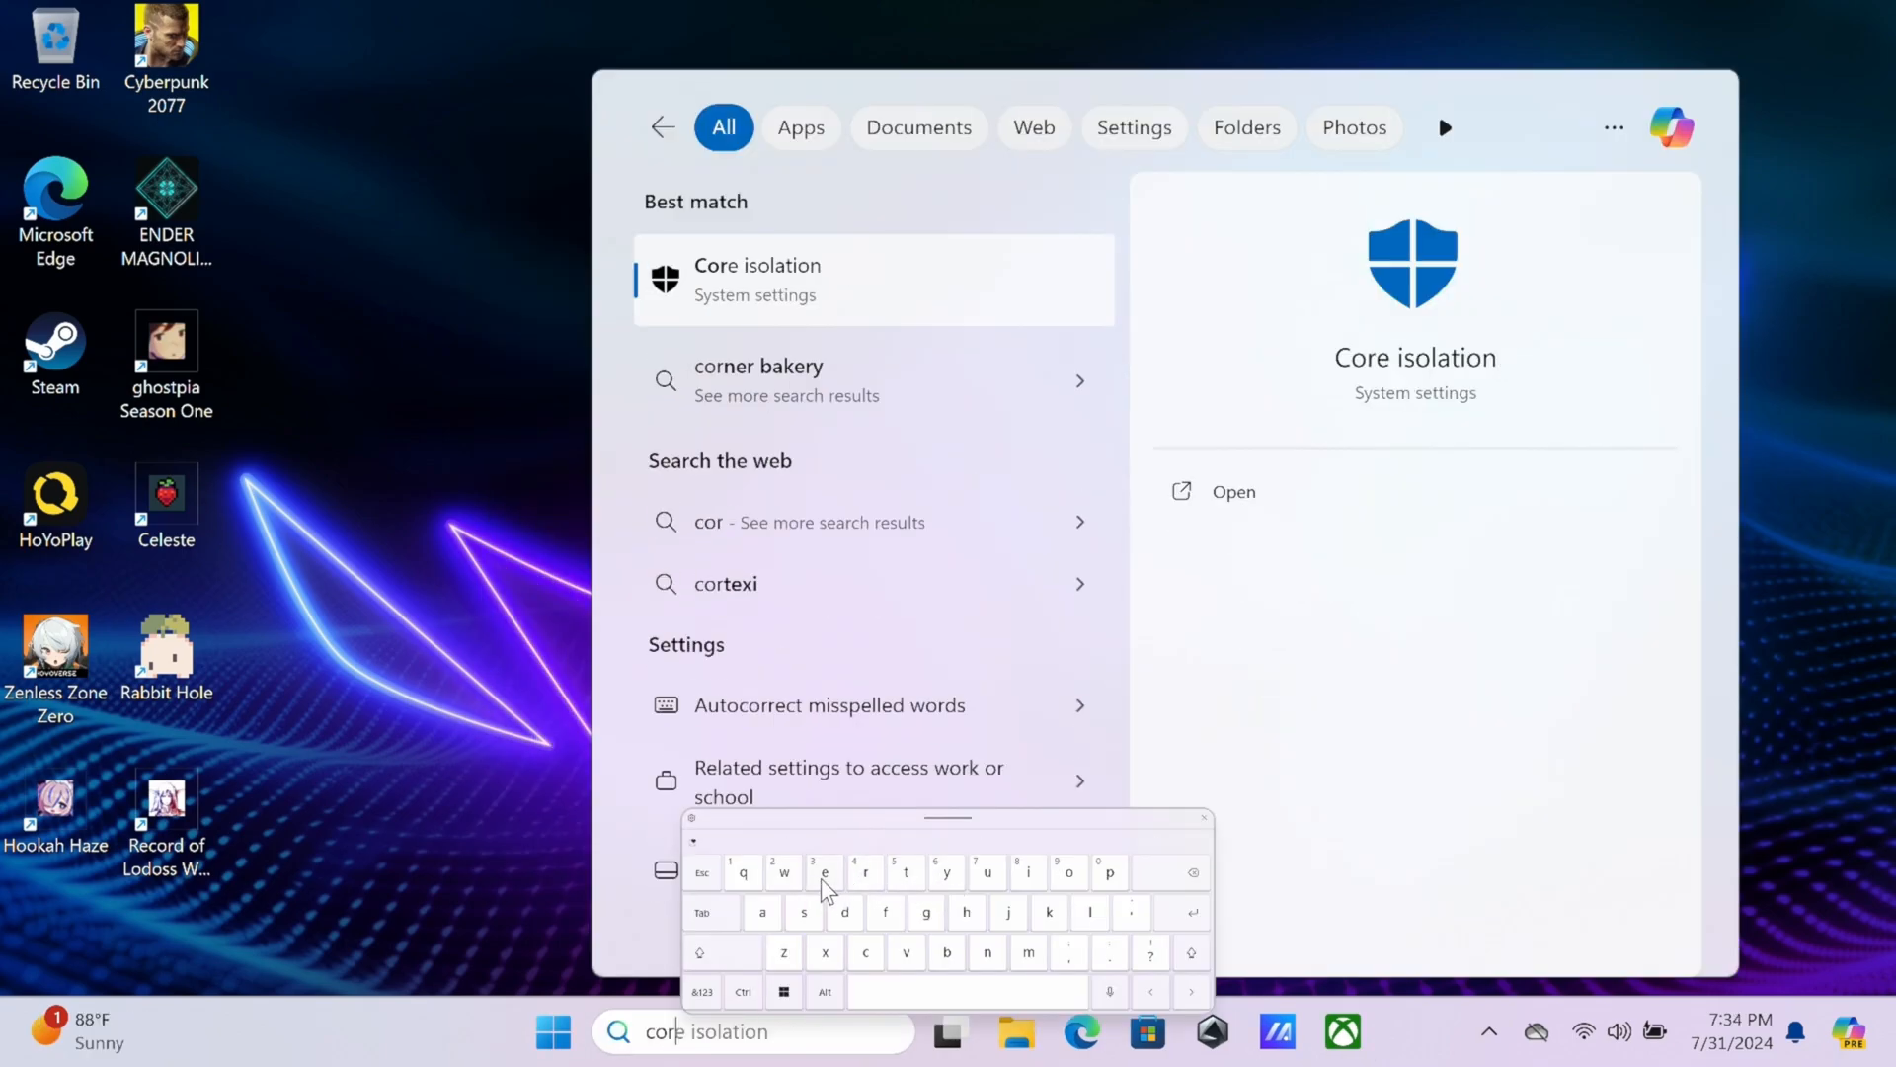
Step: Turn off Memory integrity in Core isolation and dismiss the restart notice
left_click(756, 278)
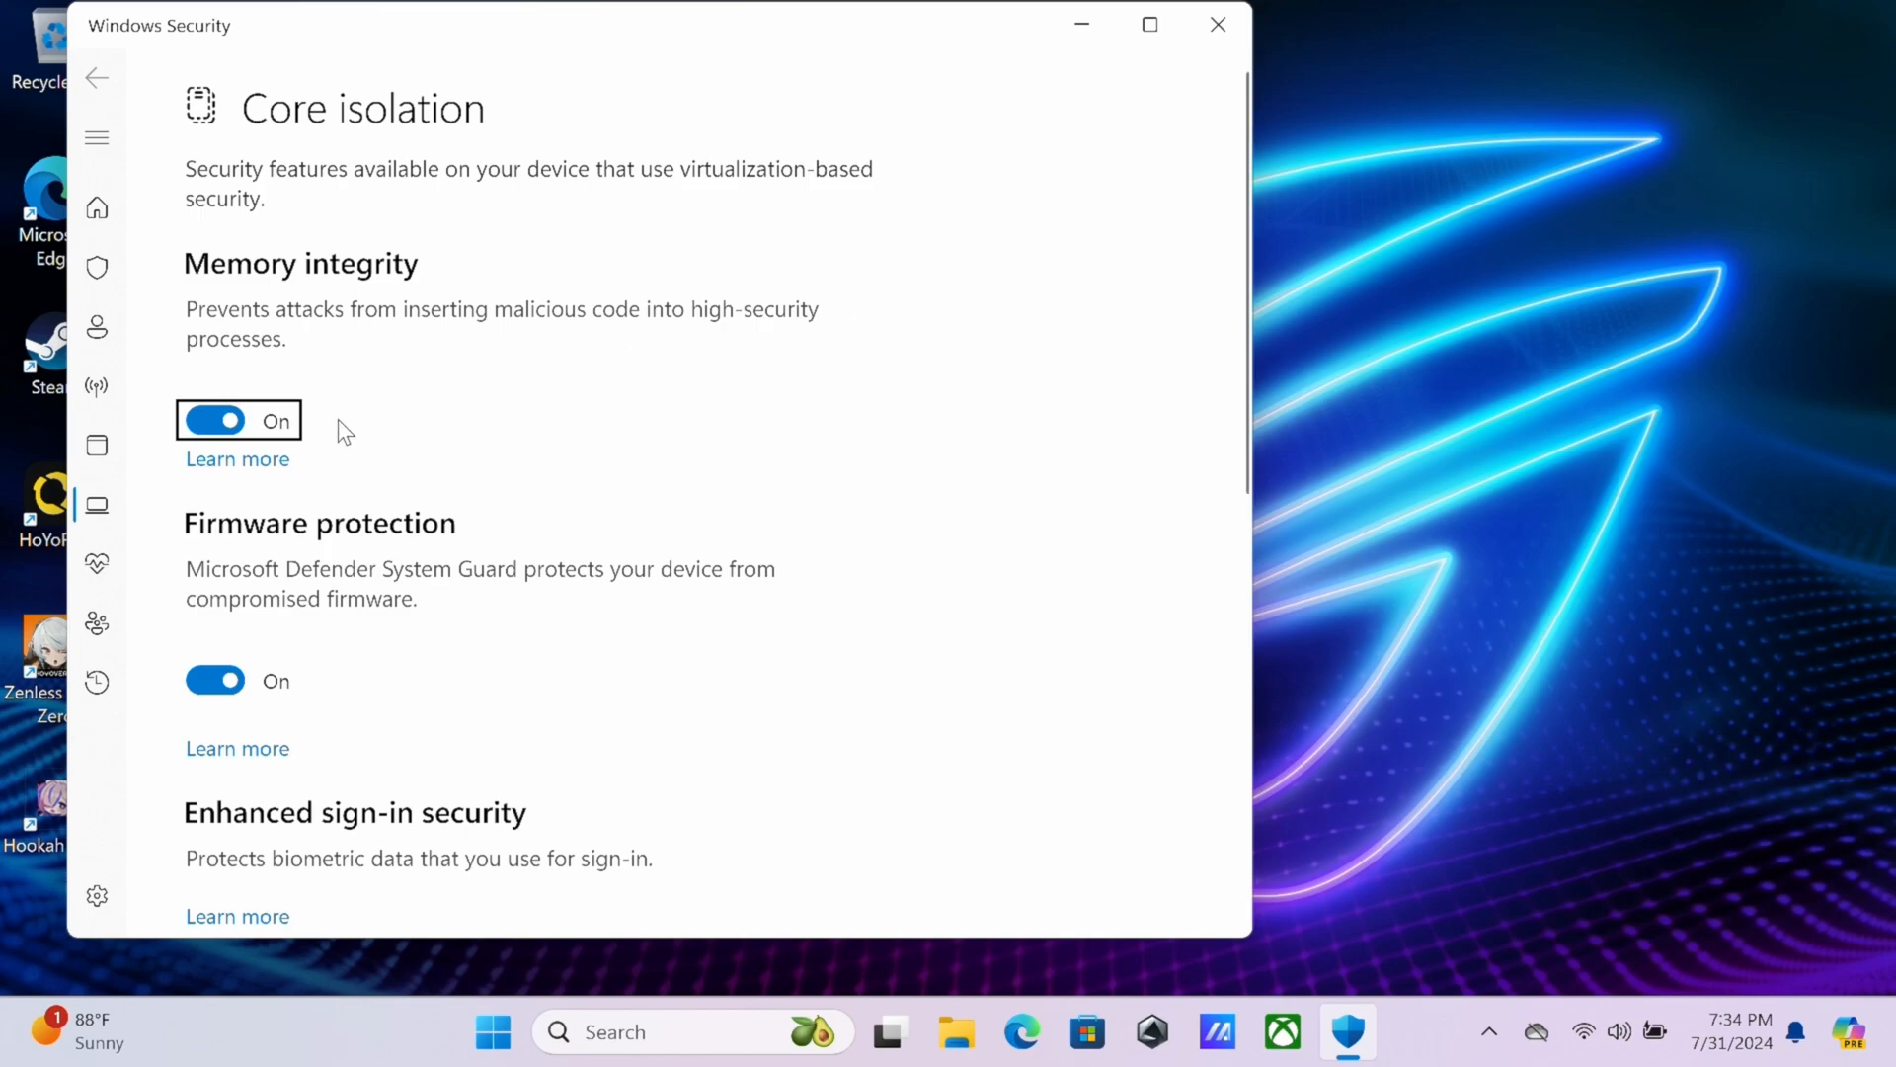
mouse_move(235, 433)
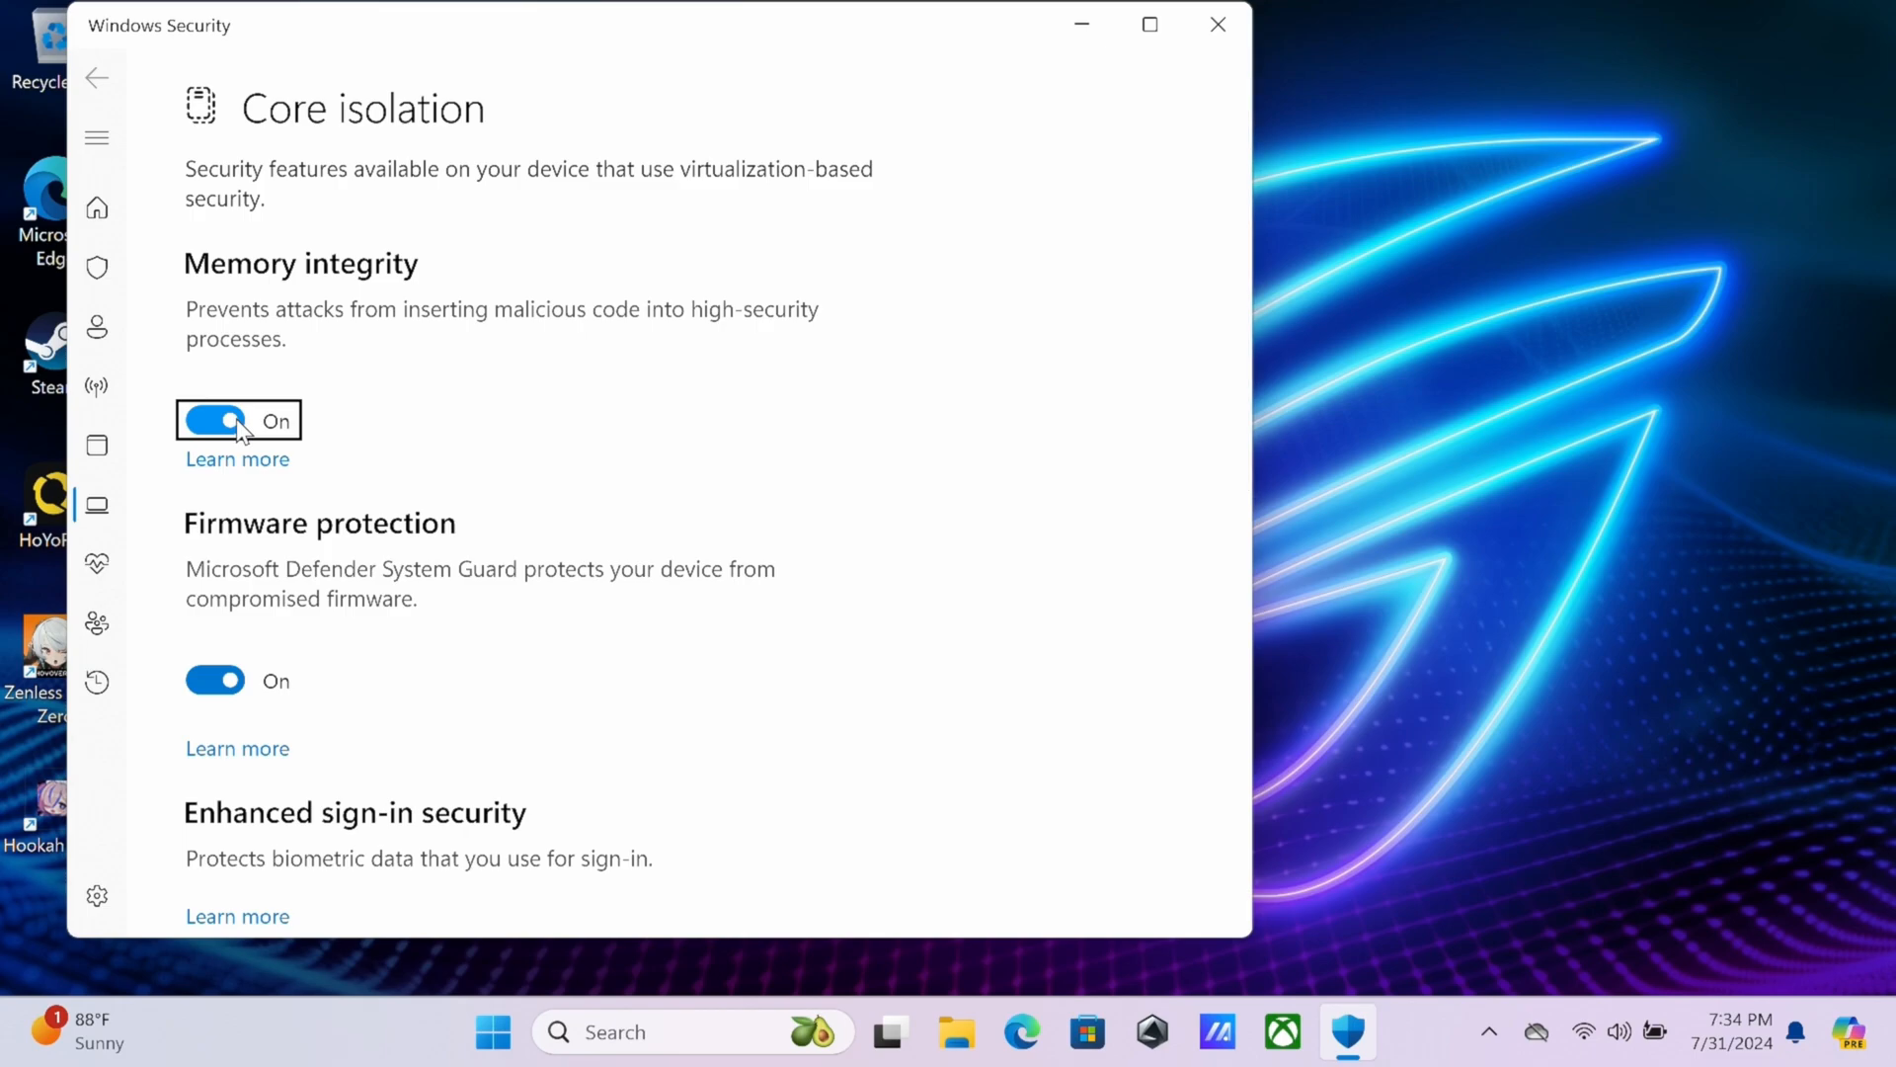
left_click(215, 419)
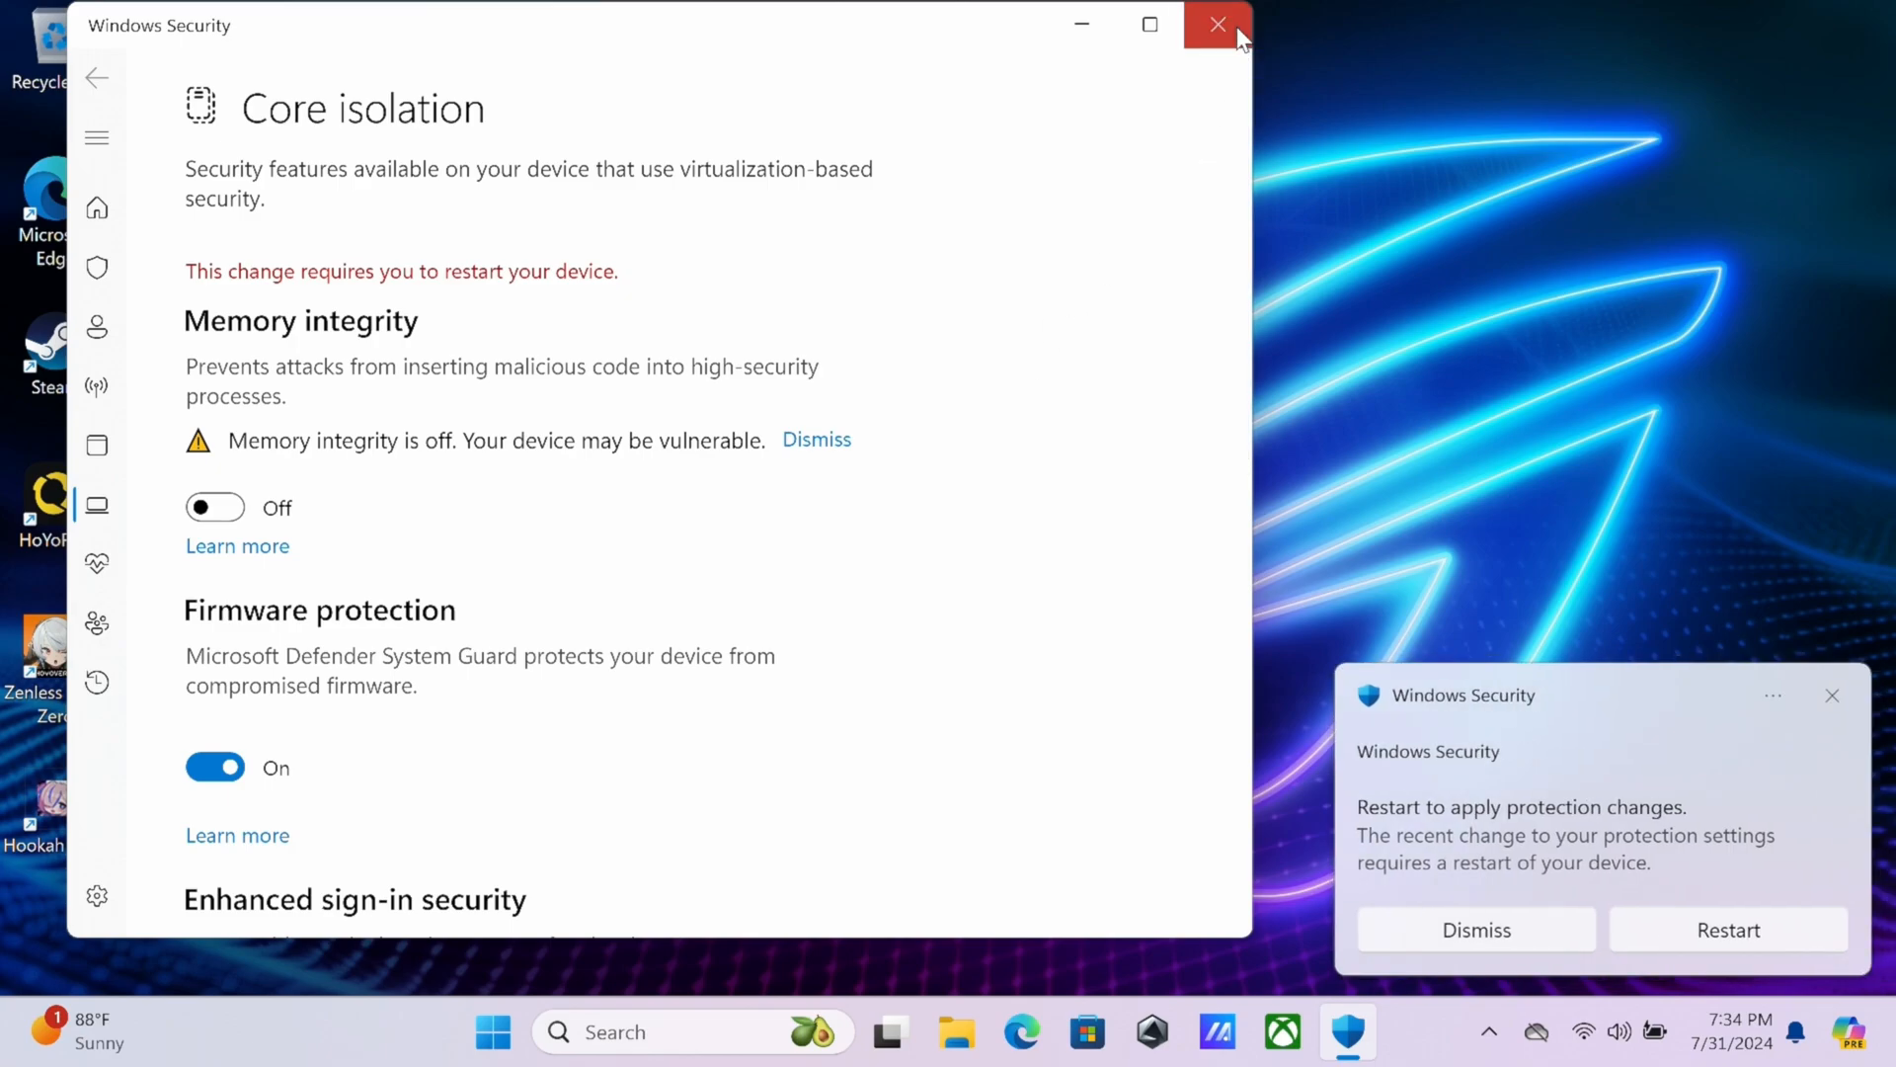
left_click(1219, 24)
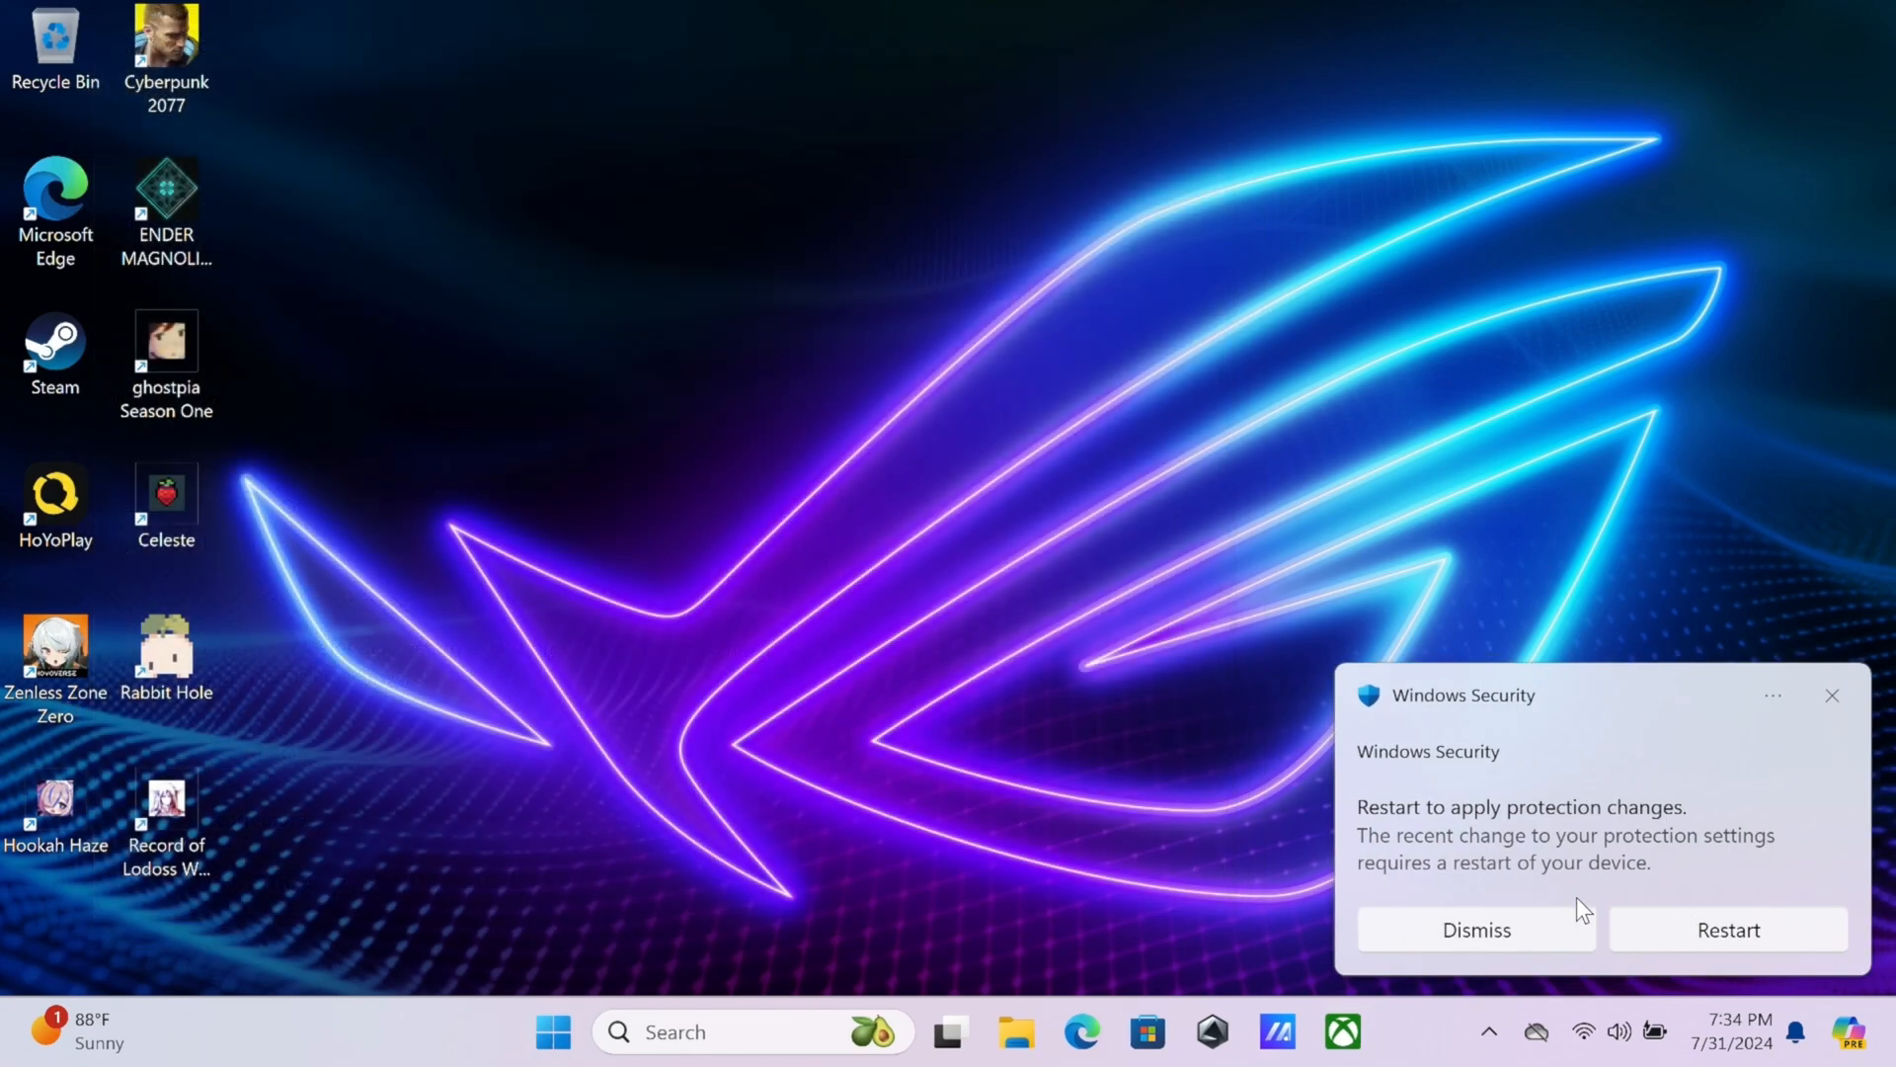
left_click(1474, 929)
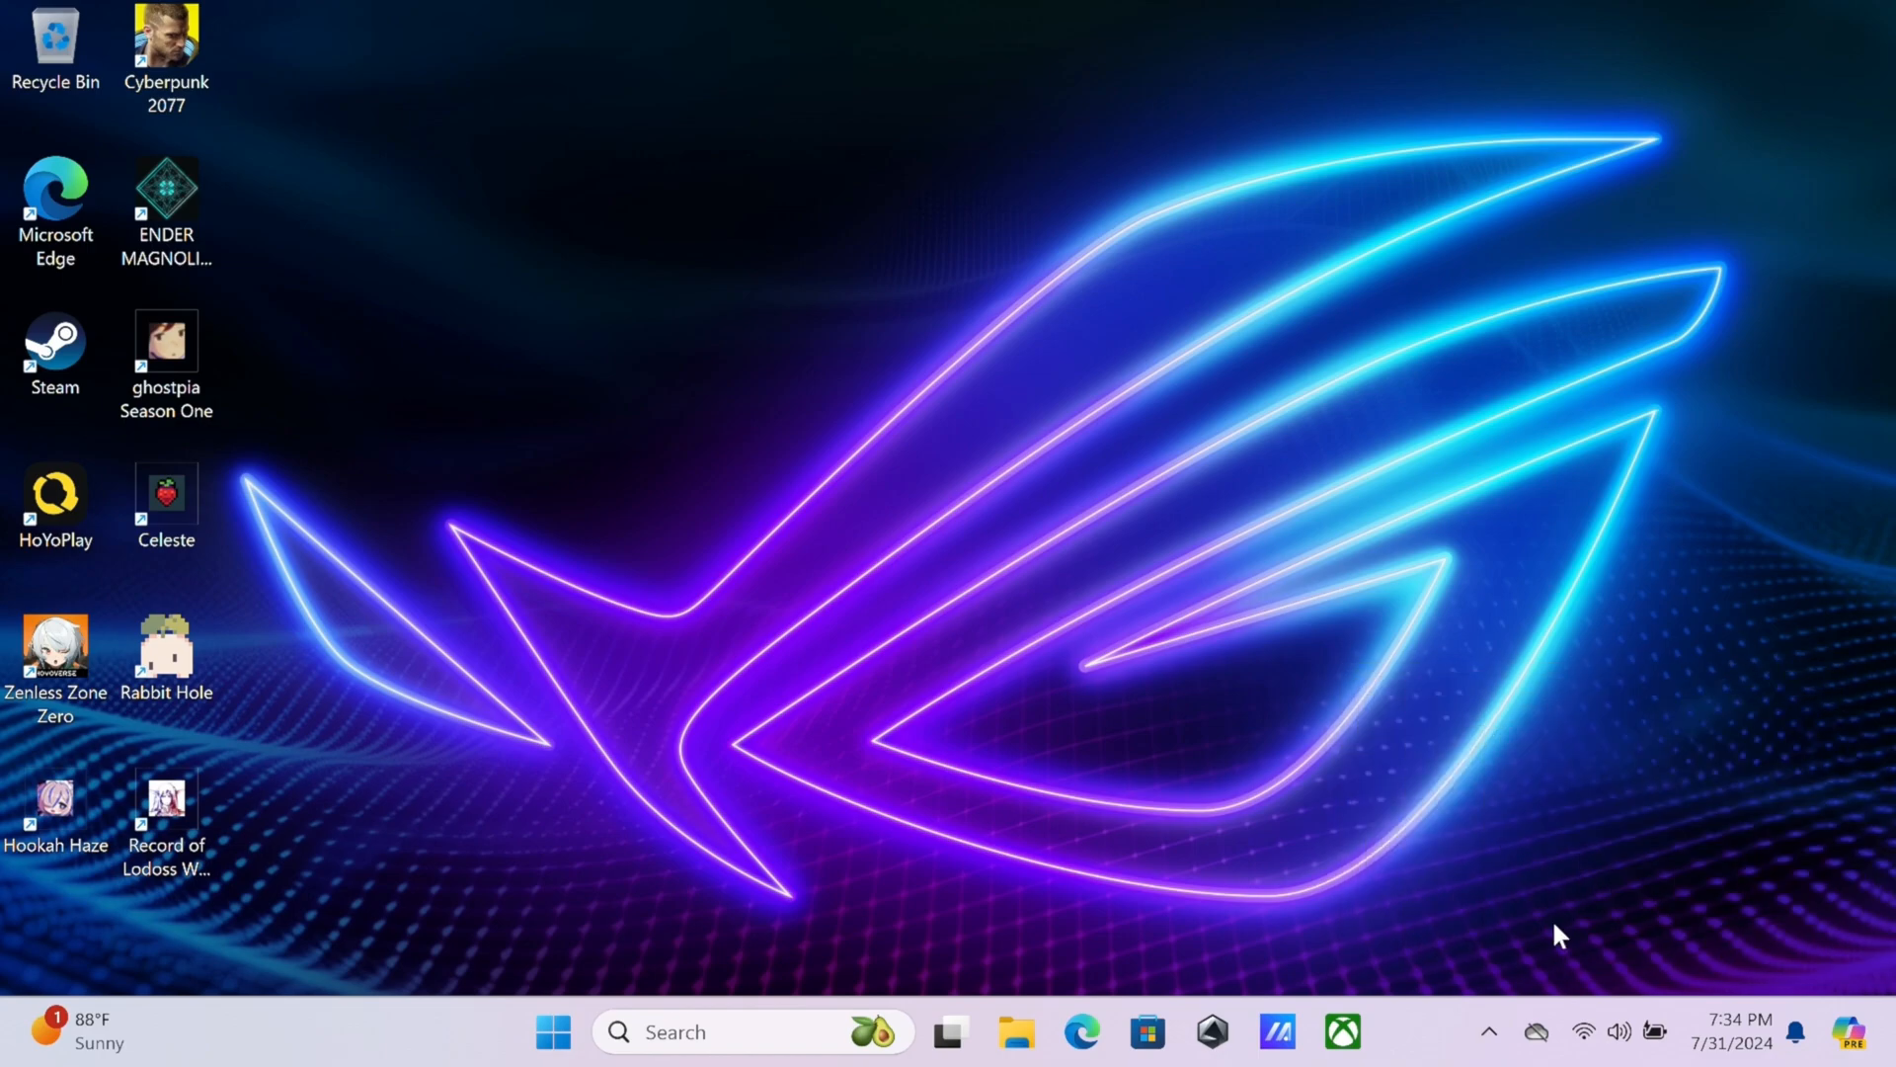
mouse_move(513, 1049)
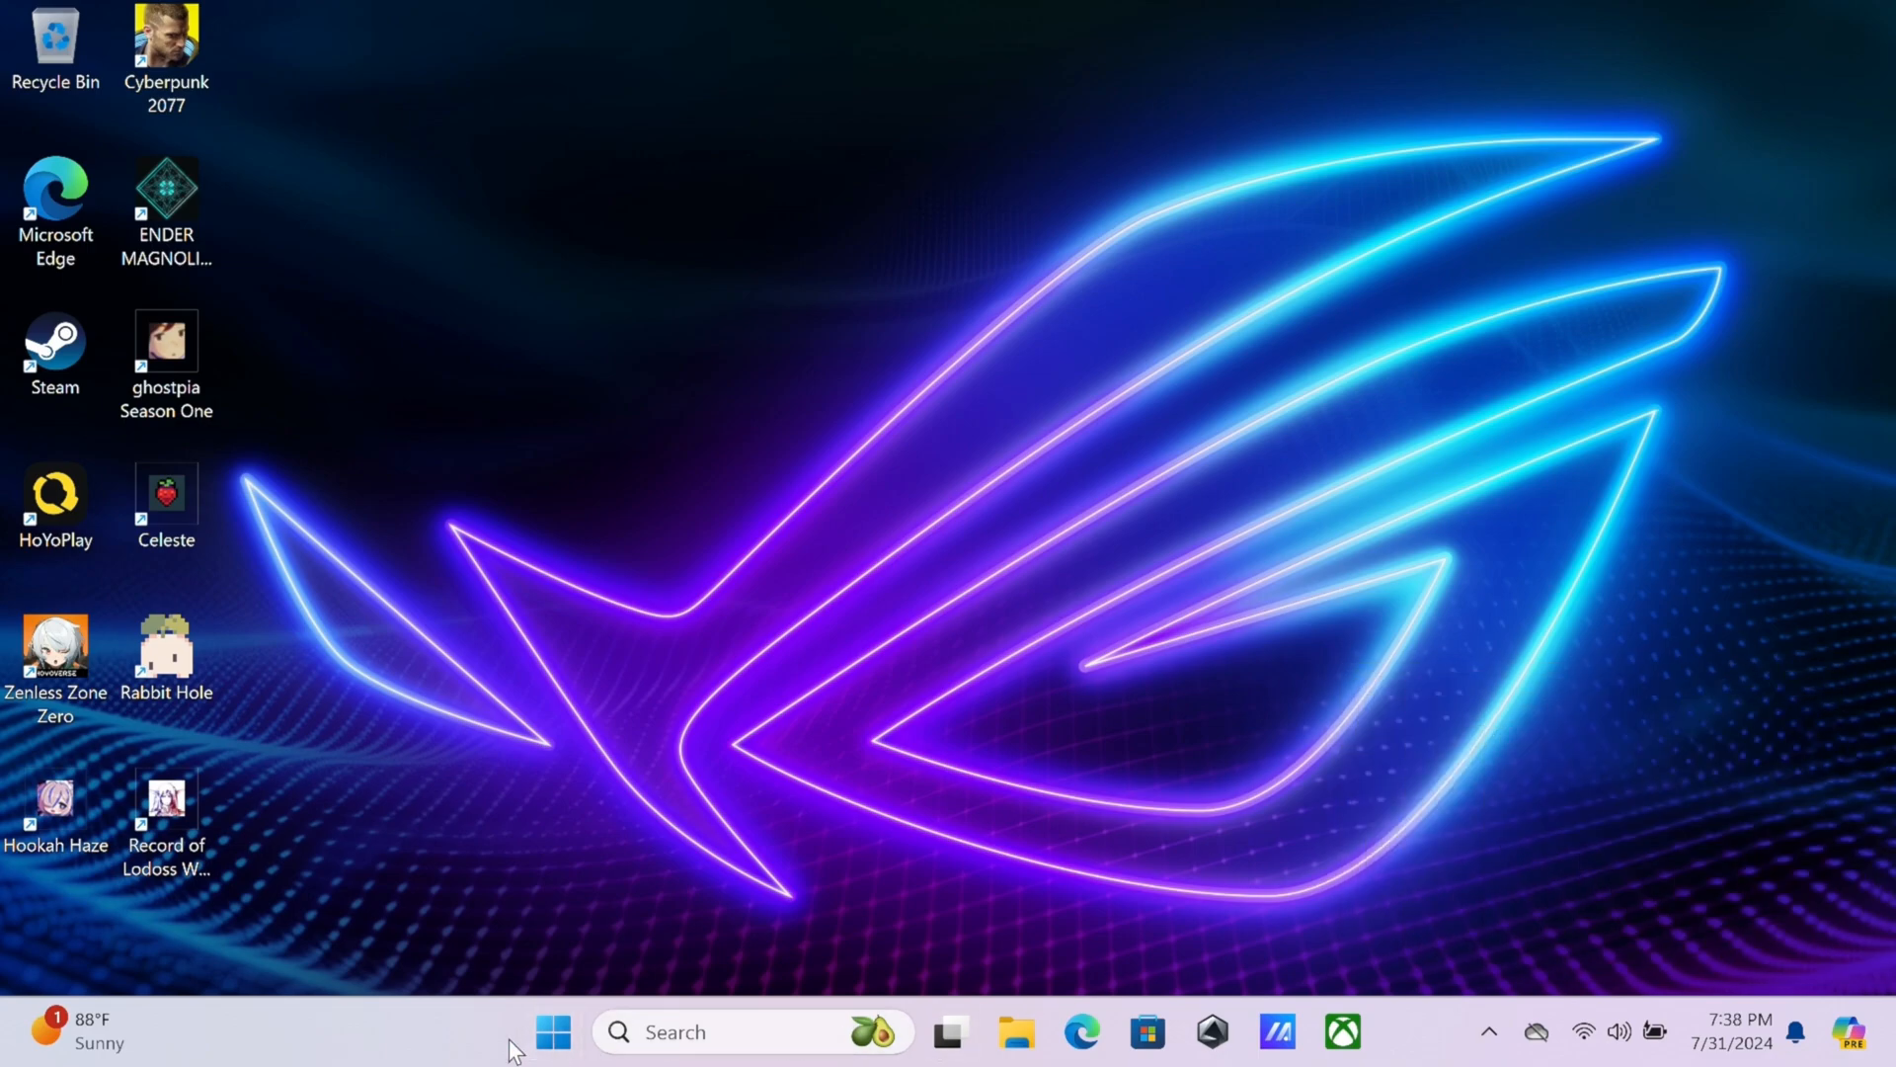
Step: Bring up the Start menu's power options to restart the device
left_click(554, 1031)
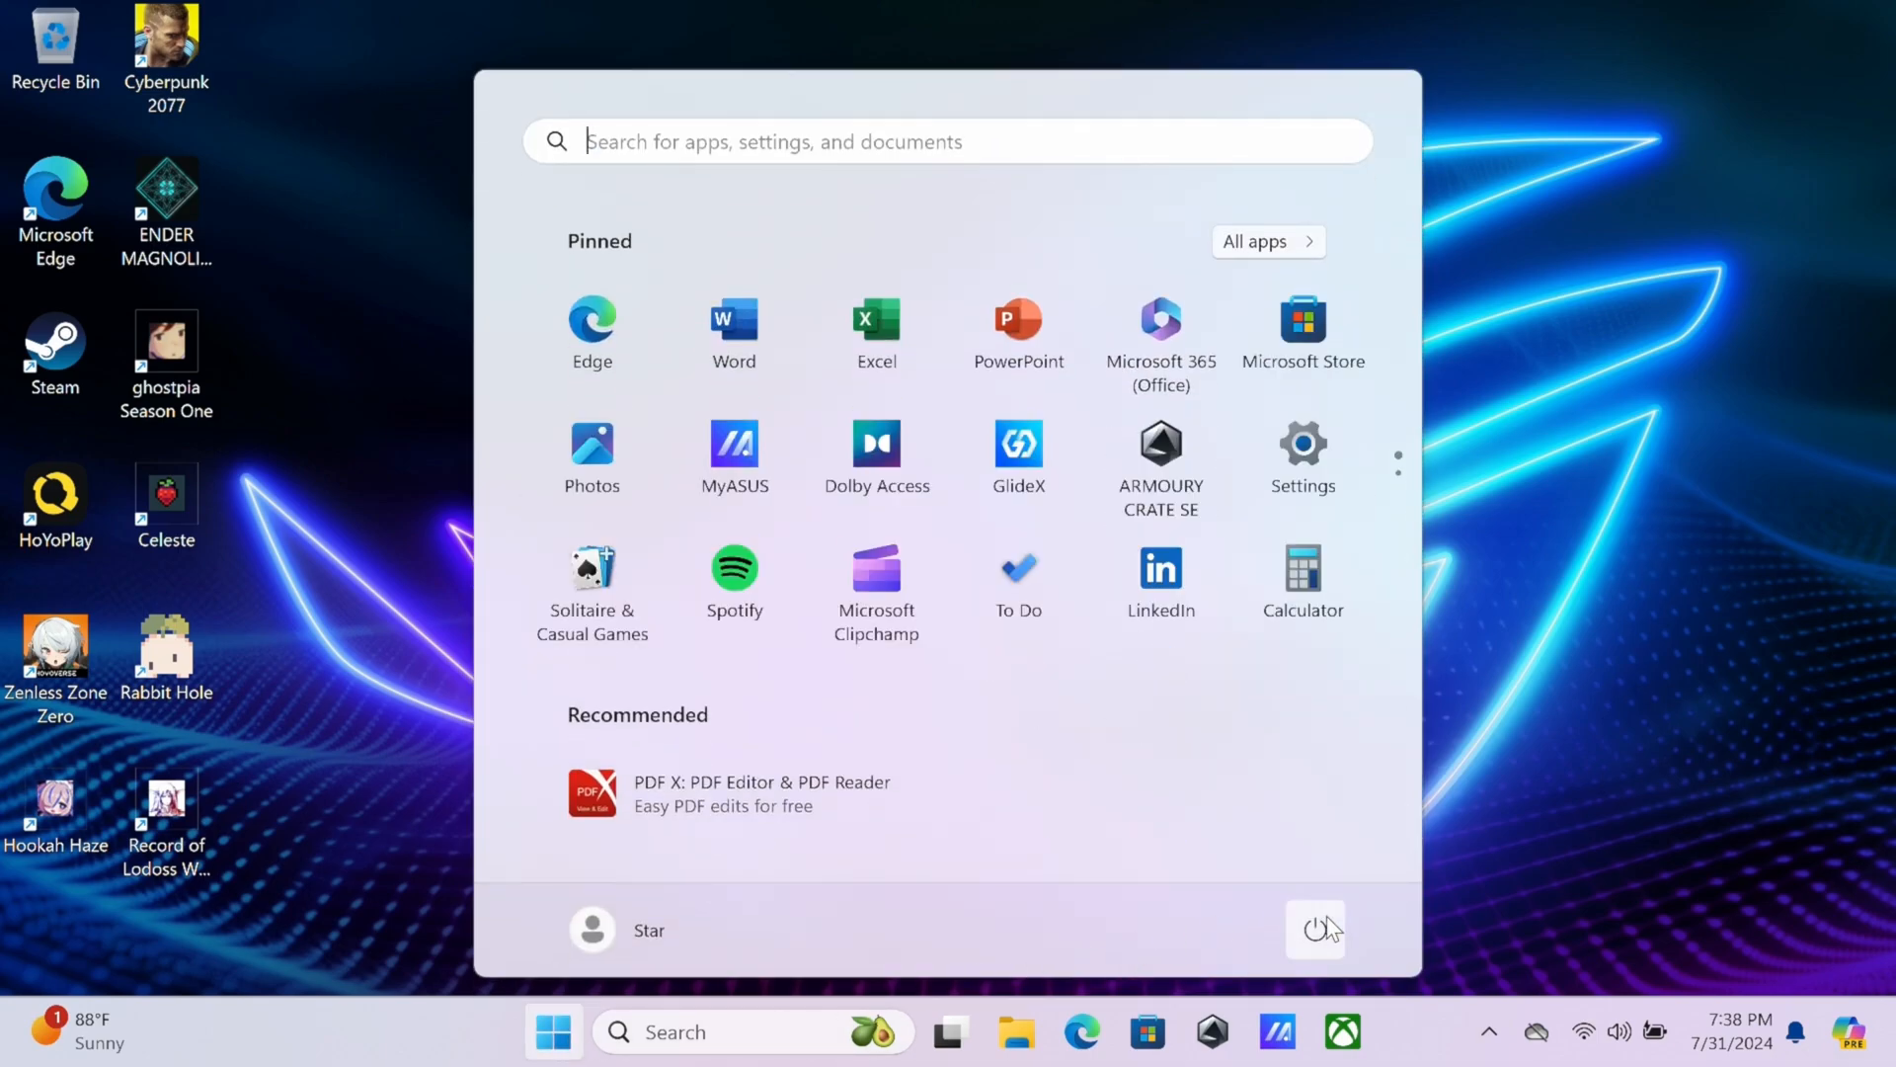
left_click(1315, 928)
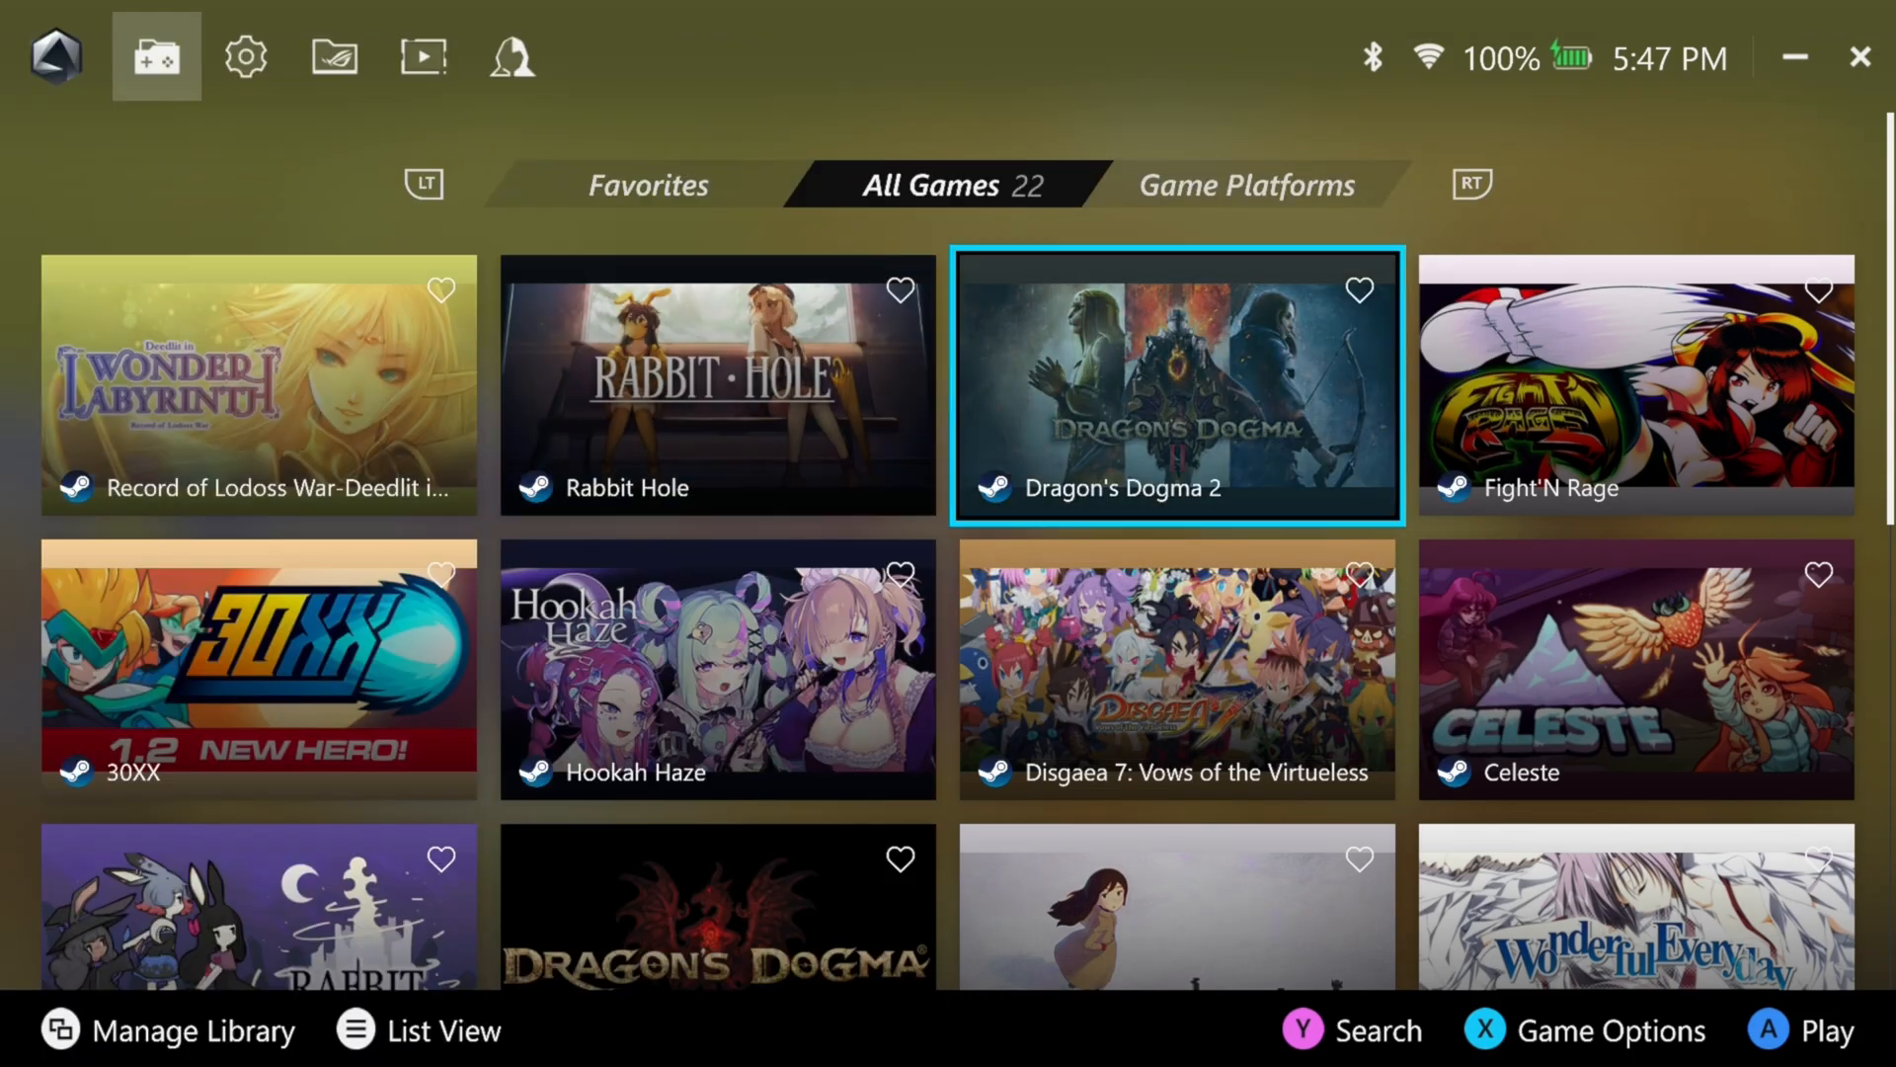
Step: Start a screen recording from the library, then play the new clip from the Media Gallery
left_click(334, 57)
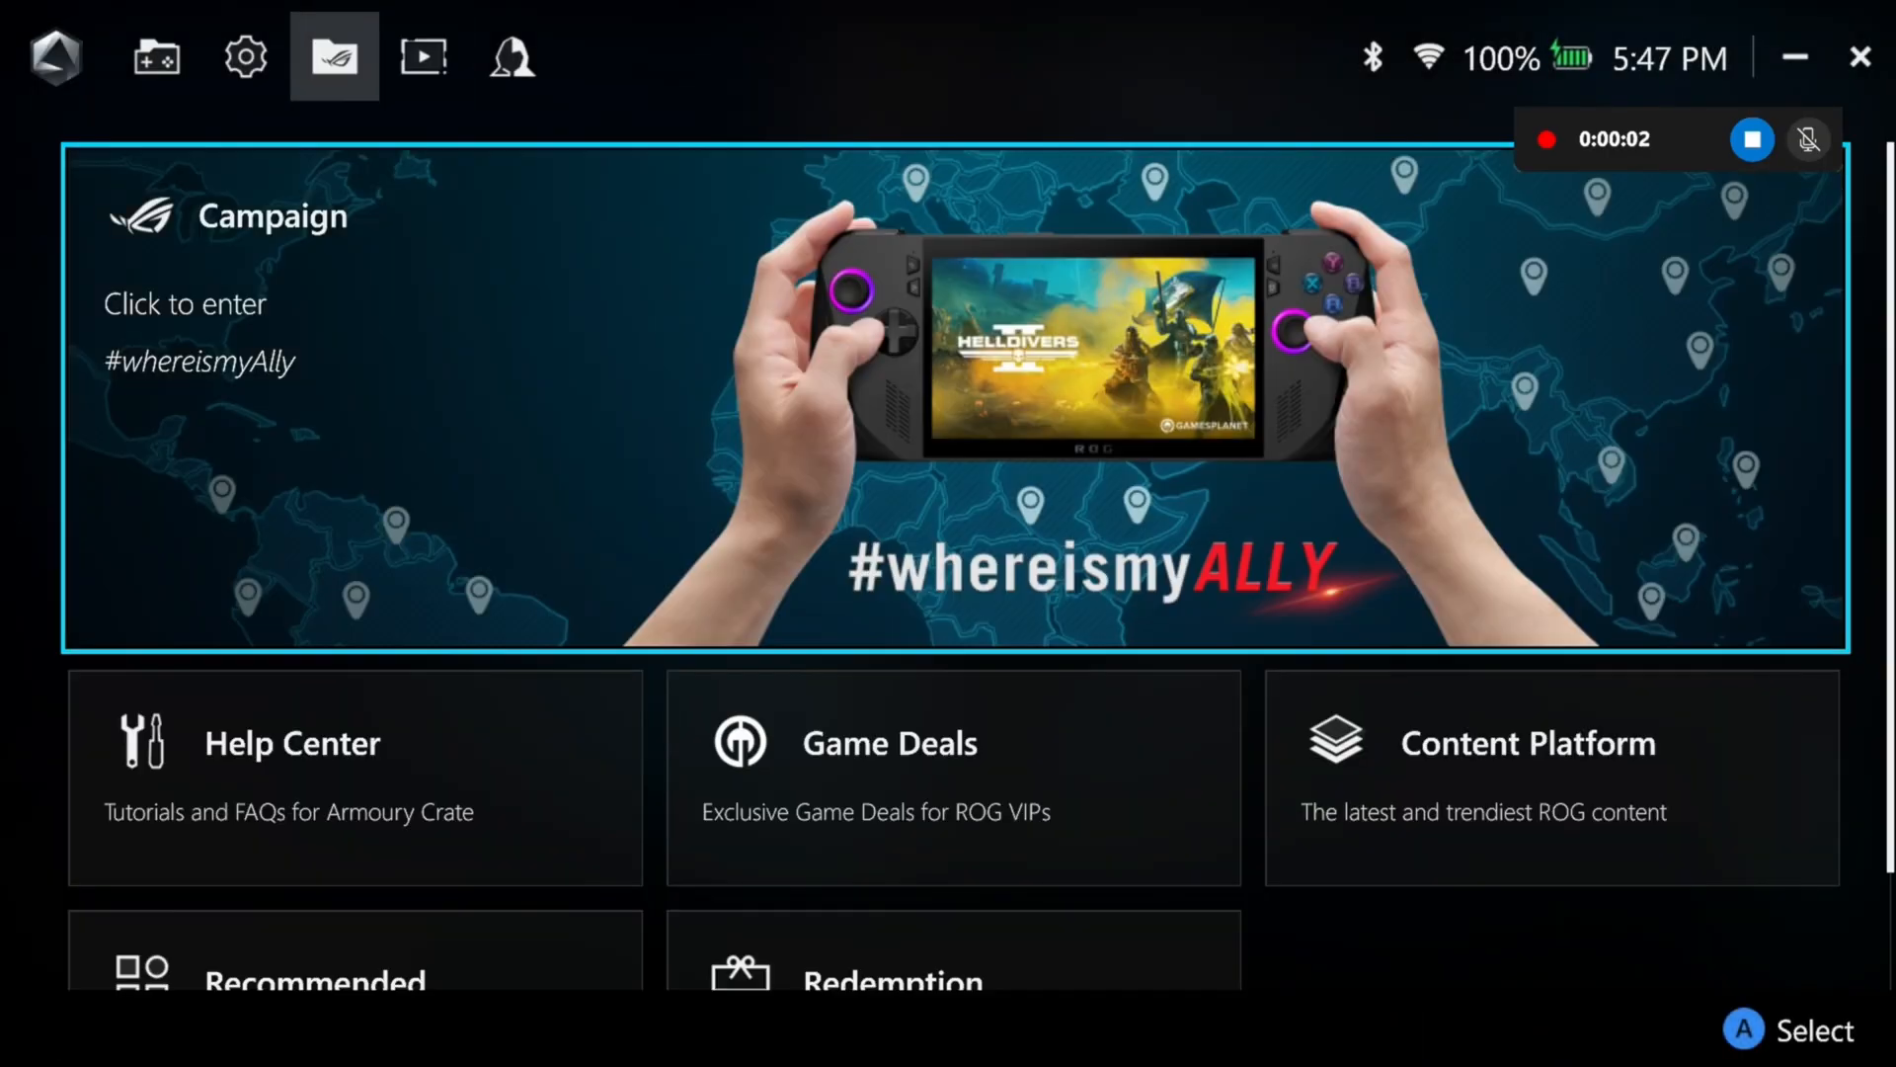
left_click(156, 57)
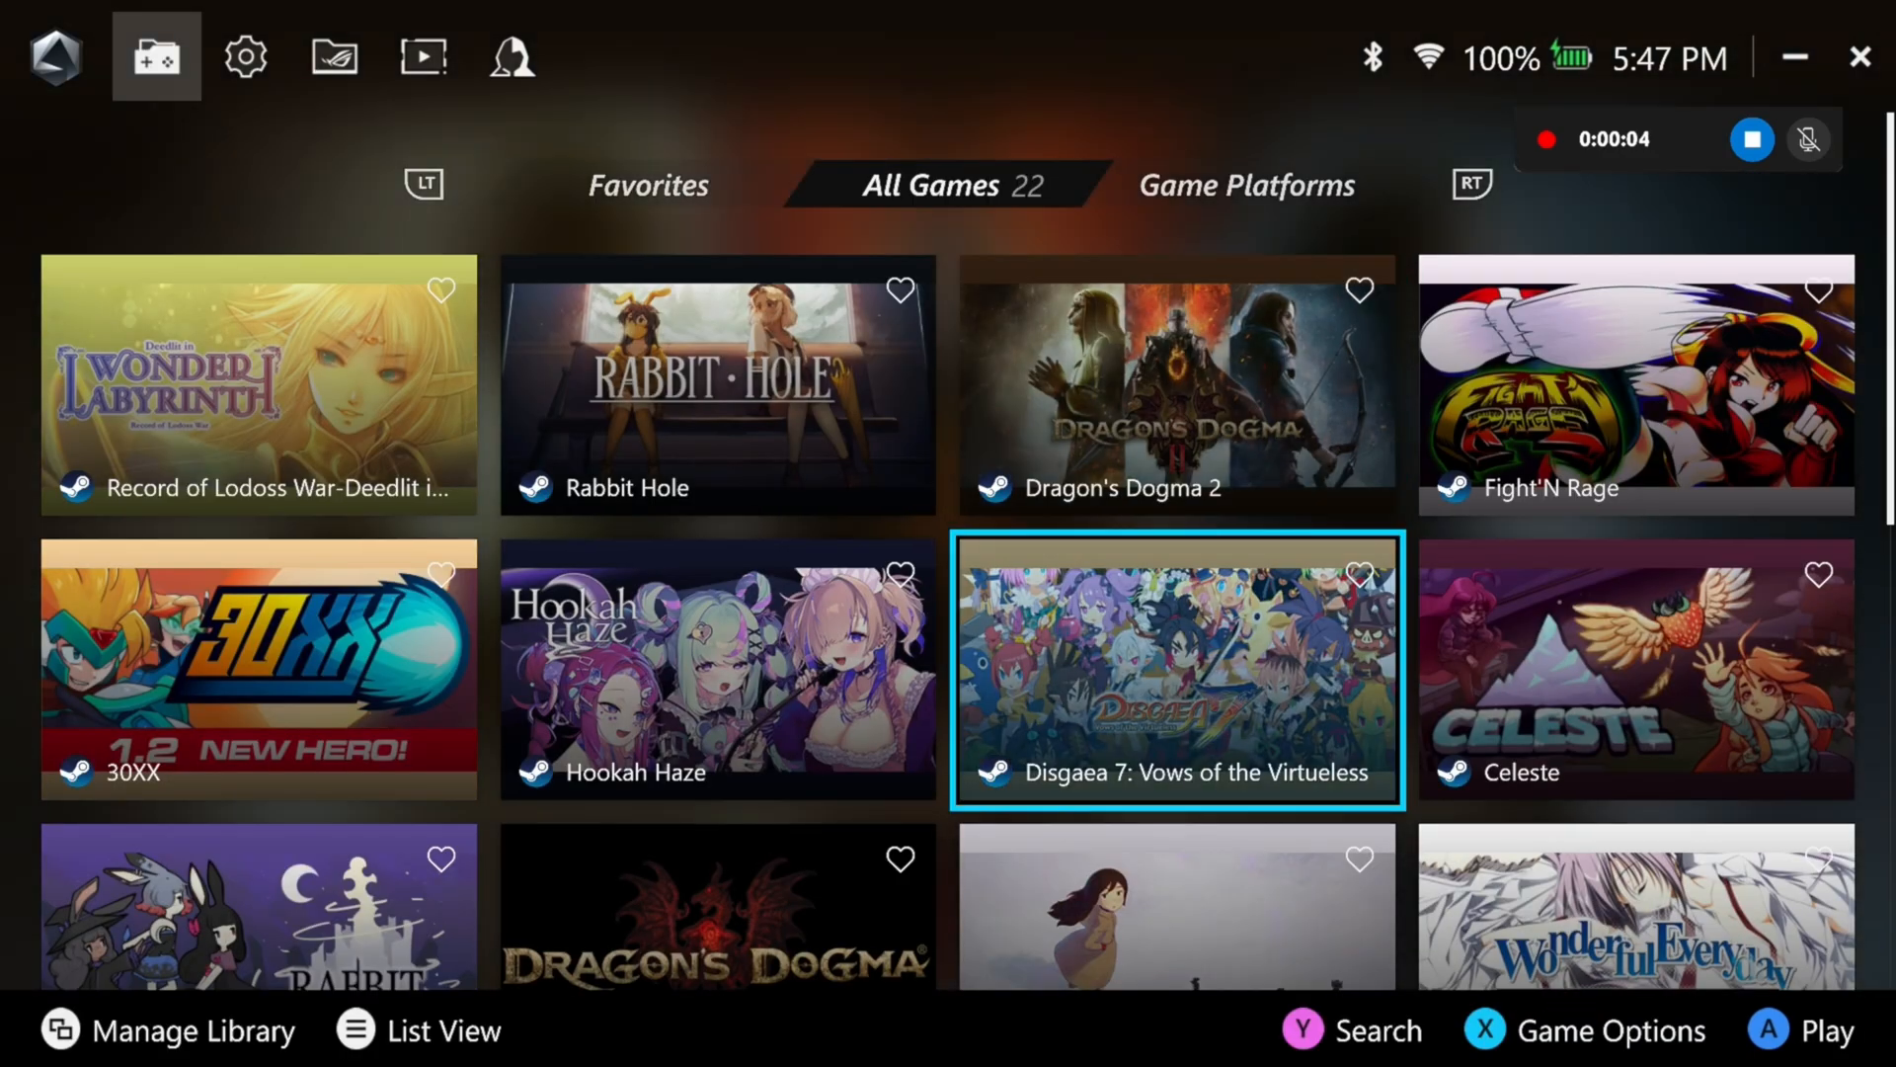
scroll("down", 3)
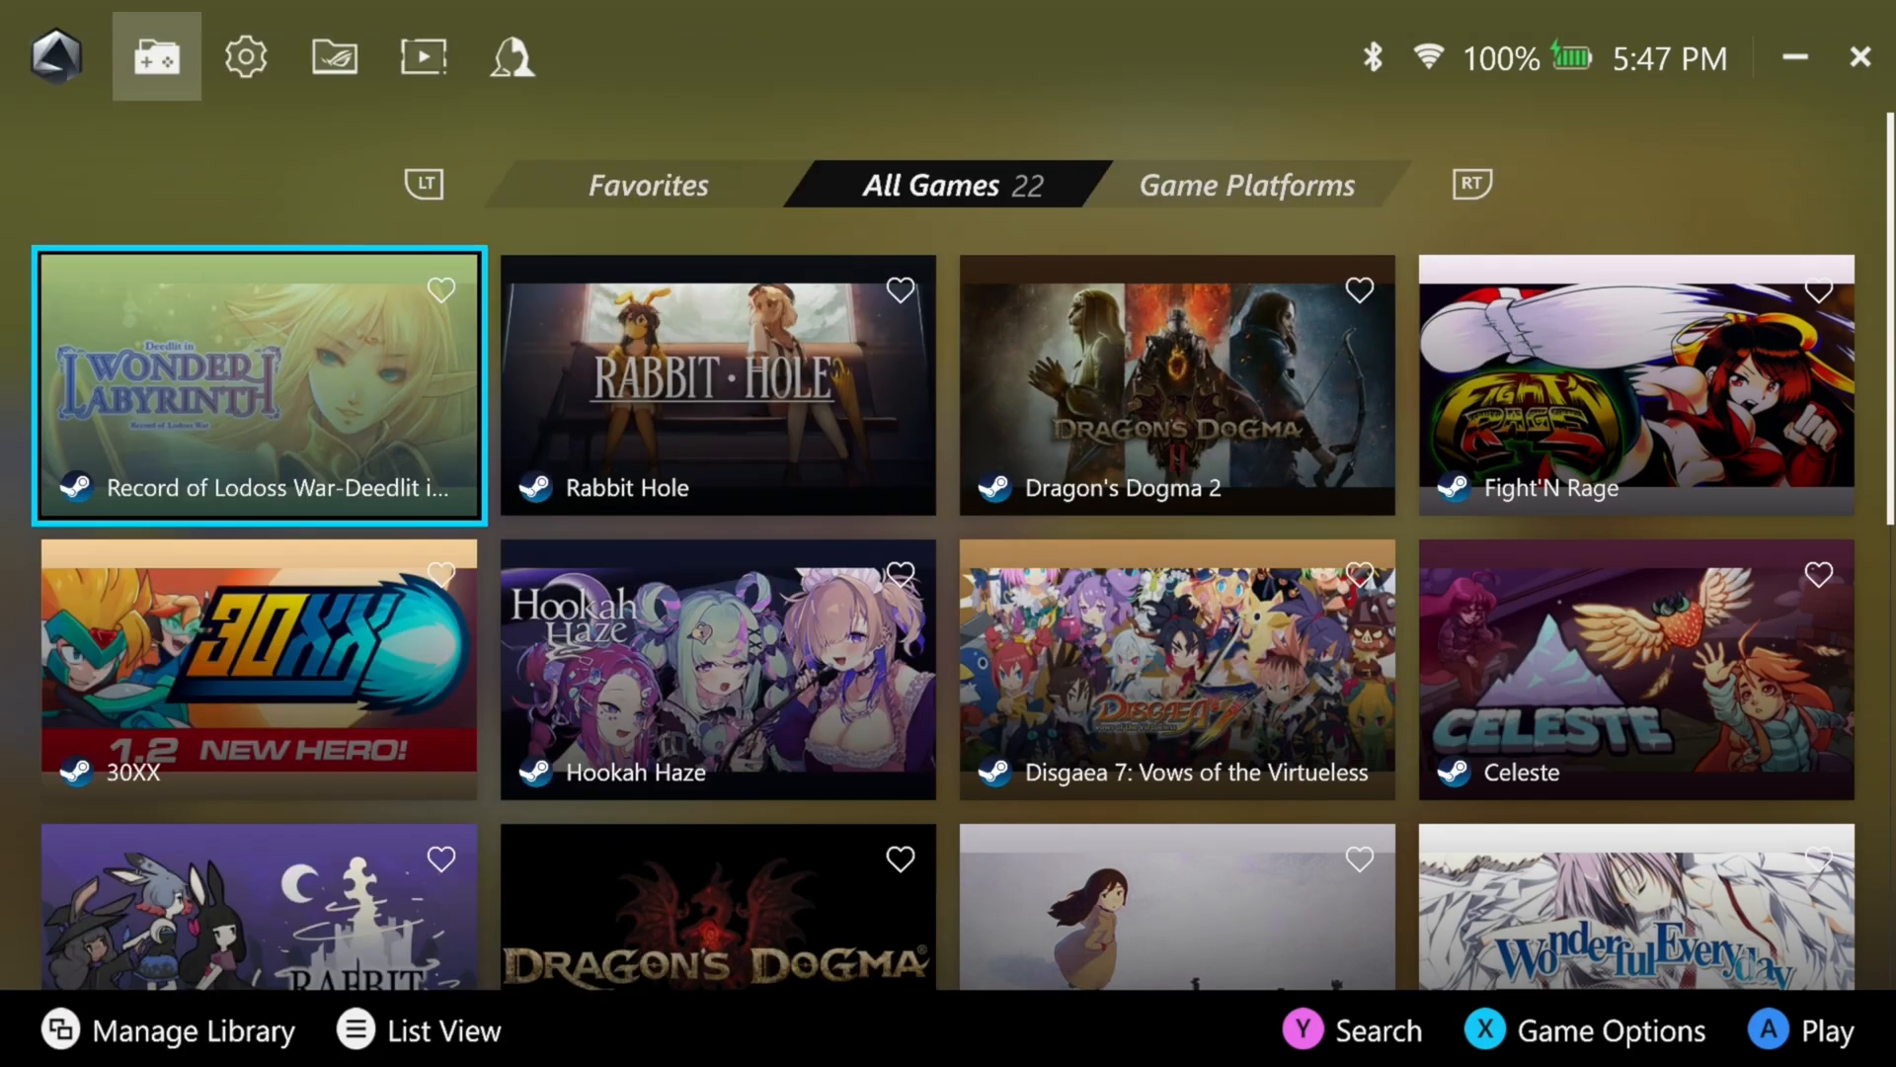
left_click(423, 57)
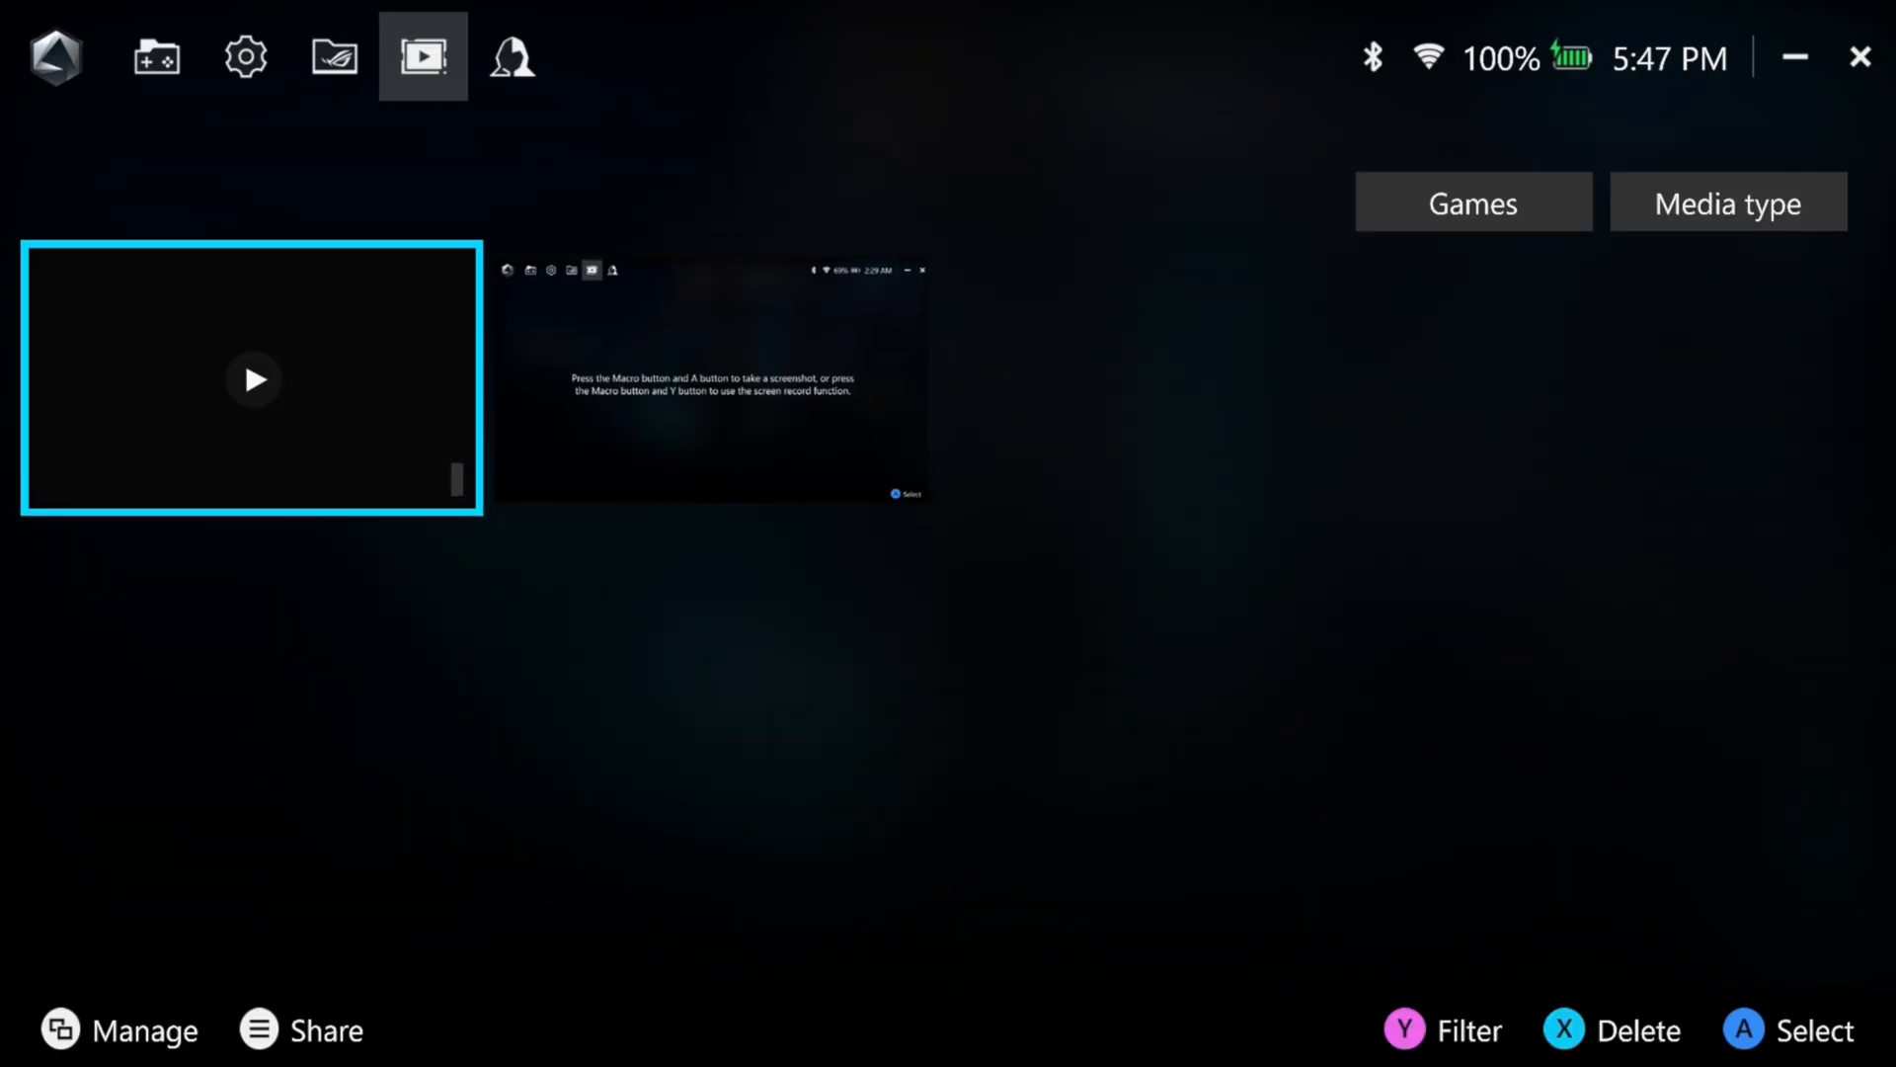
left_click(245, 58)
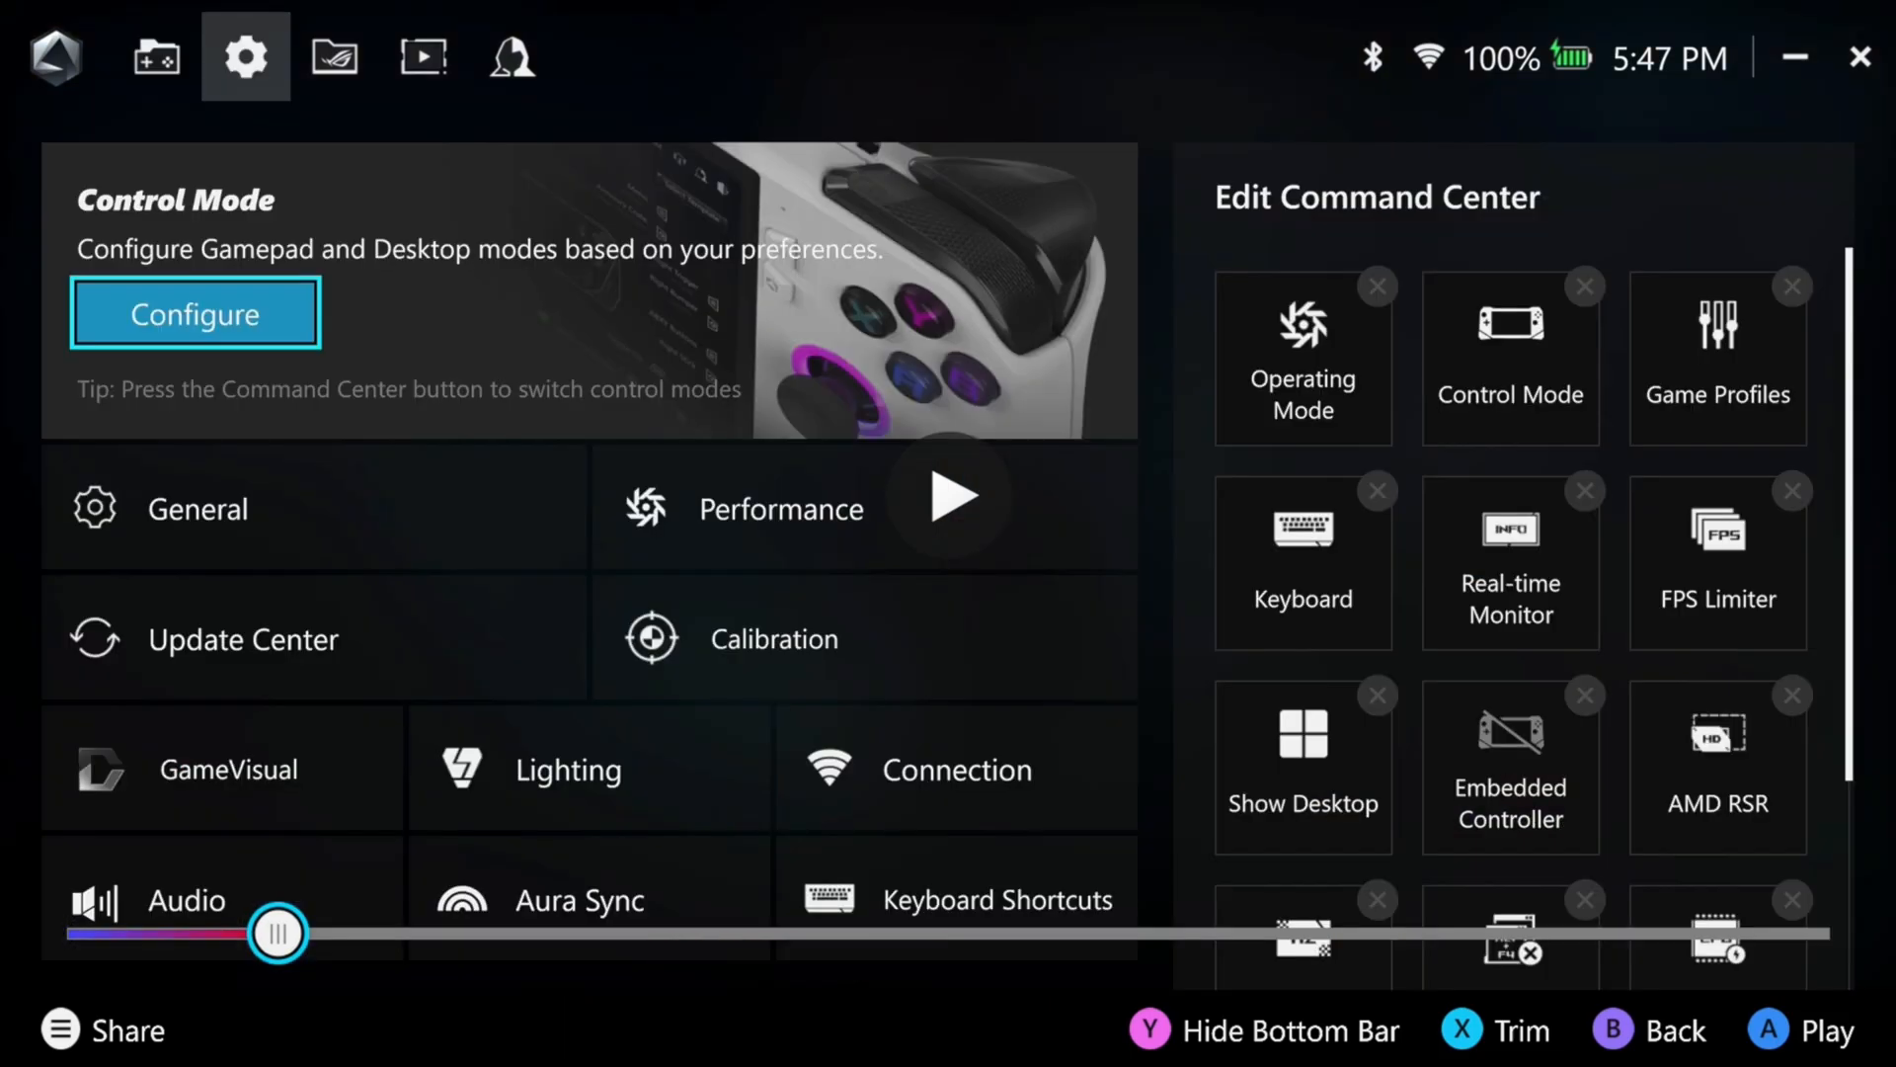
left_click(154, 57)
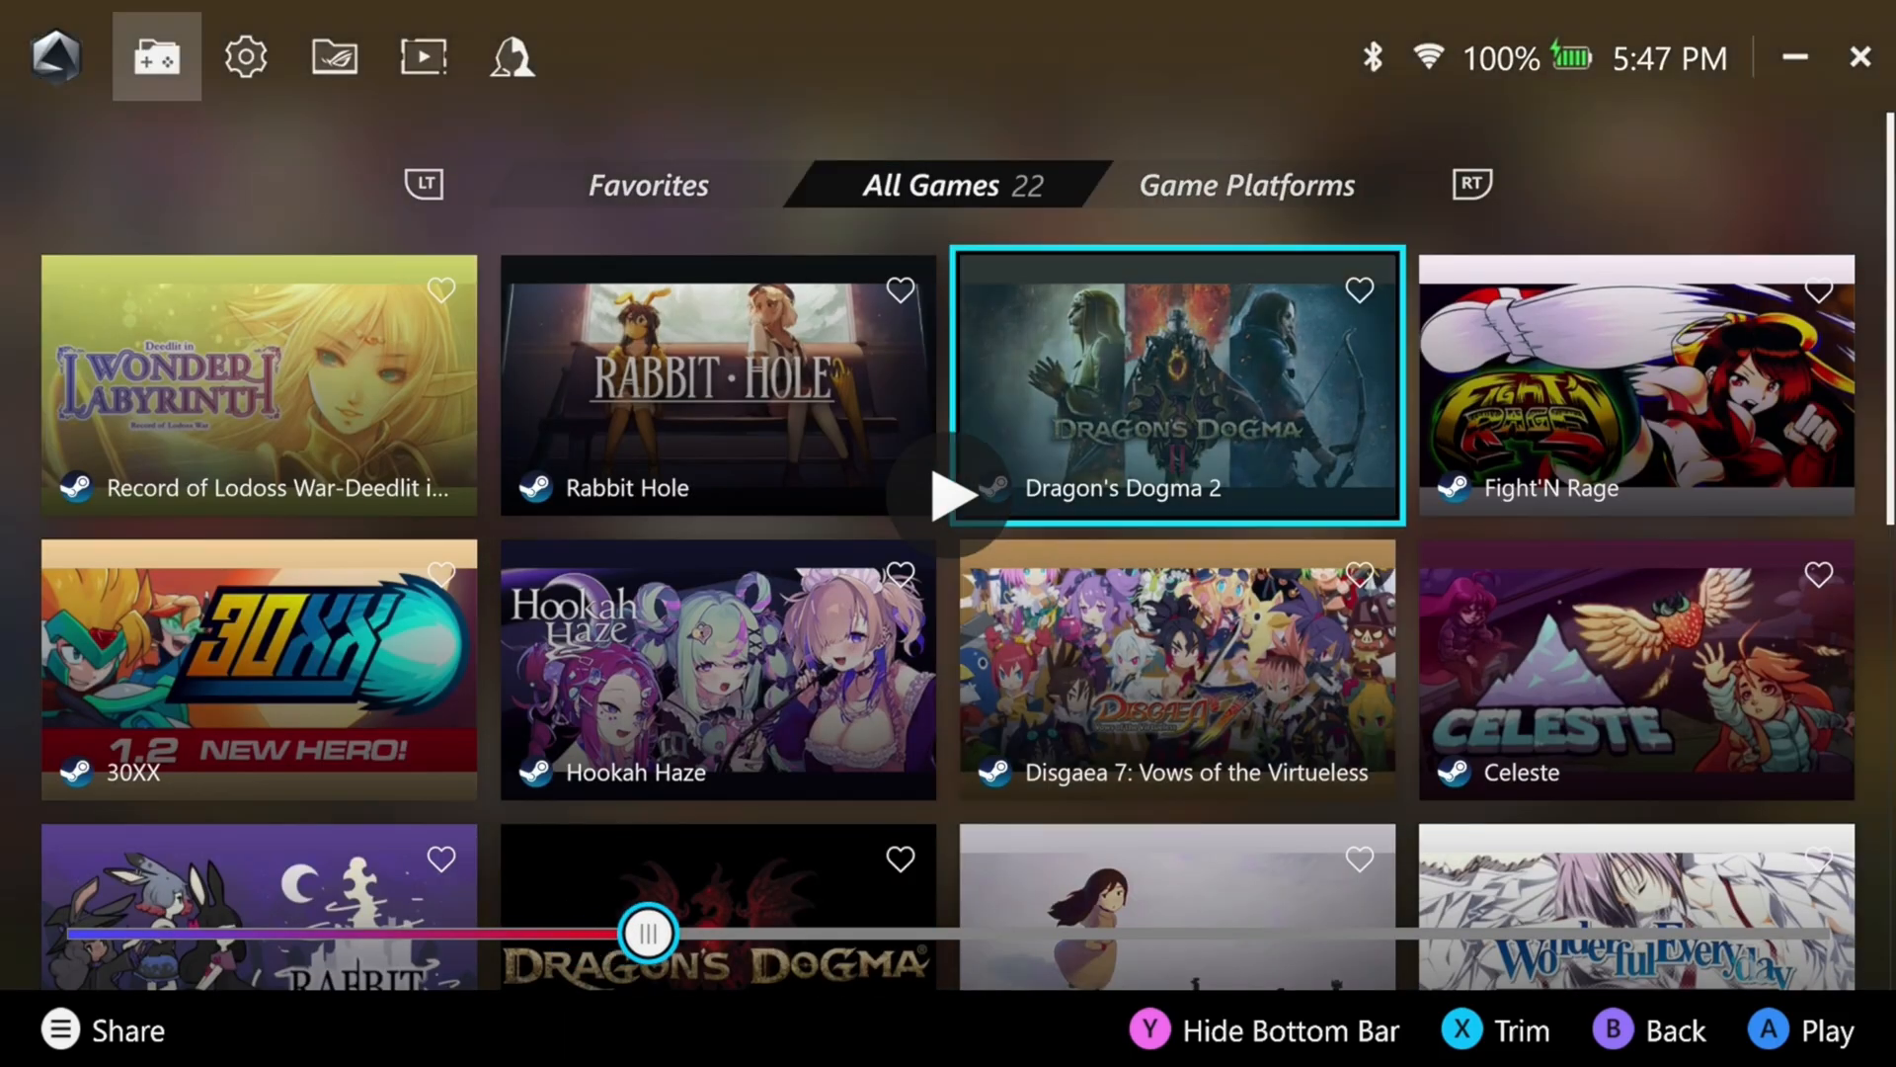
scroll("down", 3)
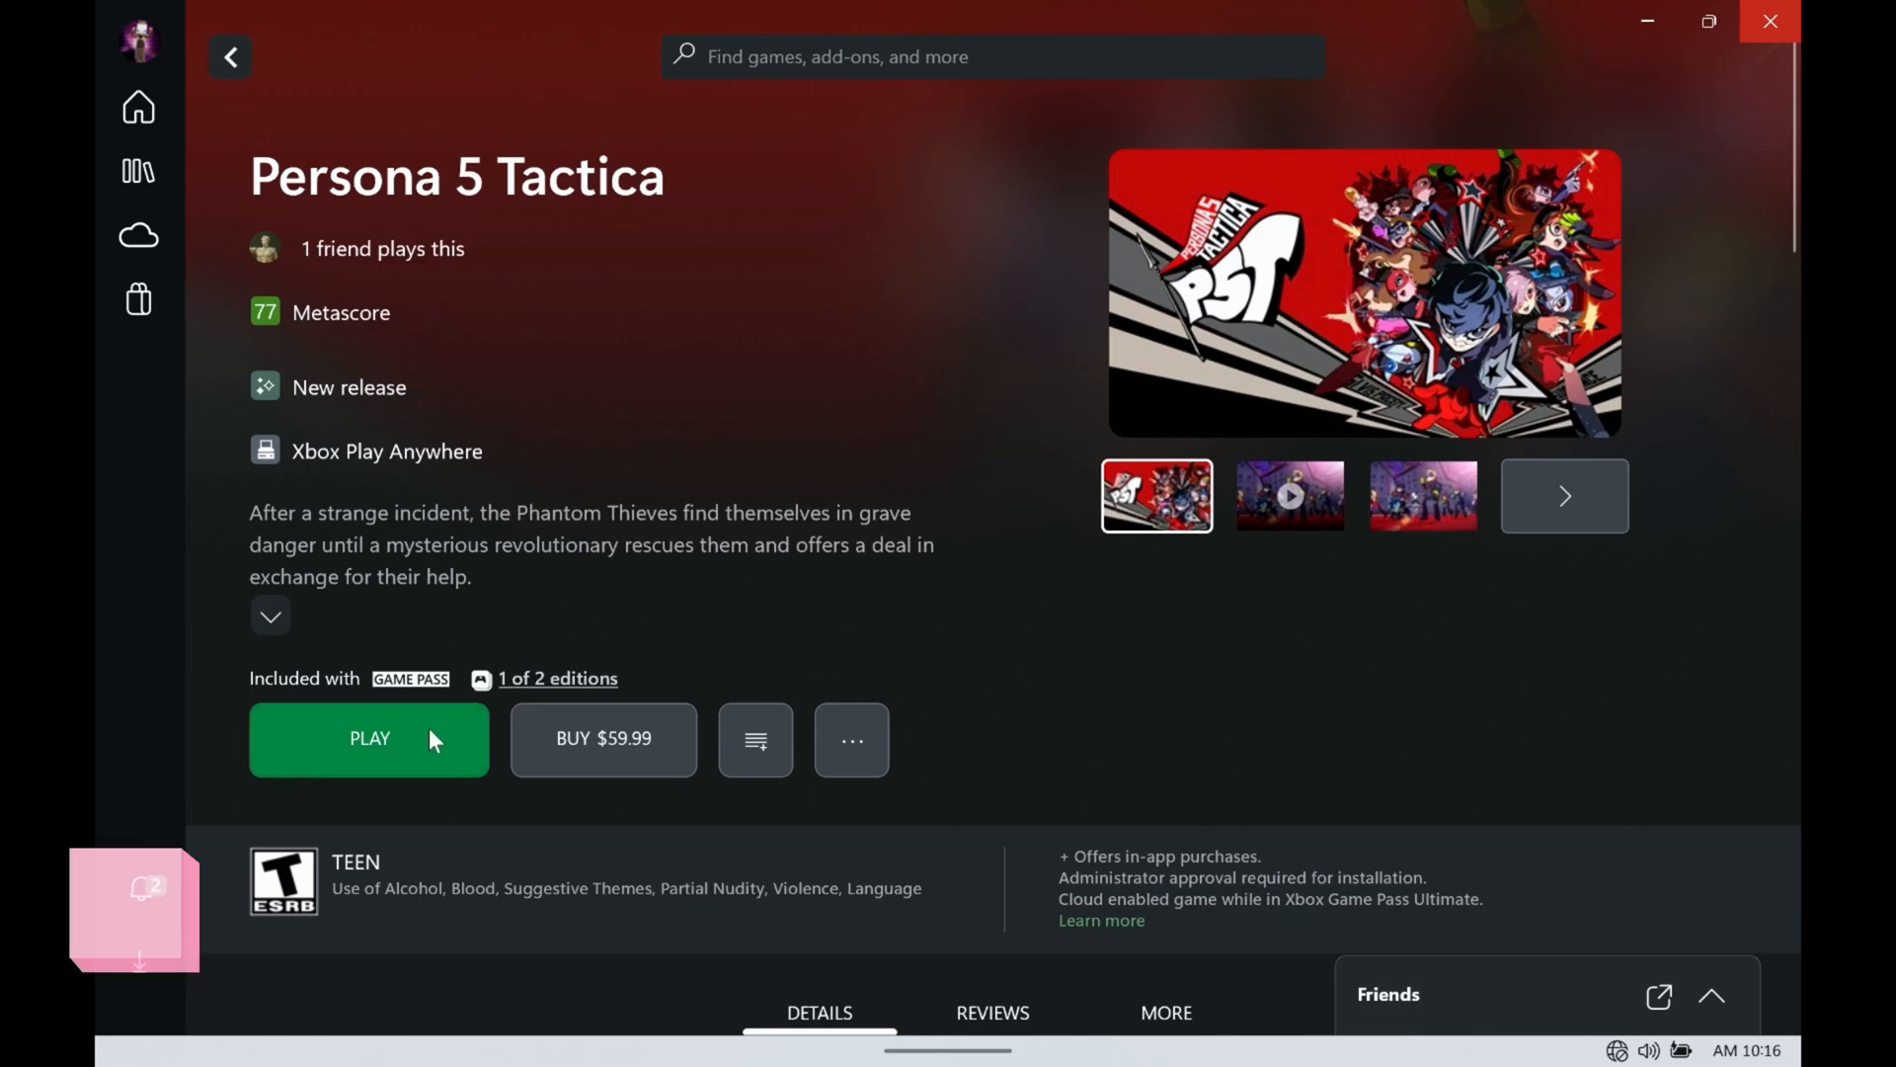
Step: Launch Persona 5 Tactica and reach the Microsoft Store settings for offline permissions
left_click(369, 739)
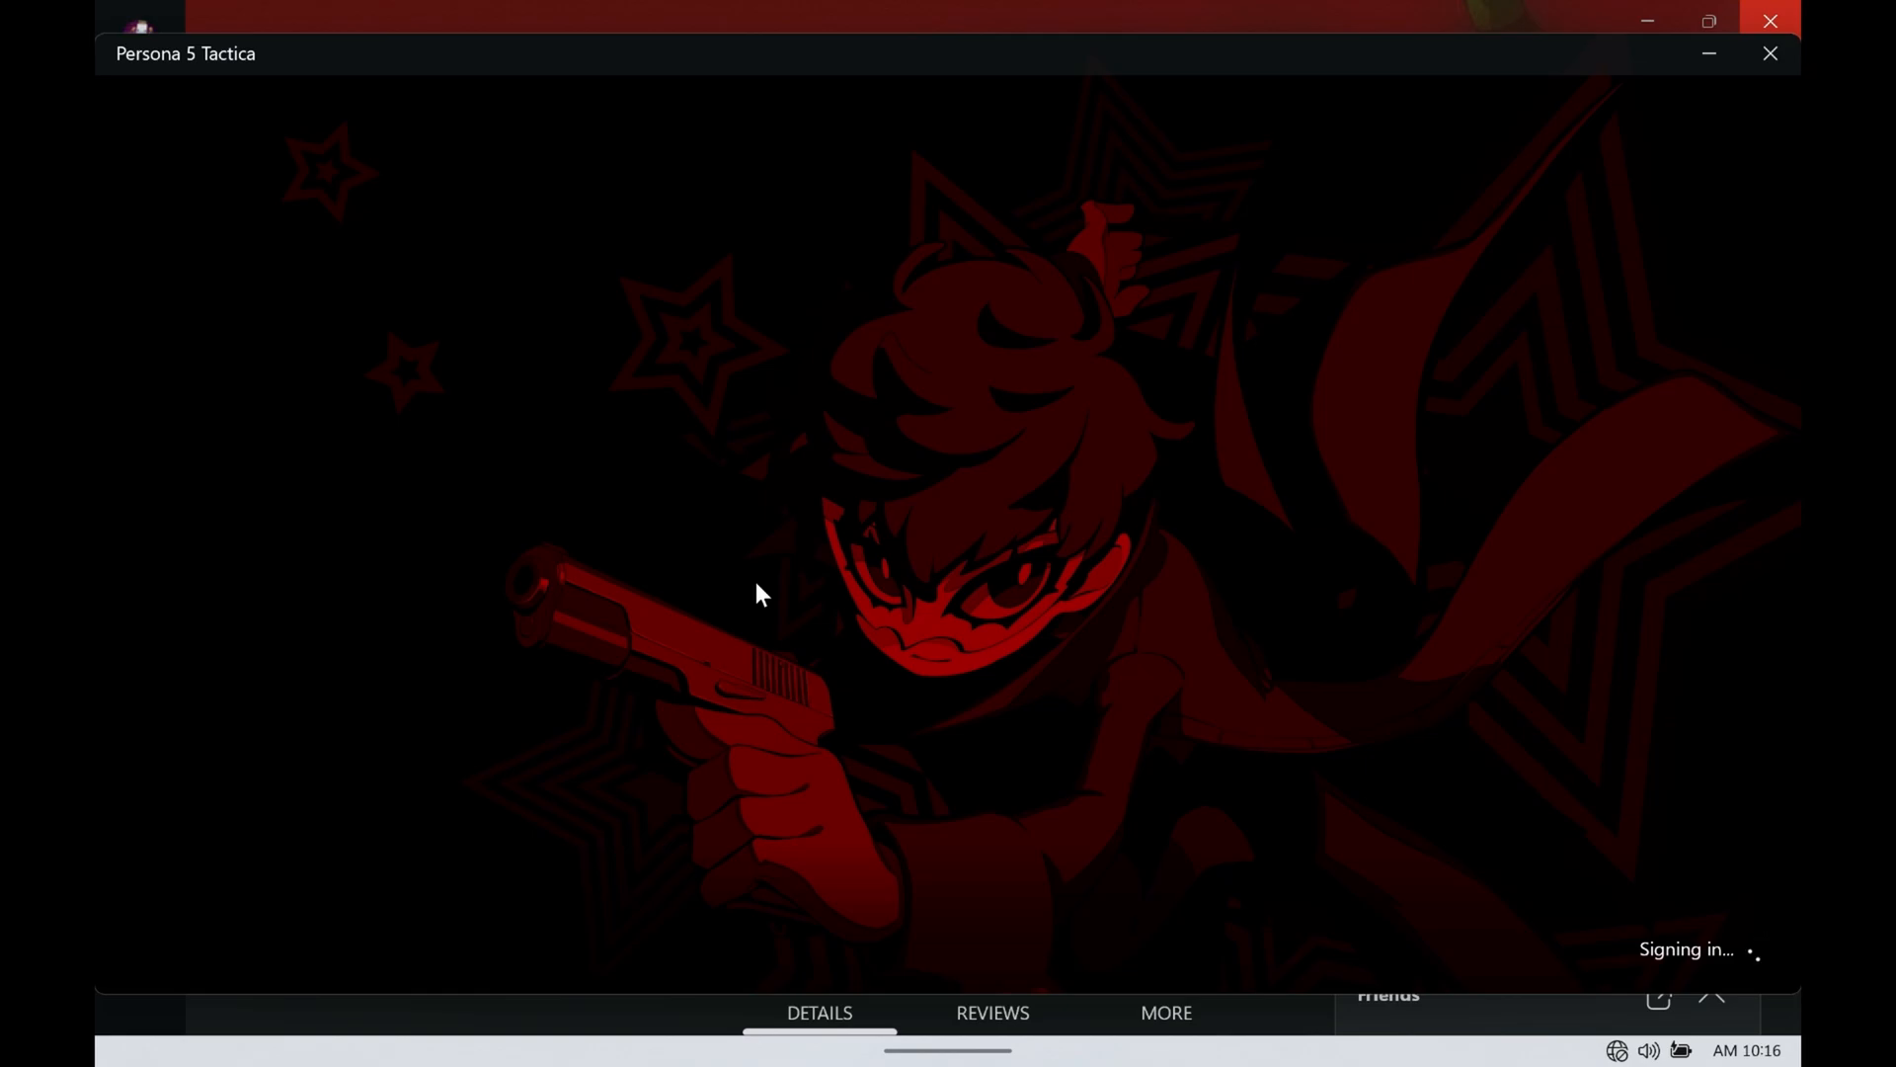
left_click(594, 1017)
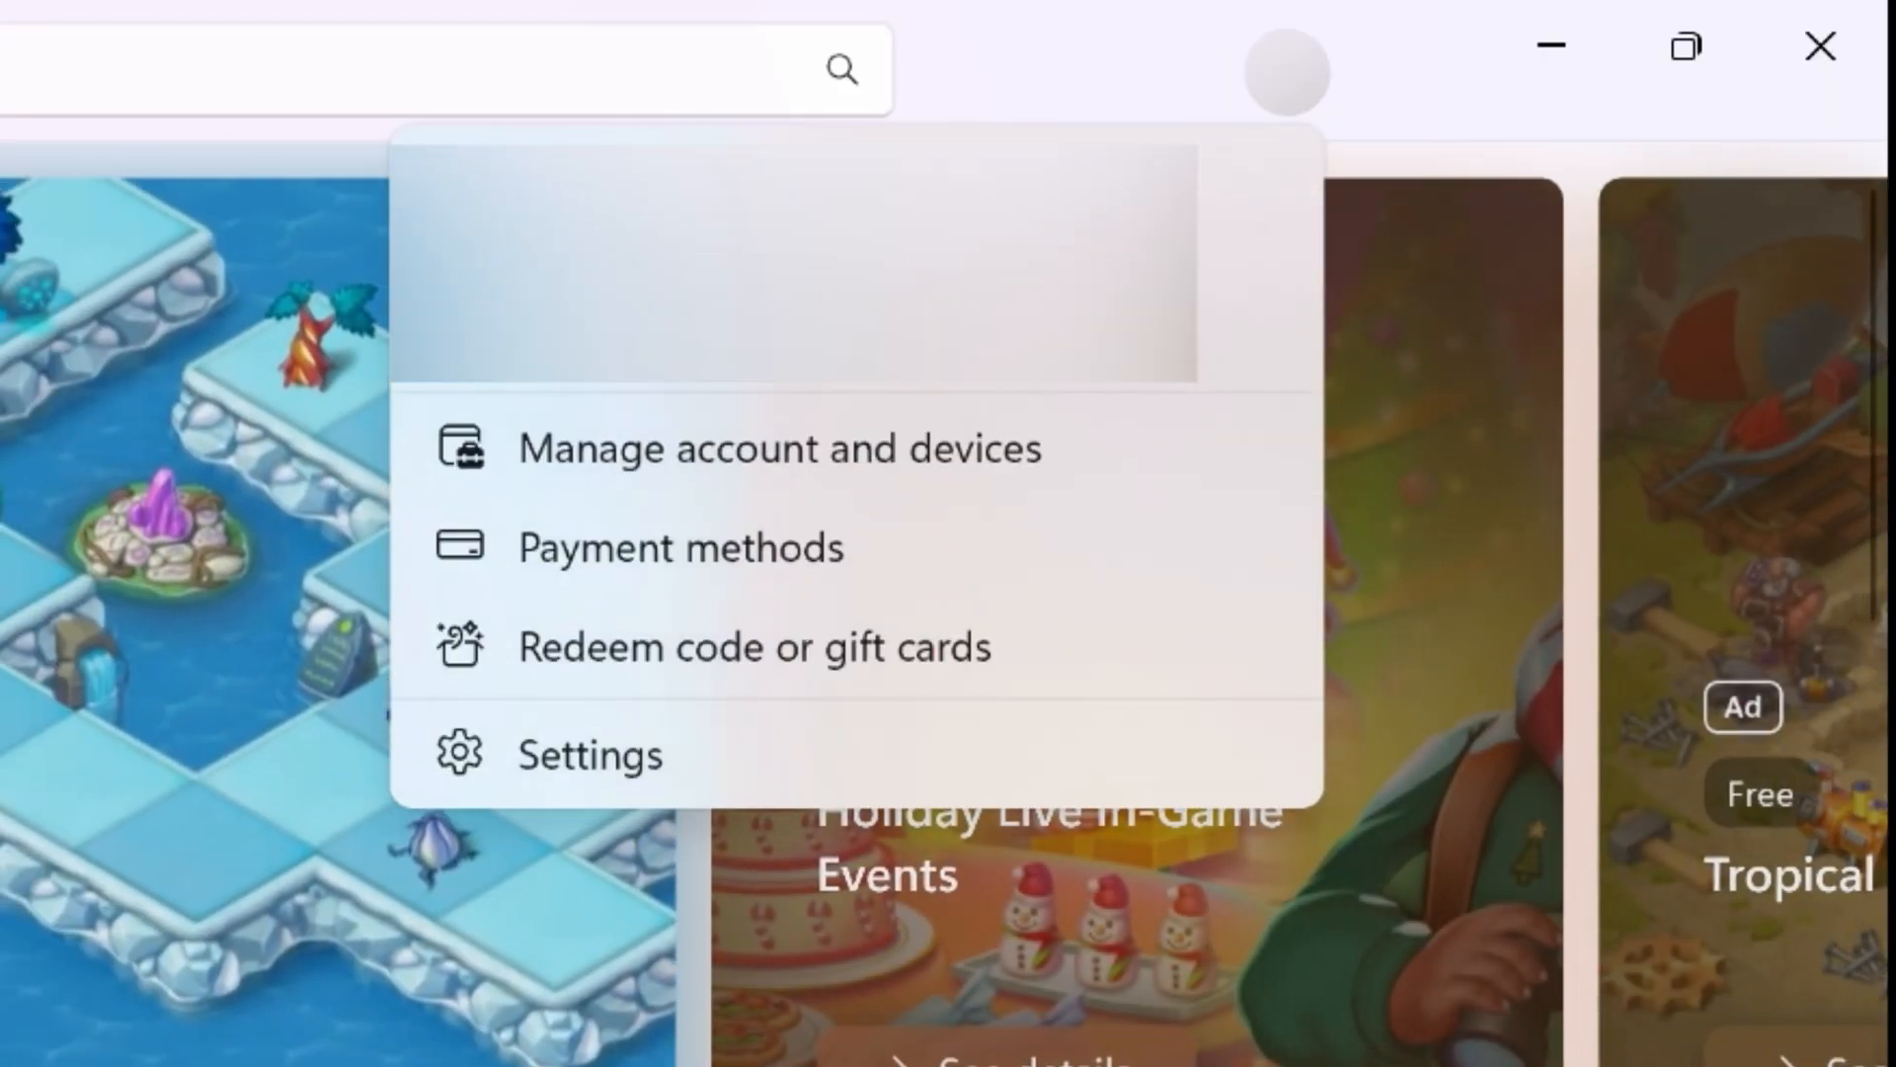
left_click(589, 753)
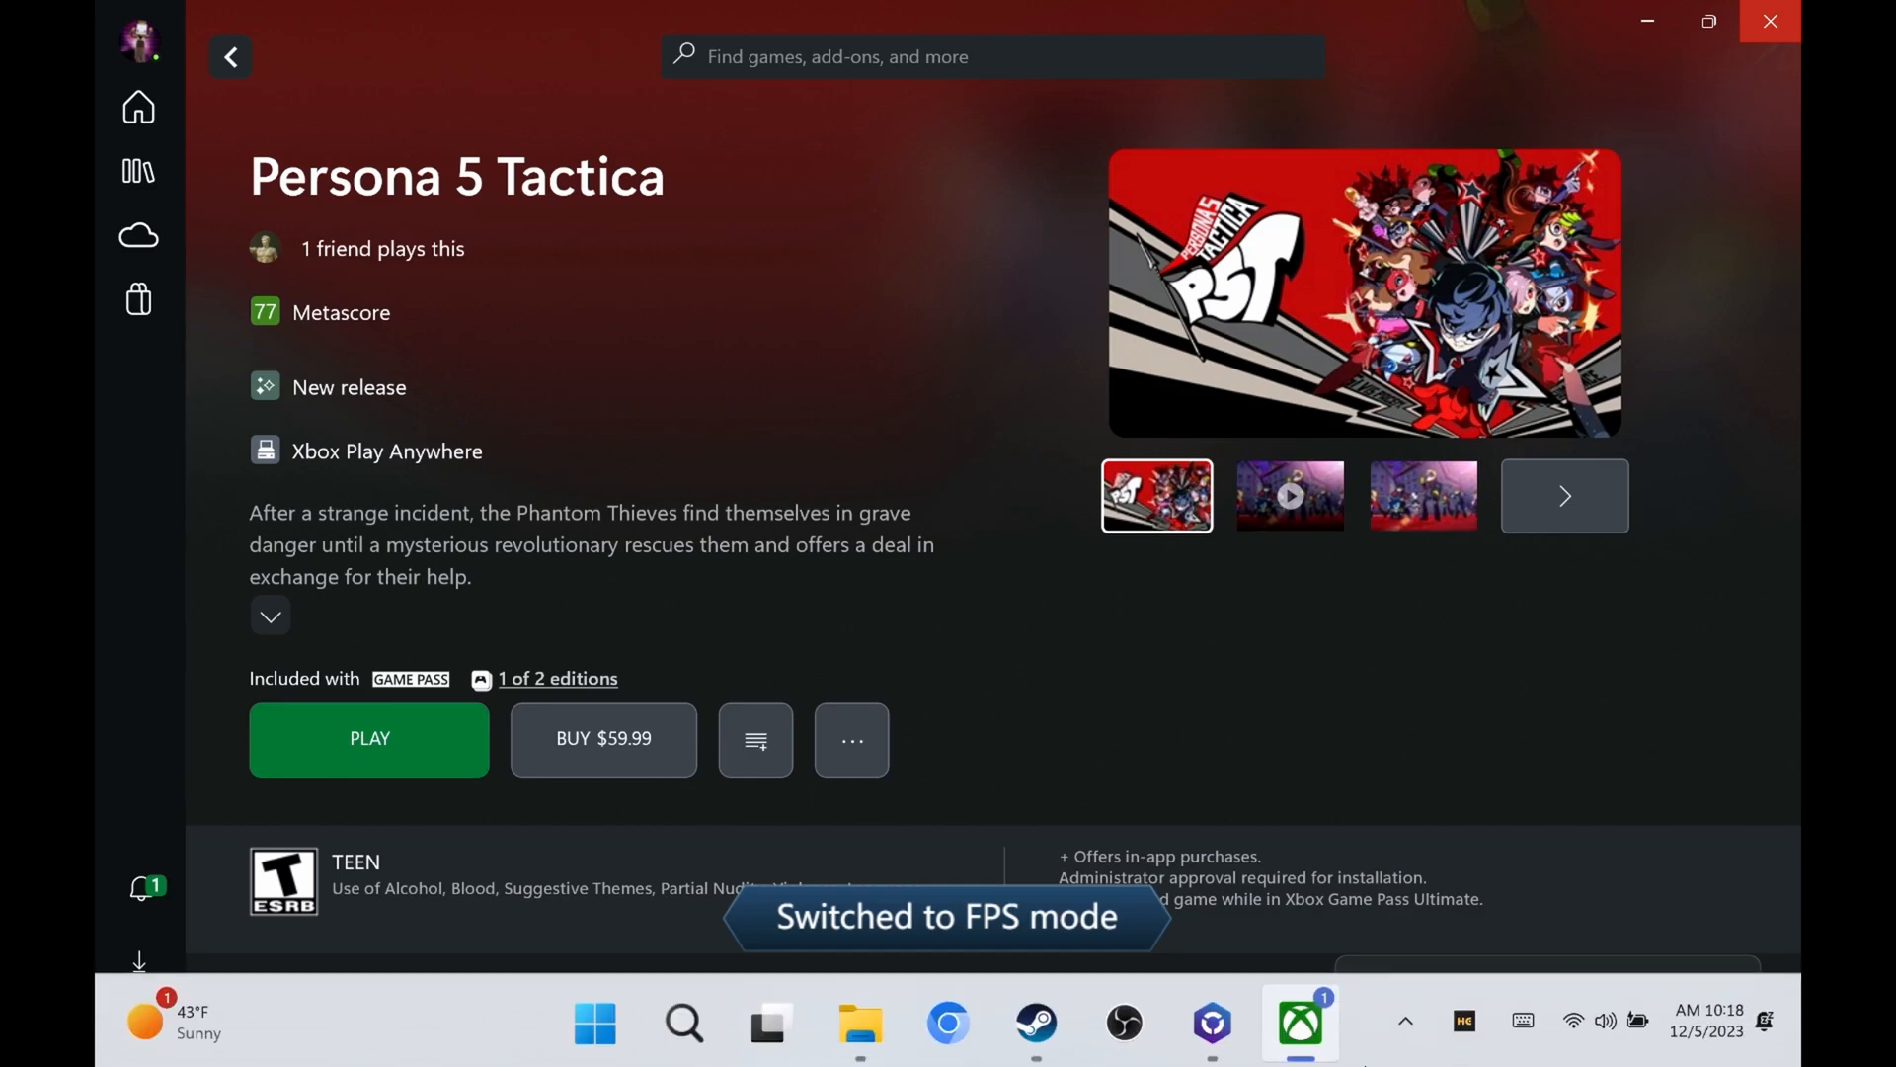
Step: Turn off Wi-Fi from Quick Settings and confirm quitting the game
left_click(1604, 1019)
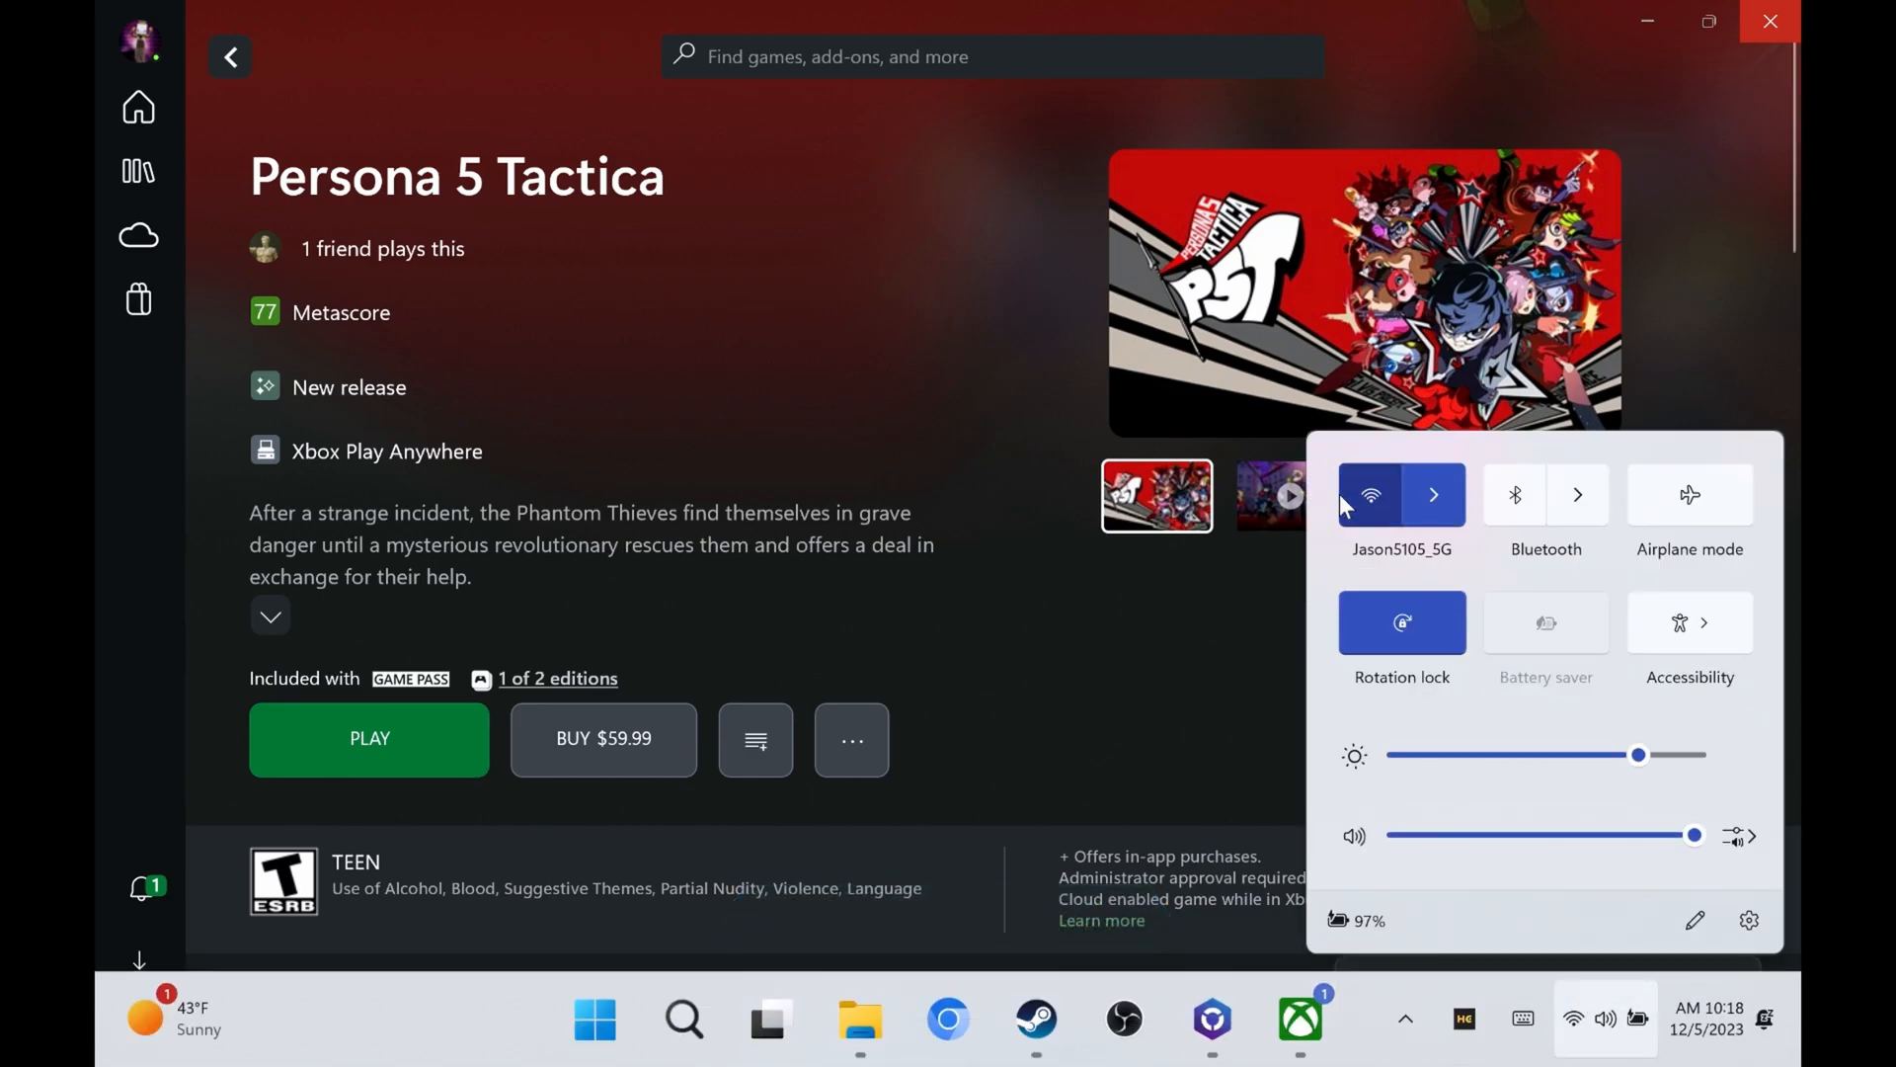
left_click(369, 737)
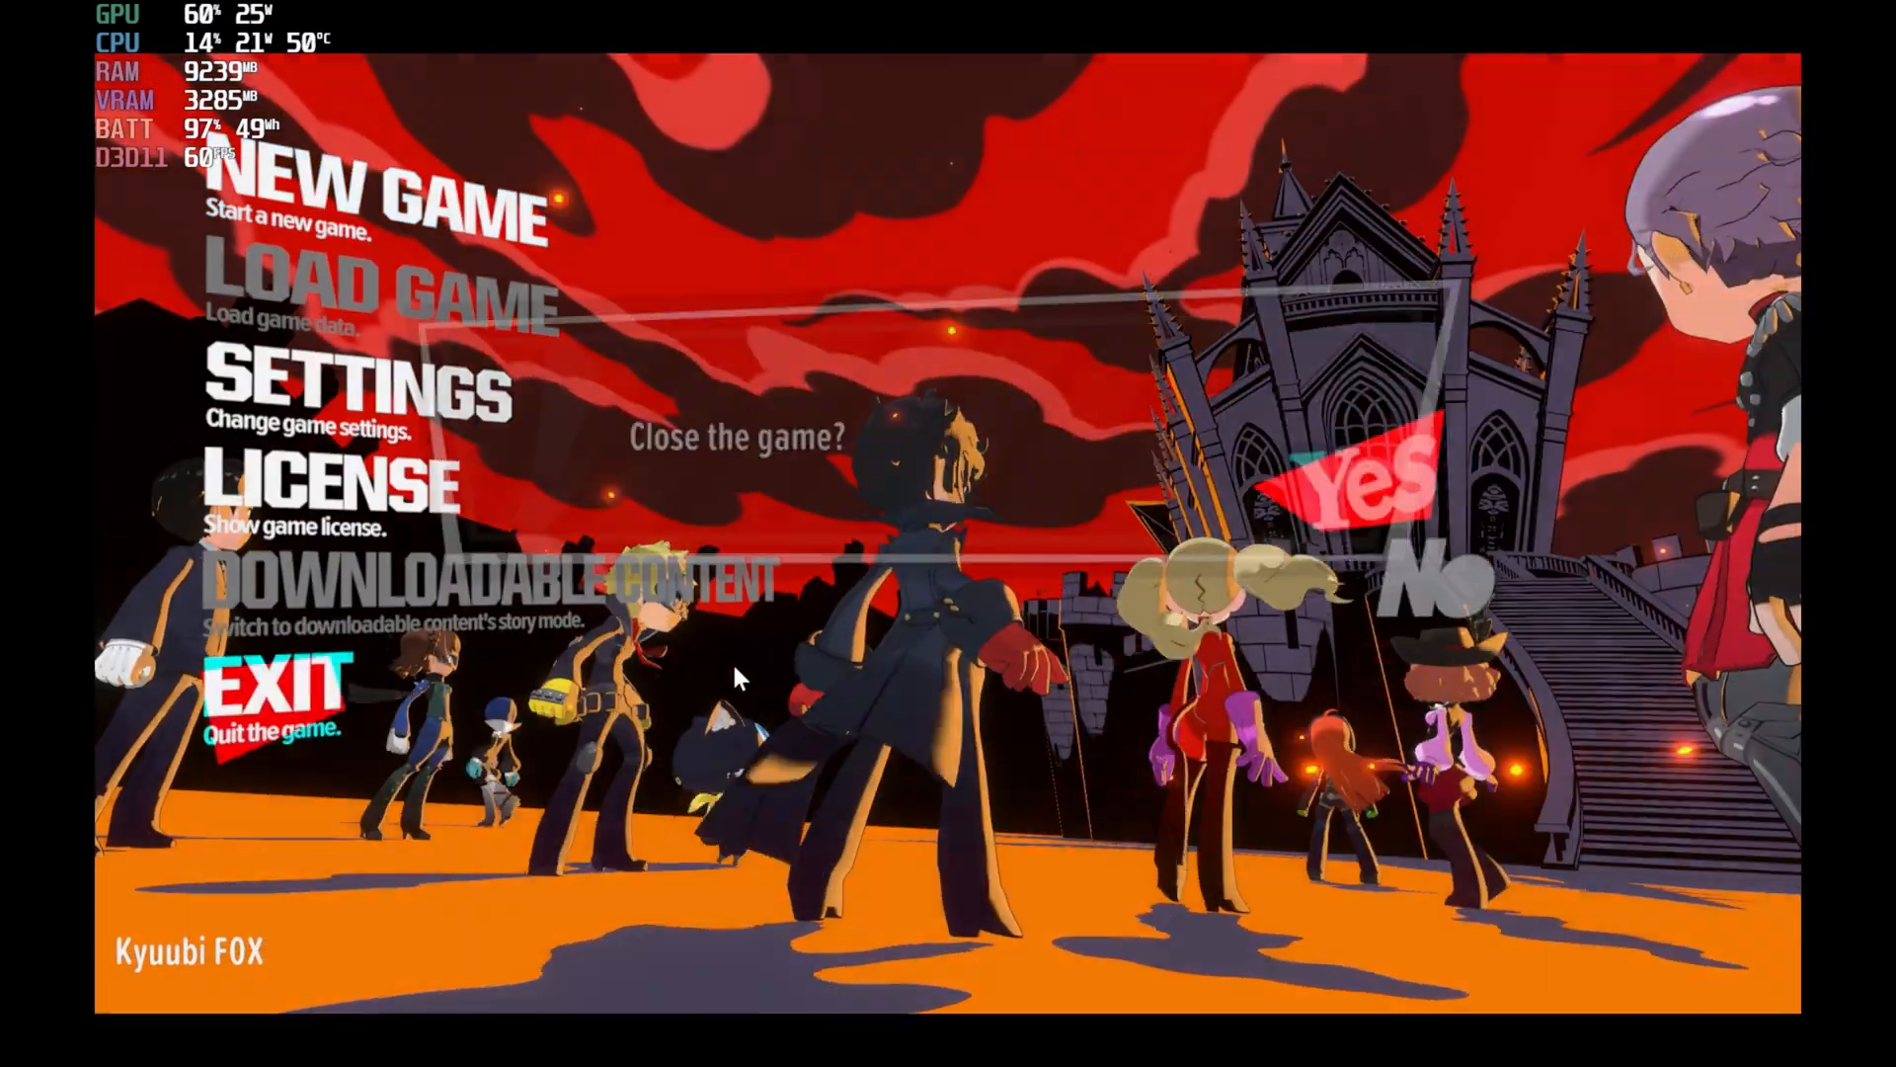
left_click(1367, 472)
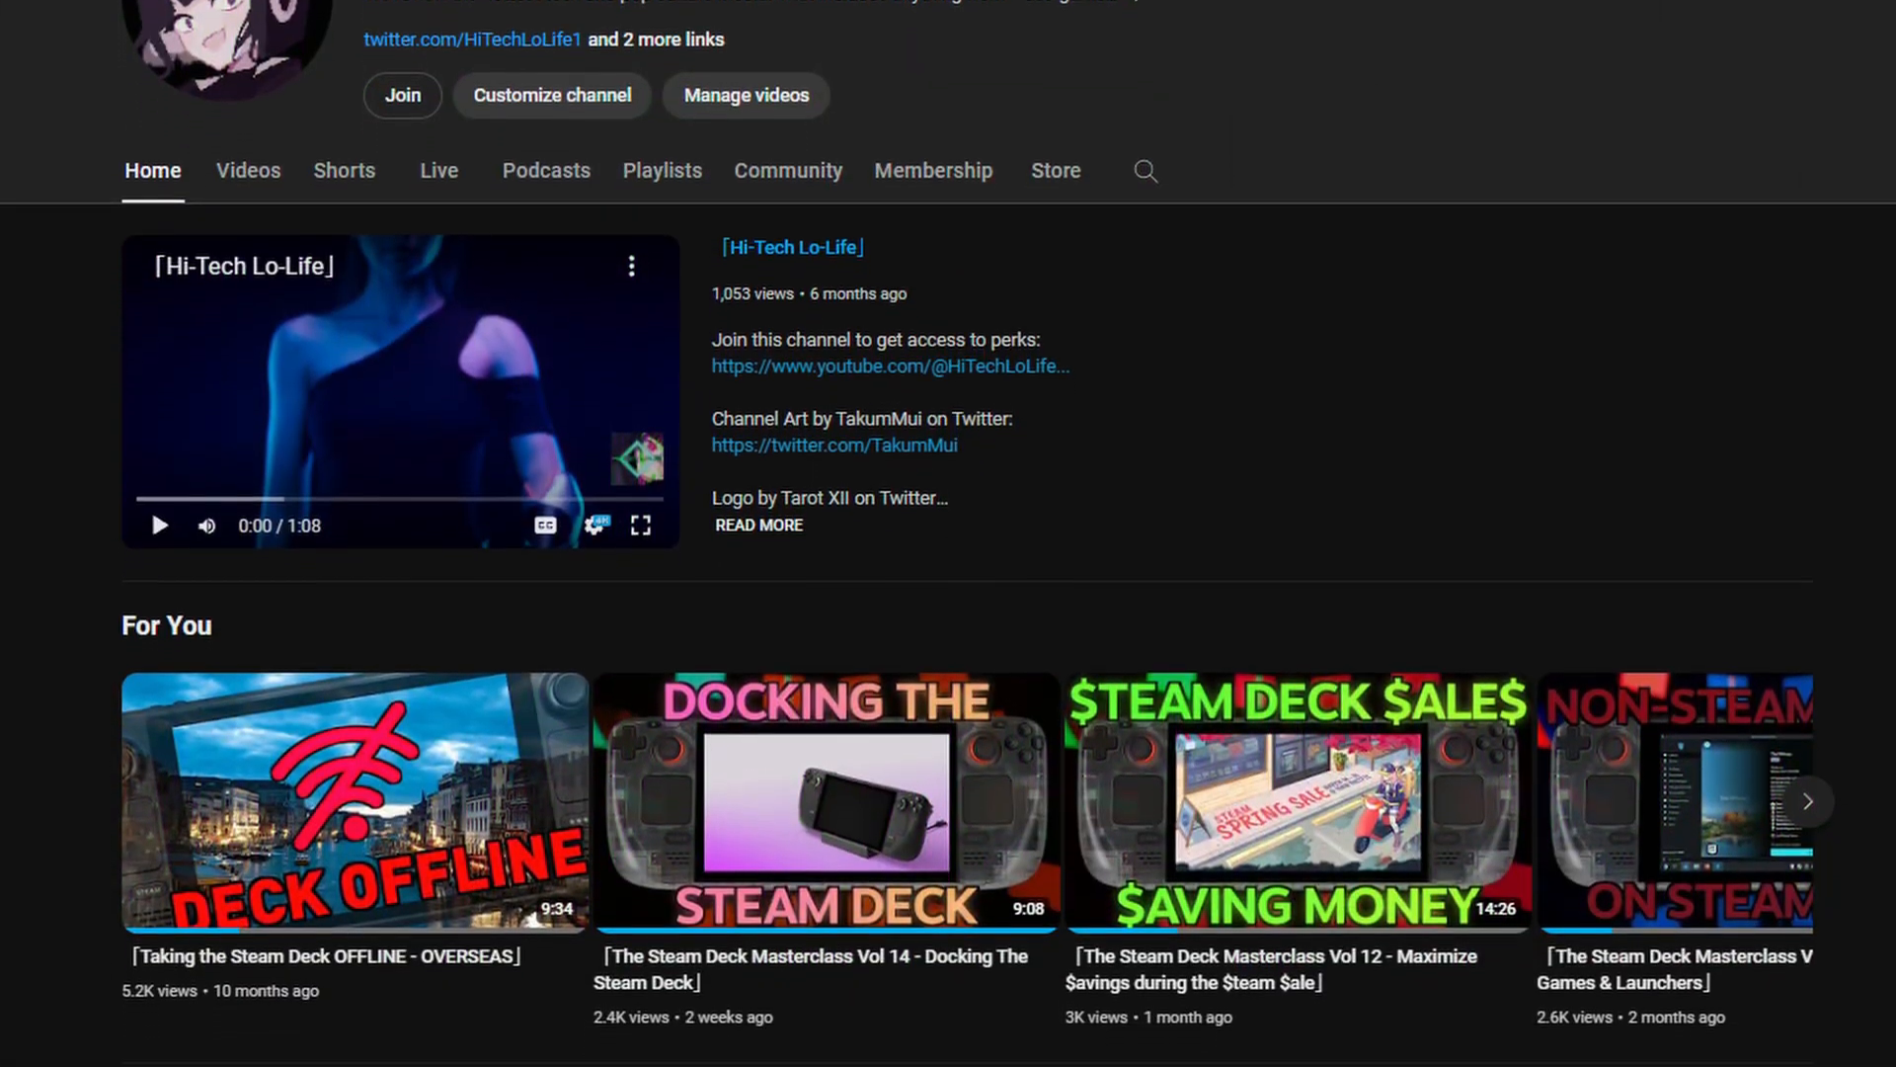
scroll("down", 3)
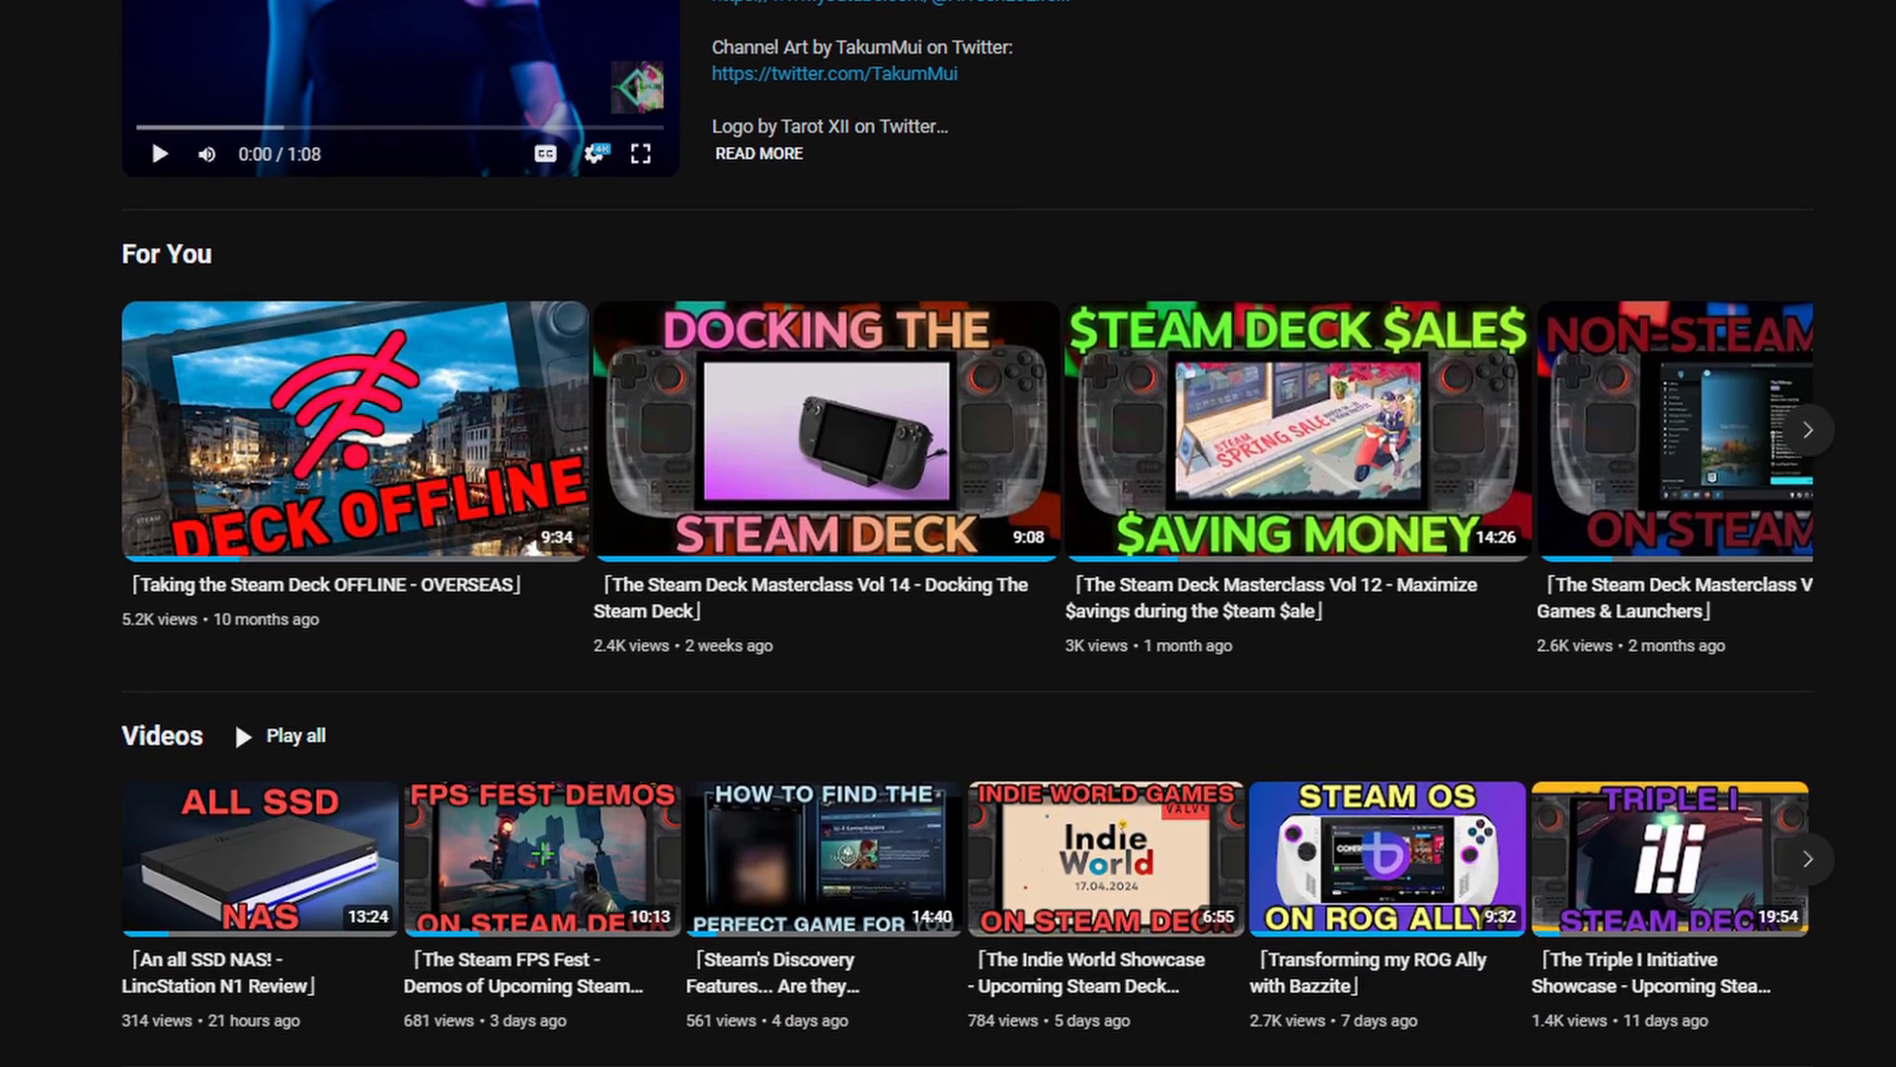
scroll("down", 3)
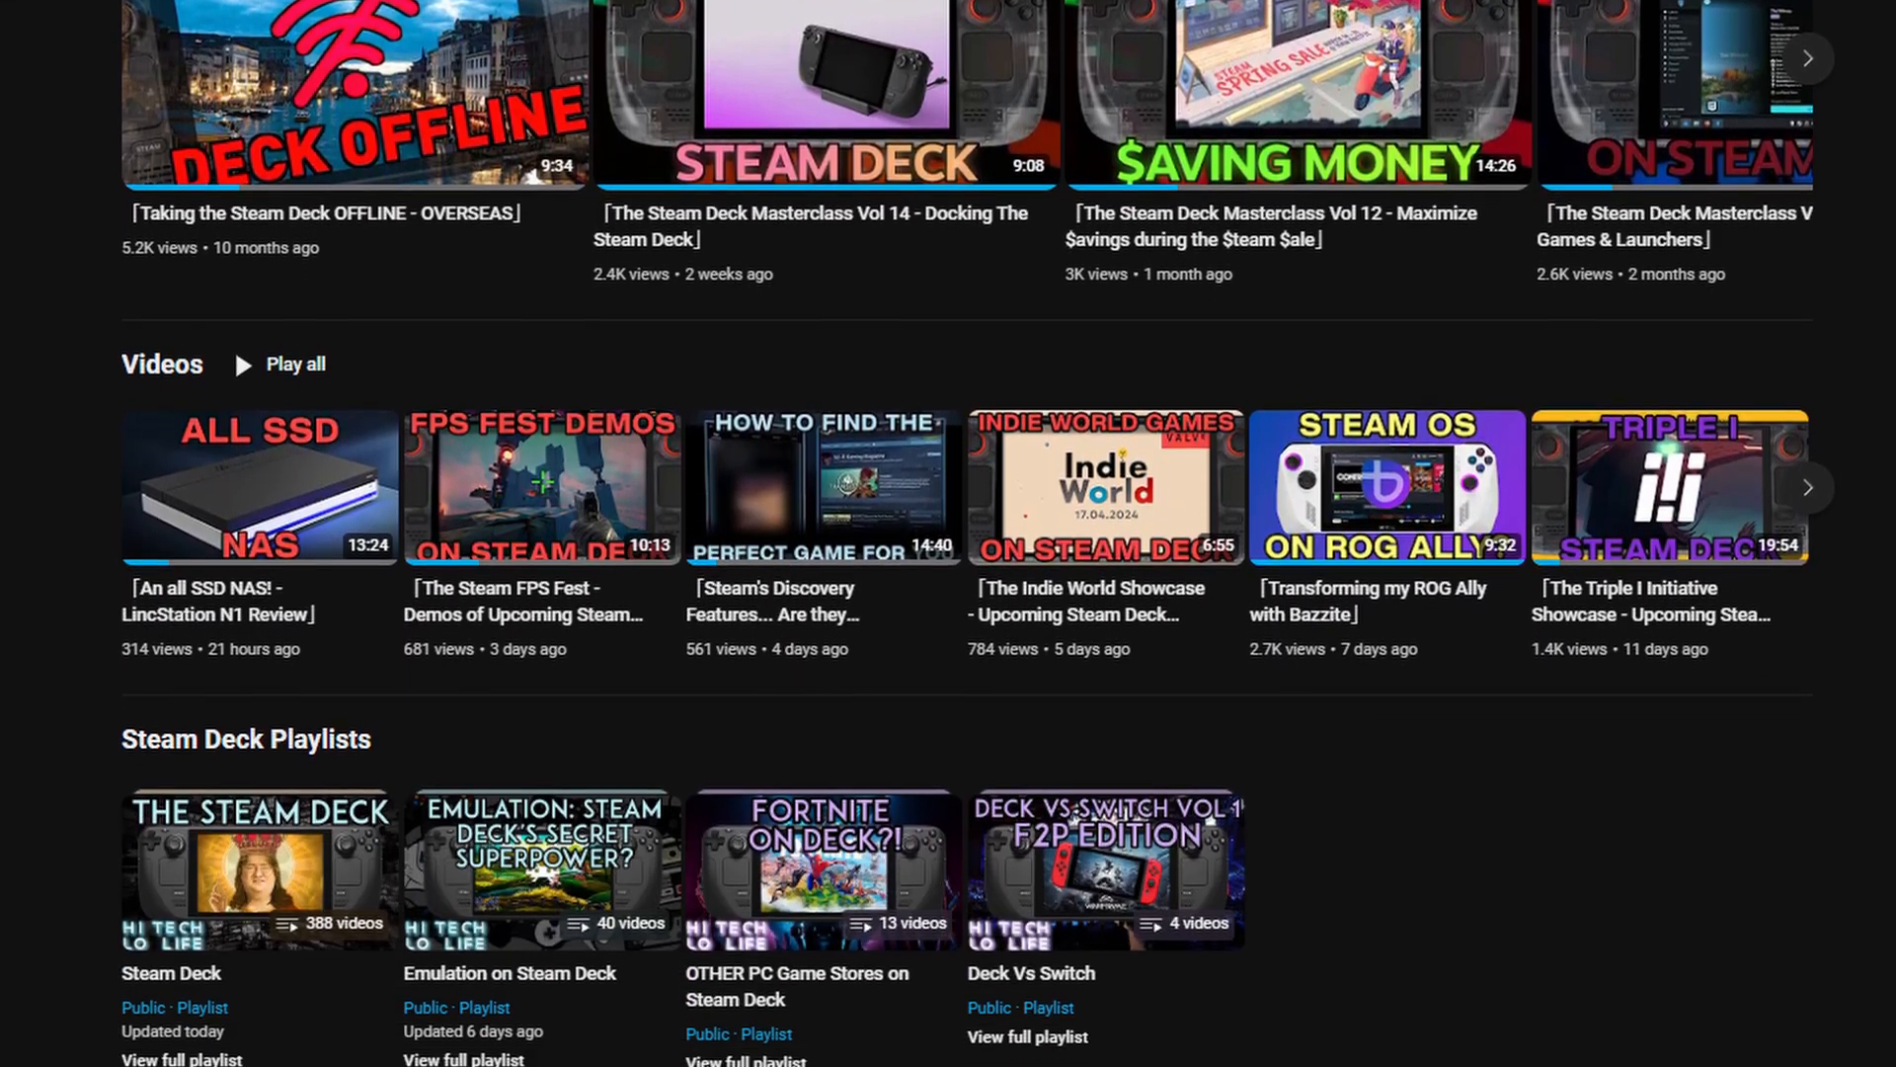
scroll("down", 3)
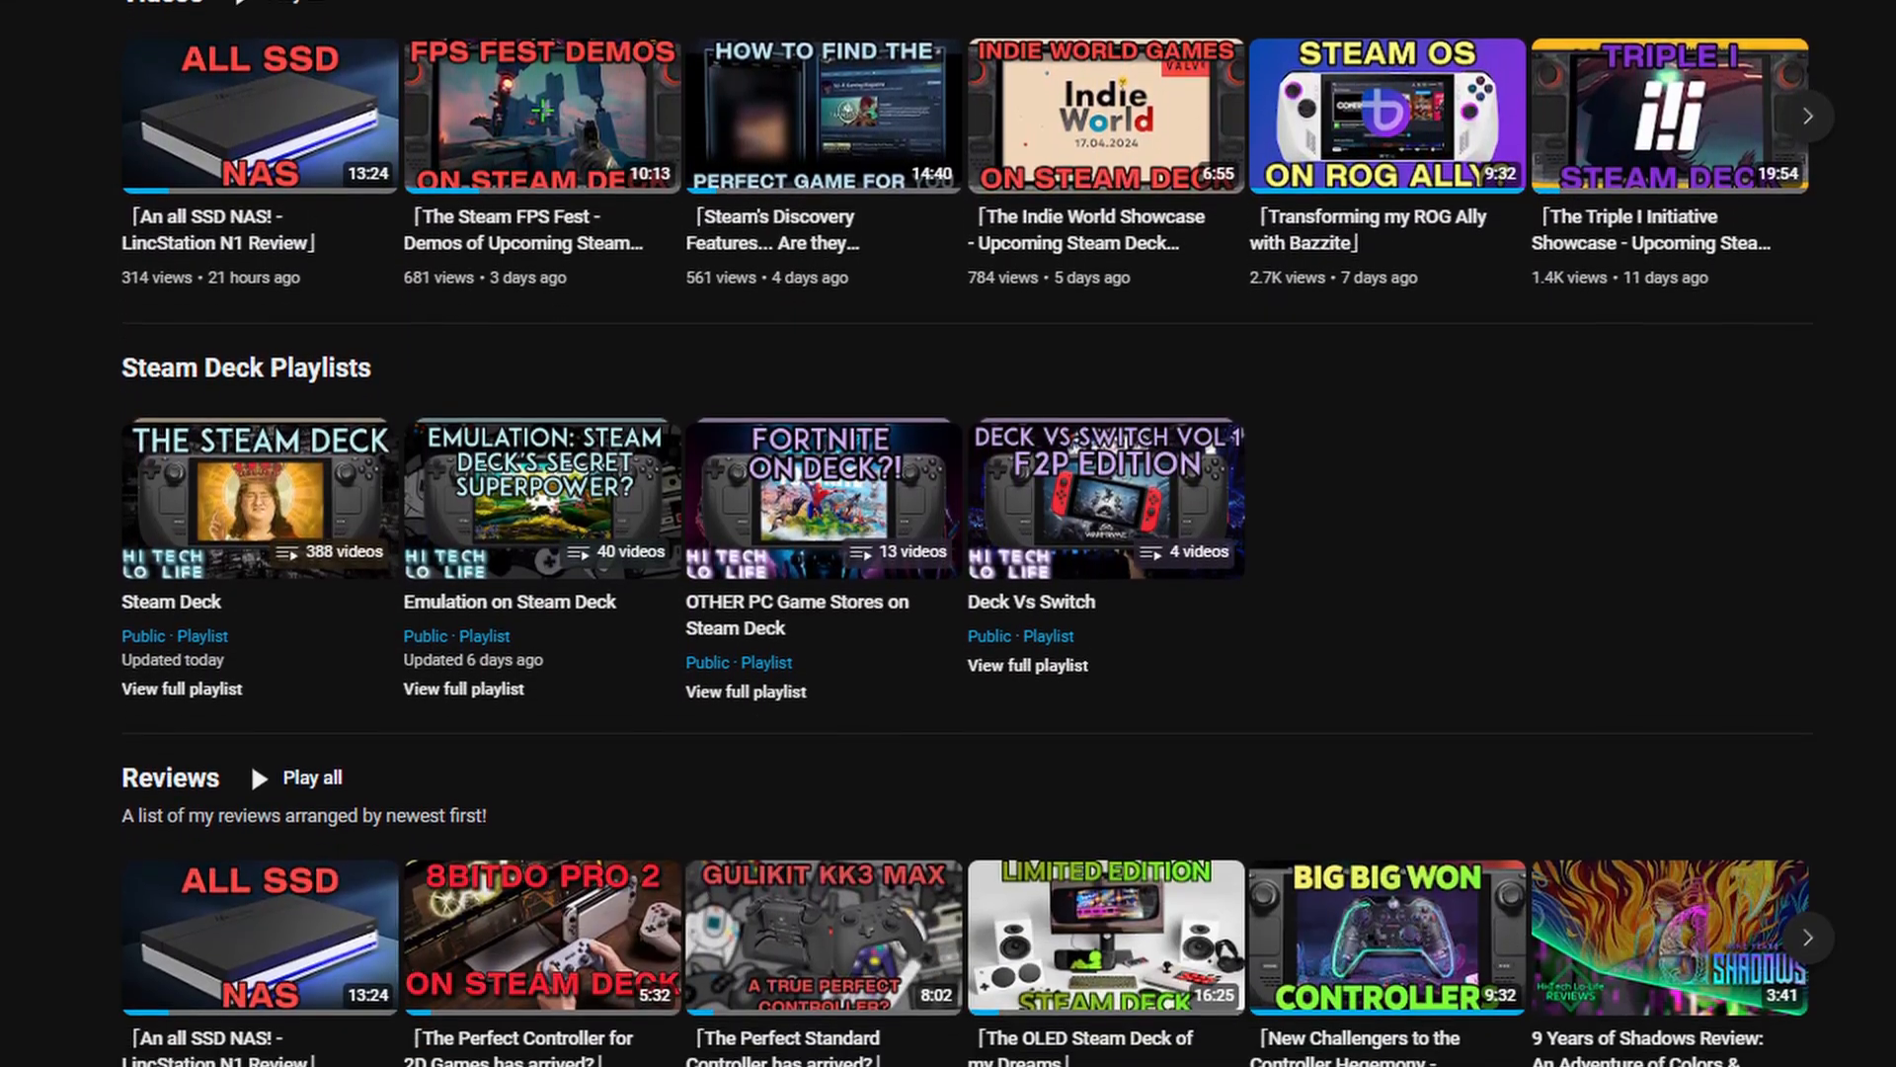
scroll("down", 3)
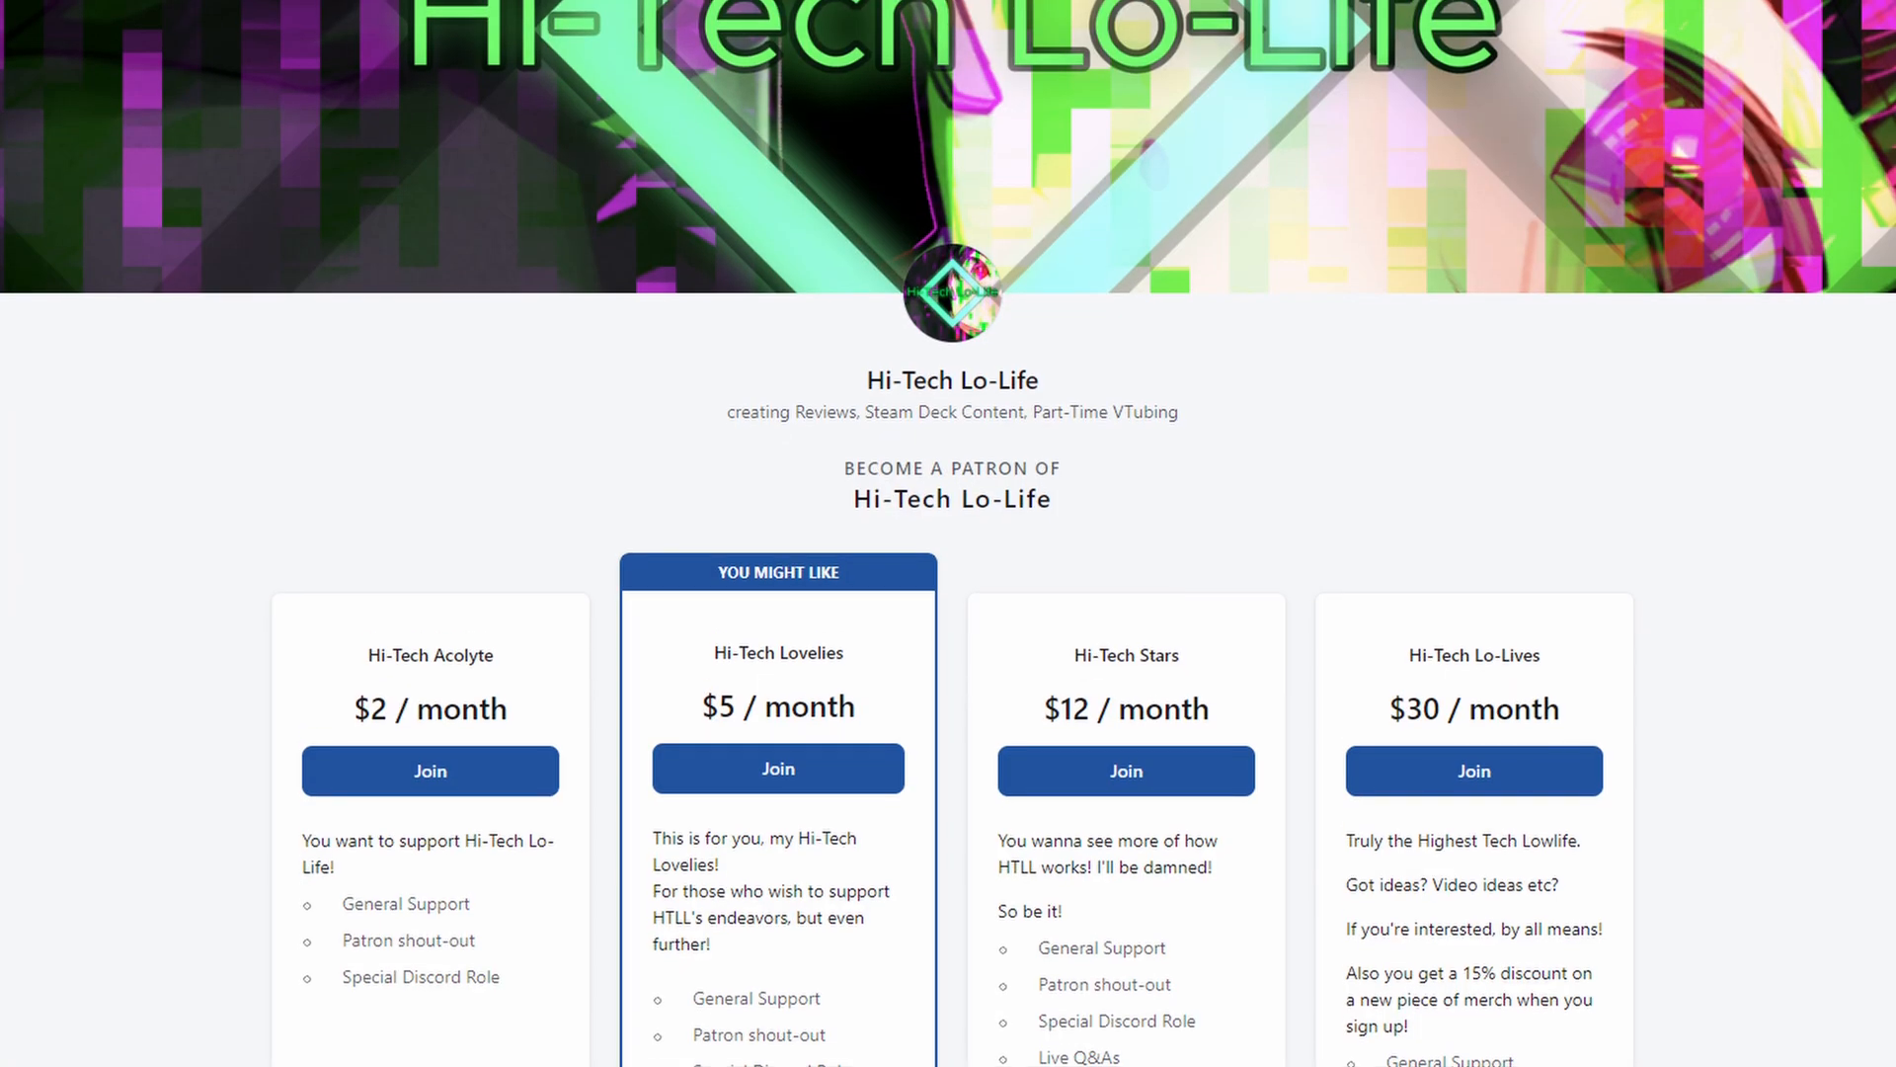
scroll("down", 3)
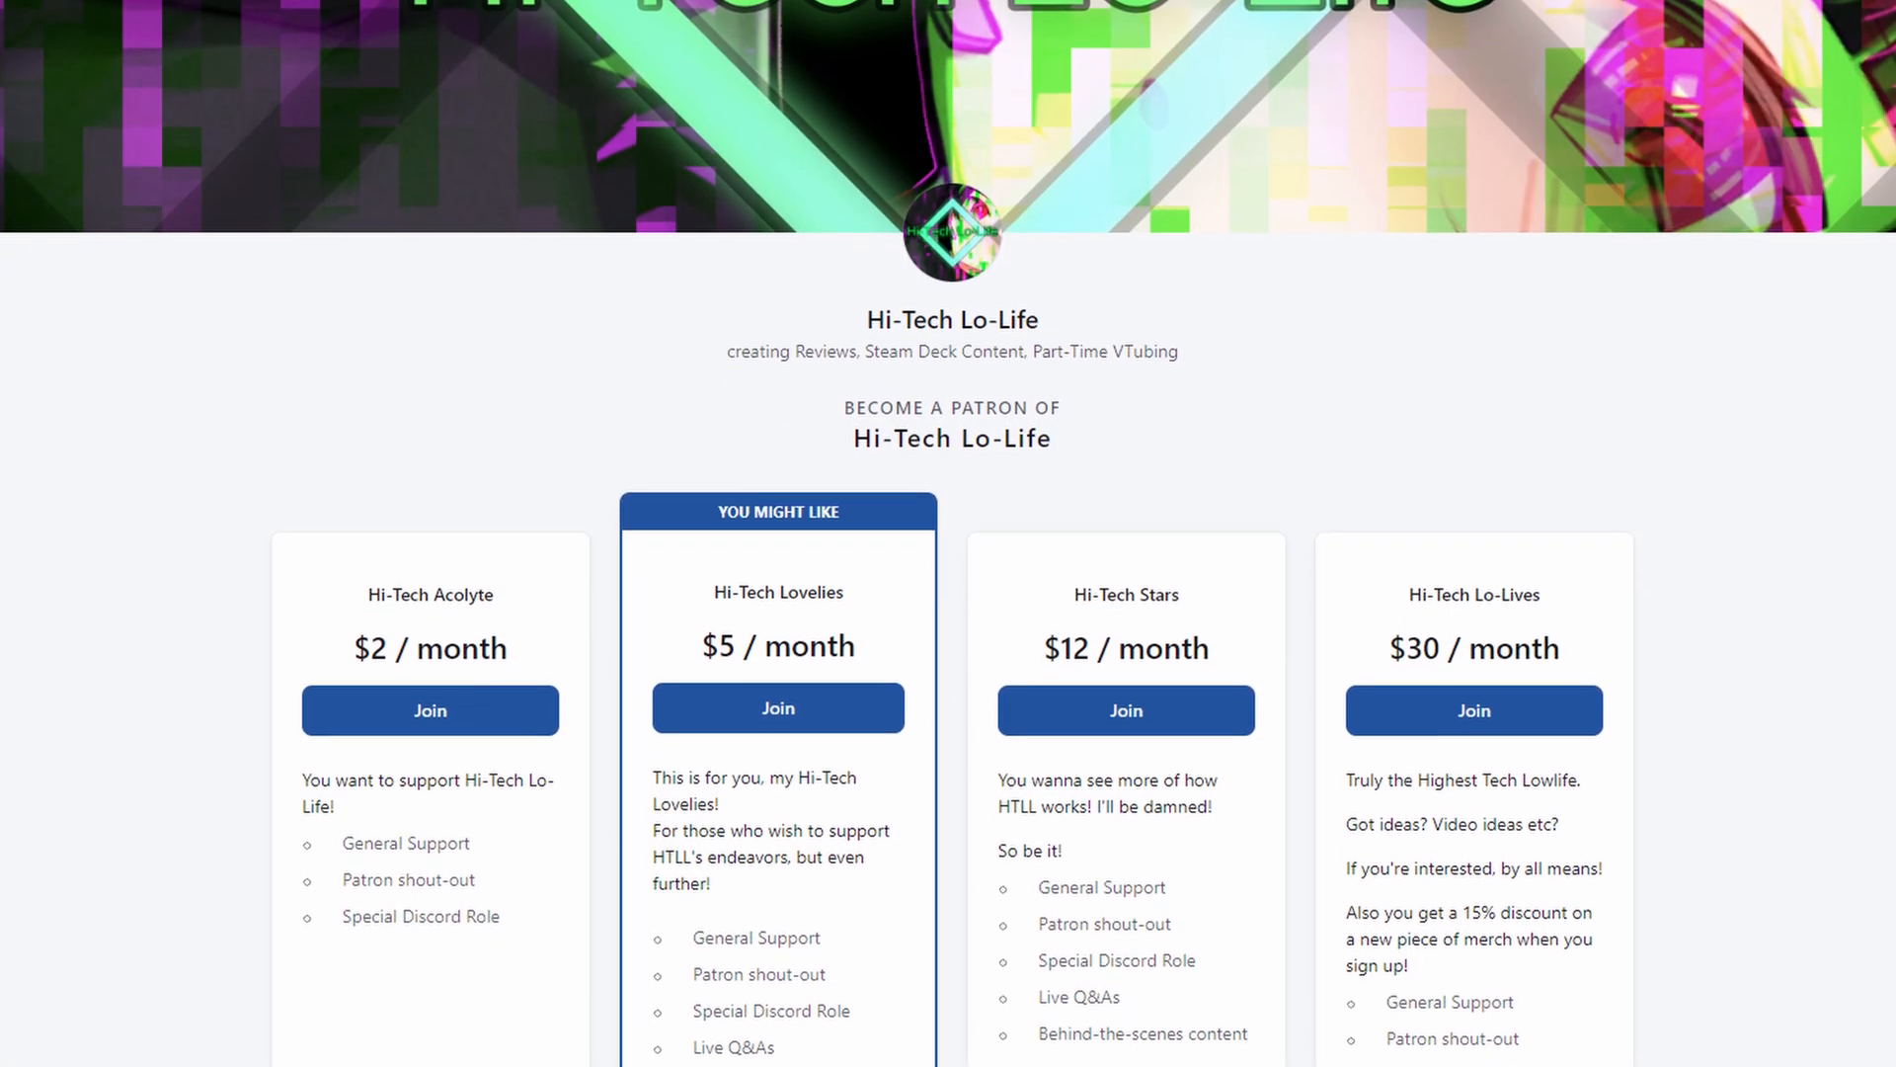
scroll("down", 3)
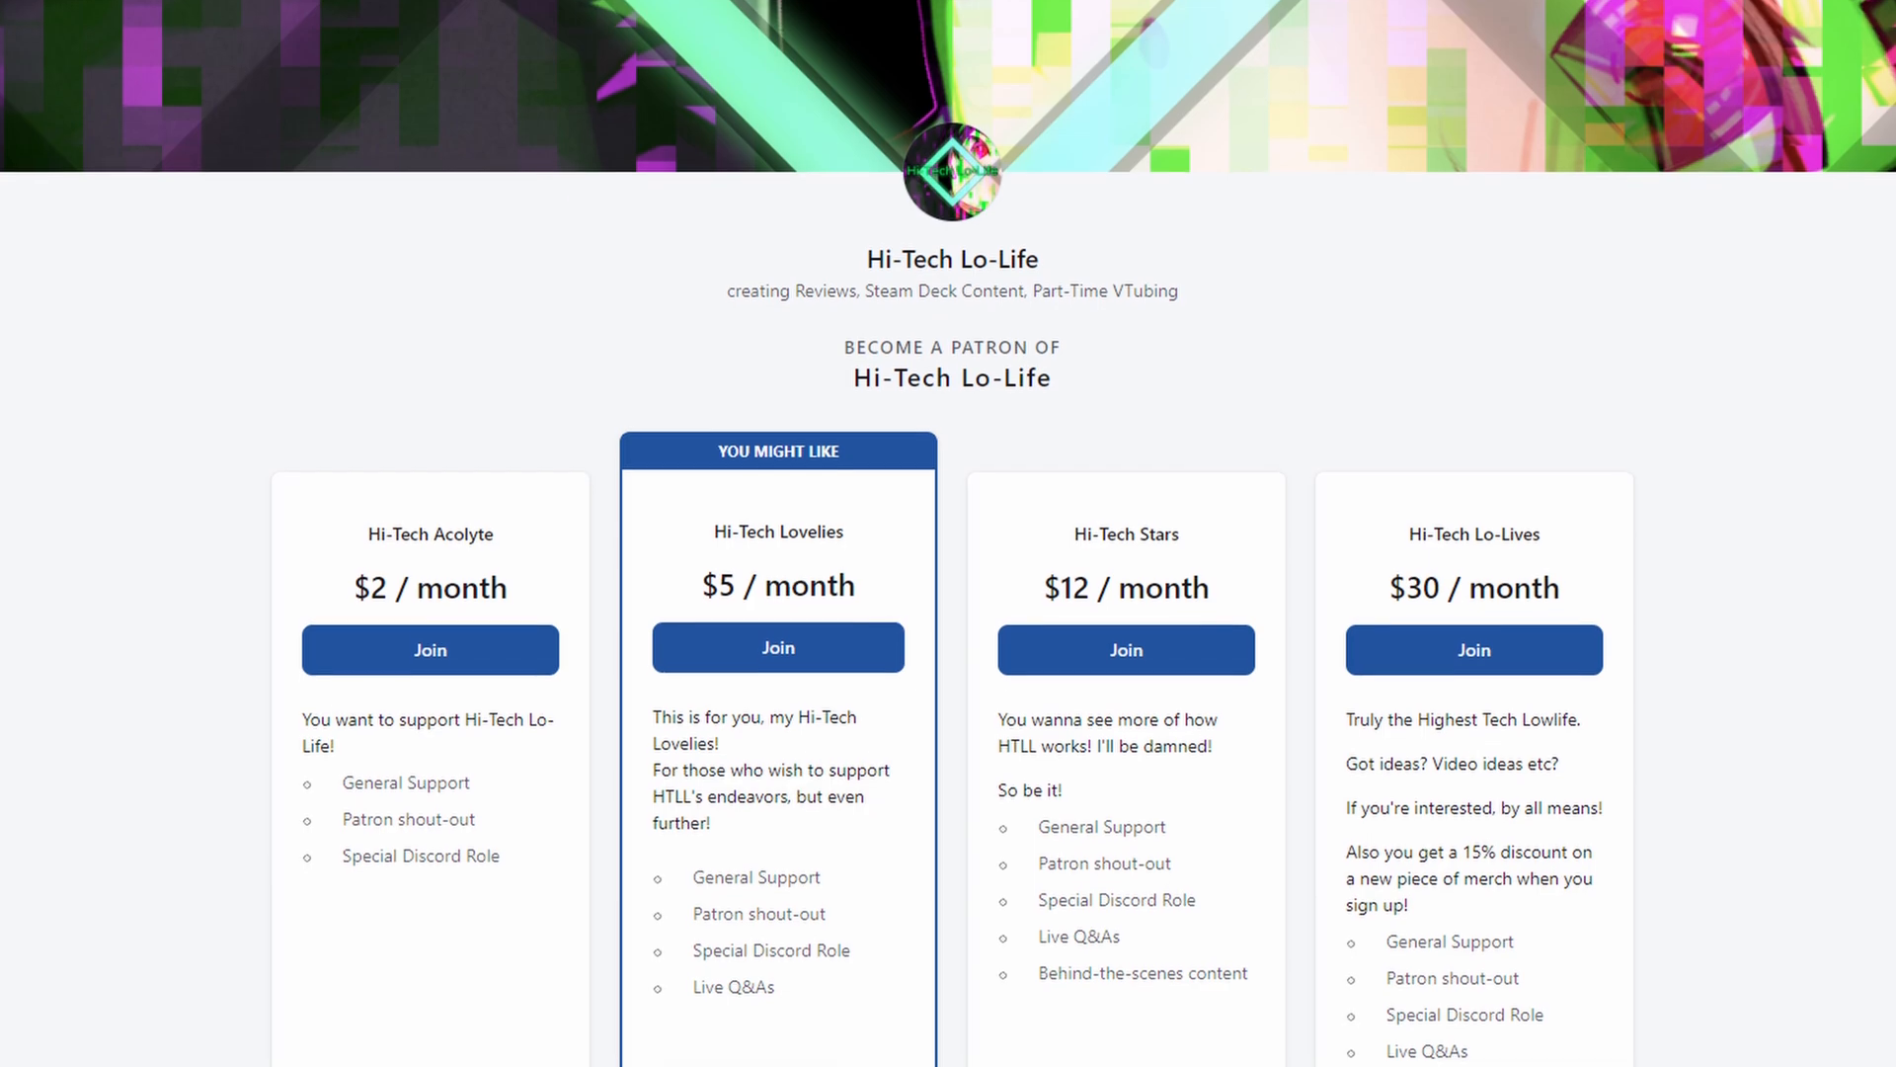